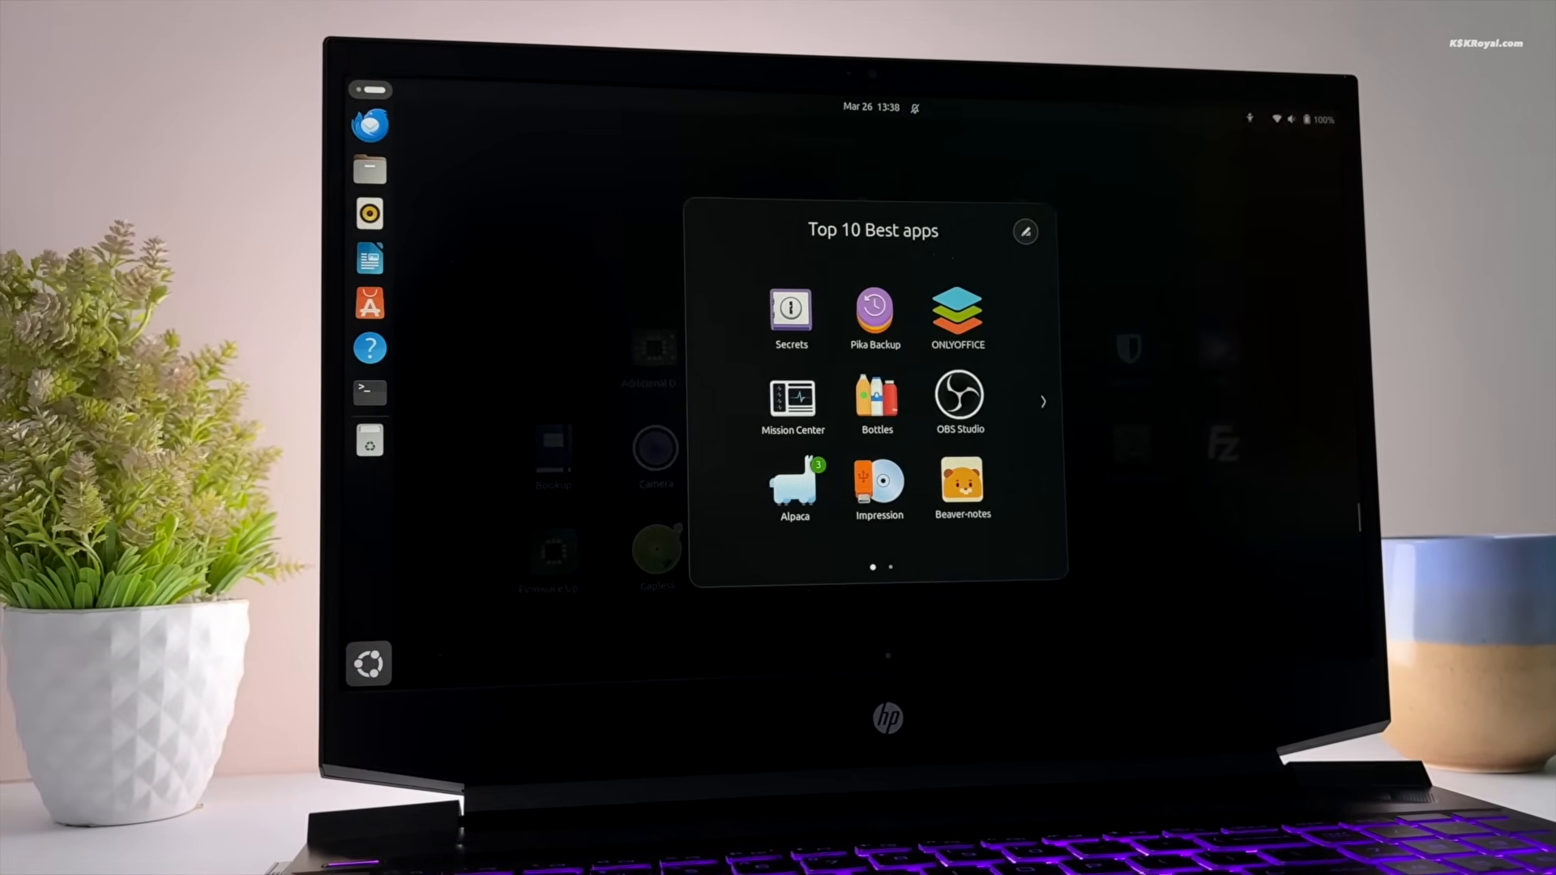
# Step: Launch the Alpaca chat app from the Top 10 Best apps folder
pyautogui.click(793, 485)
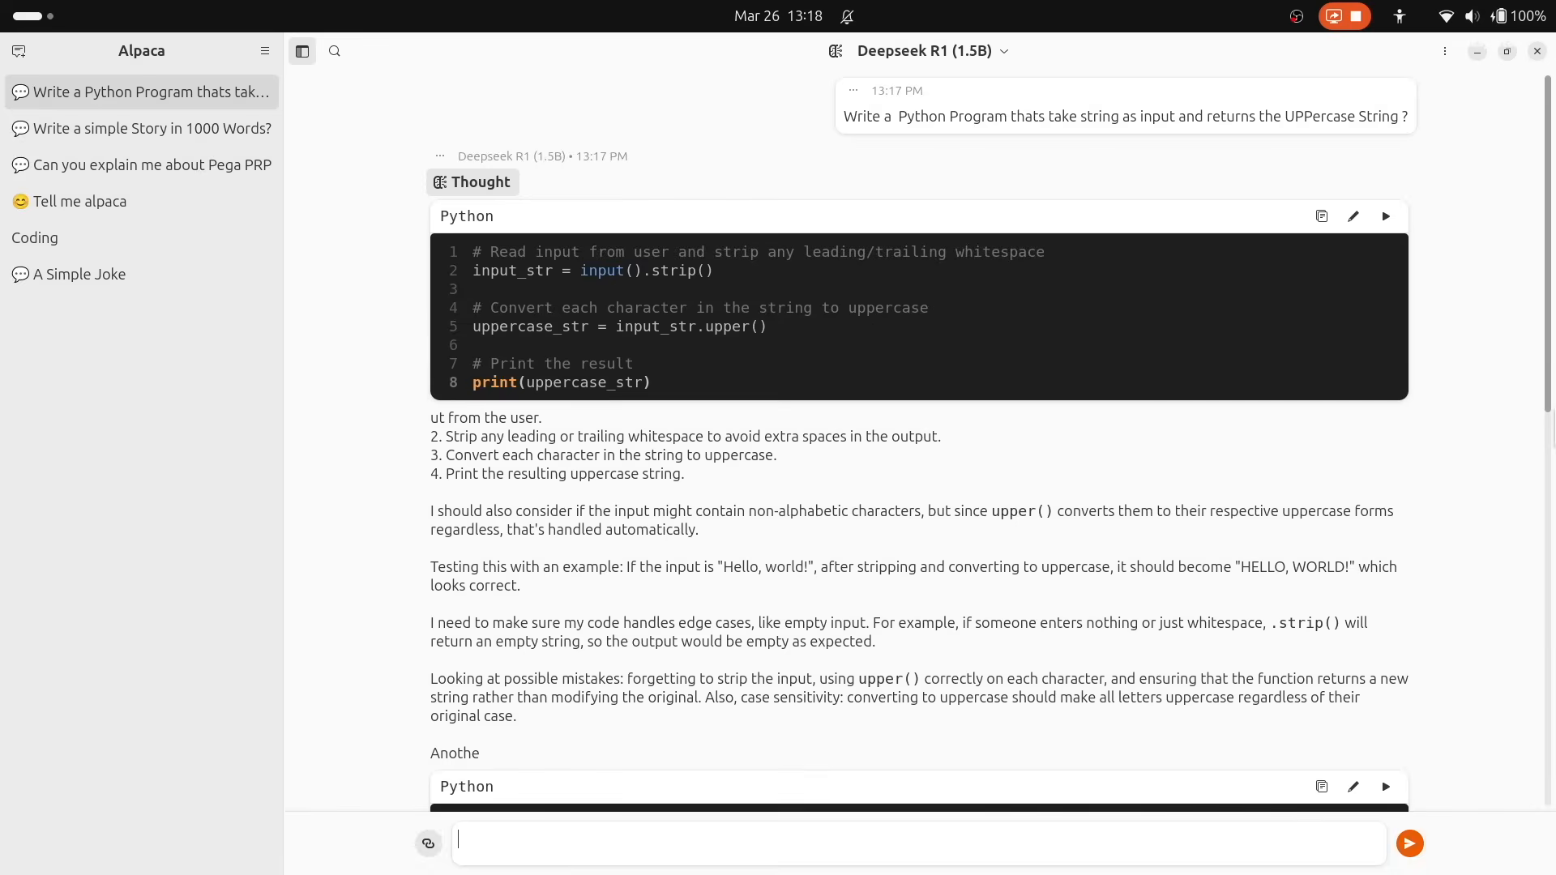
# Step: Execute the generated Python script and feed it 'this is a test message sent to python' to get it uppercased
pyautogui.scroll(-3)
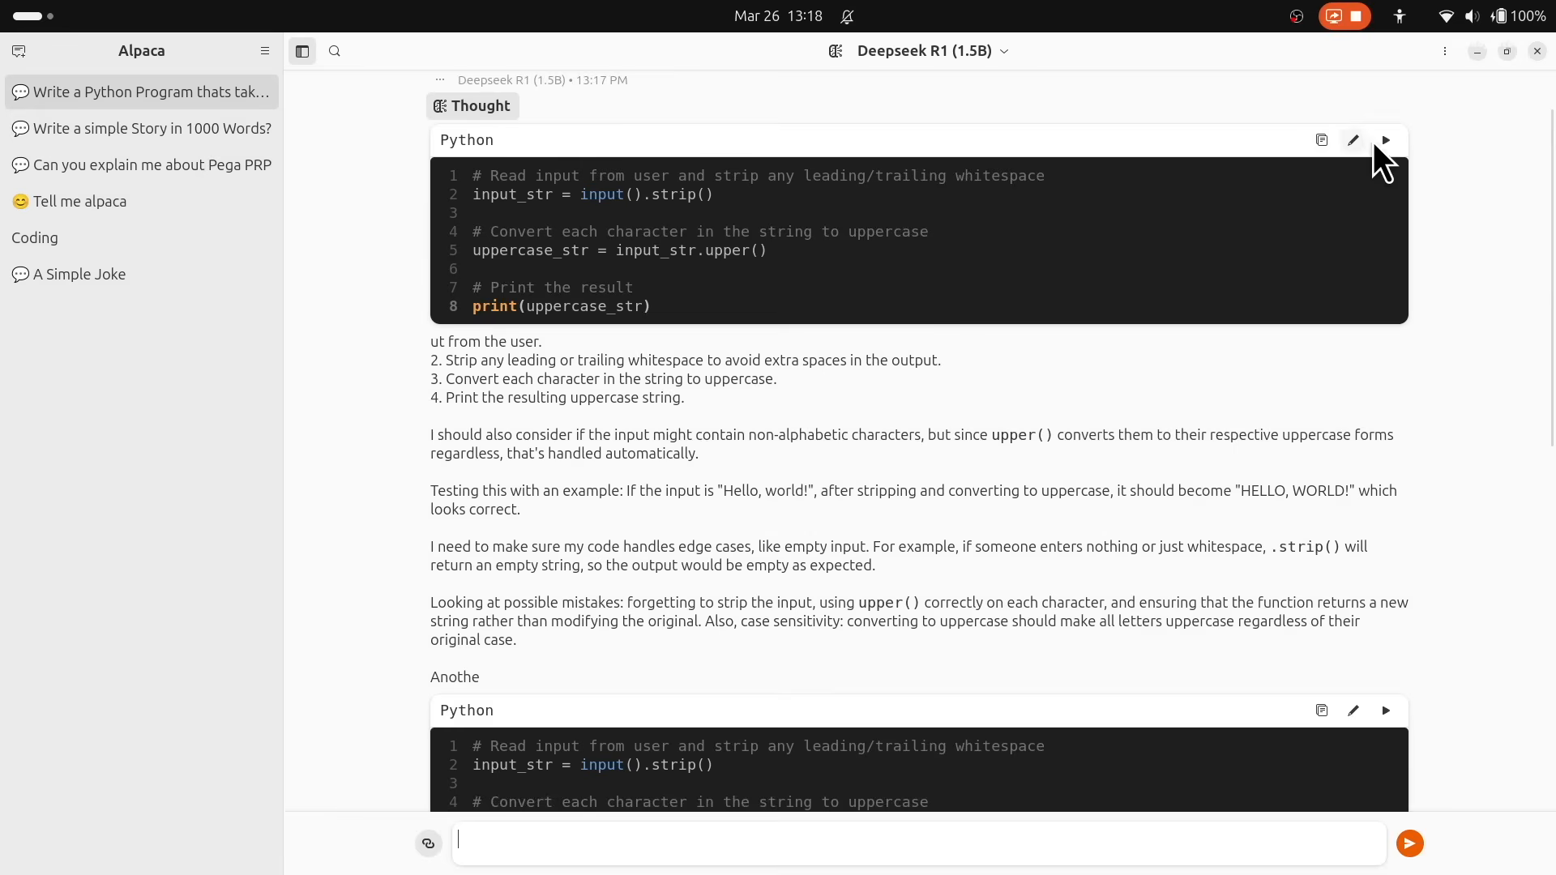
pyautogui.click(1386, 140)
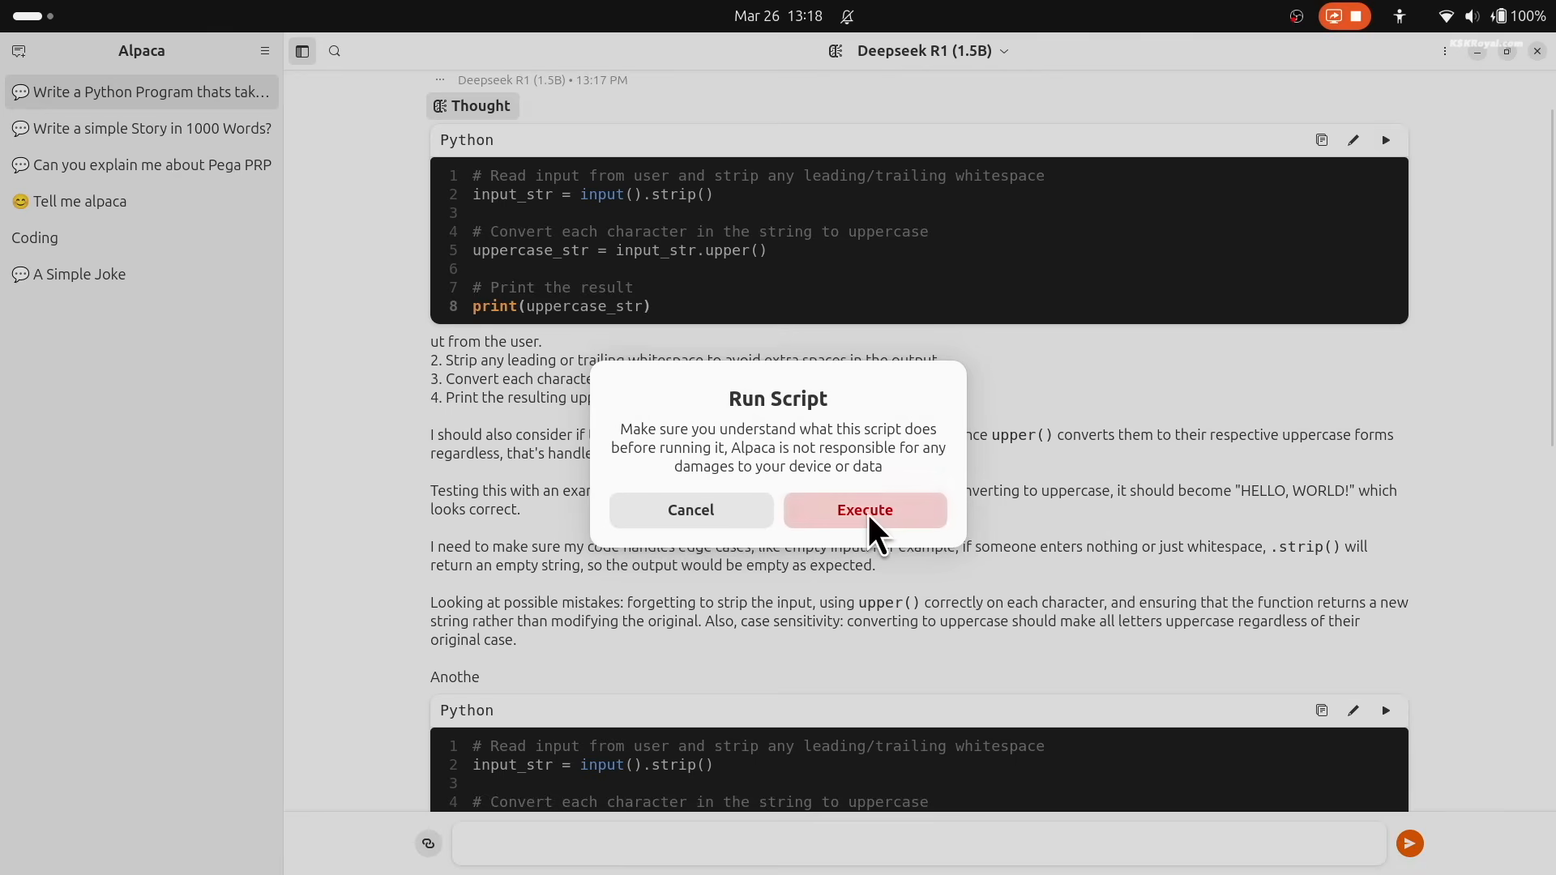
pyautogui.click(864, 509)
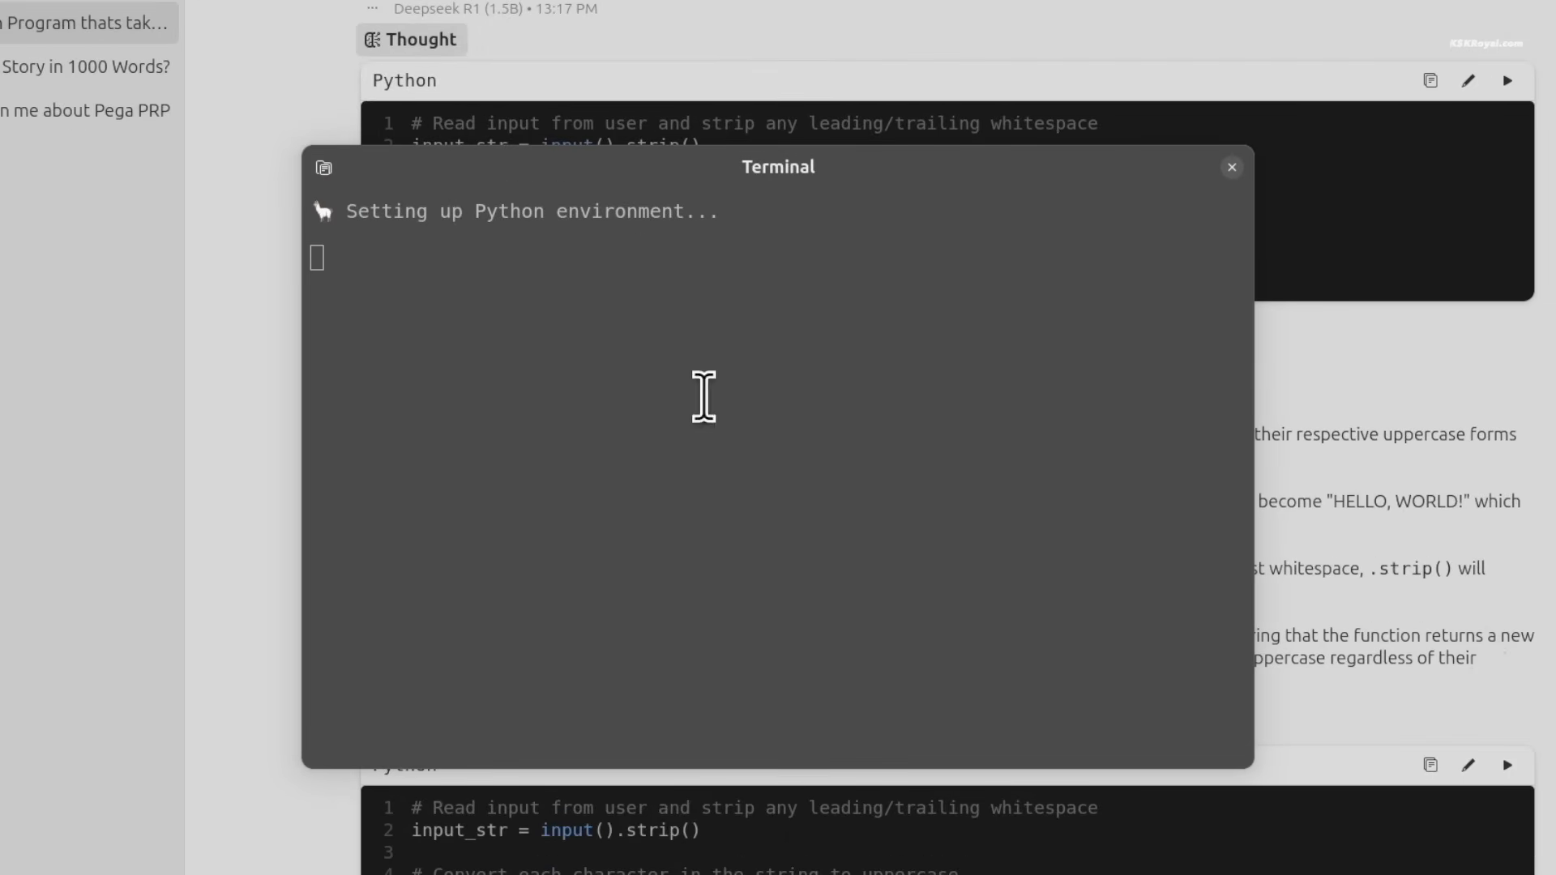
pyautogui.write('this is a t')
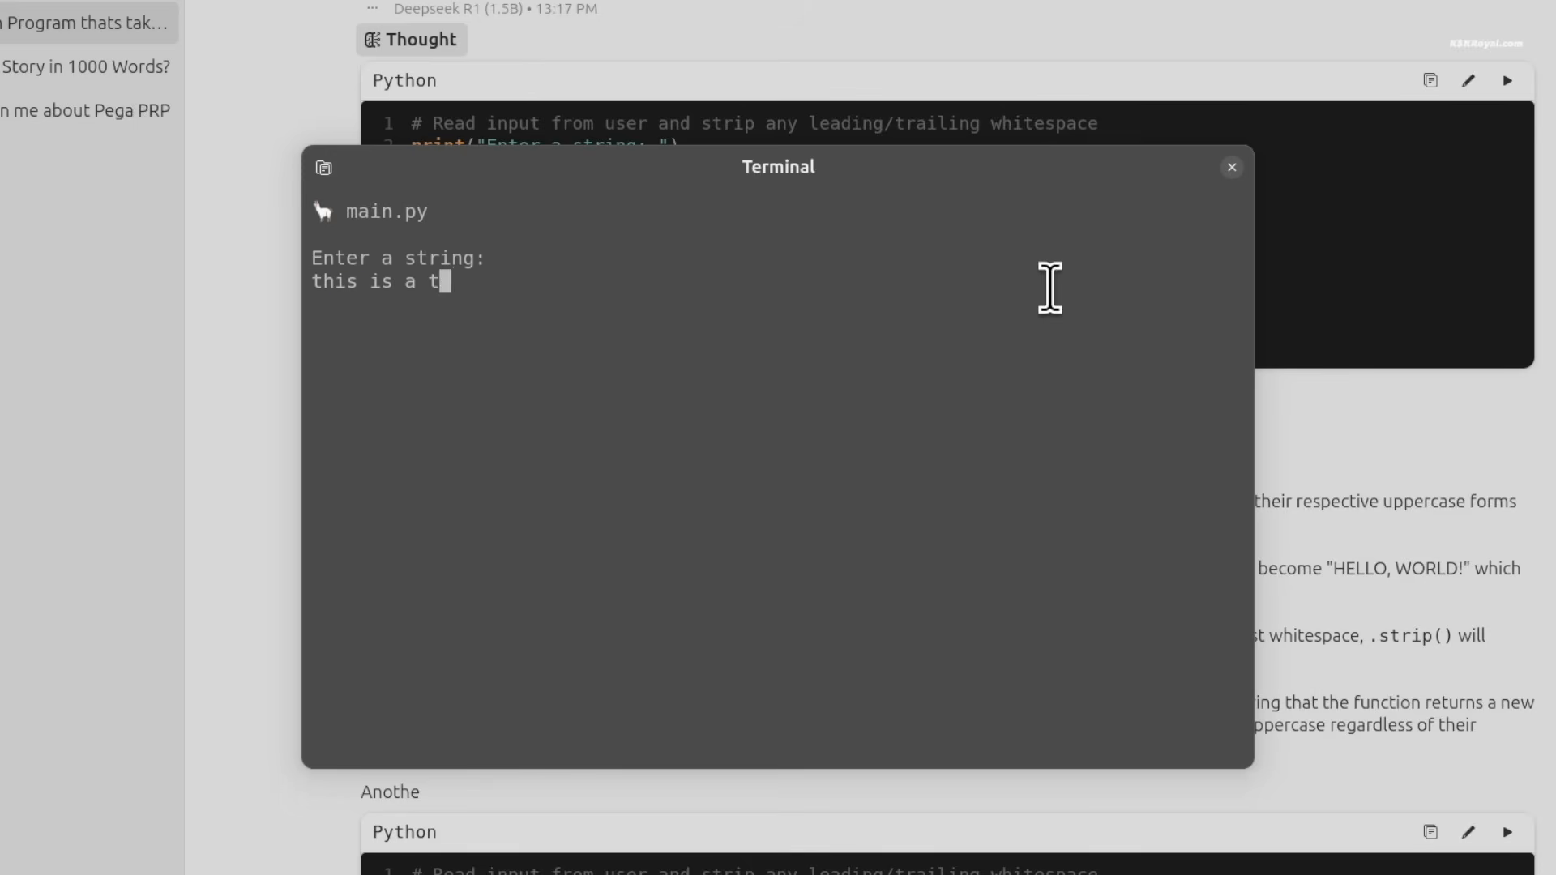
pyautogui.write('est message')
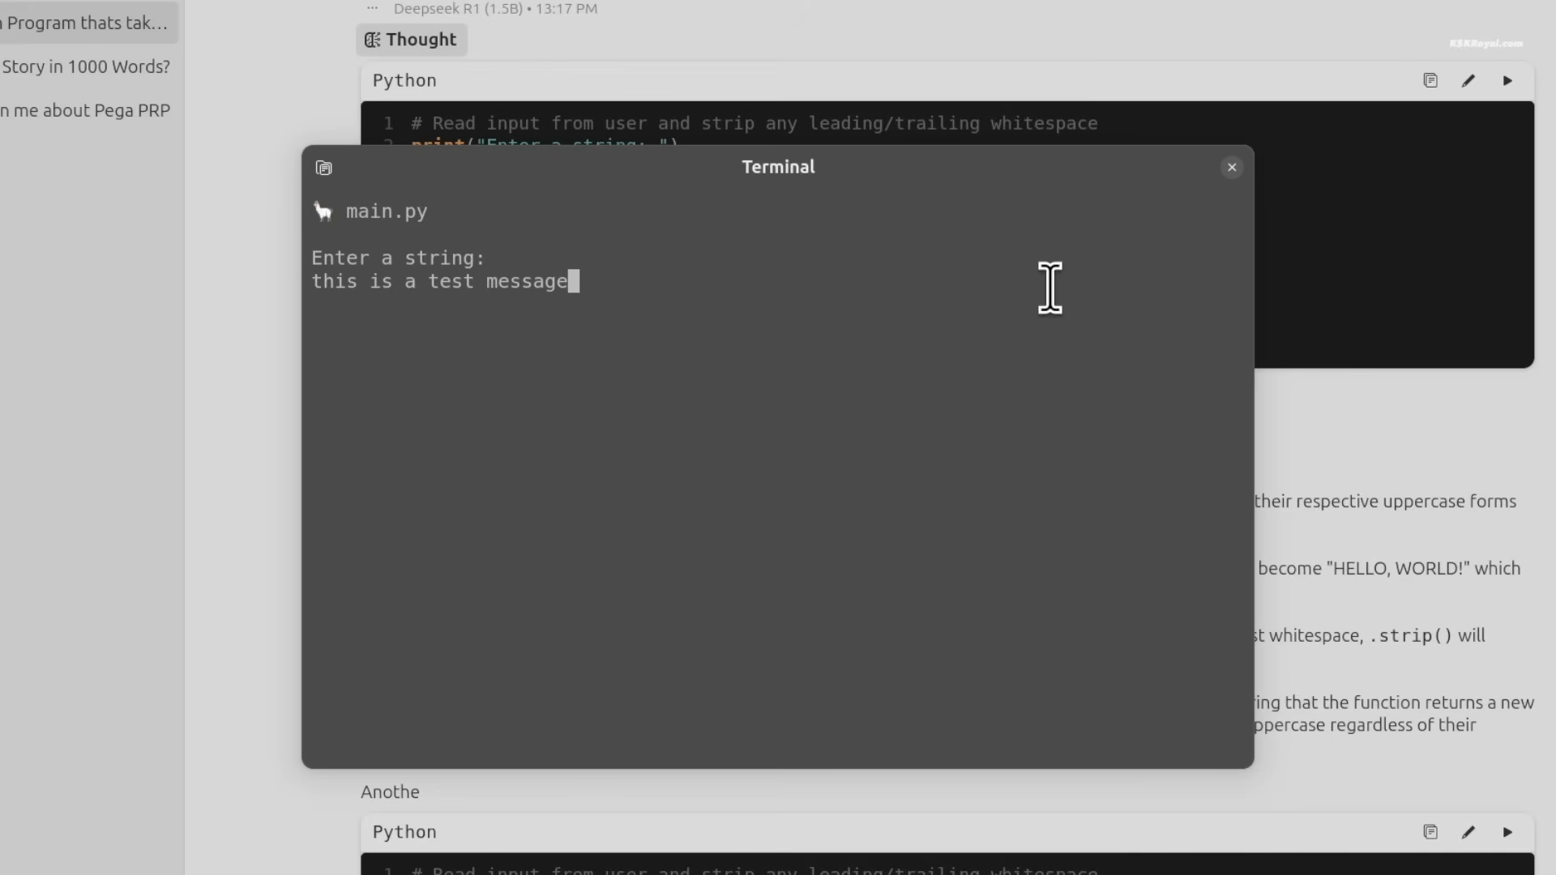
pyautogui.write('sent to python interpreter')
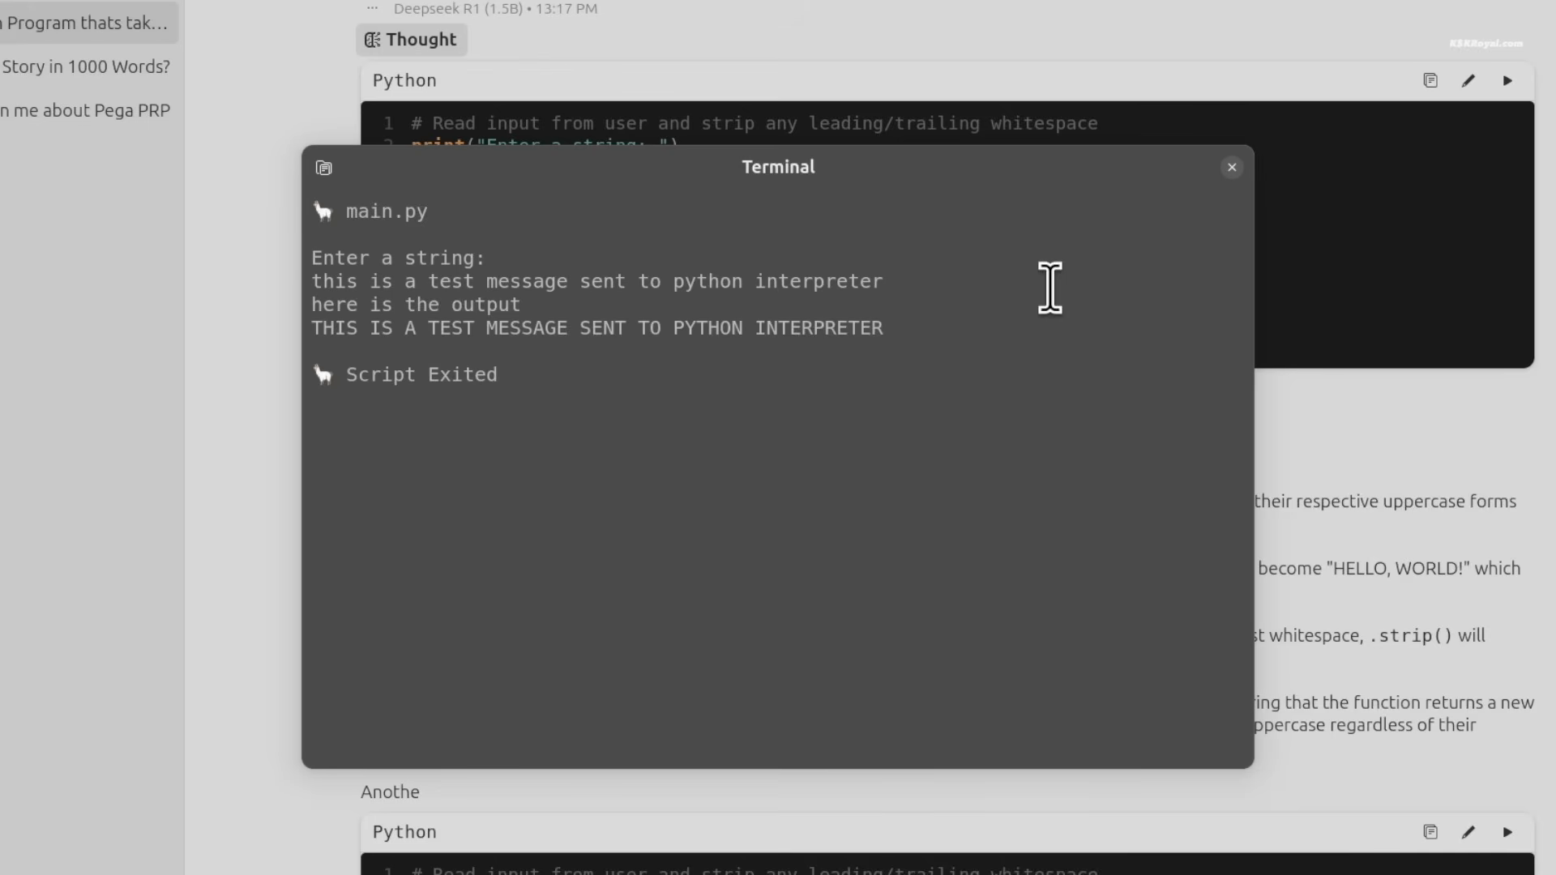
pyautogui.doubleClick(706, 328)
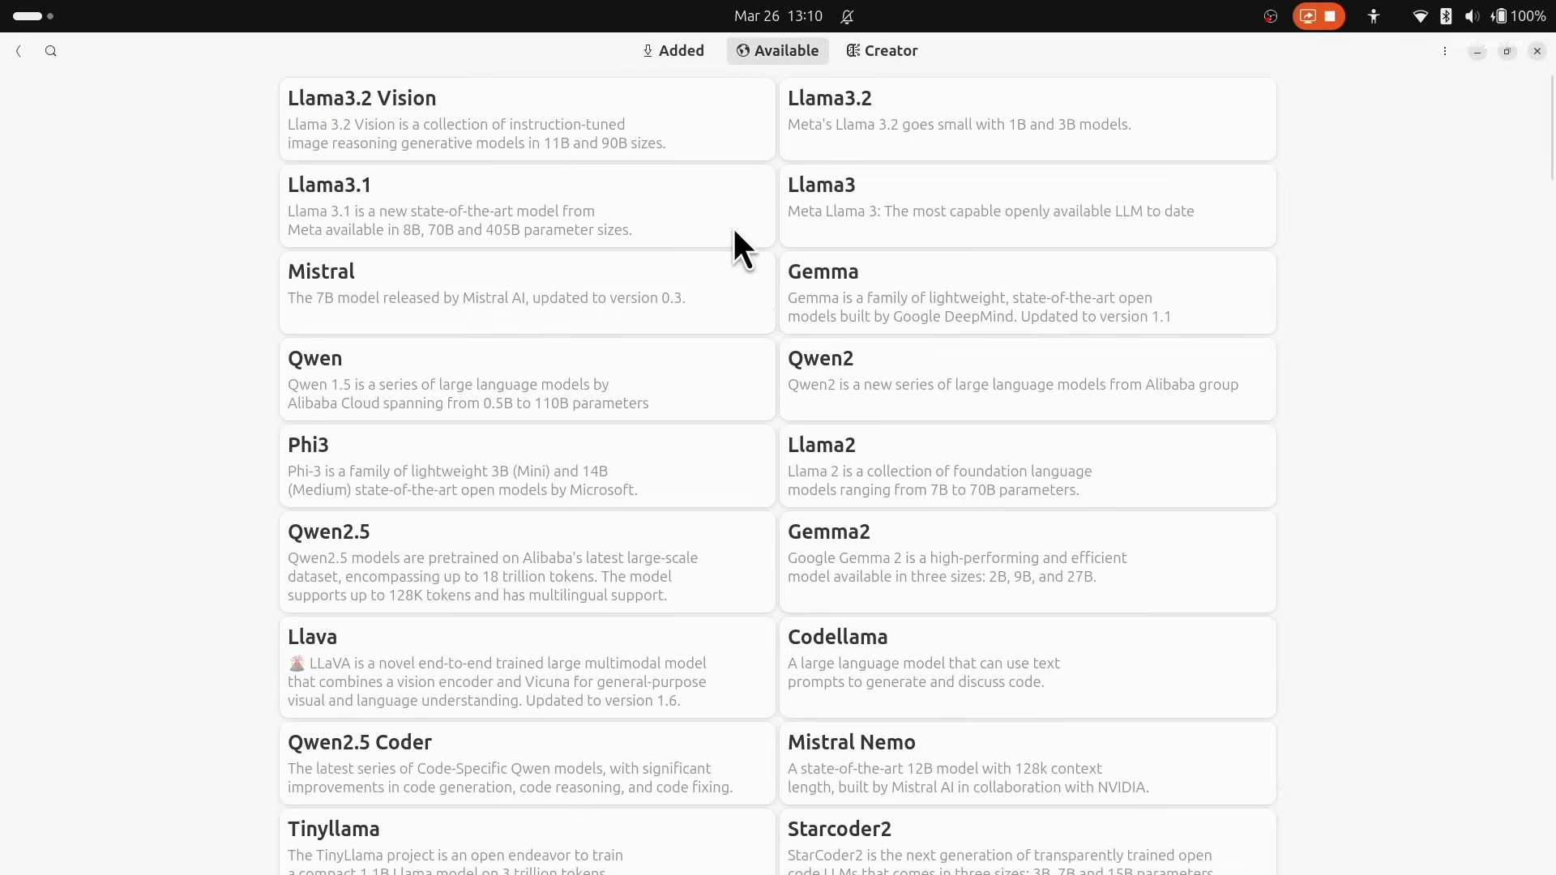
# Step: Find Llama3.2 among the available models and start downloading its 3b size
pyautogui.scroll(-3)
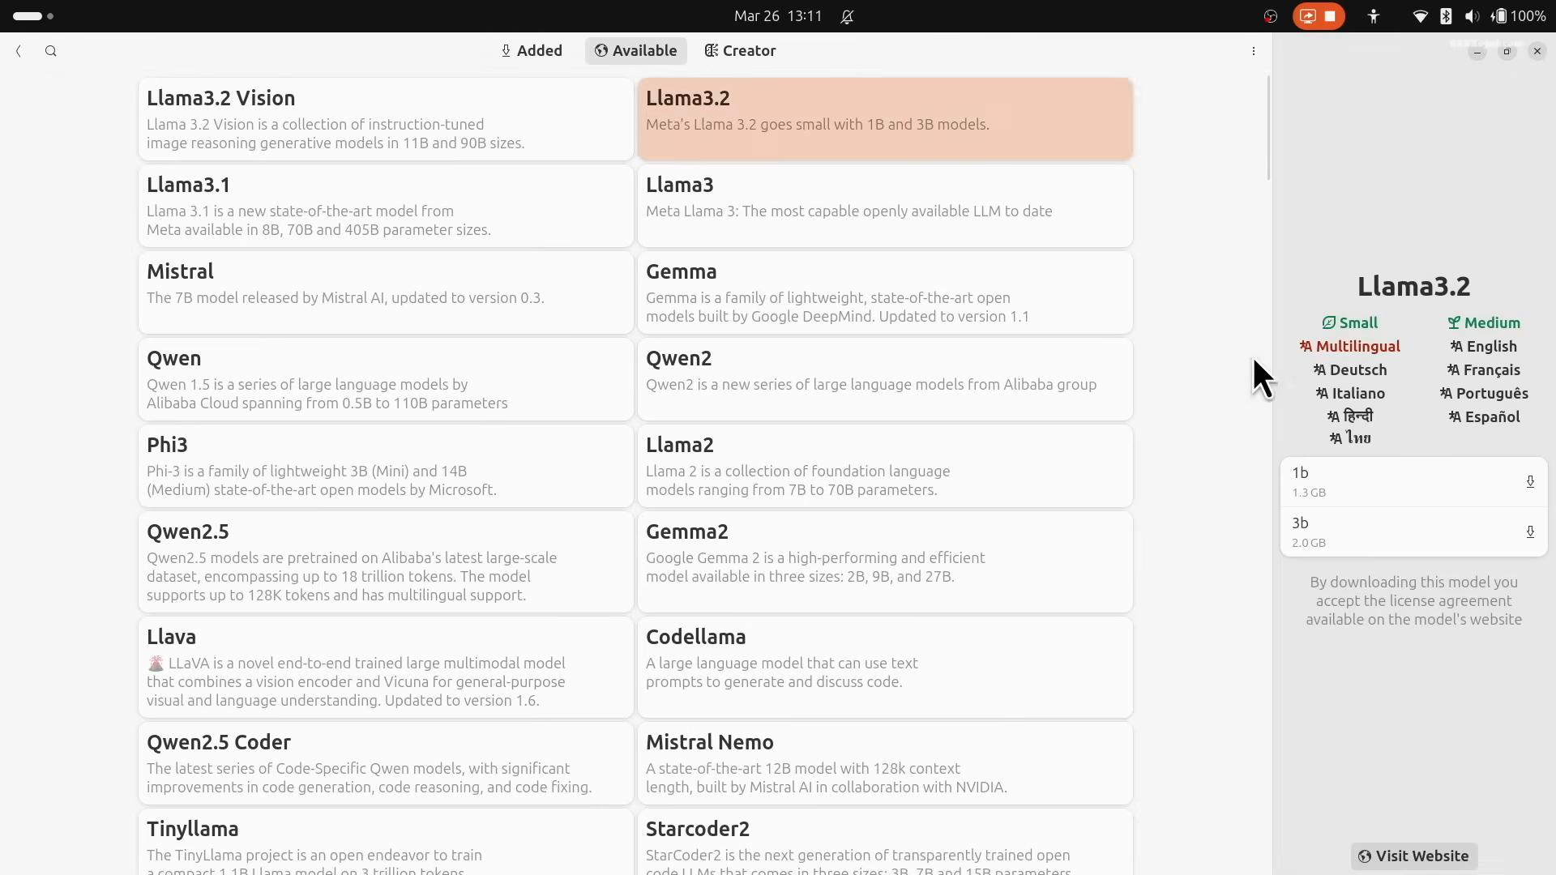
pyautogui.moveTo(1548, 566)
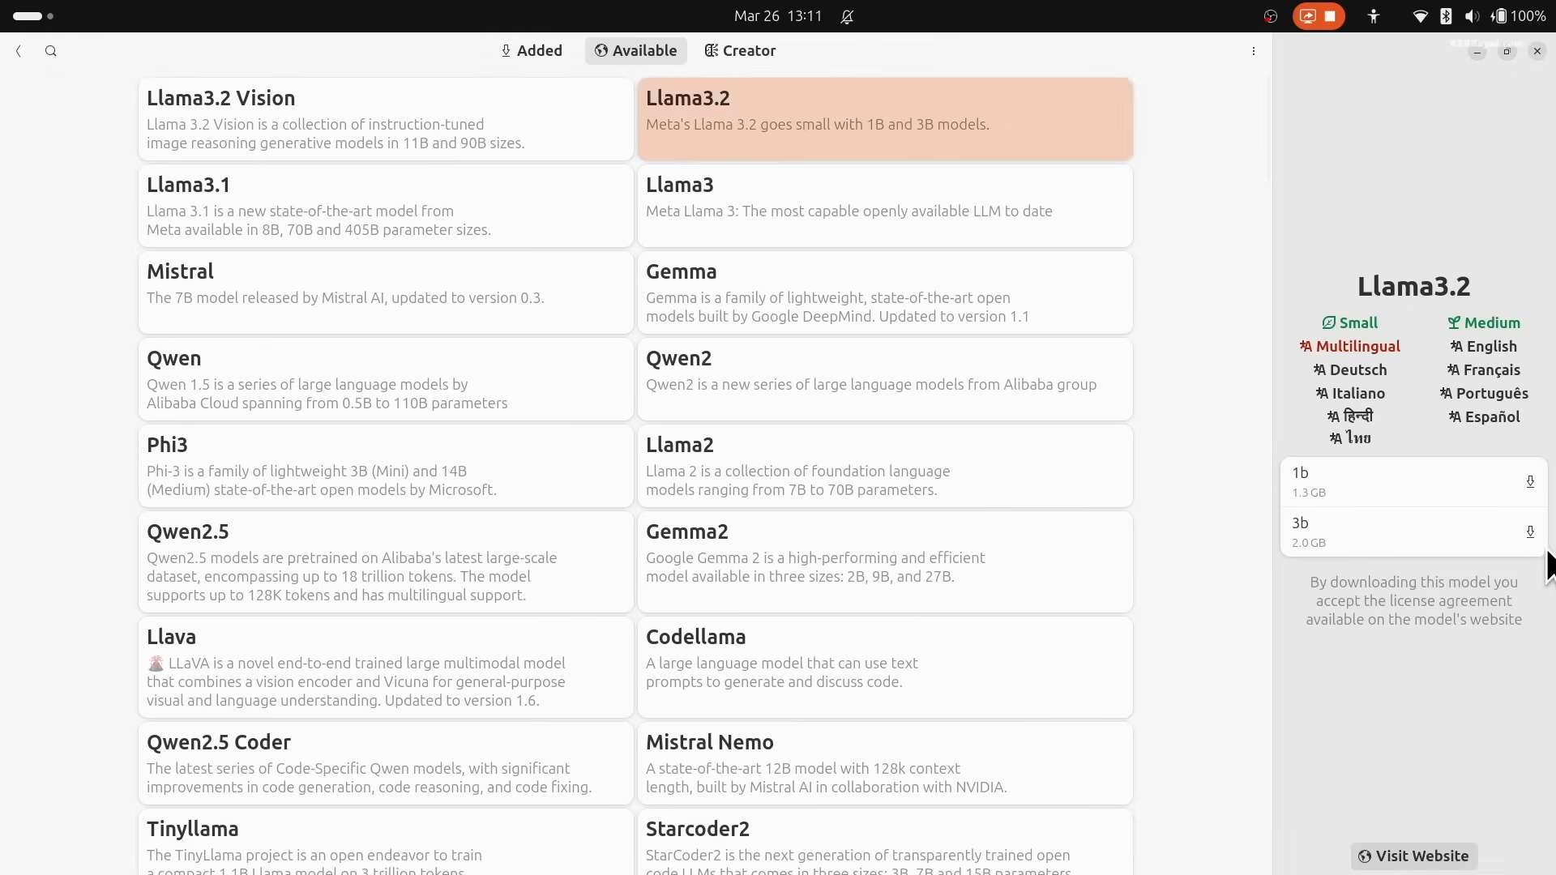
pyautogui.click(1528, 531)
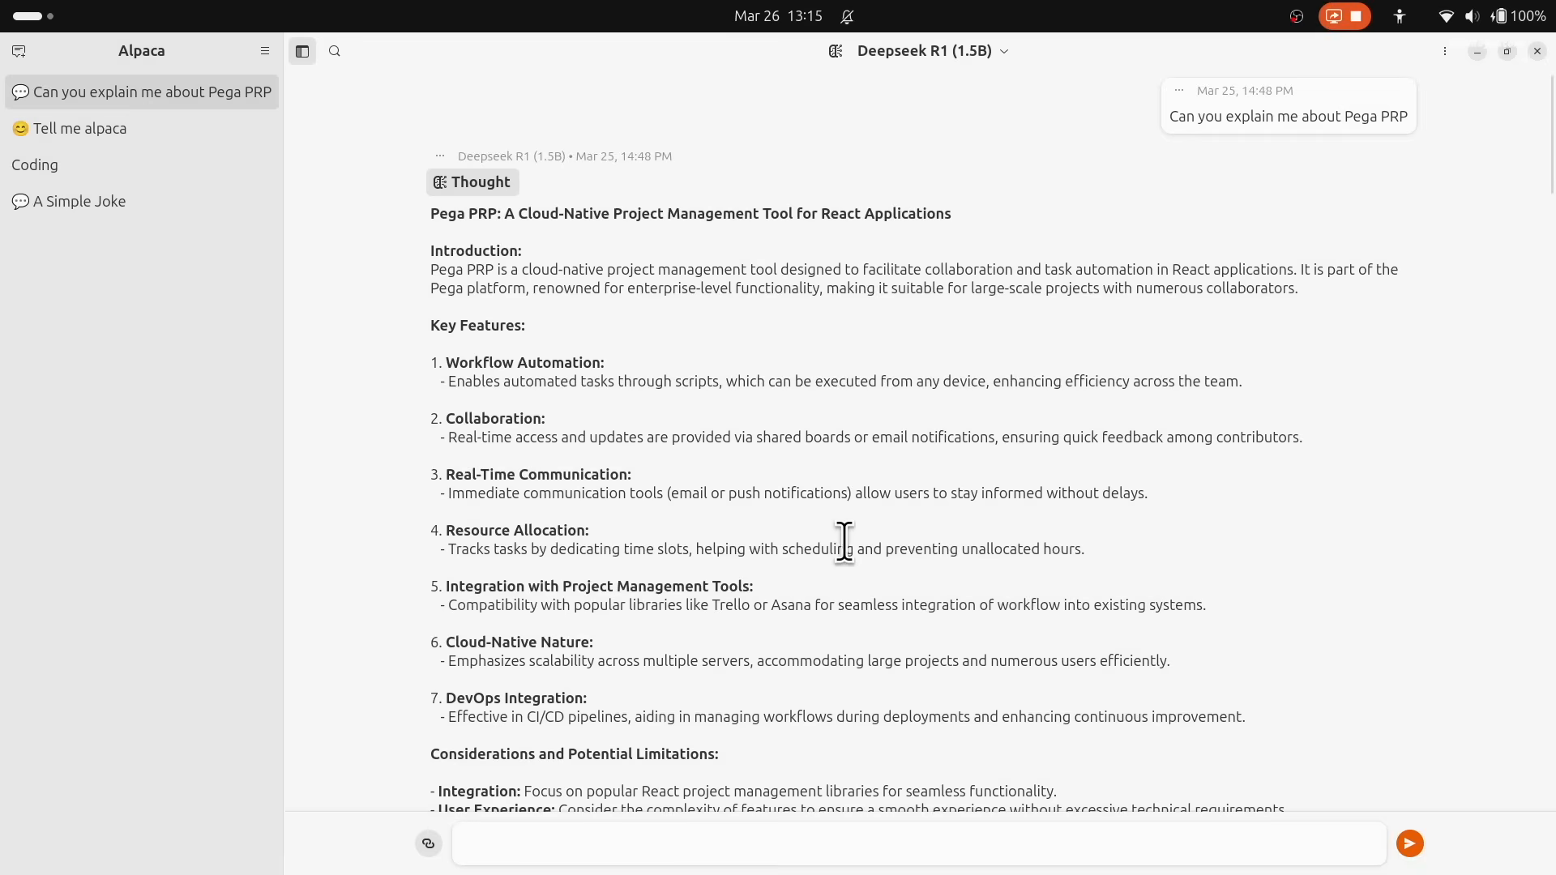
pyautogui.moveTo(206, 277)
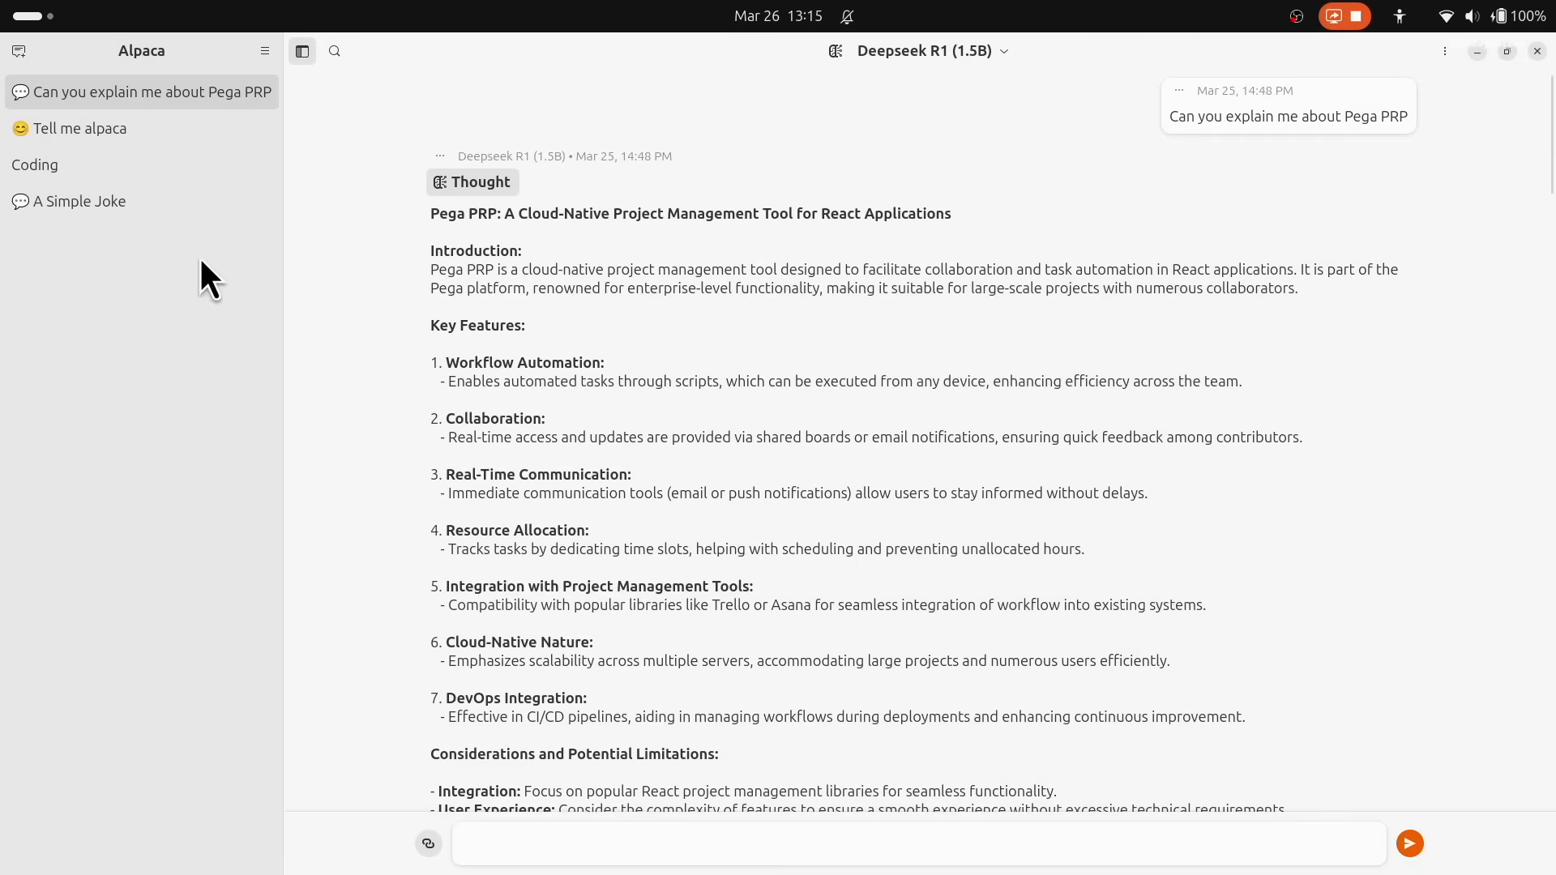
# Step: Start a new chat and set its model to Llama3.2 (3B)
pyautogui.click(18, 50)
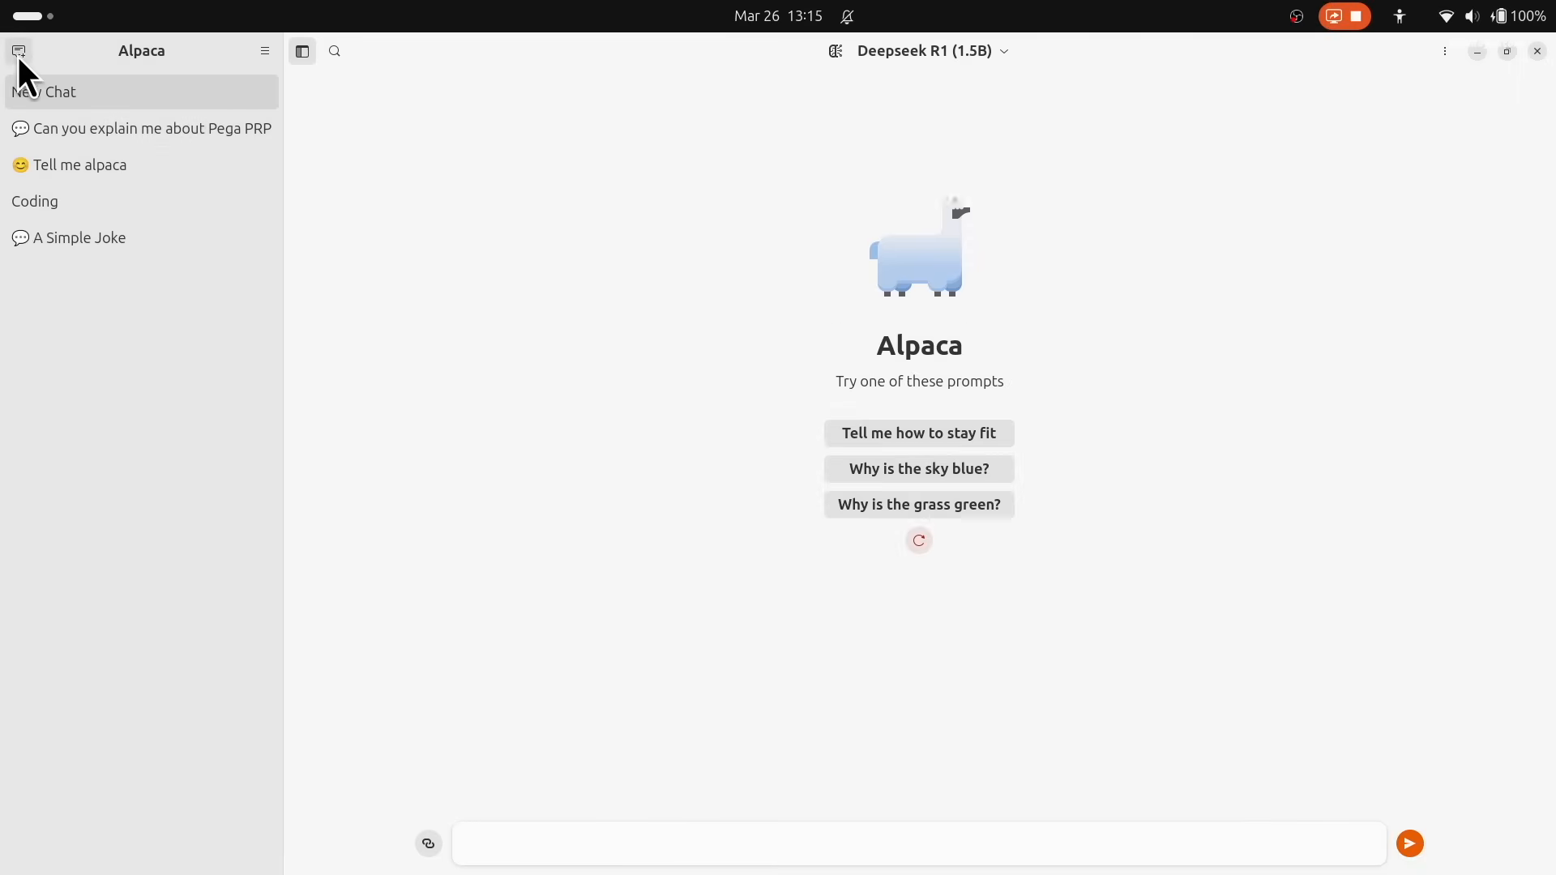
pyautogui.click(931, 50)
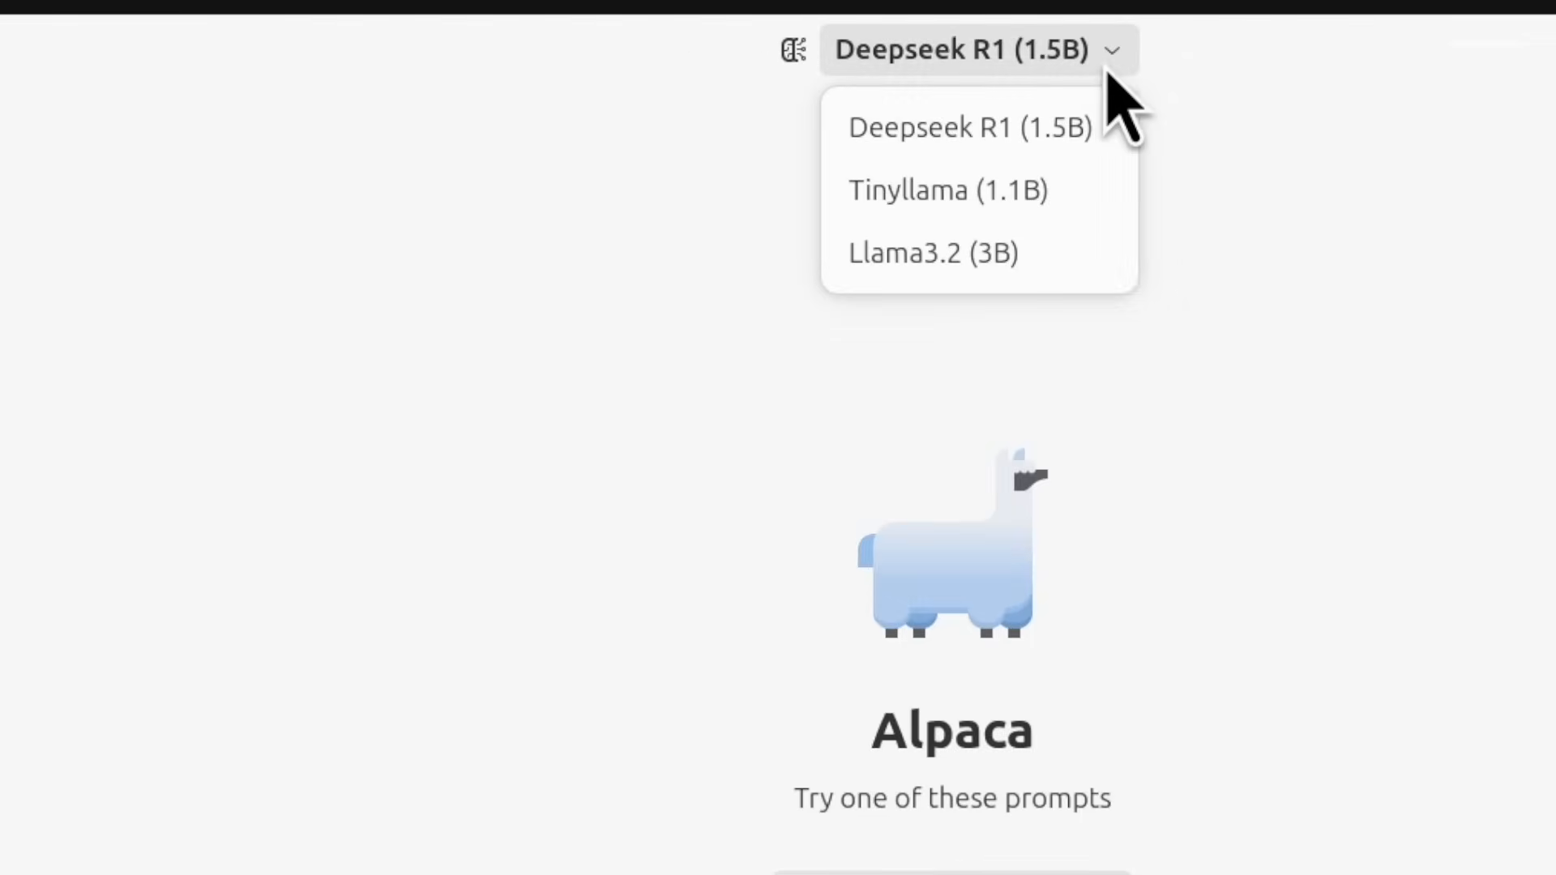
pyautogui.moveTo(978, 253)
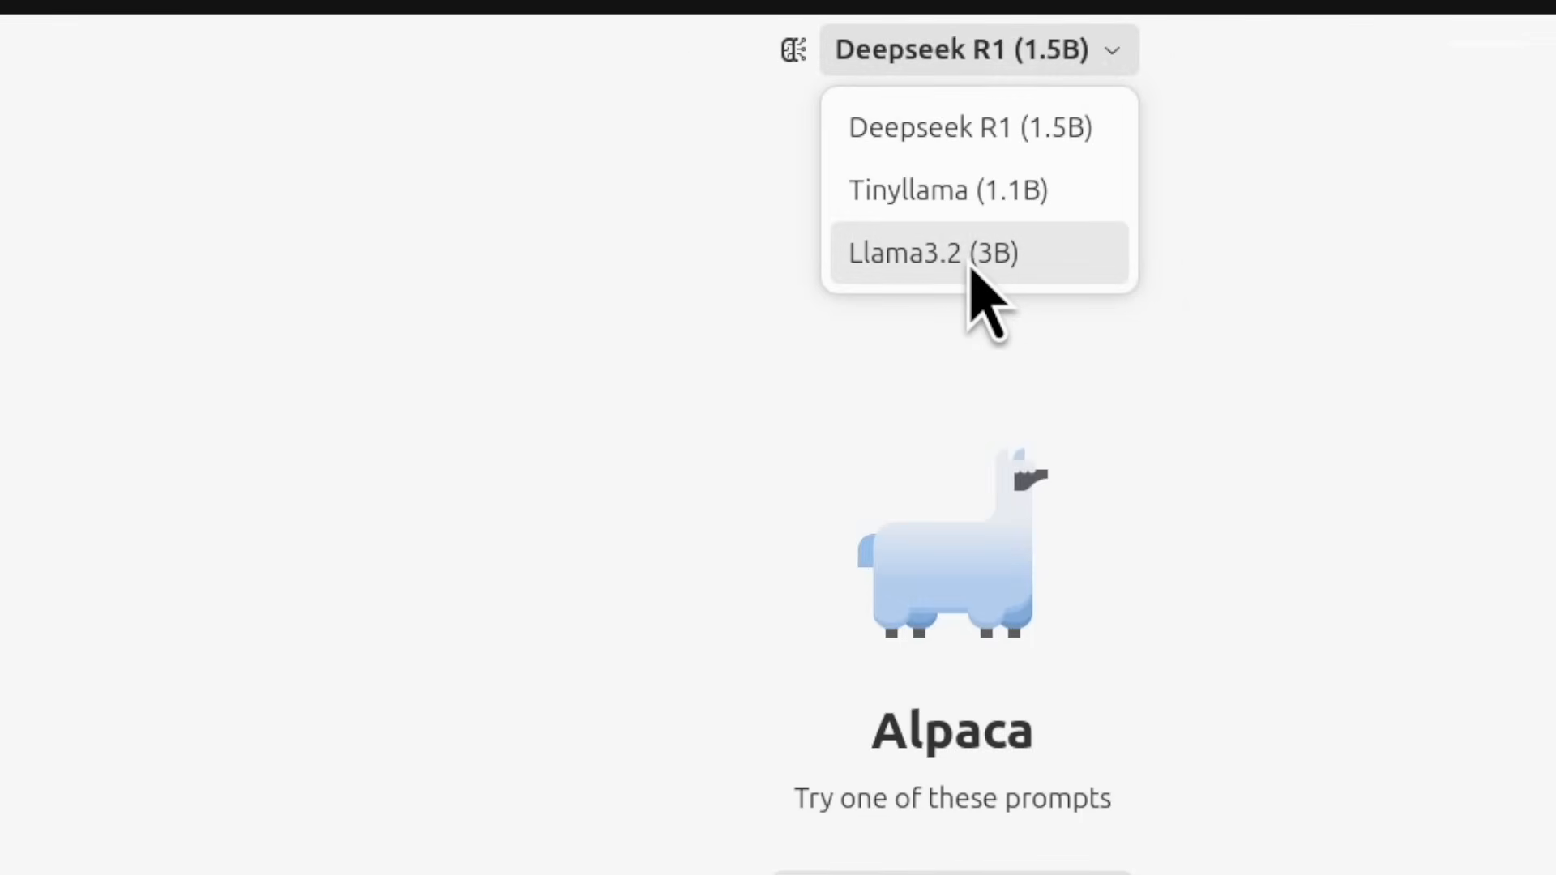
pyautogui.click(931, 253)
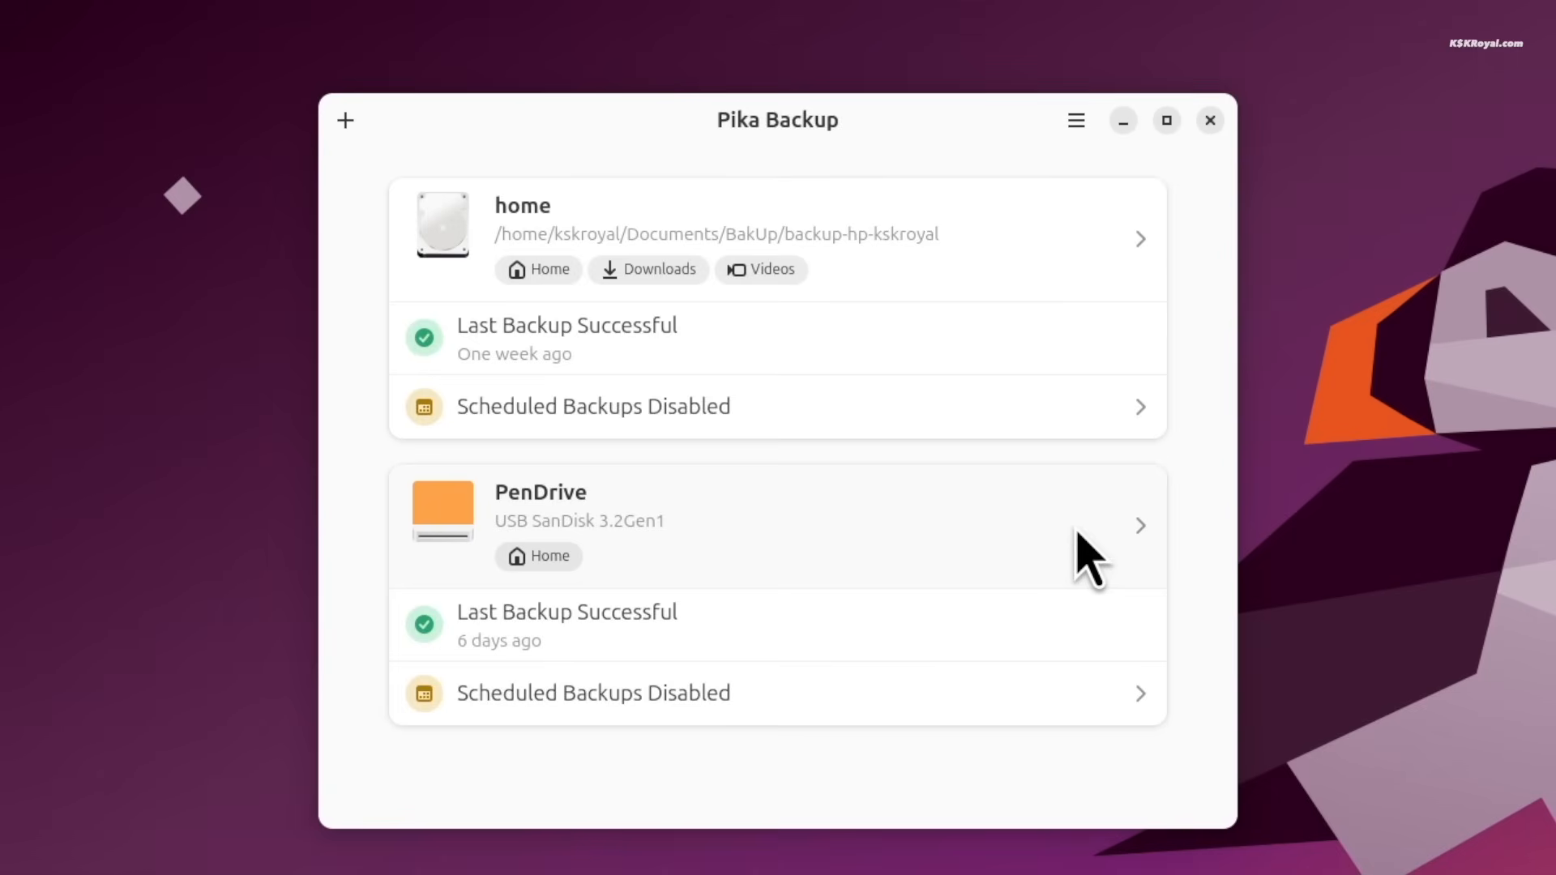
pyautogui.moveTo(1182, 695)
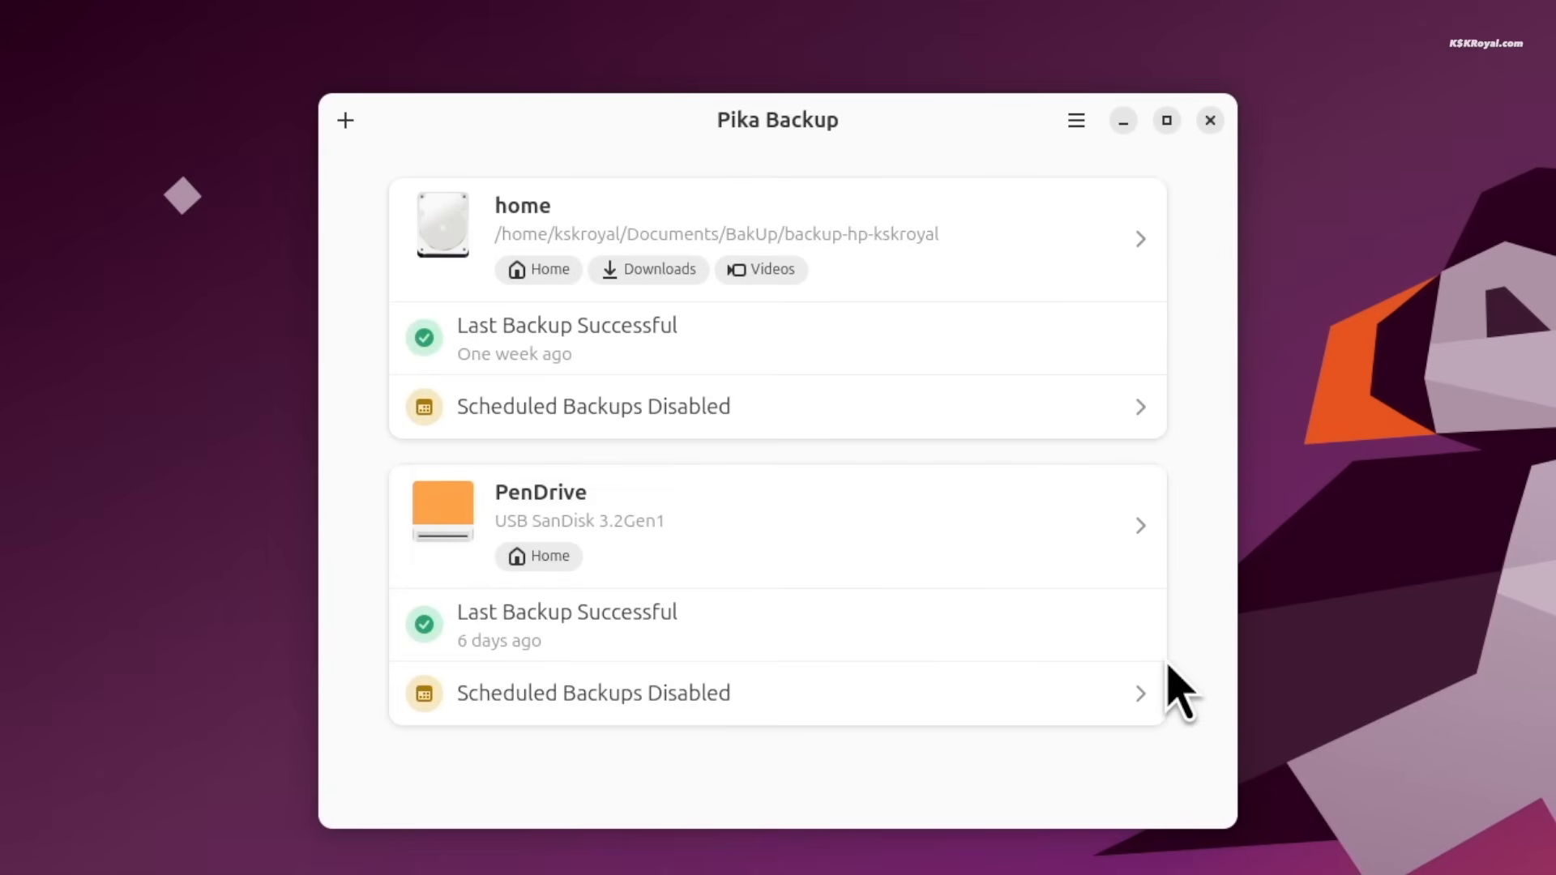
# Step: Set up a new local-disk repository with PenDrive/My Computer Backup as its base folder
pyautogui.click(345, 120)
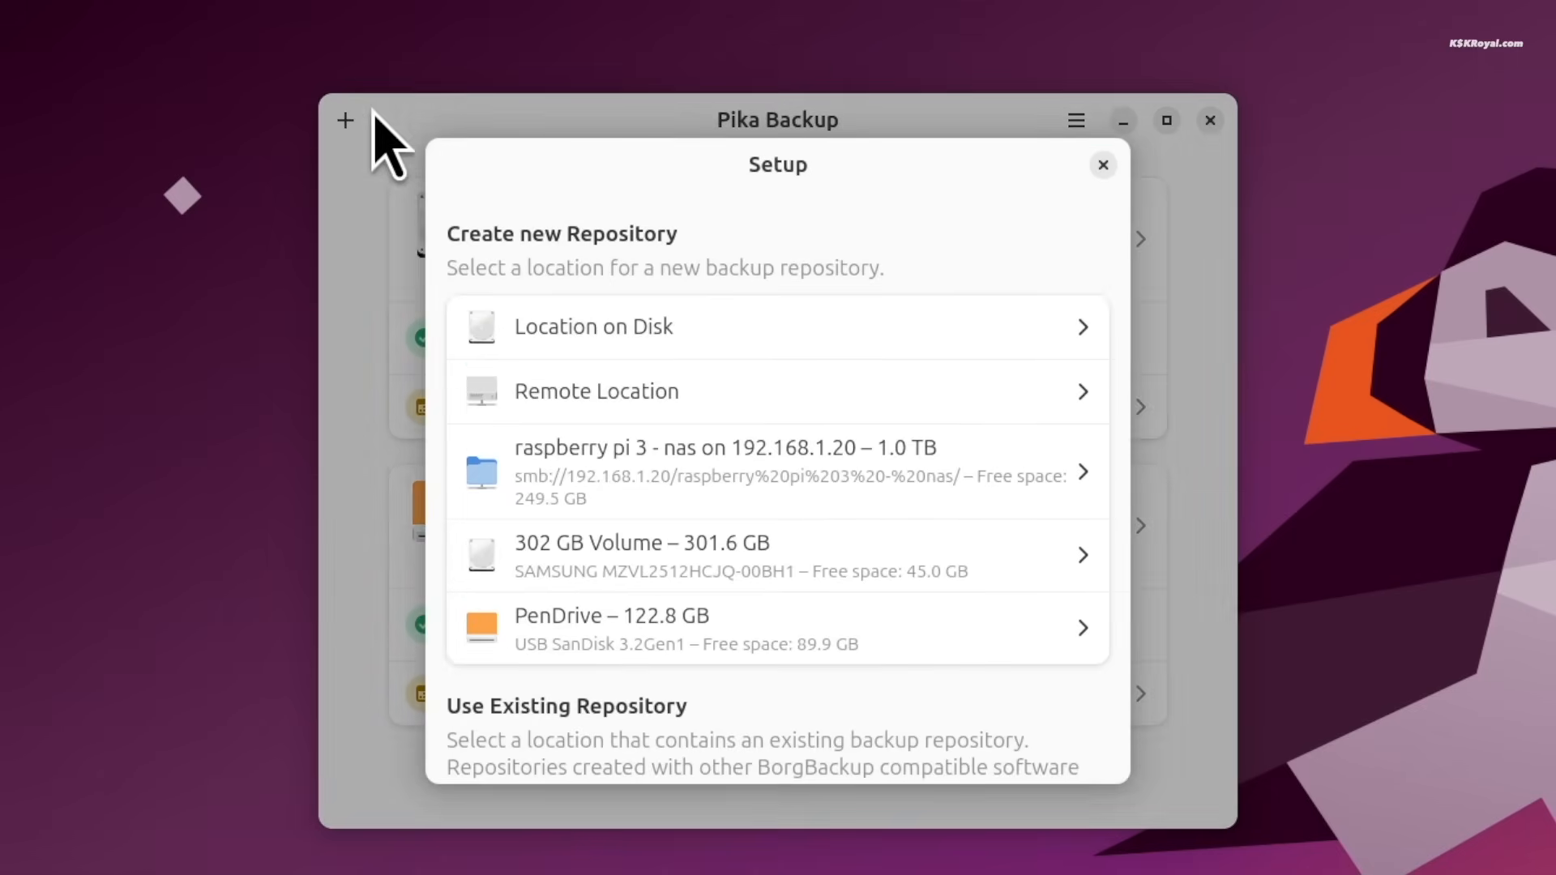
pyautogui.click(593, 326)
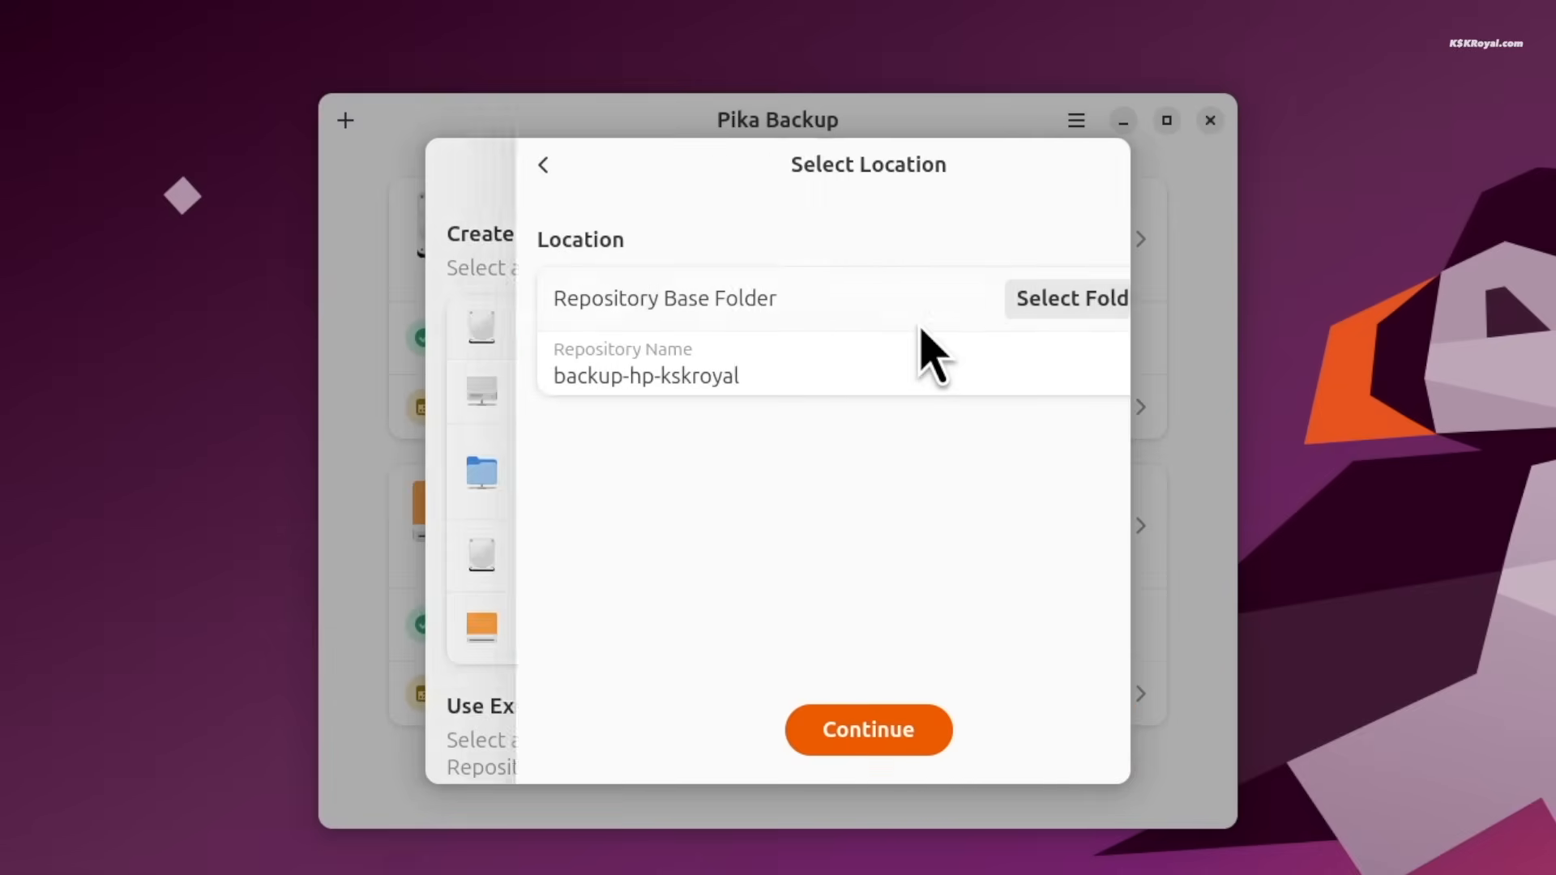
pyautogui.click(1070, 299)
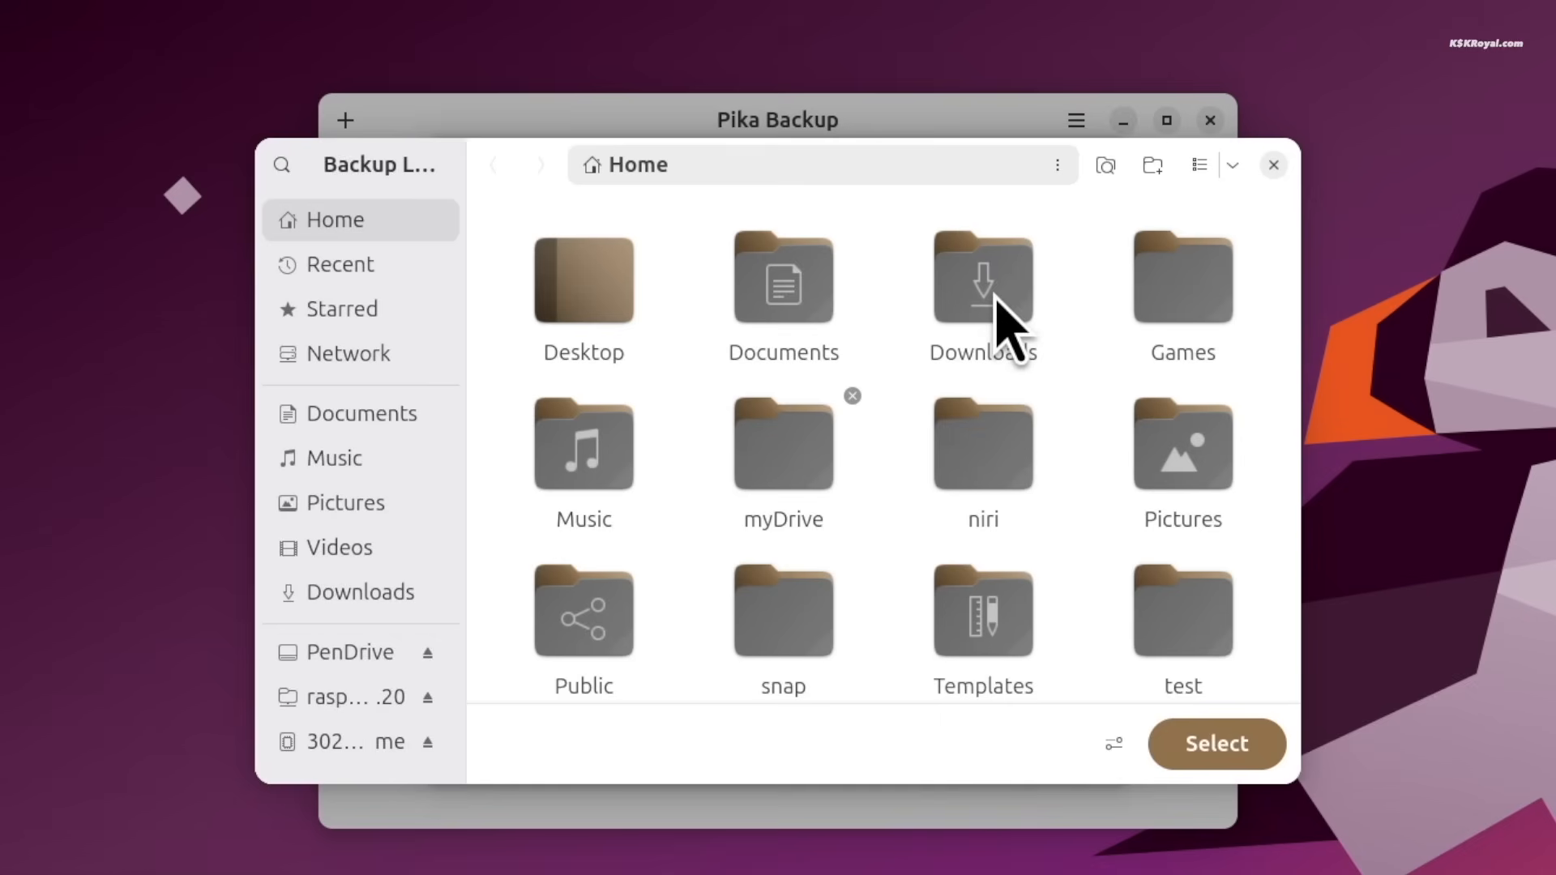
pyautogui.click(351, 652)
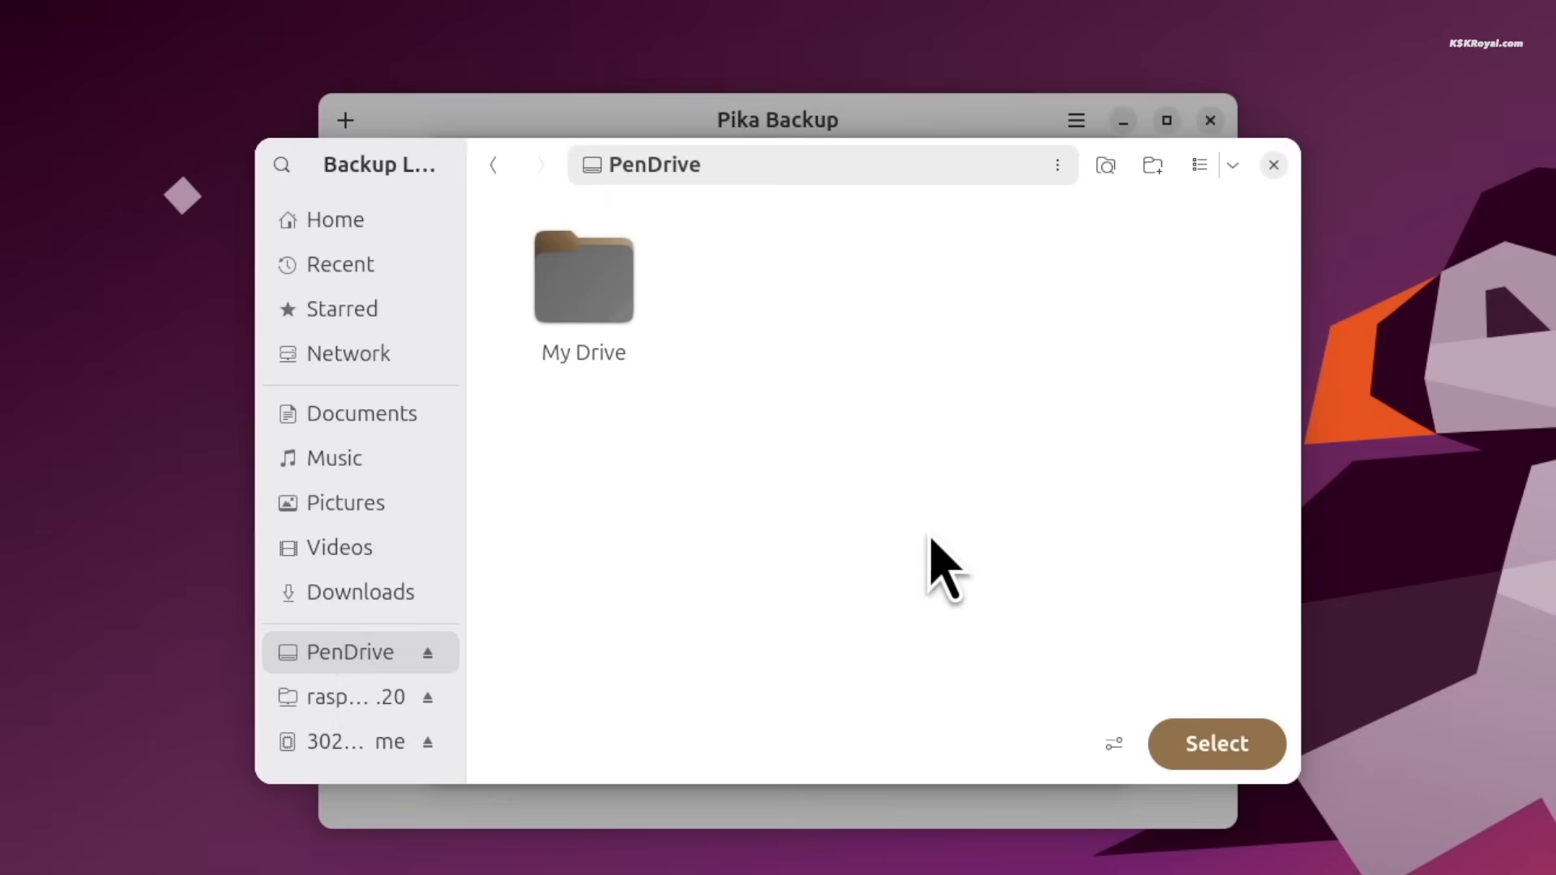
pyautogui.click(1151, 166)
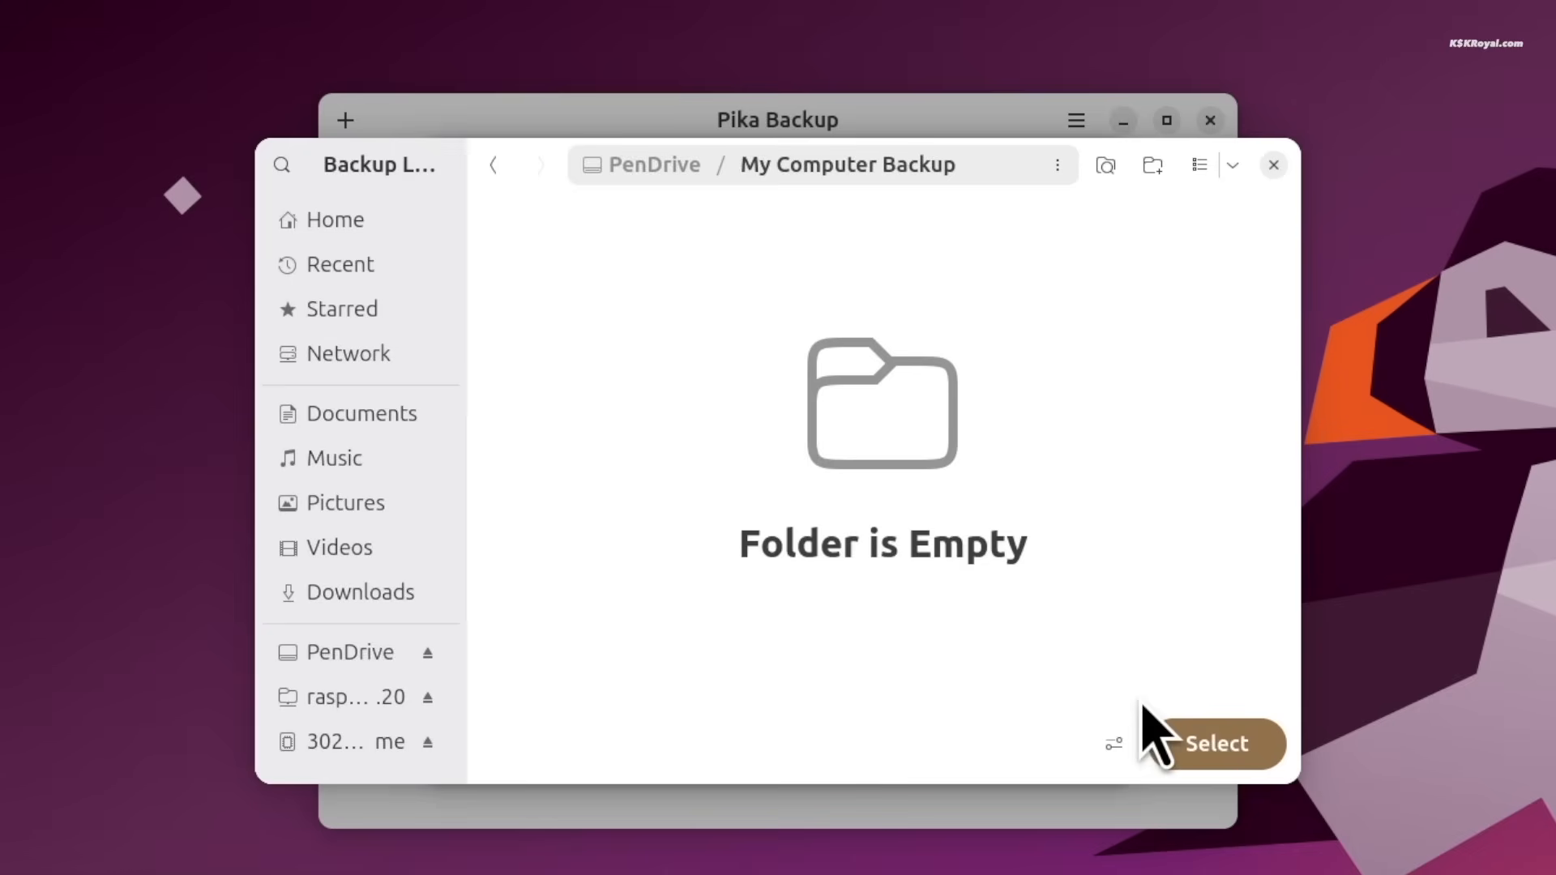
pyautogui.click(1213, 743)
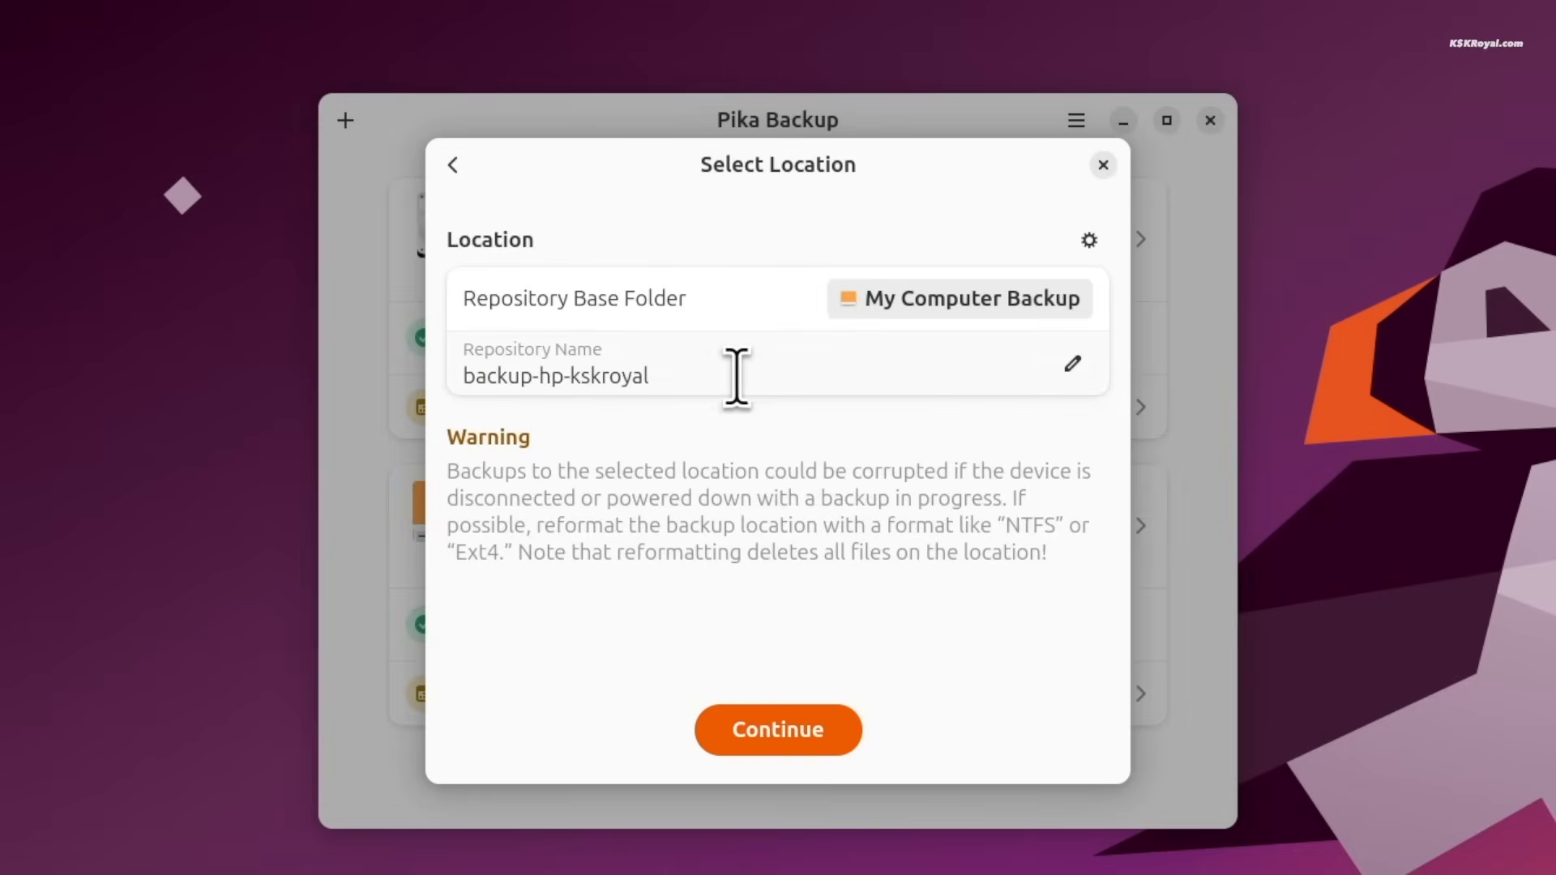
# Step: Continue through the encryption settings and create the encrypted repository
pyautogui.click(776, 730)
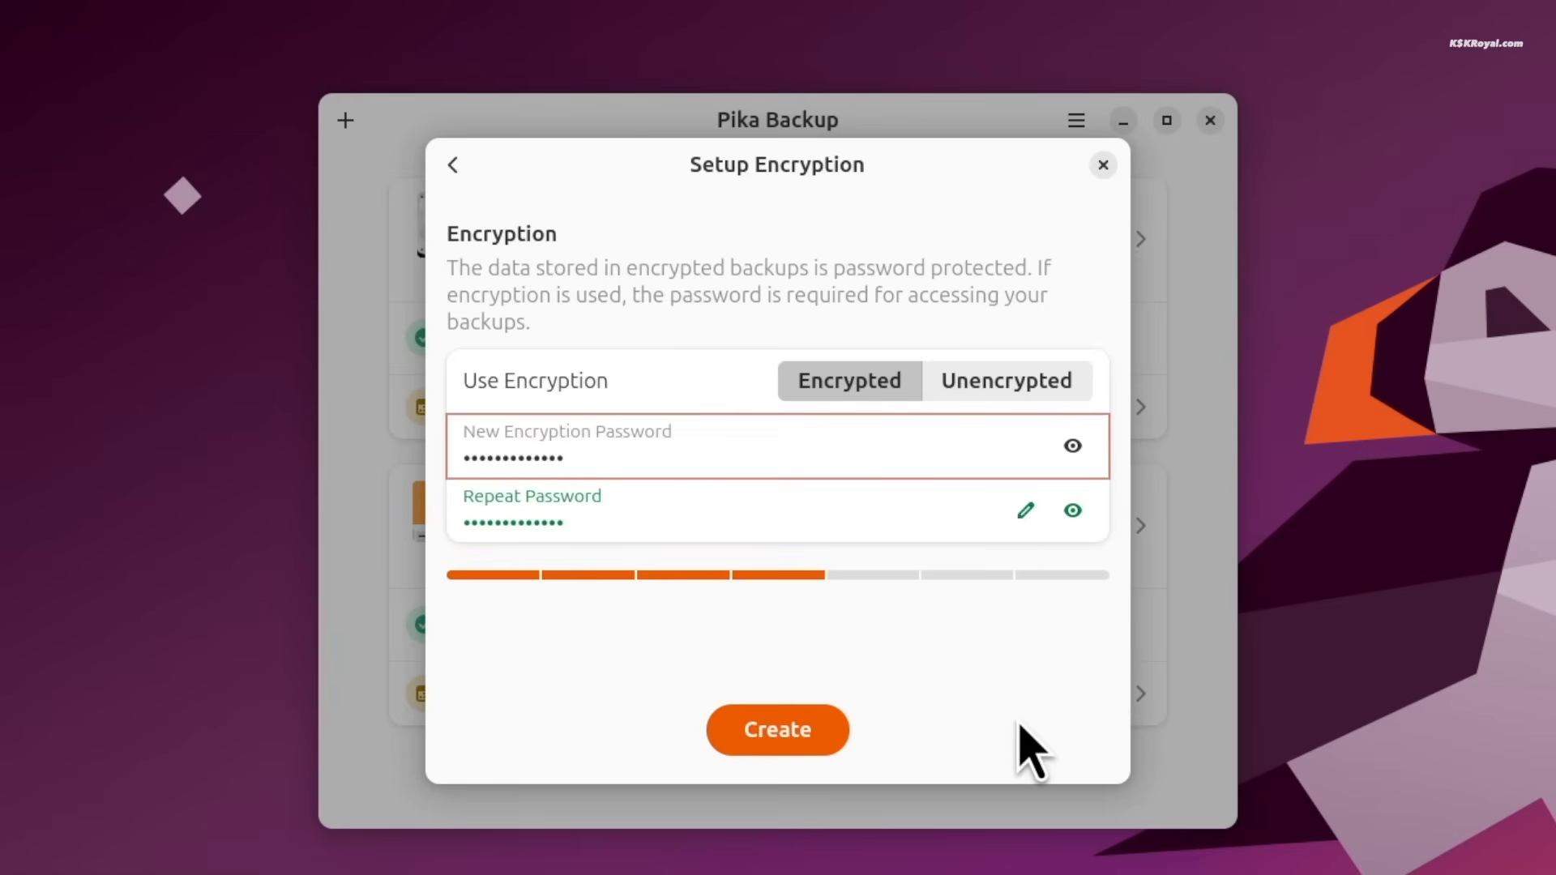
pyautogui.click(776, 730)
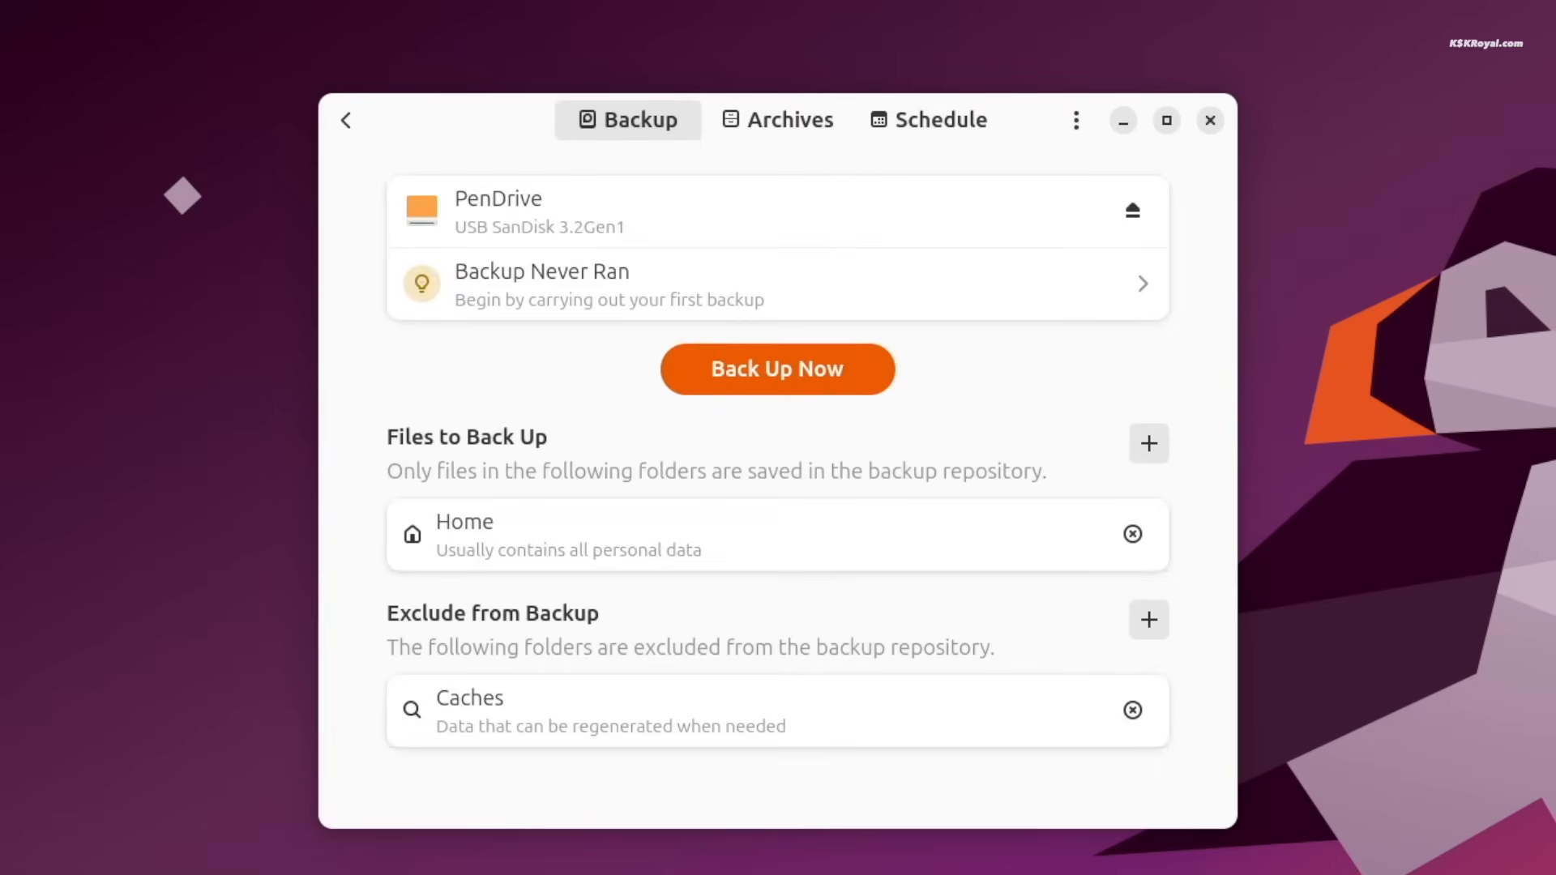
# Step: Add Documents, Downloads, Music and Pictures to the files backed up with Home
pyautogui.click(1148, 444)
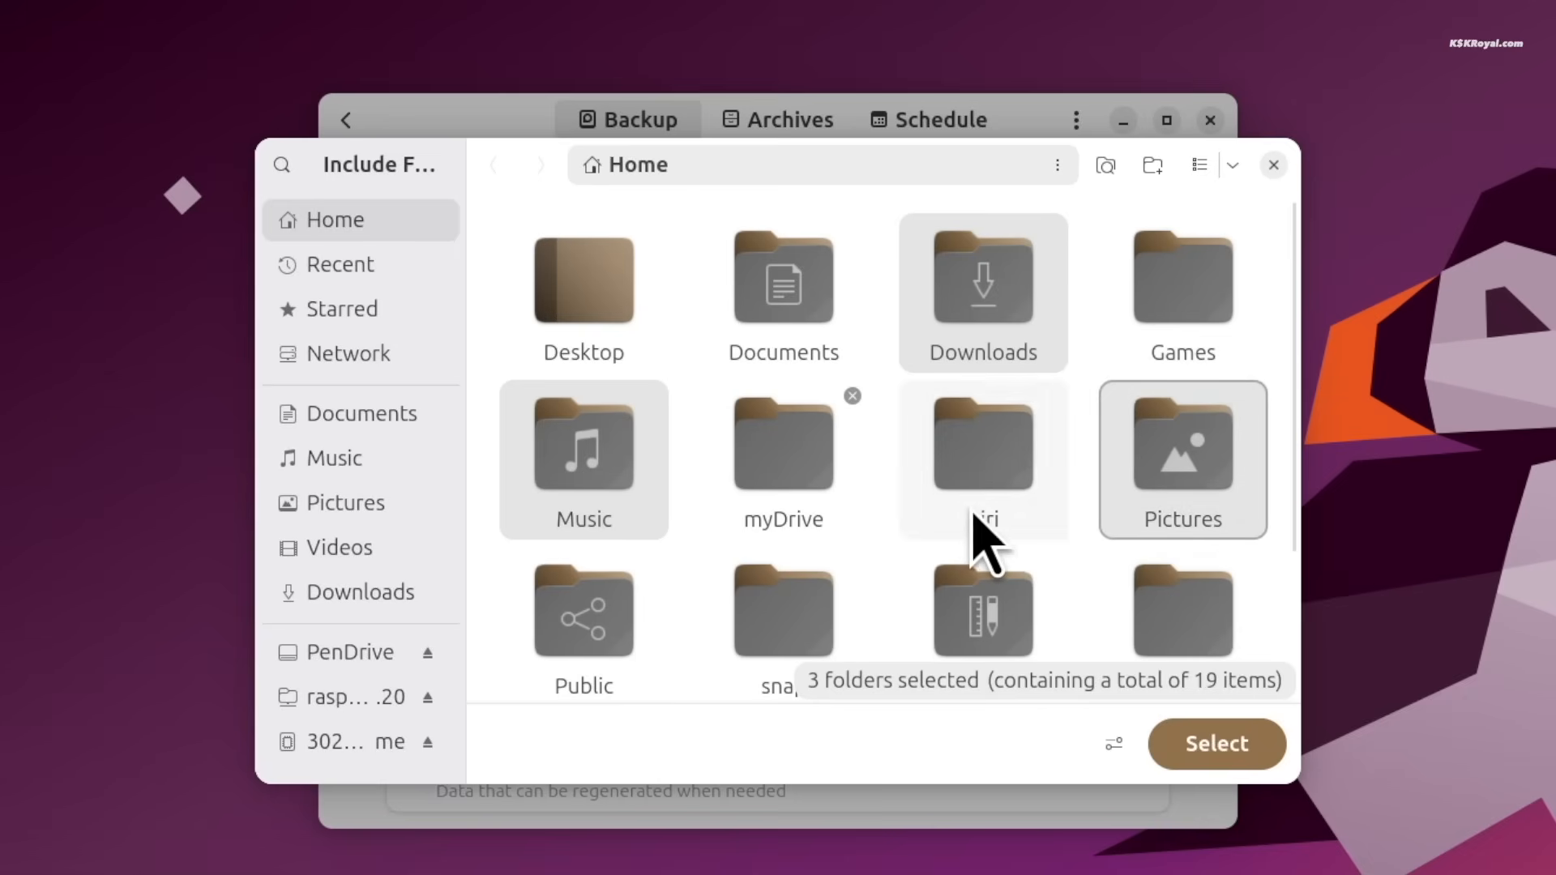
pyautogui.click(1214, 744)
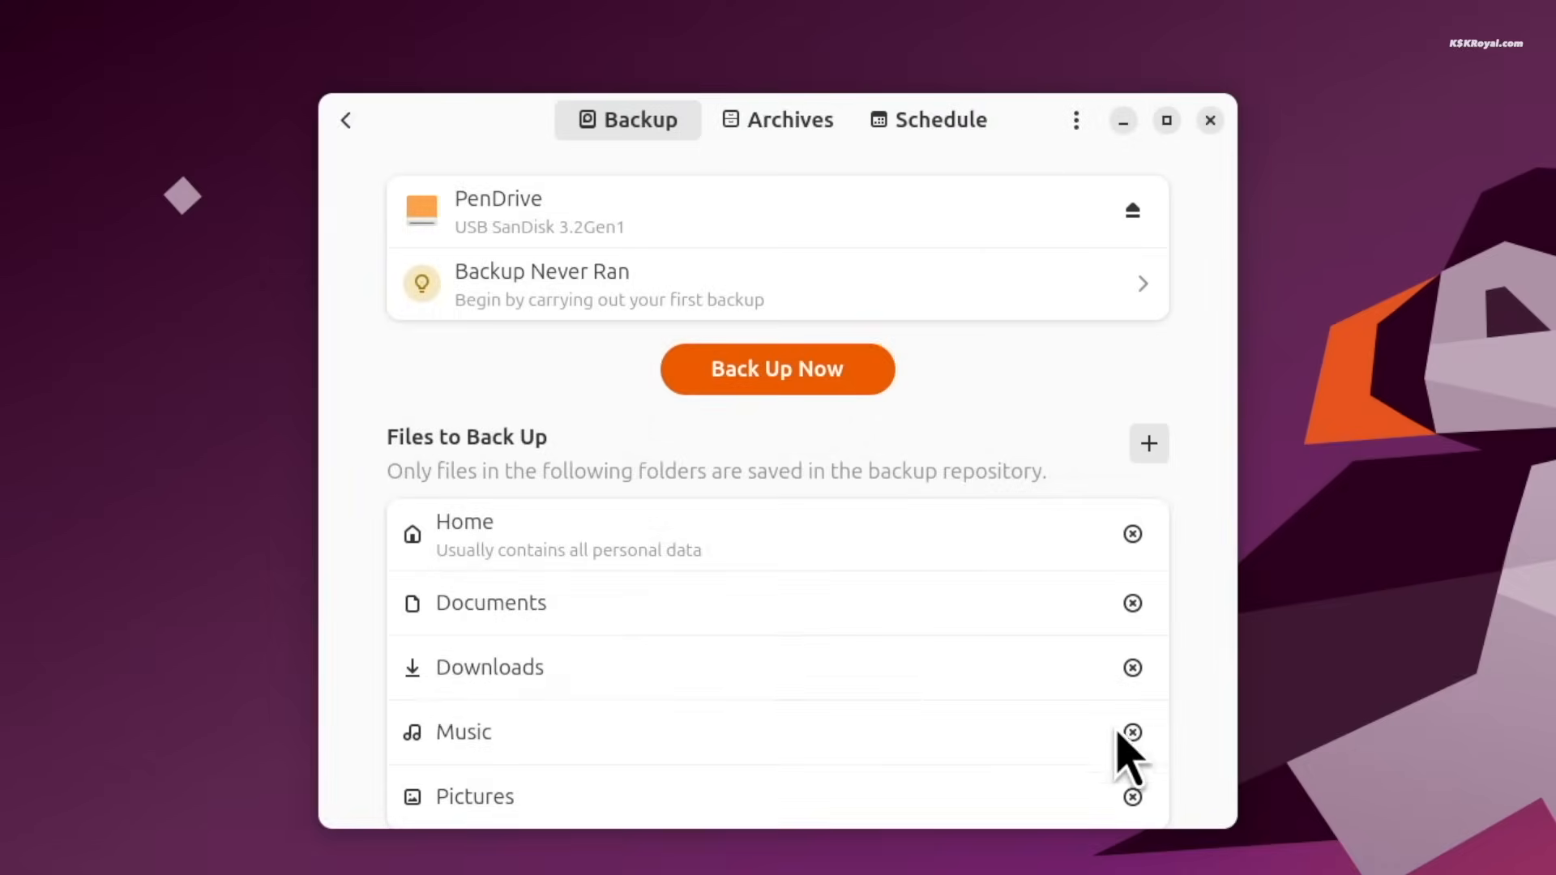
pyautogui.moveTo(883, 467)
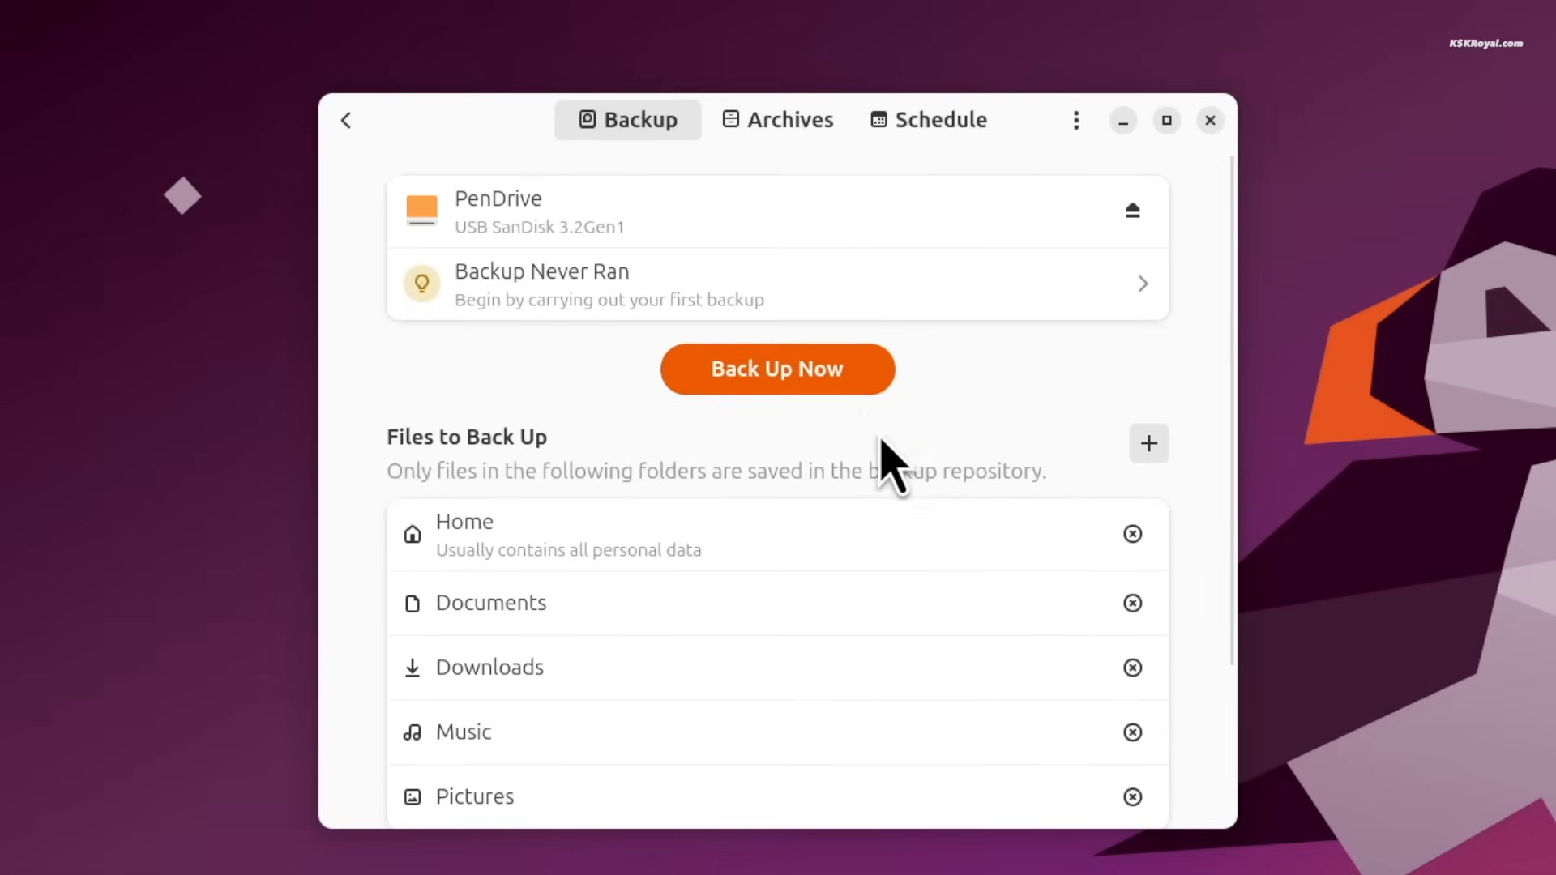
pyautogui.click(777, 368)
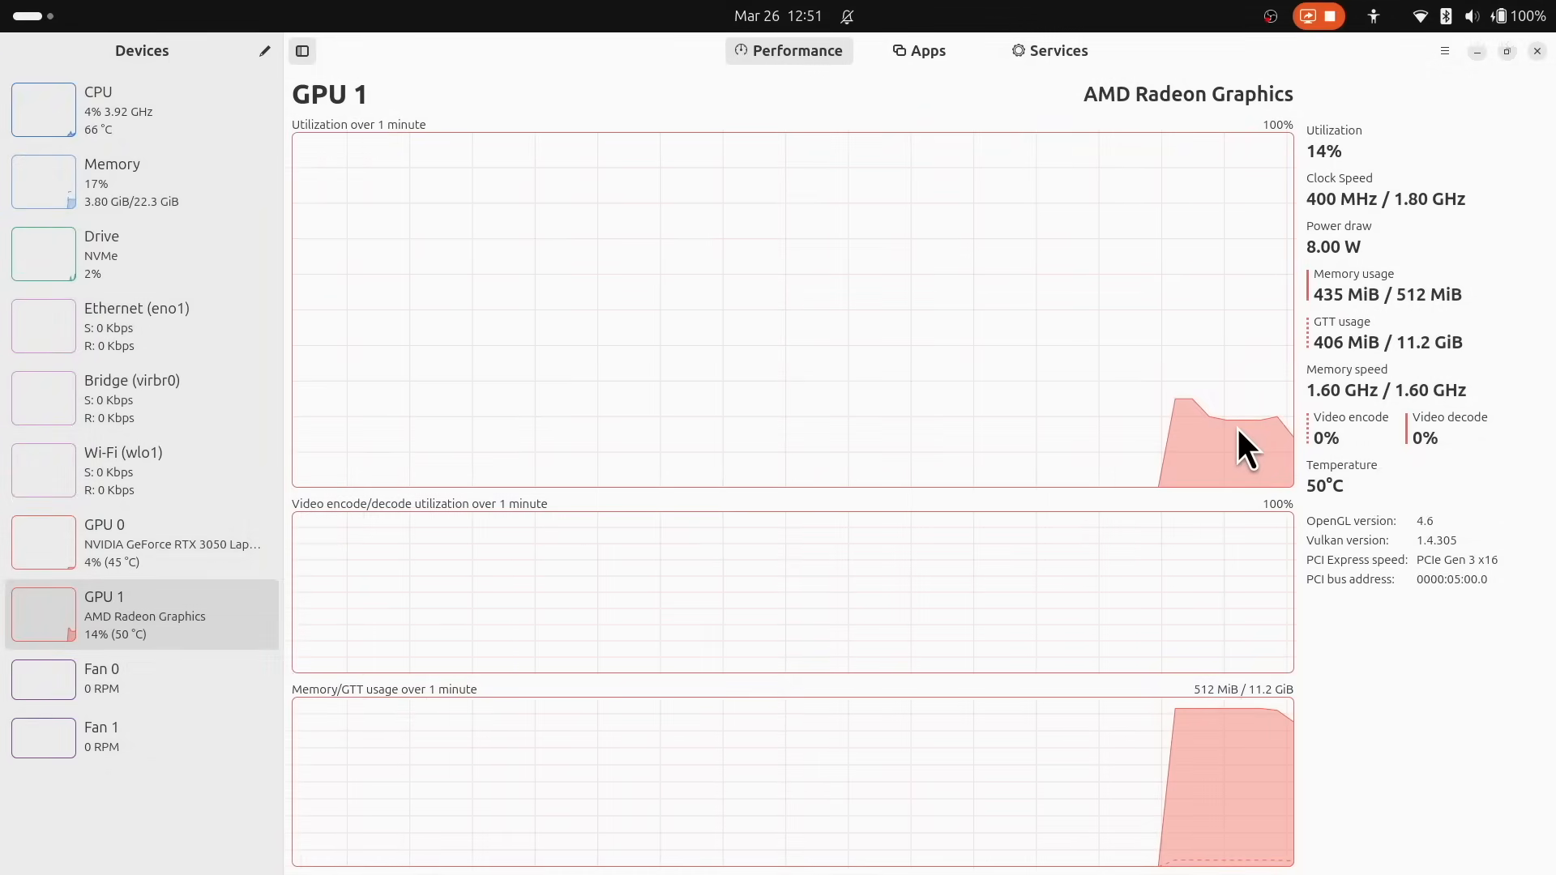
# Step: Browse the CPU, Memory and GPU pages in the Performance sidebar
pyautogui.click(129, 109)
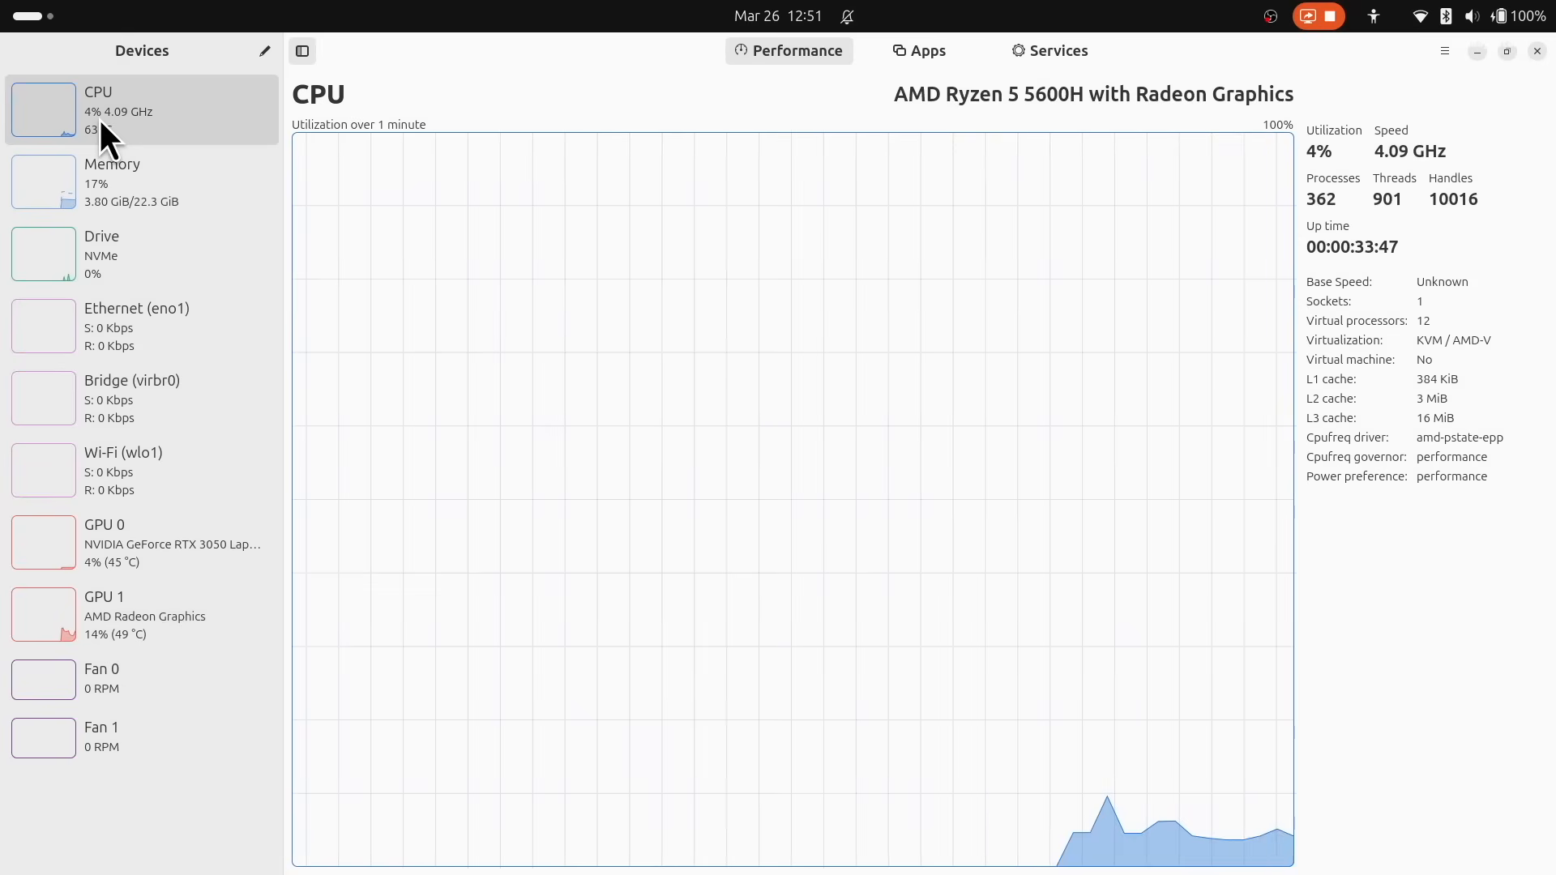
pyautogui.moveTo(196, 238)
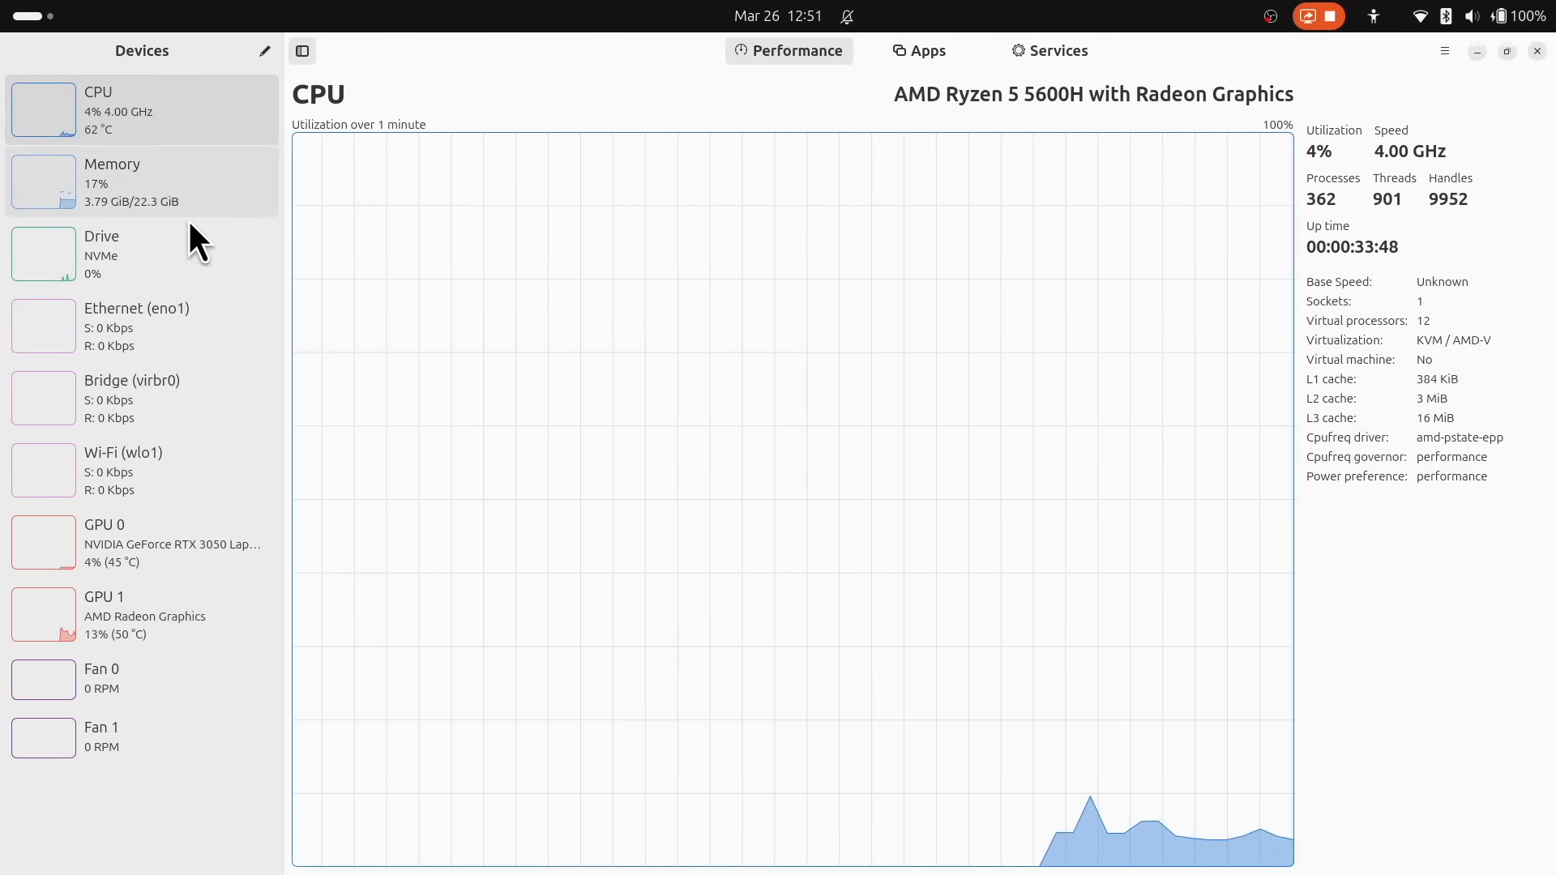
pyautogui.click(141, 181)
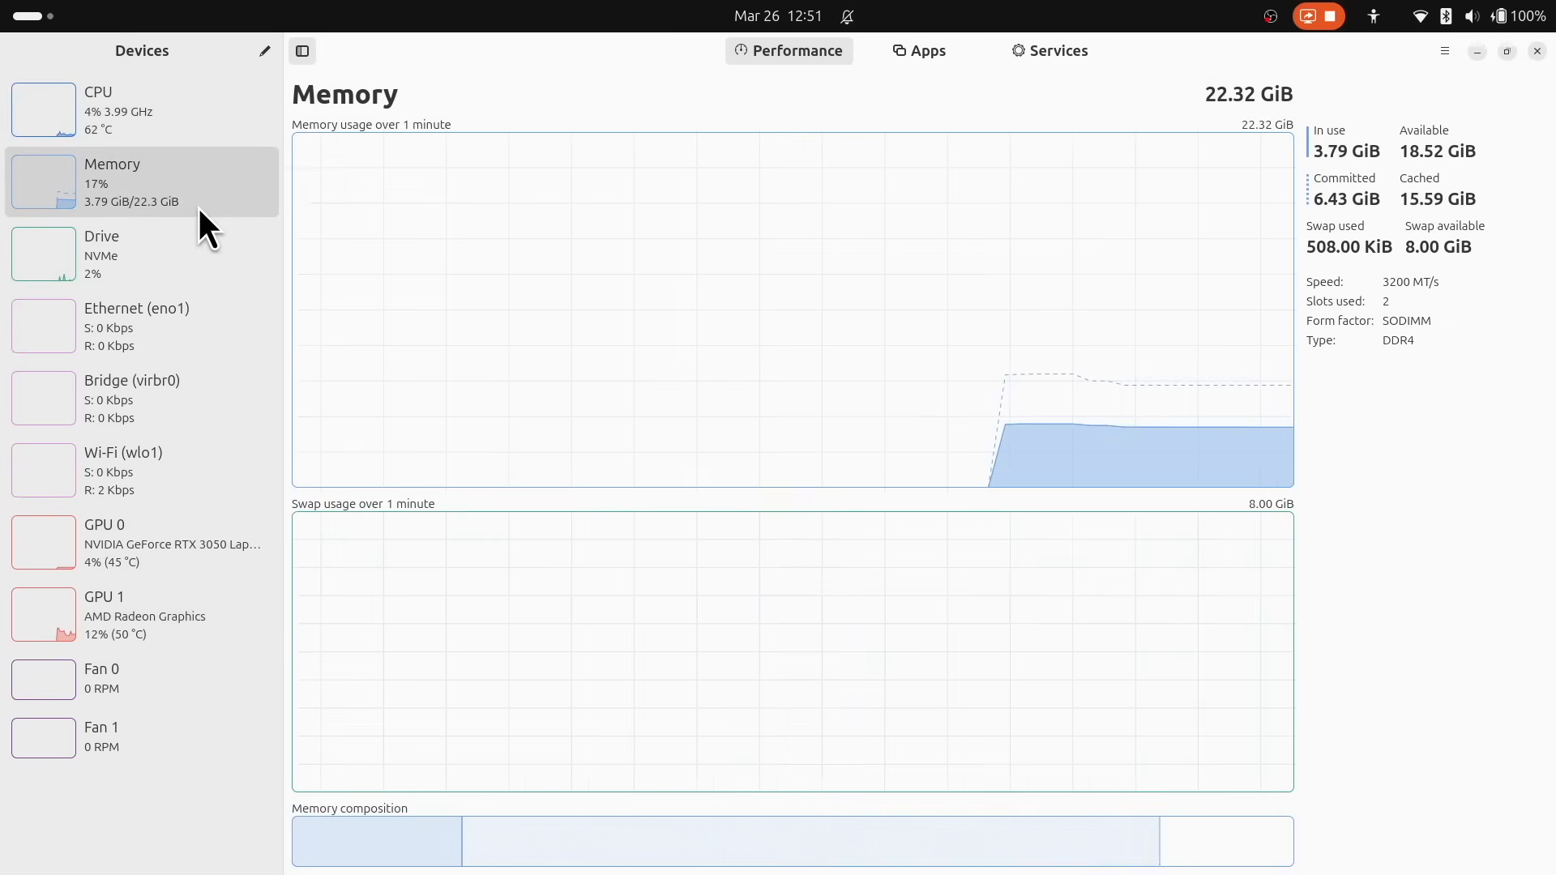
pyautogui.click(123, 470)
pyautogui.write('Create an audio player in SwifUI ?')
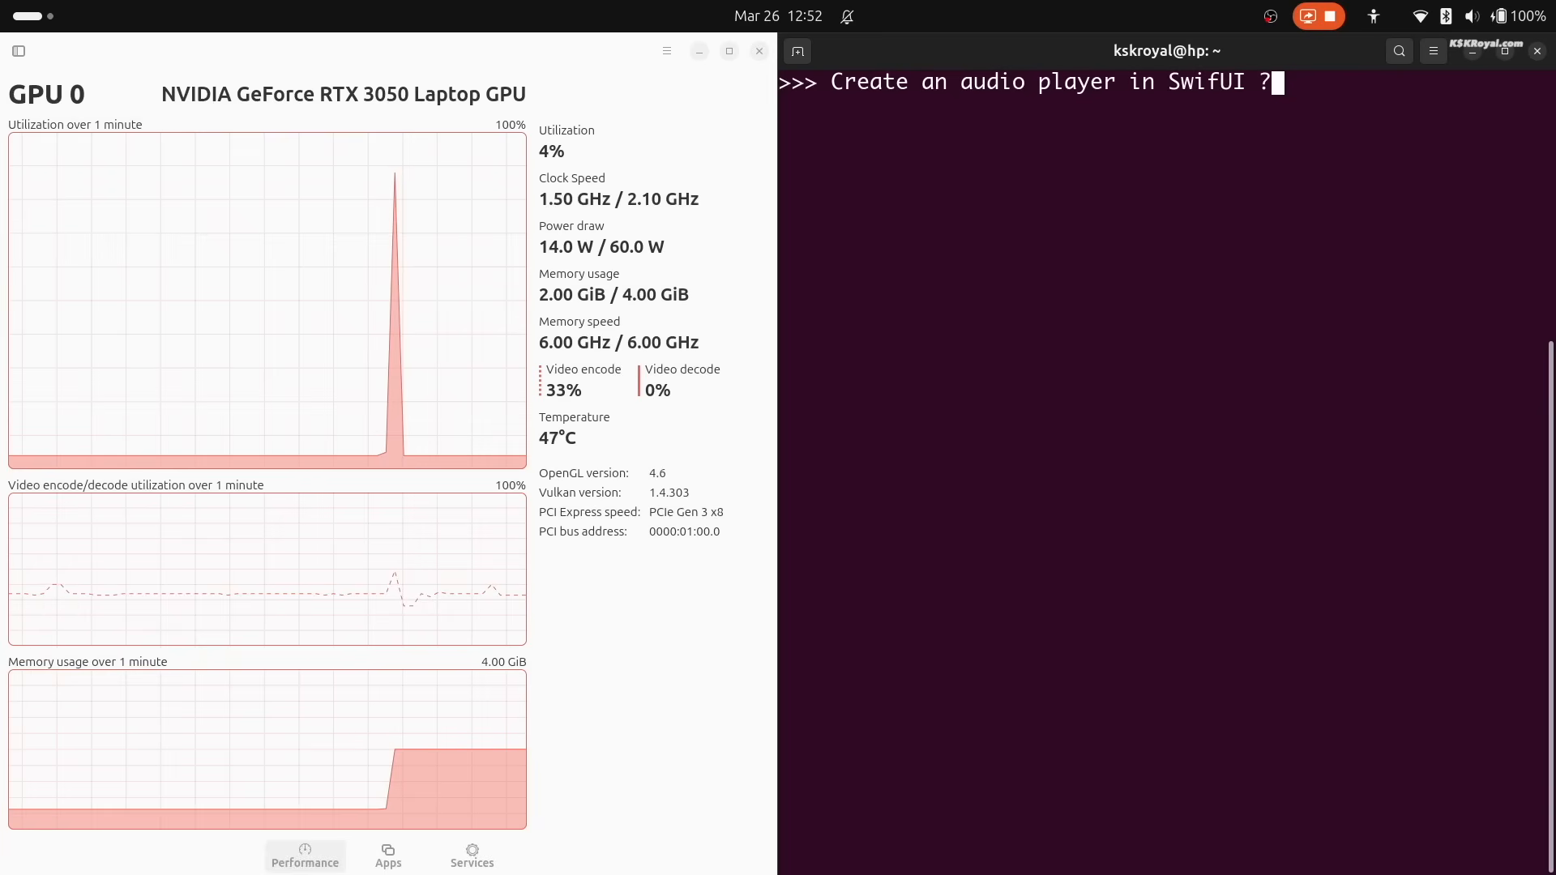
# Step: Submit the SwiftUI audio player prompt in the terminal and watch GPU 0 load as the answer streams
pyautogui.press('Return')
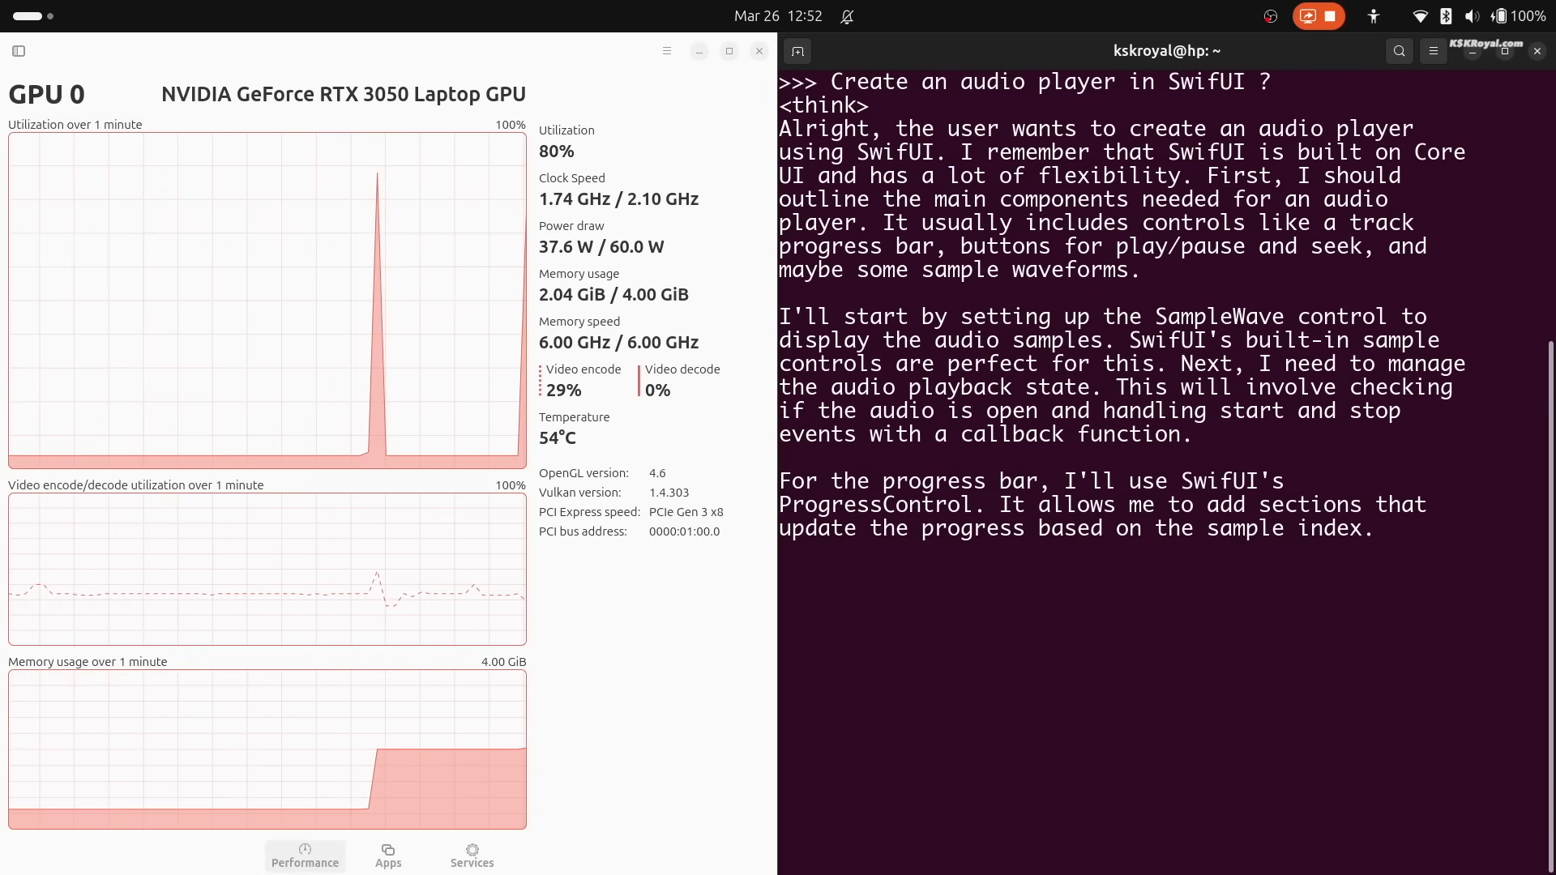
pyautogui.scroll(-3)
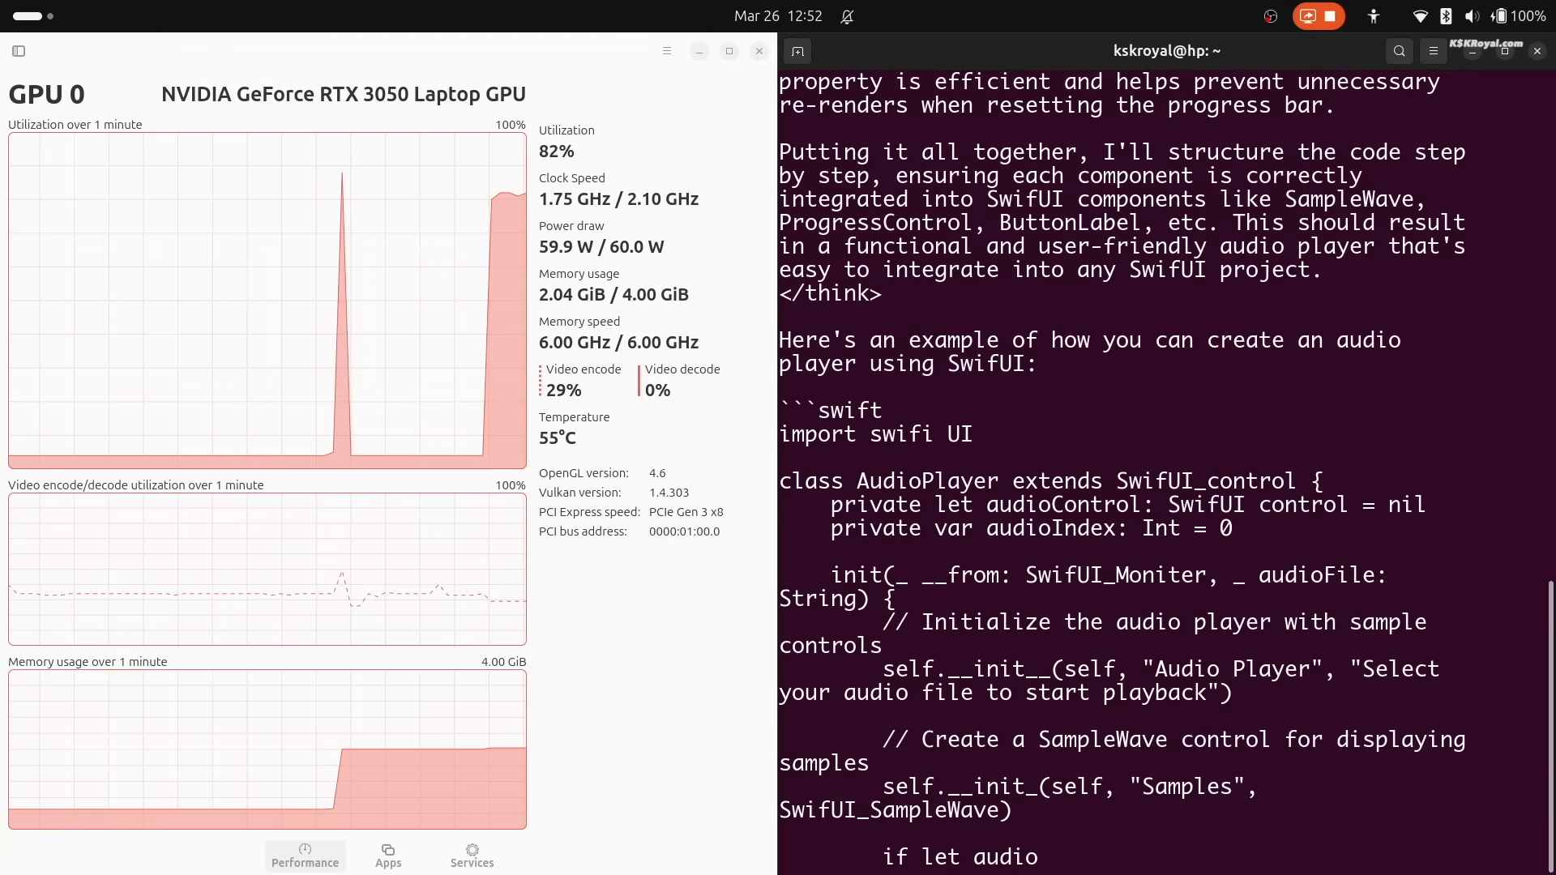
pyautogui.scroll(-3)
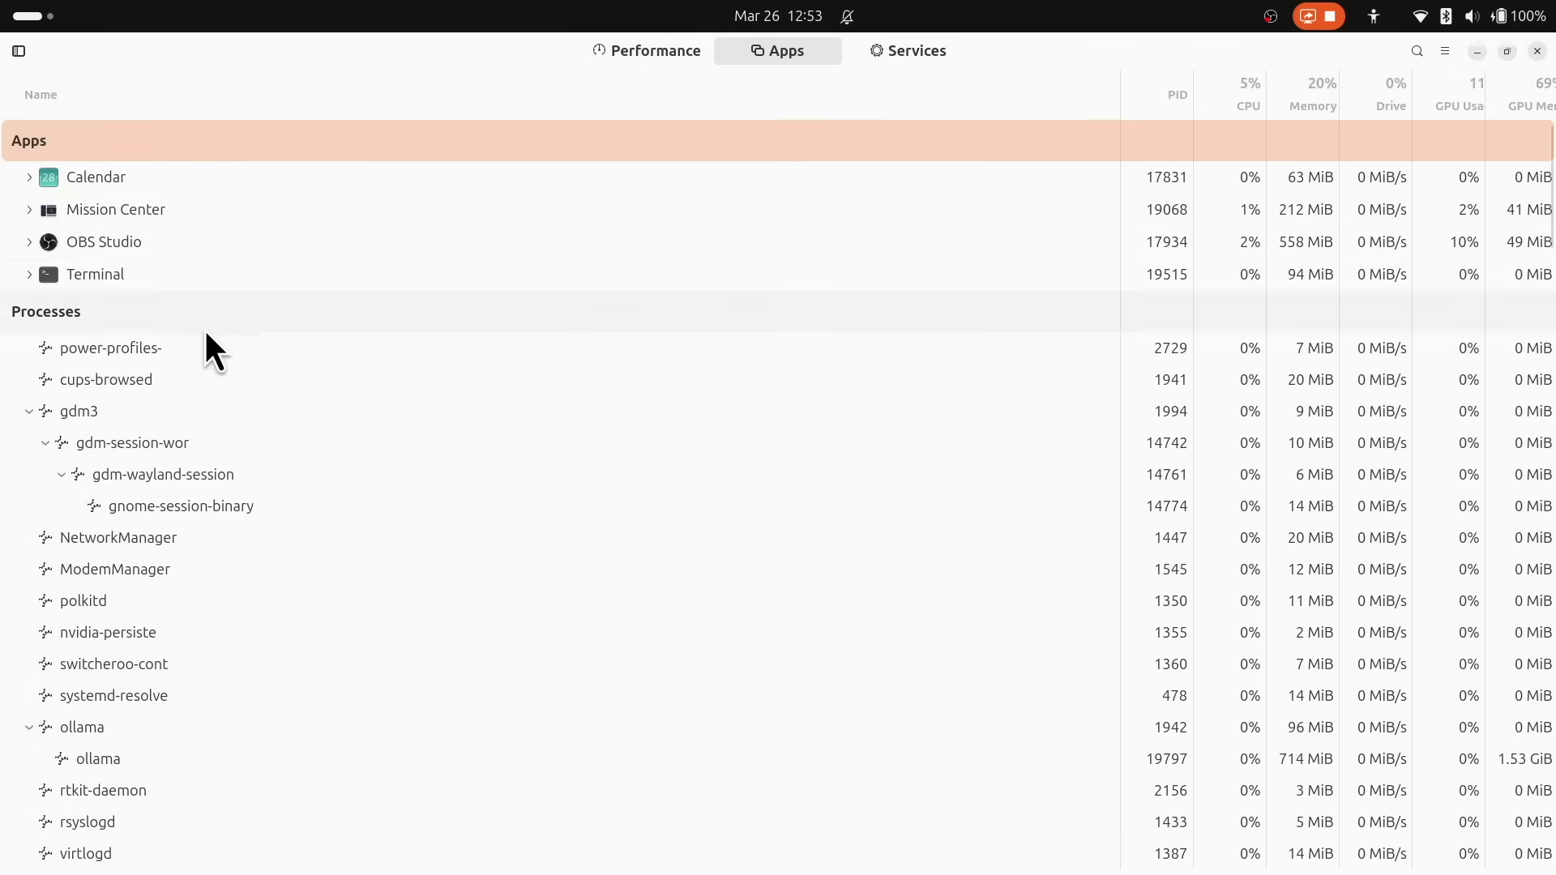
# Step: Stop the Calendar and Terminal apps from the Apps list via Stop Application
pyautogui.scroll(-3)
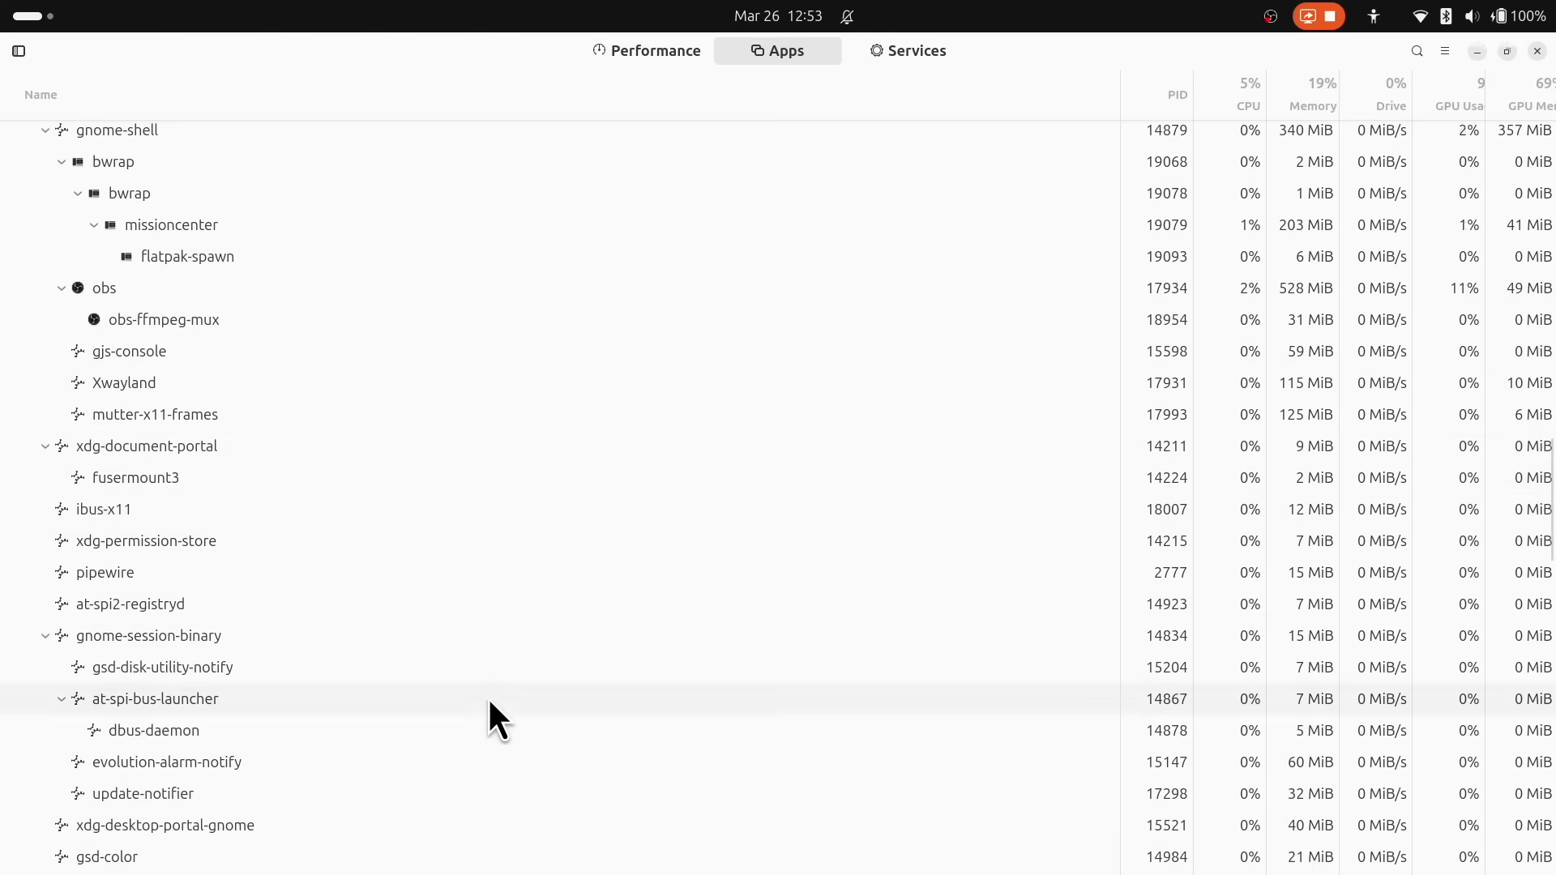
pyautogui.scroll(-3)
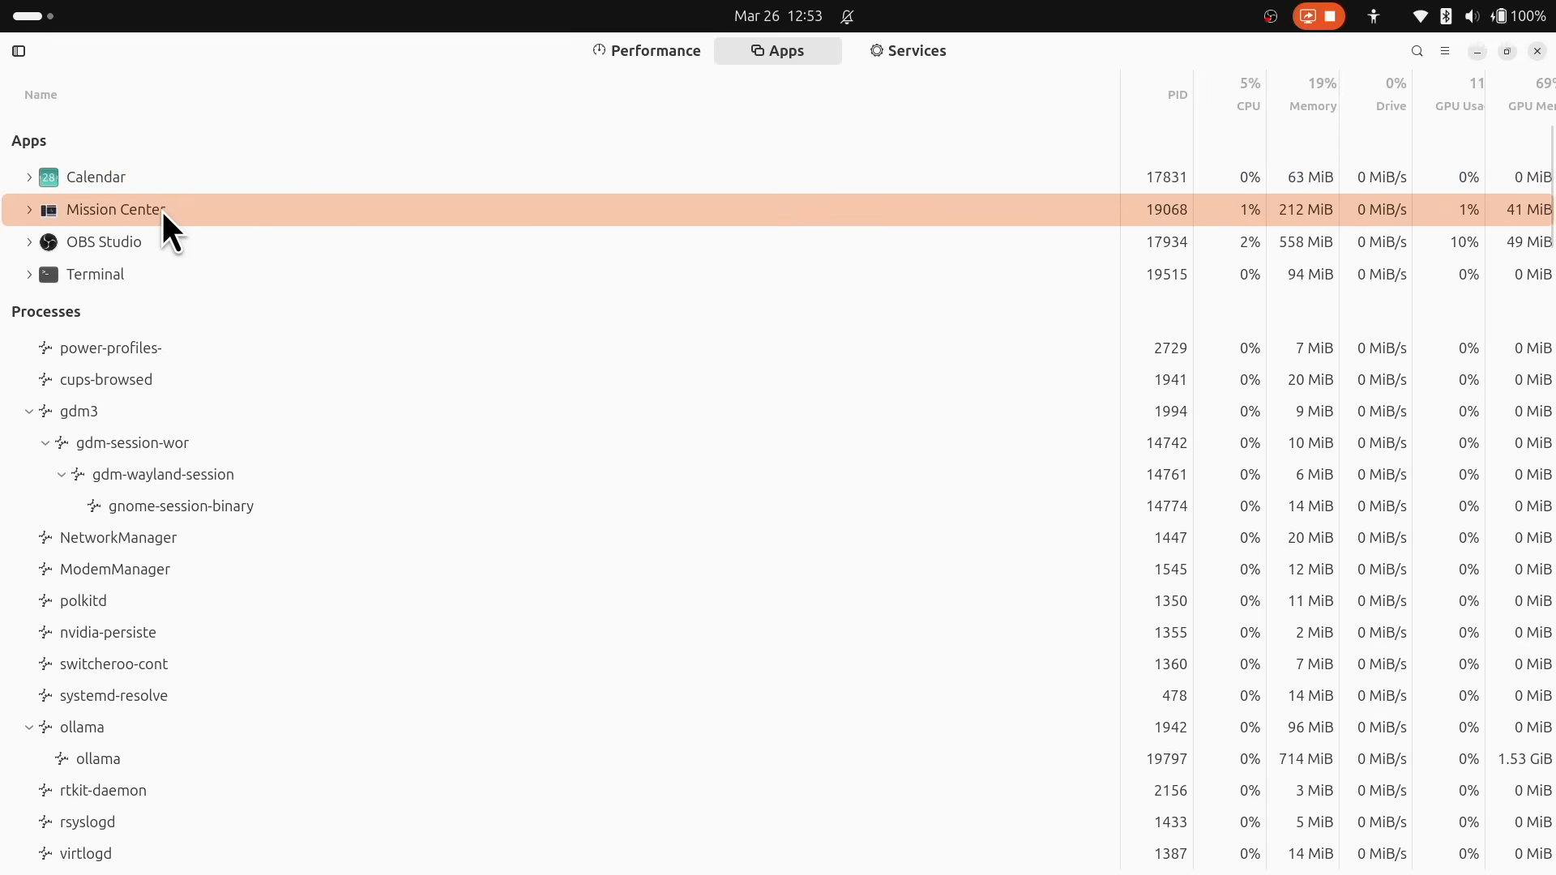
pyautogui.click(95, 177)
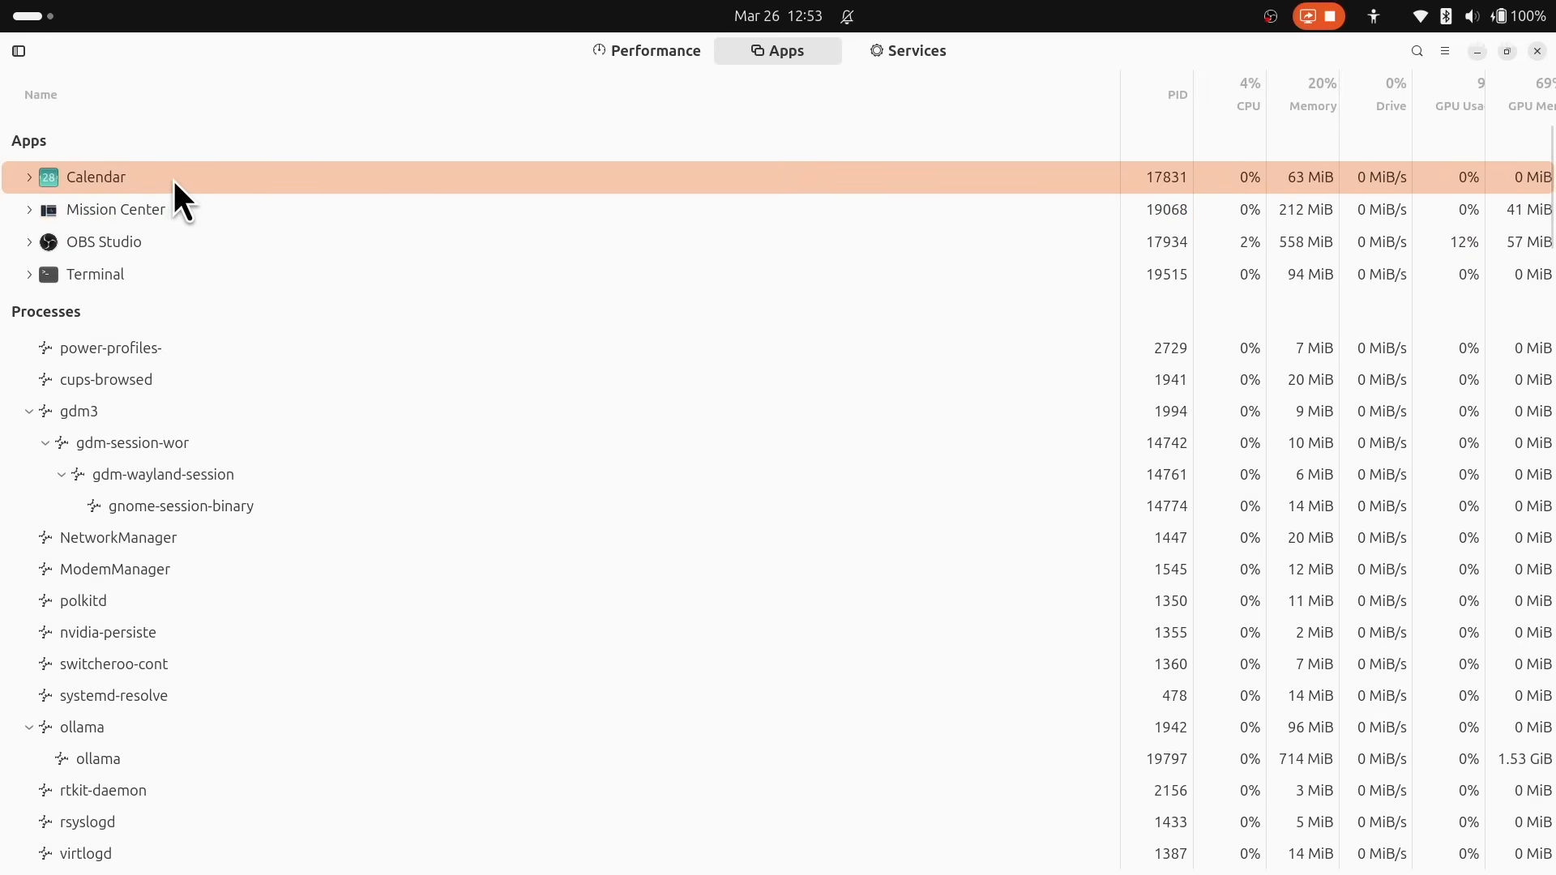
pyautogui.rightClick(96, 177)
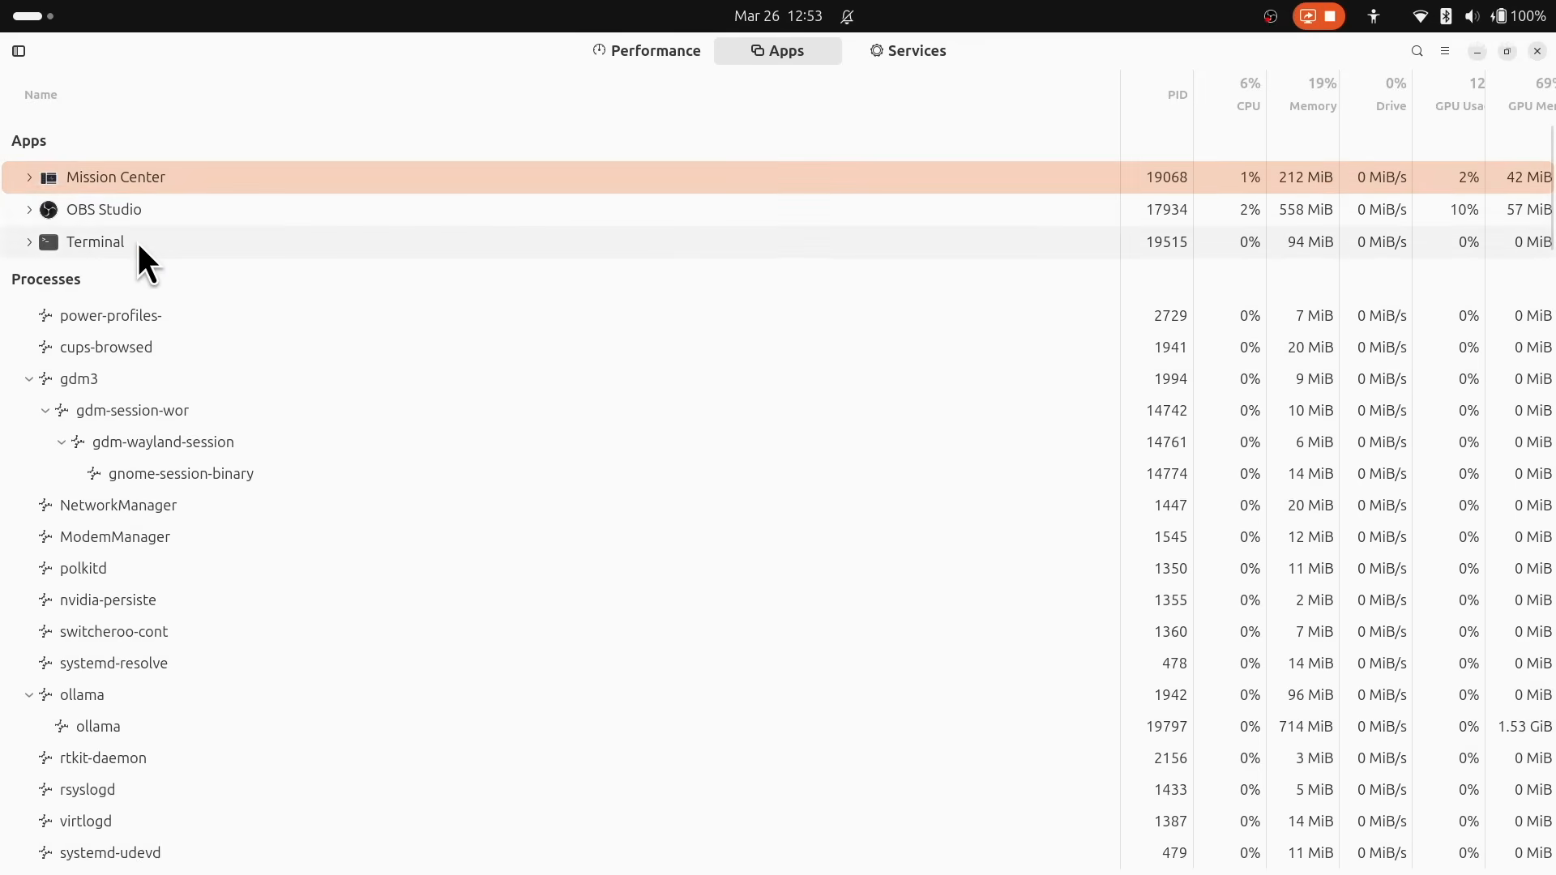
pyautogui.rightClick(94, 241)
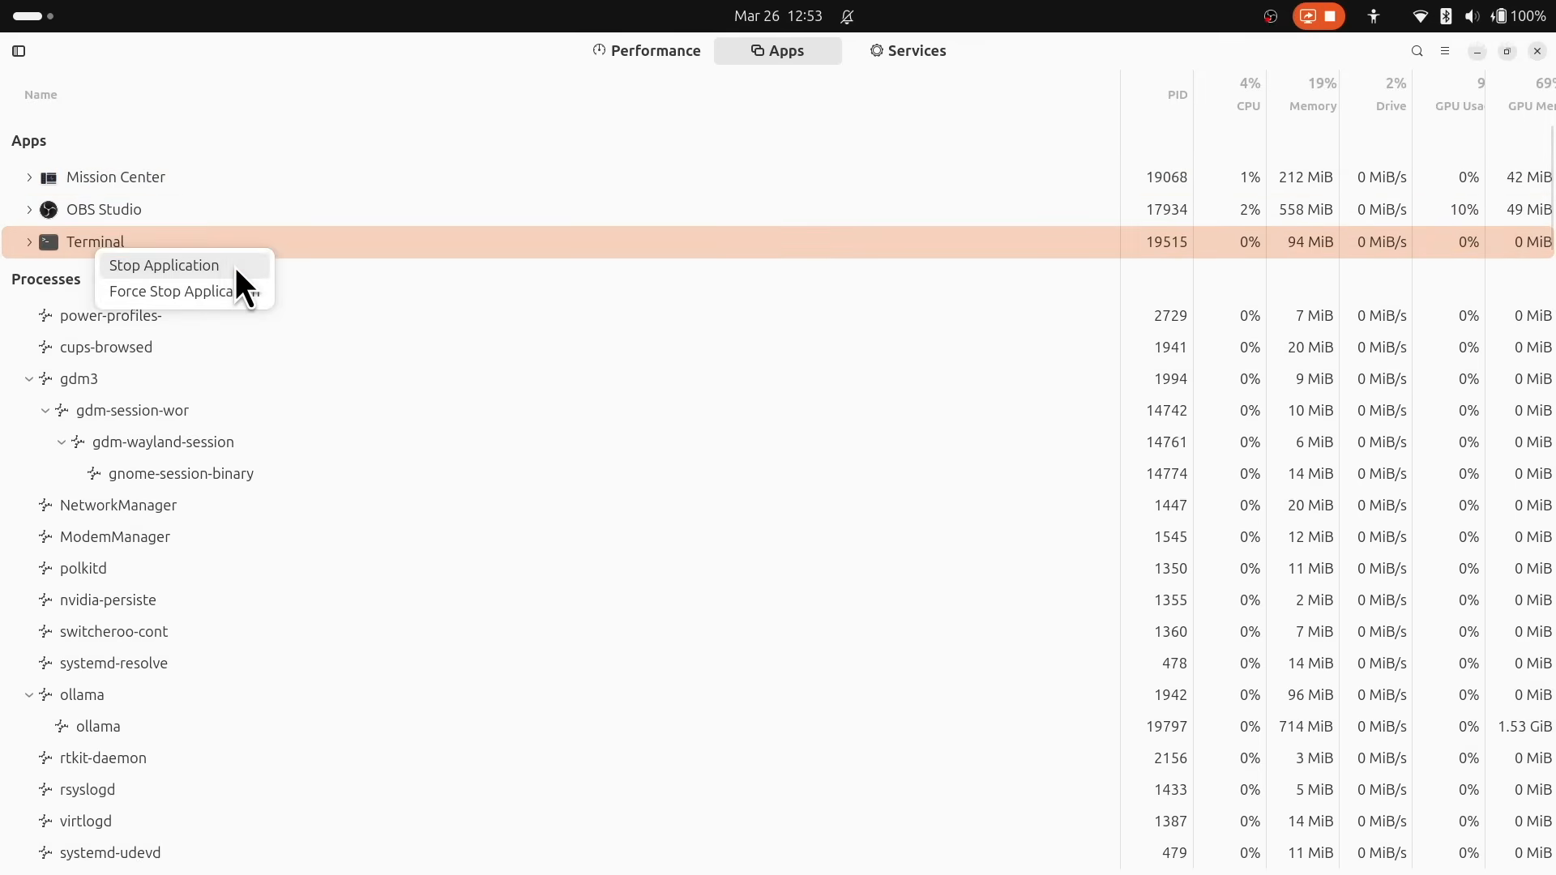
pyautogui.click(129, 262)
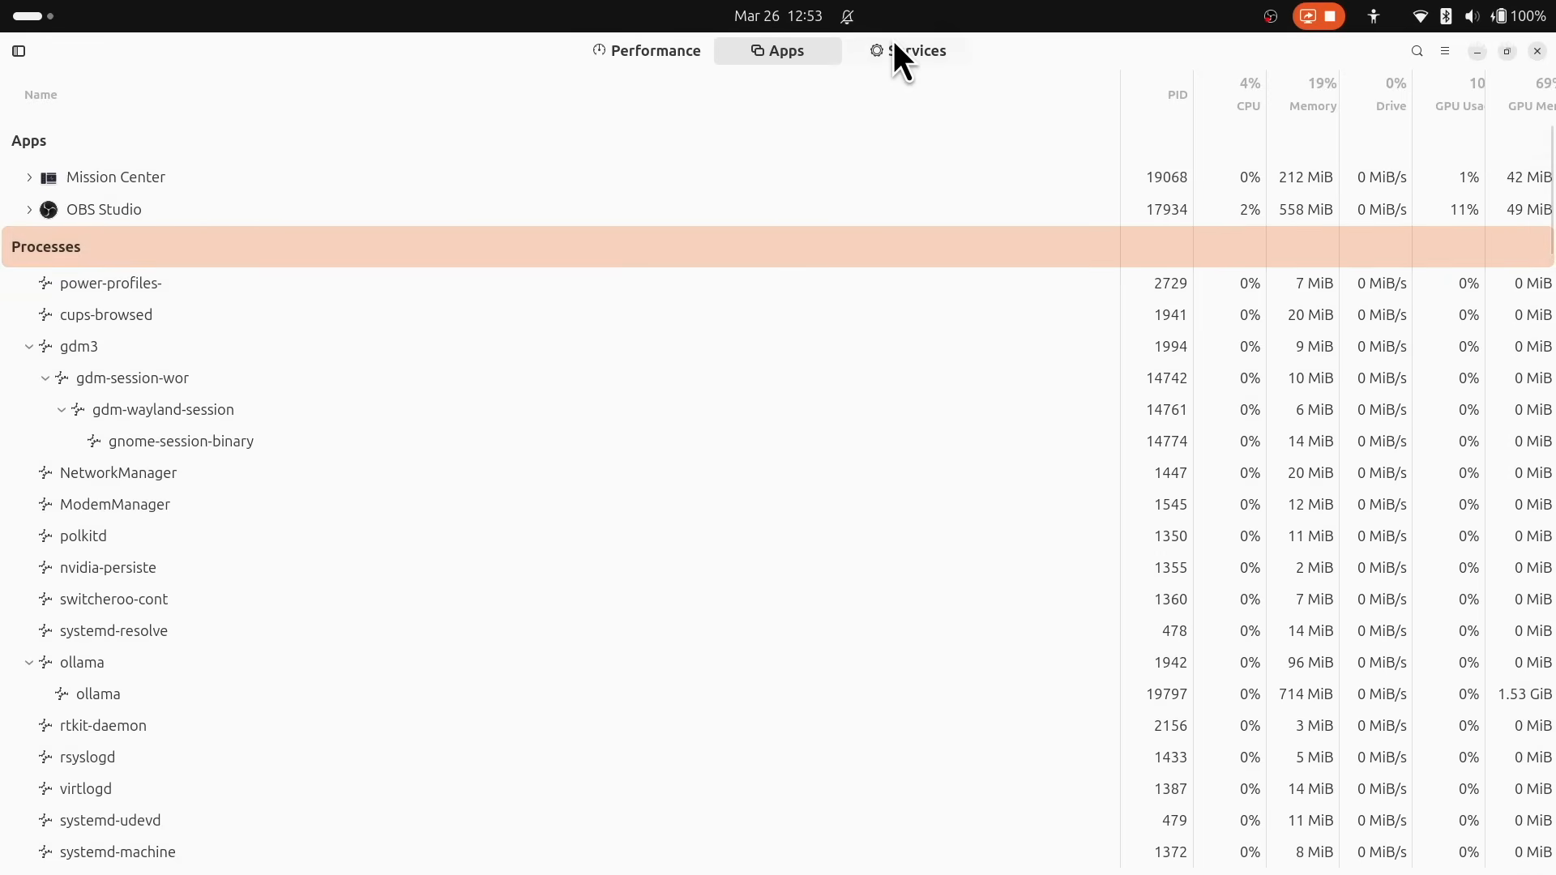
# Step: Filter the Services list by 'ssh' and bring up the sssd-ssh.service details
pyautogui.click(906, 50)
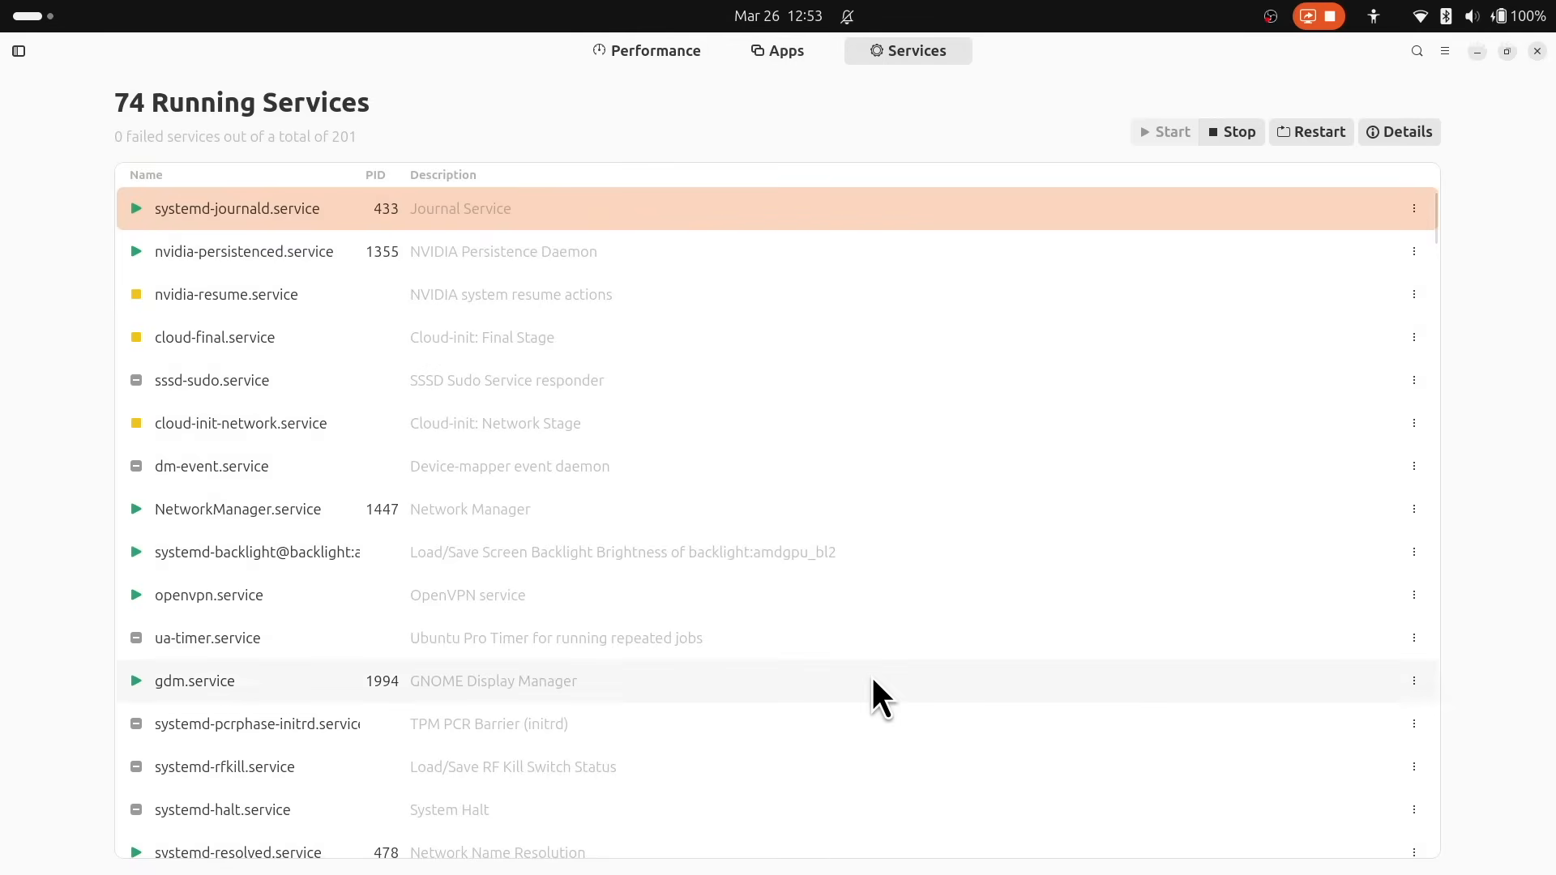
pyautogui.moveTo(536, 634)
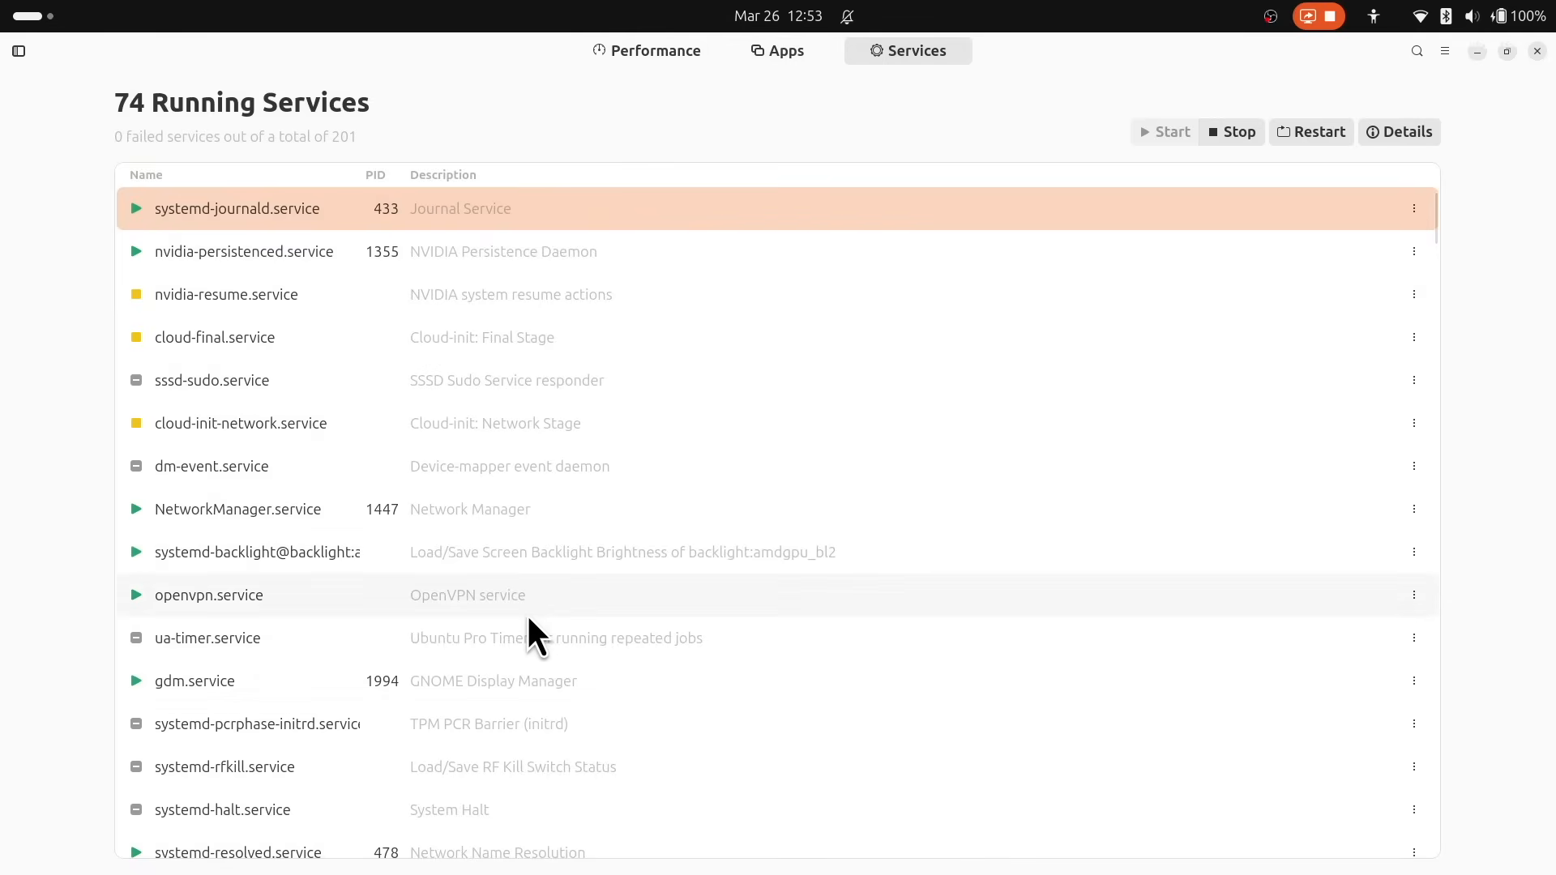
pyautogui.write('ssh')
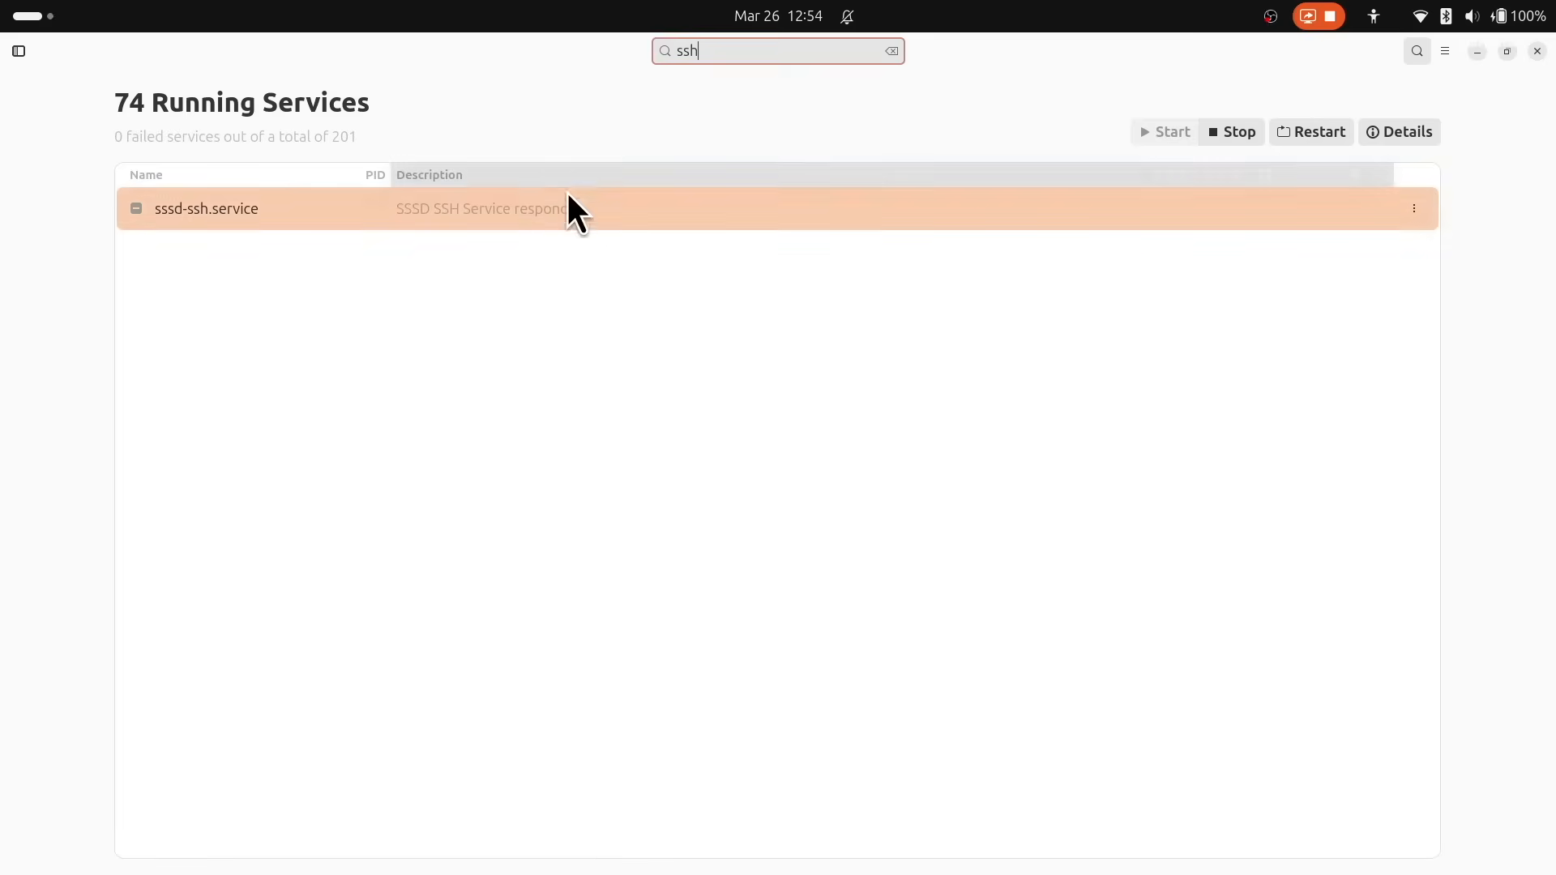
pyautogui.click(1399, 131)
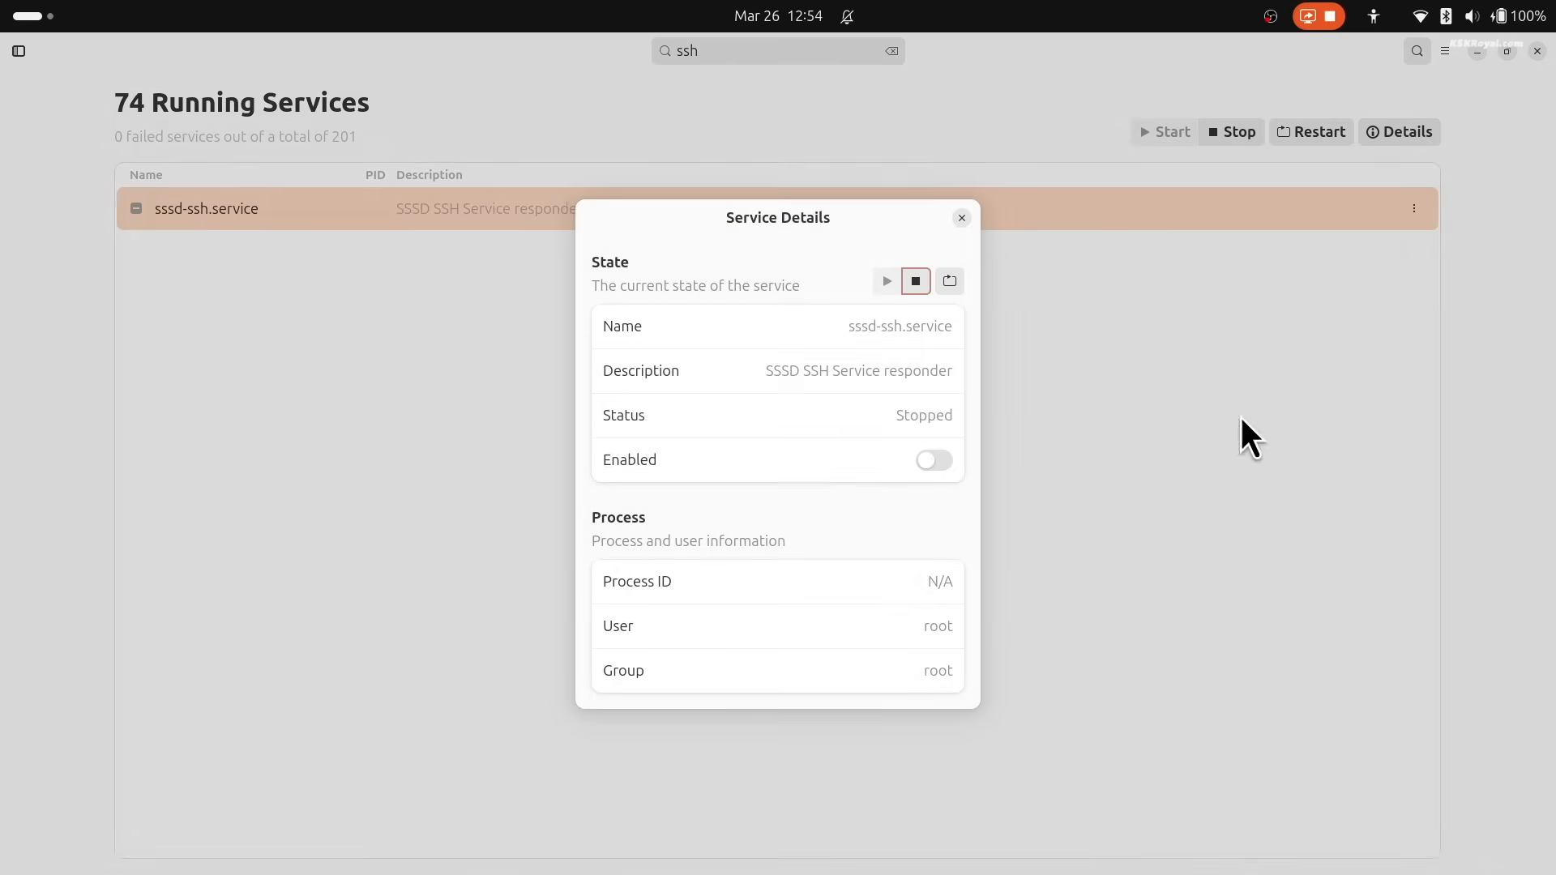
# Step: Toggle the service's Enabled switch on then off, leaving it stopped and disabled, and close the details
pyautogui.click(932, 459)
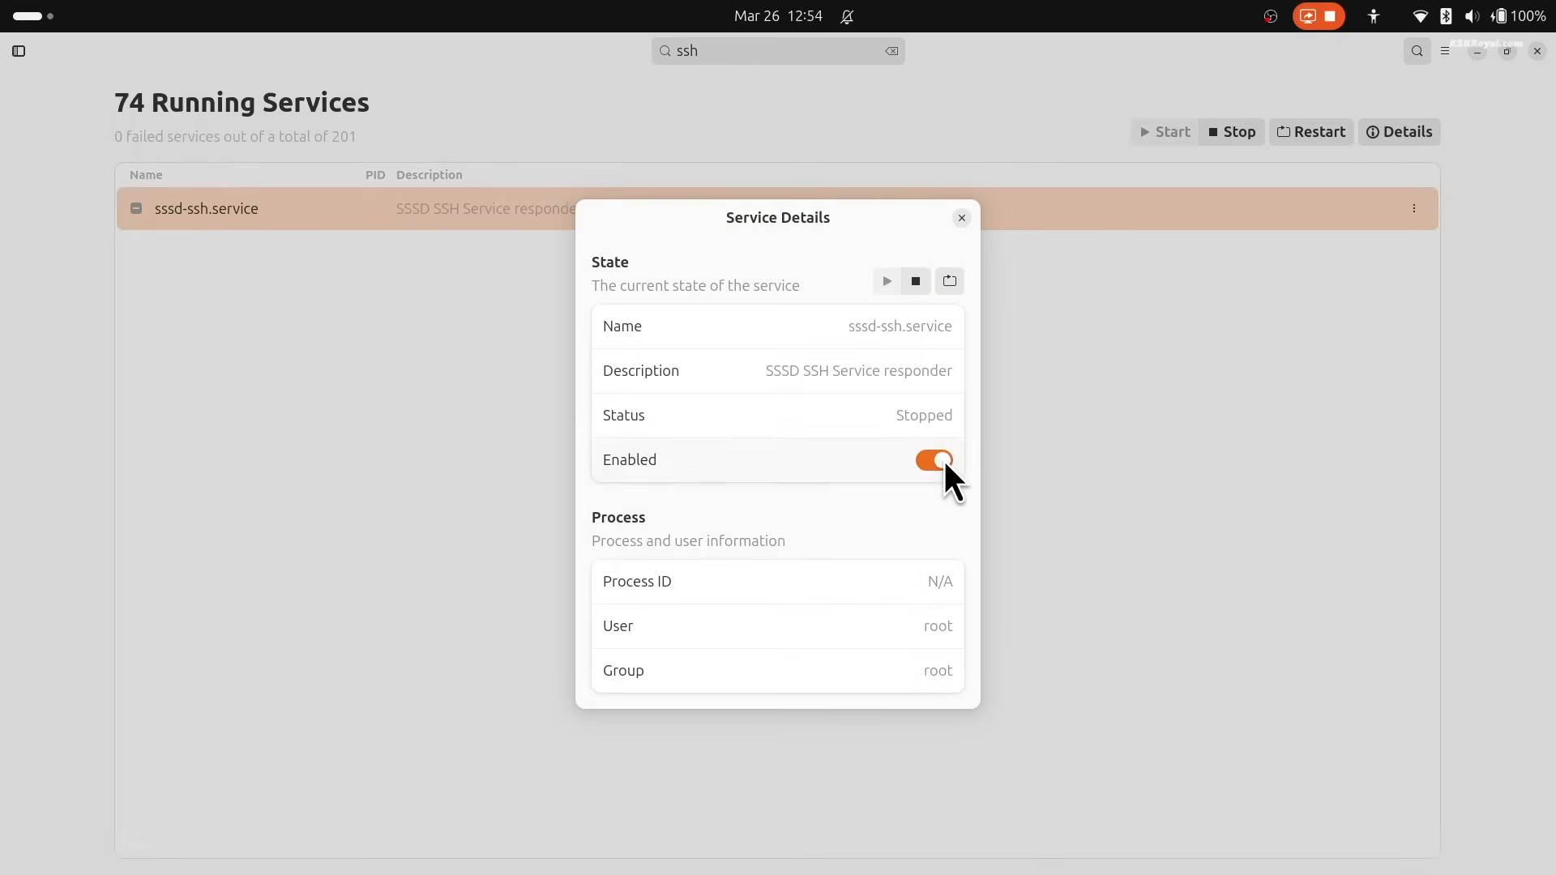
pyautogui.click(932, 459)
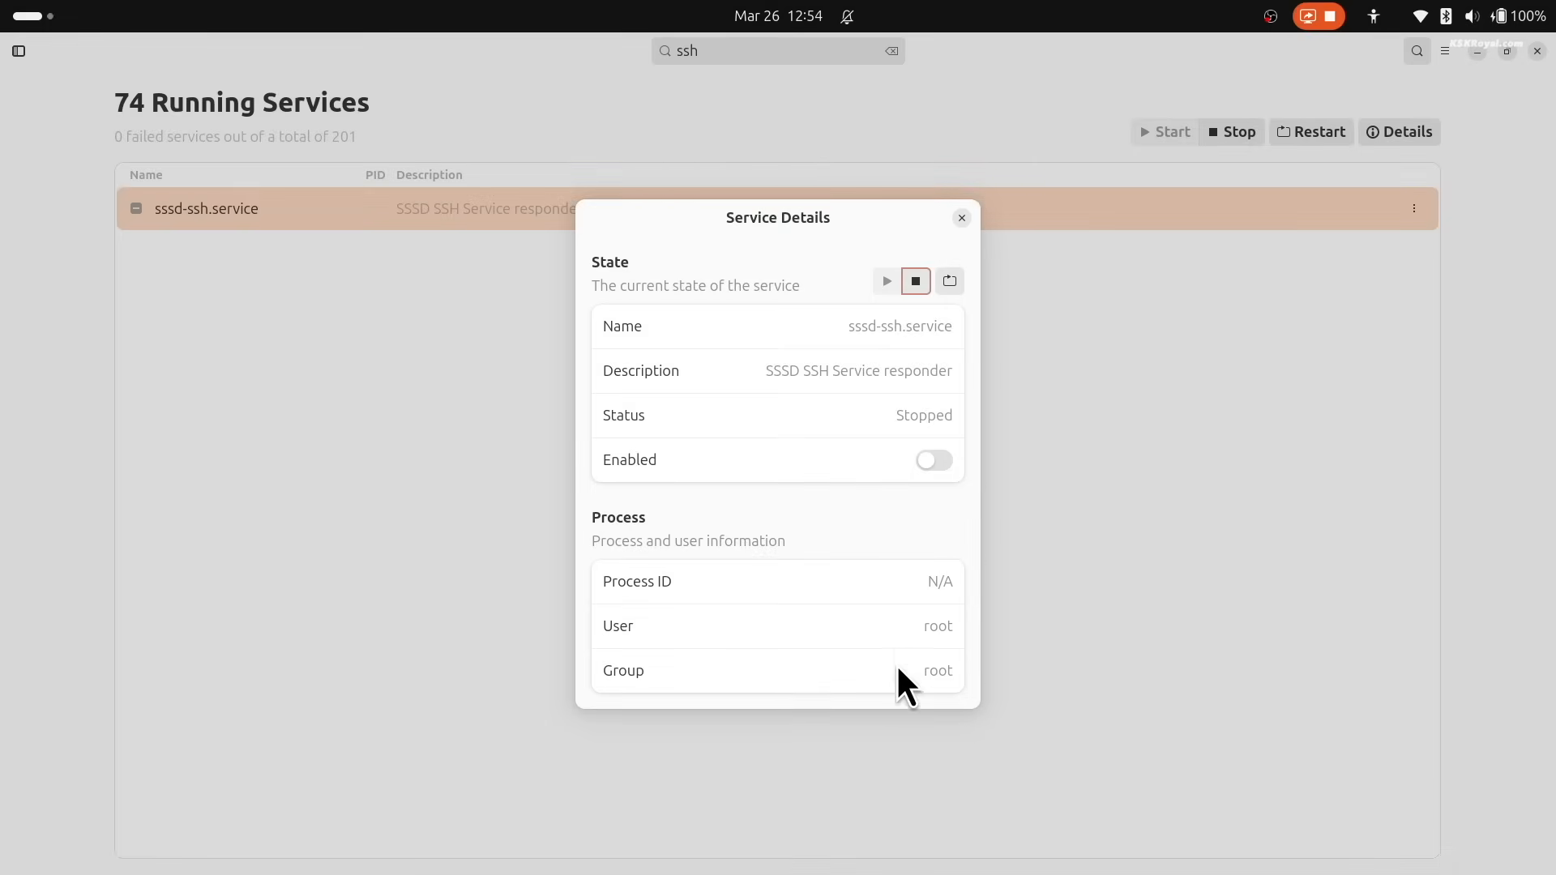
pyautogui.click(960, 217)
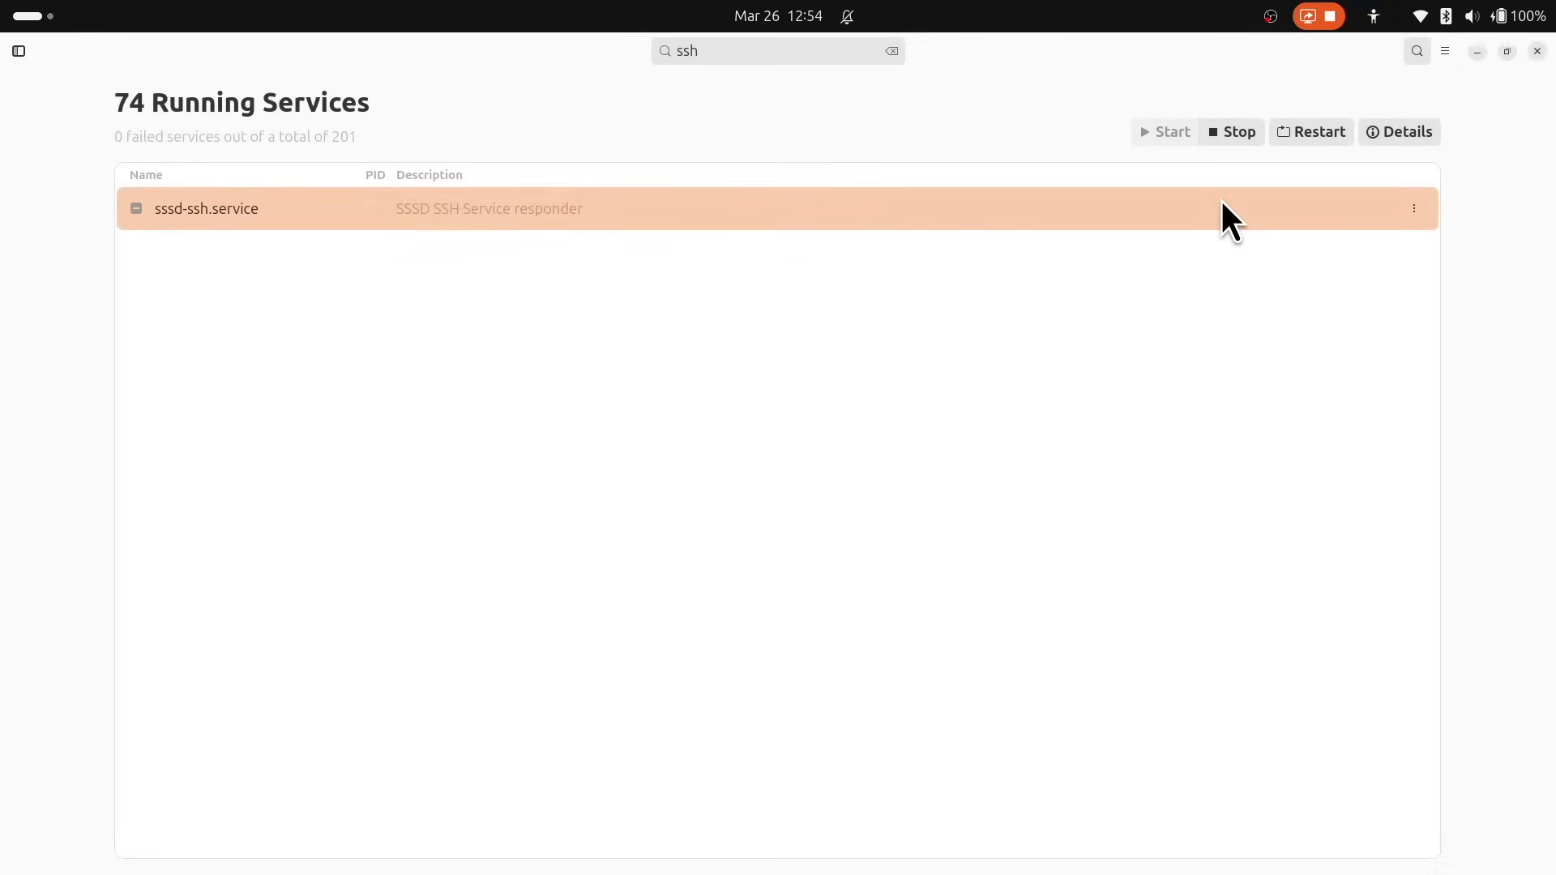
pyautogui.click(890, 51)
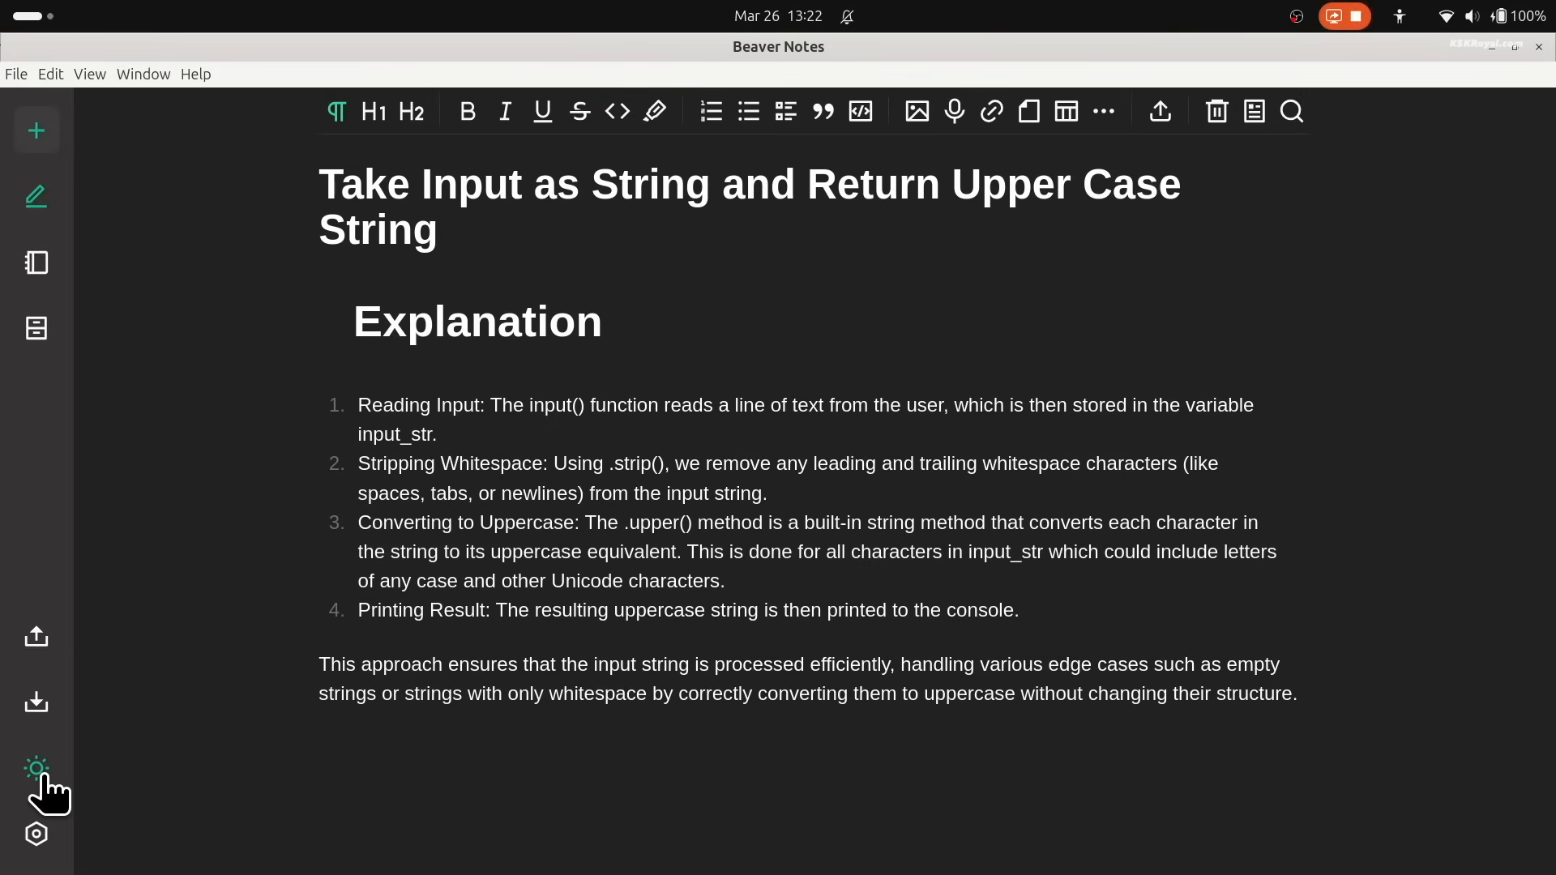
pyautogui.moveTo(103, 700)
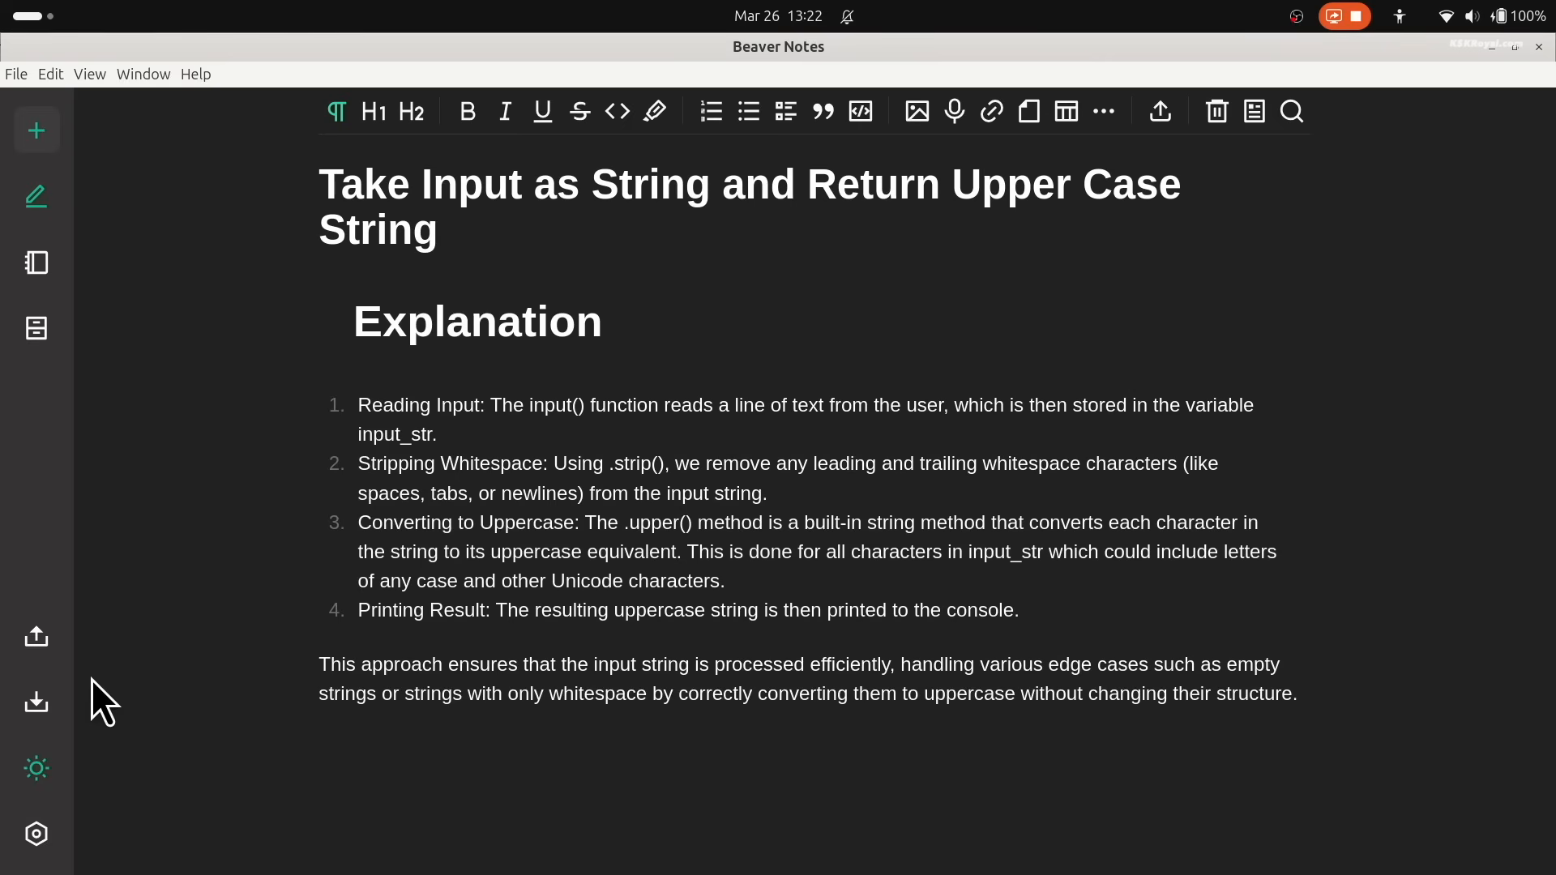
# Step: Switch Beaver Notes to the light theme
pyautogui.click(38, 263)
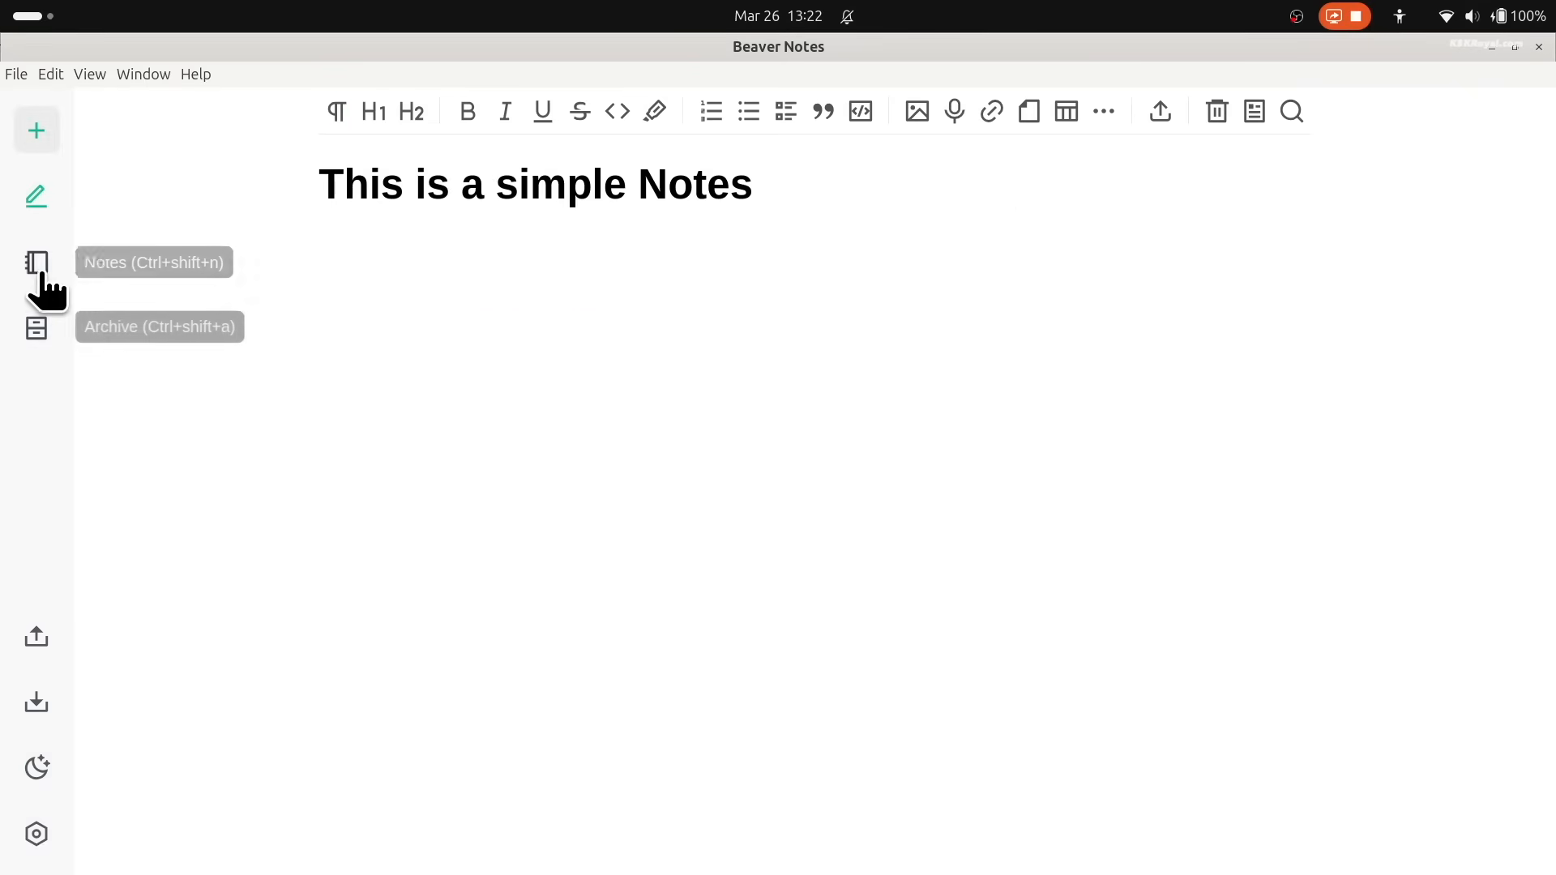
pyautogui.click(37, 263)
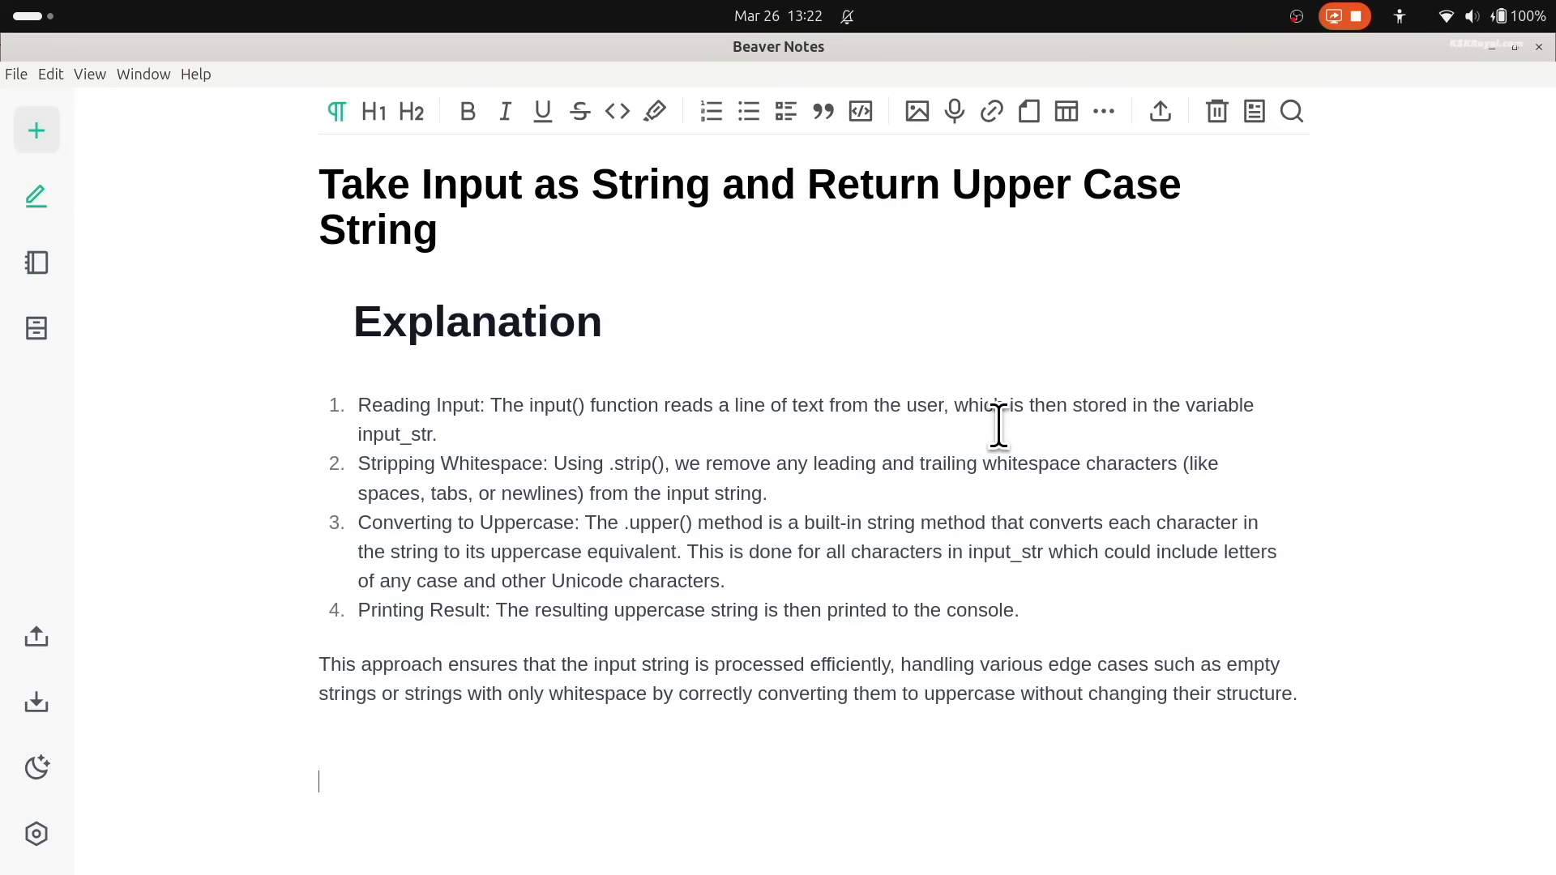
pyautogui.moveTo(1036, 616)
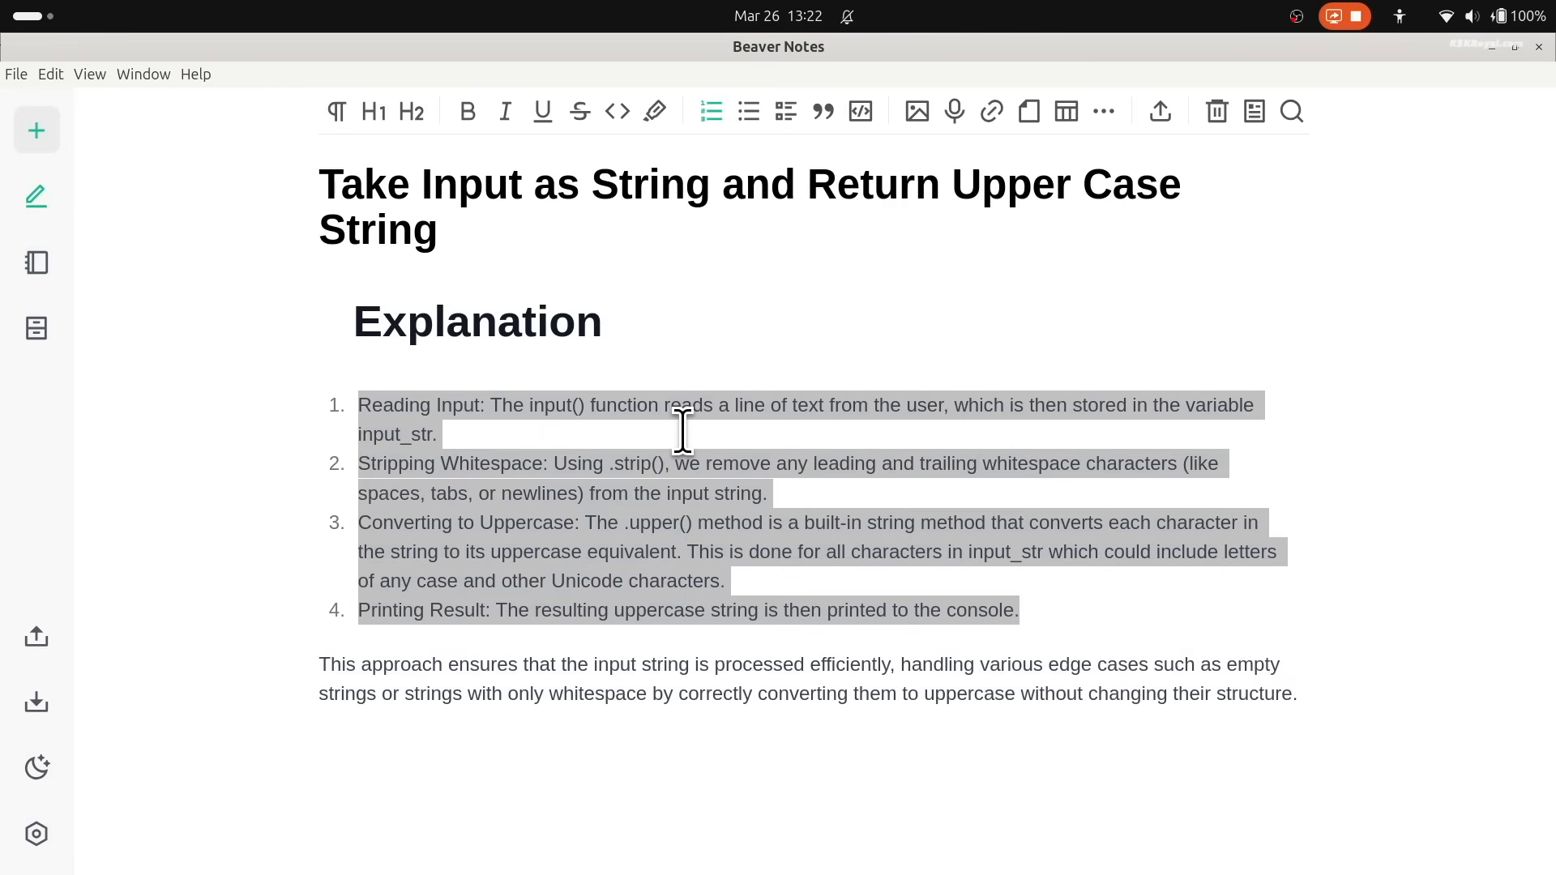
# Step: Toggle italic on and off for the explanation steps, make them a task list, and show all notes
pyautogui.click(504, 112)
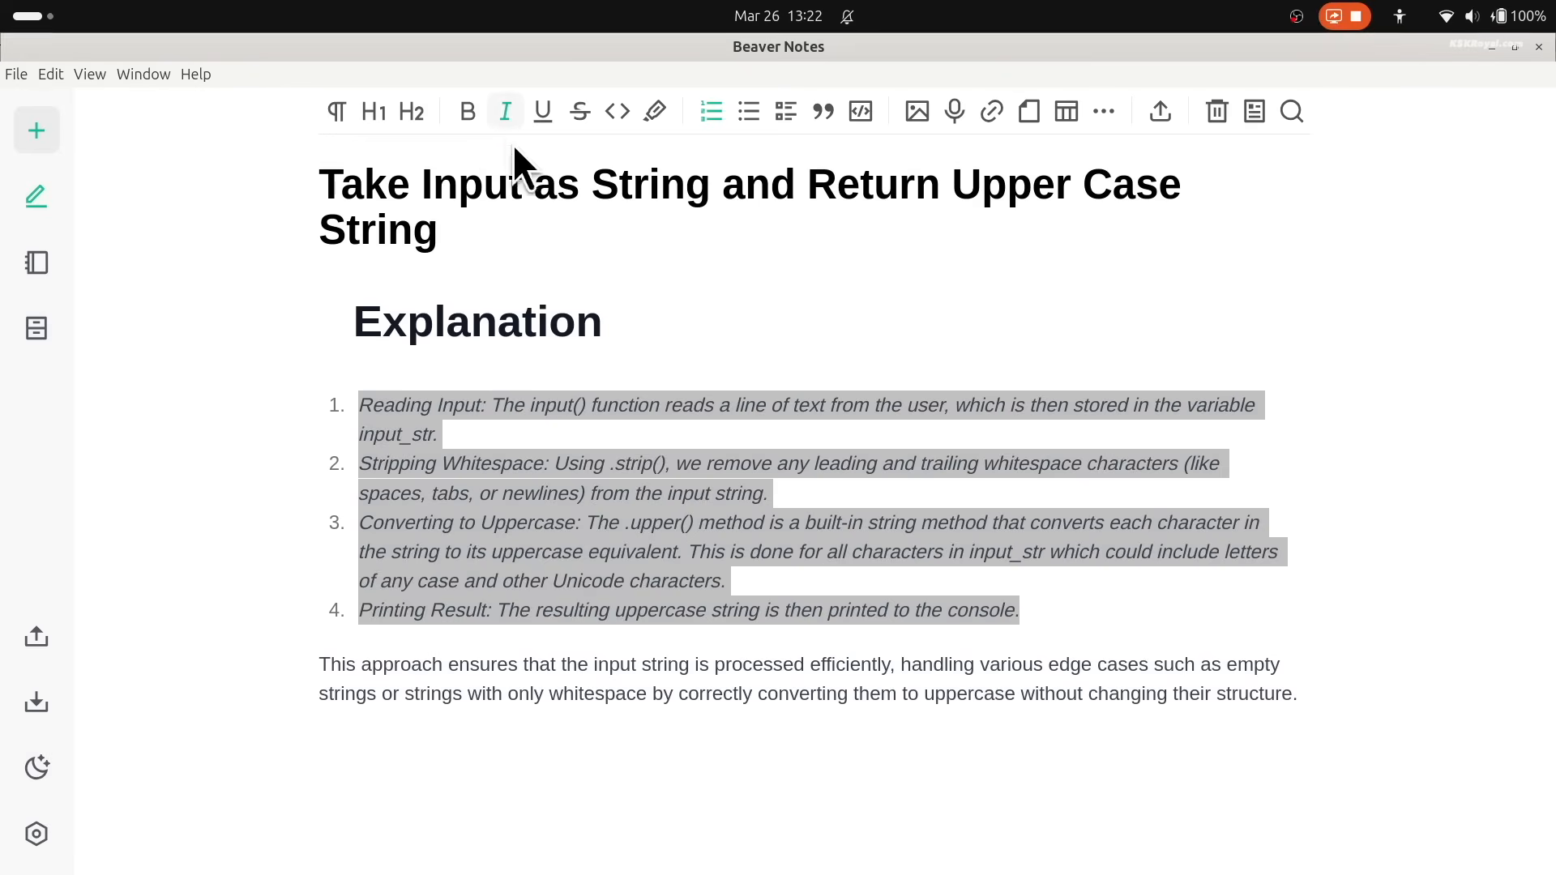
pyautogui.click(785, 112)
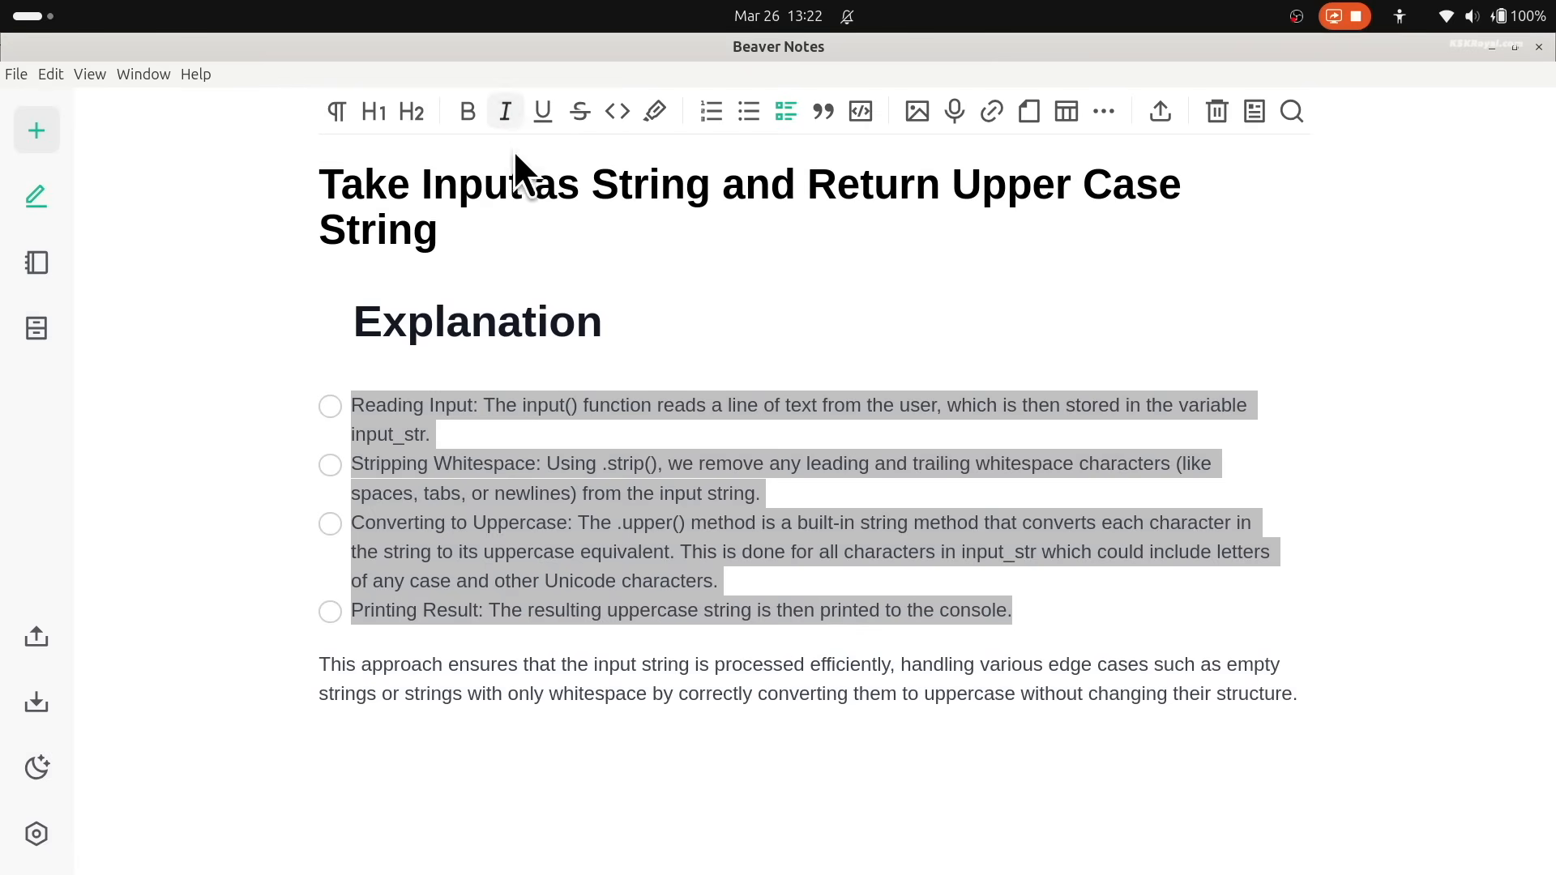
pyautogui.click(747, 112)
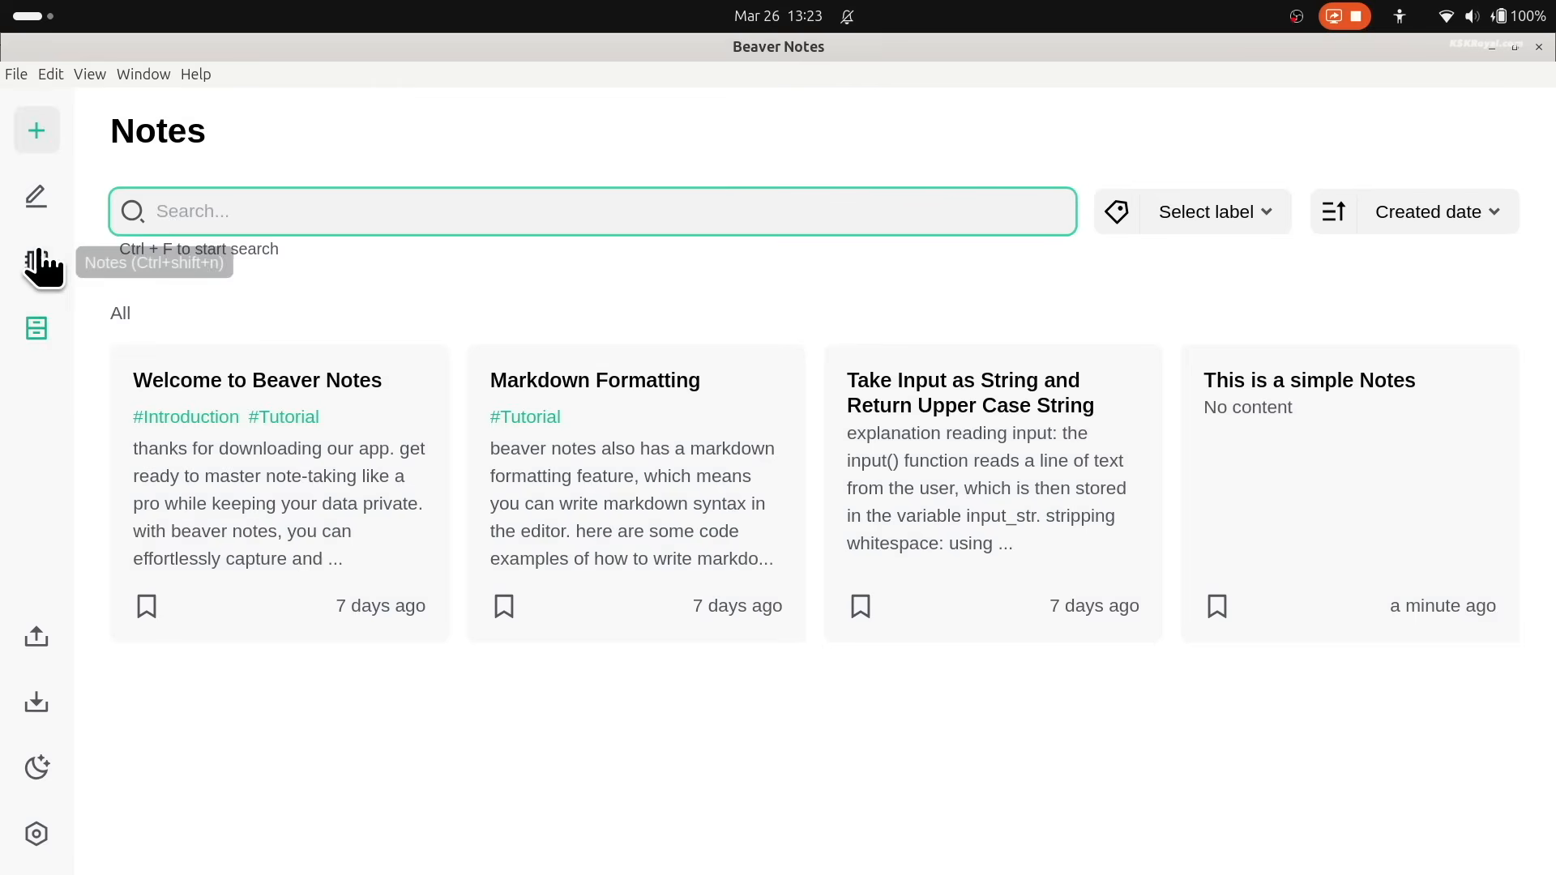
pyautogui.click(594, 379)
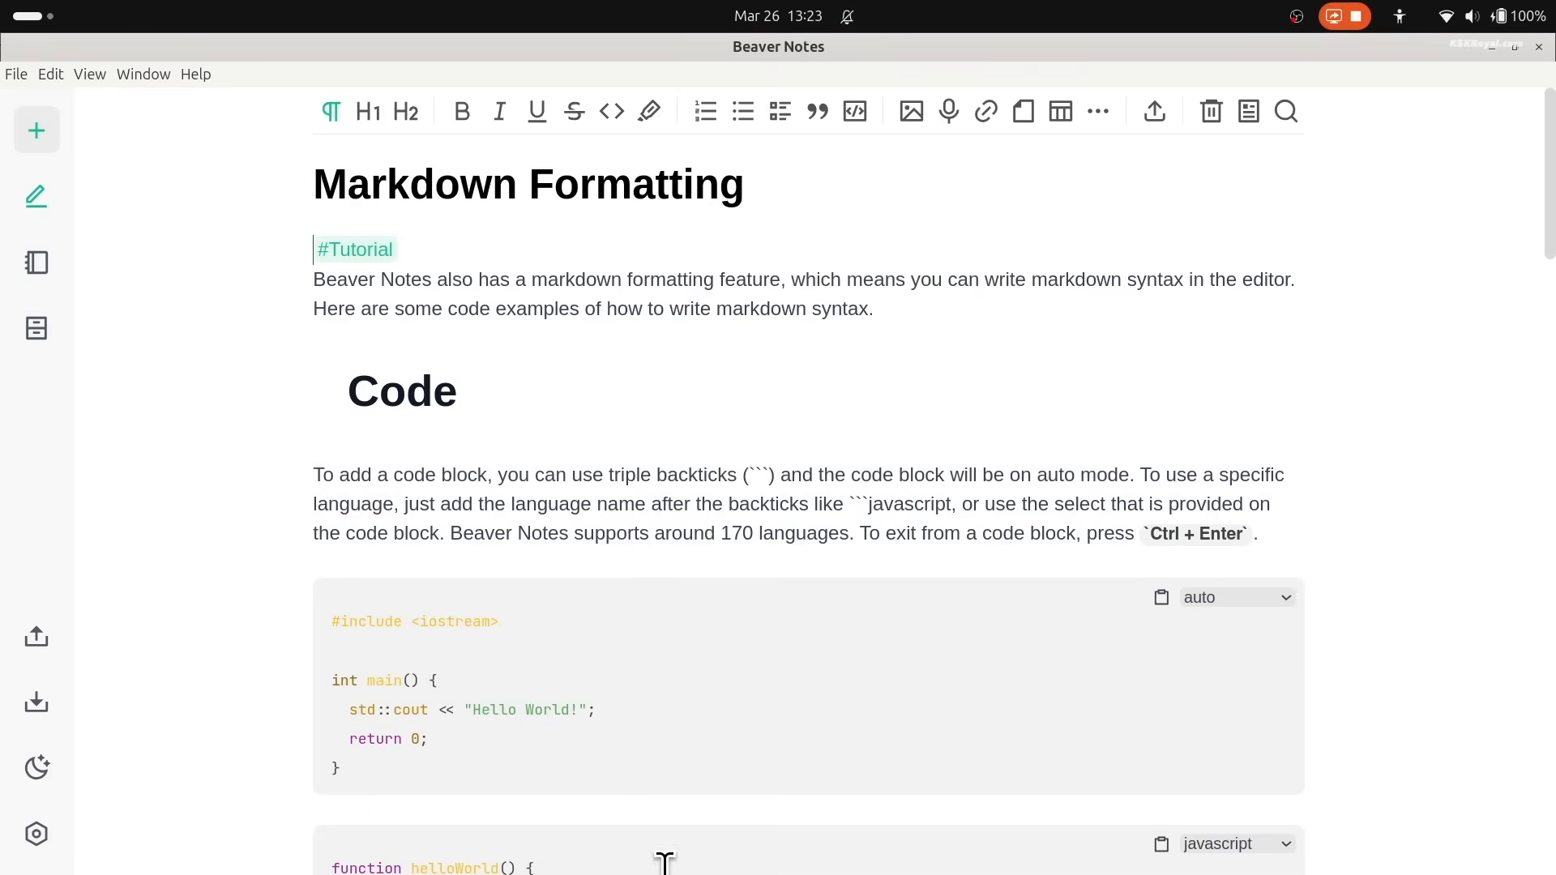
pyautogui.tripleClick(527, 185)
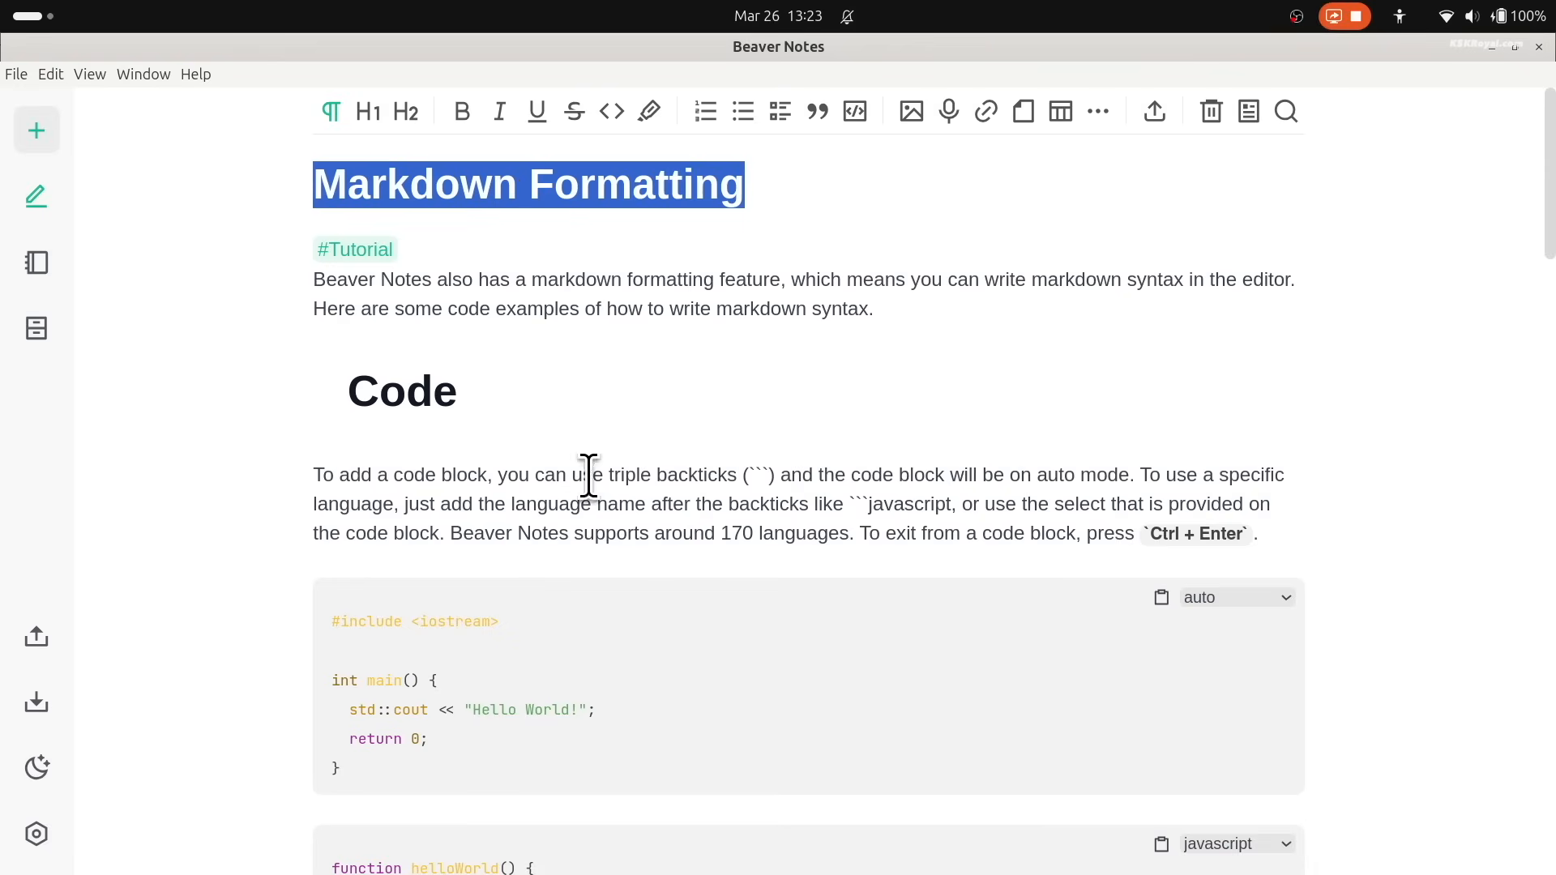
pyautogui.scroll(-3)
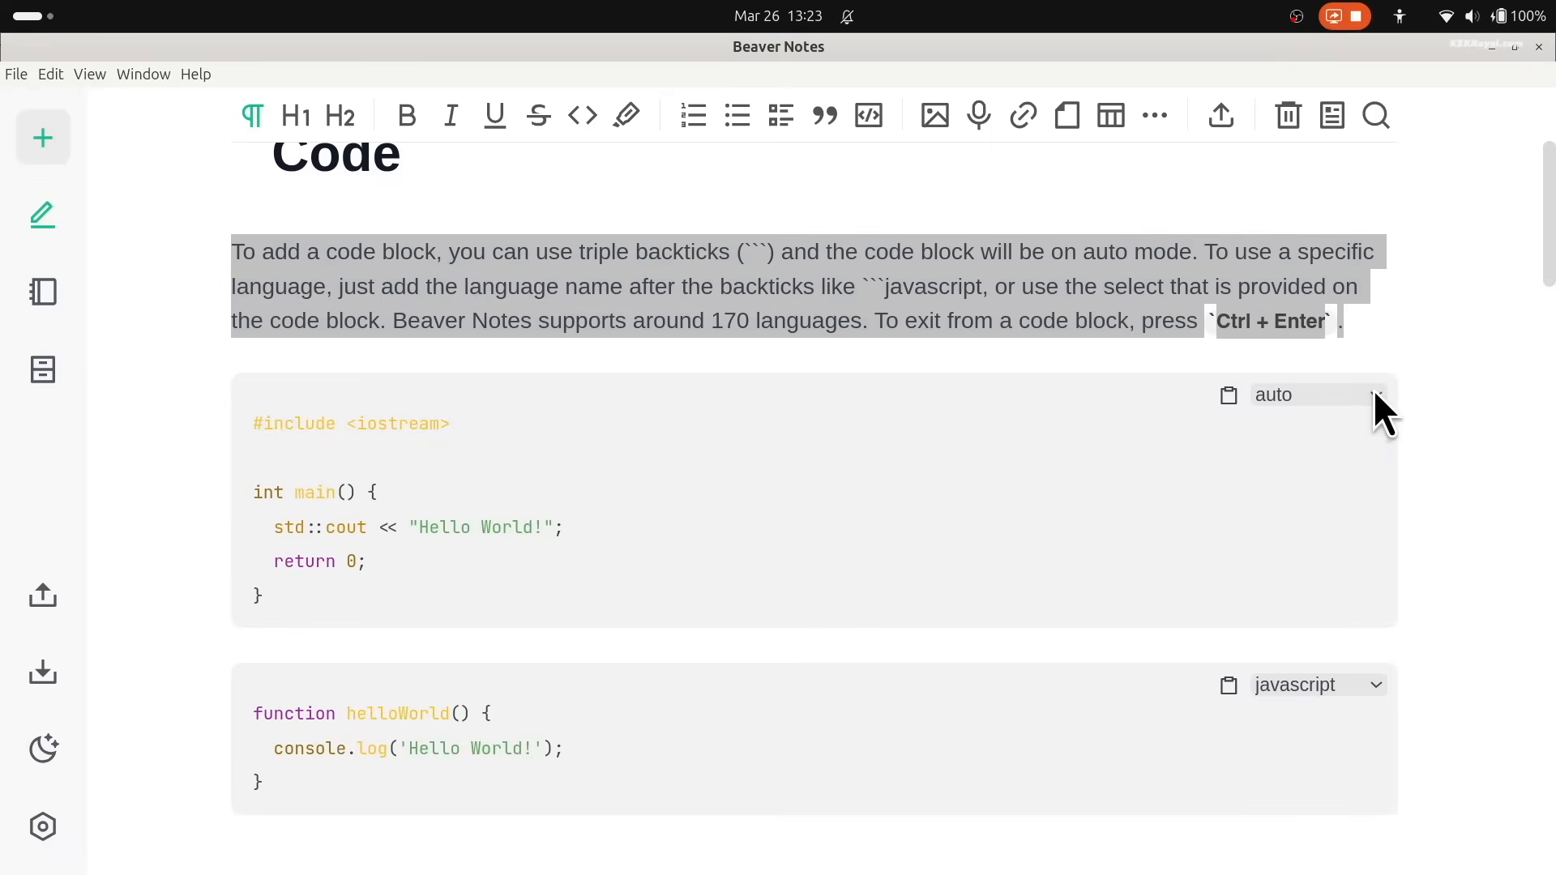
pyautogui.click(1314, 394)
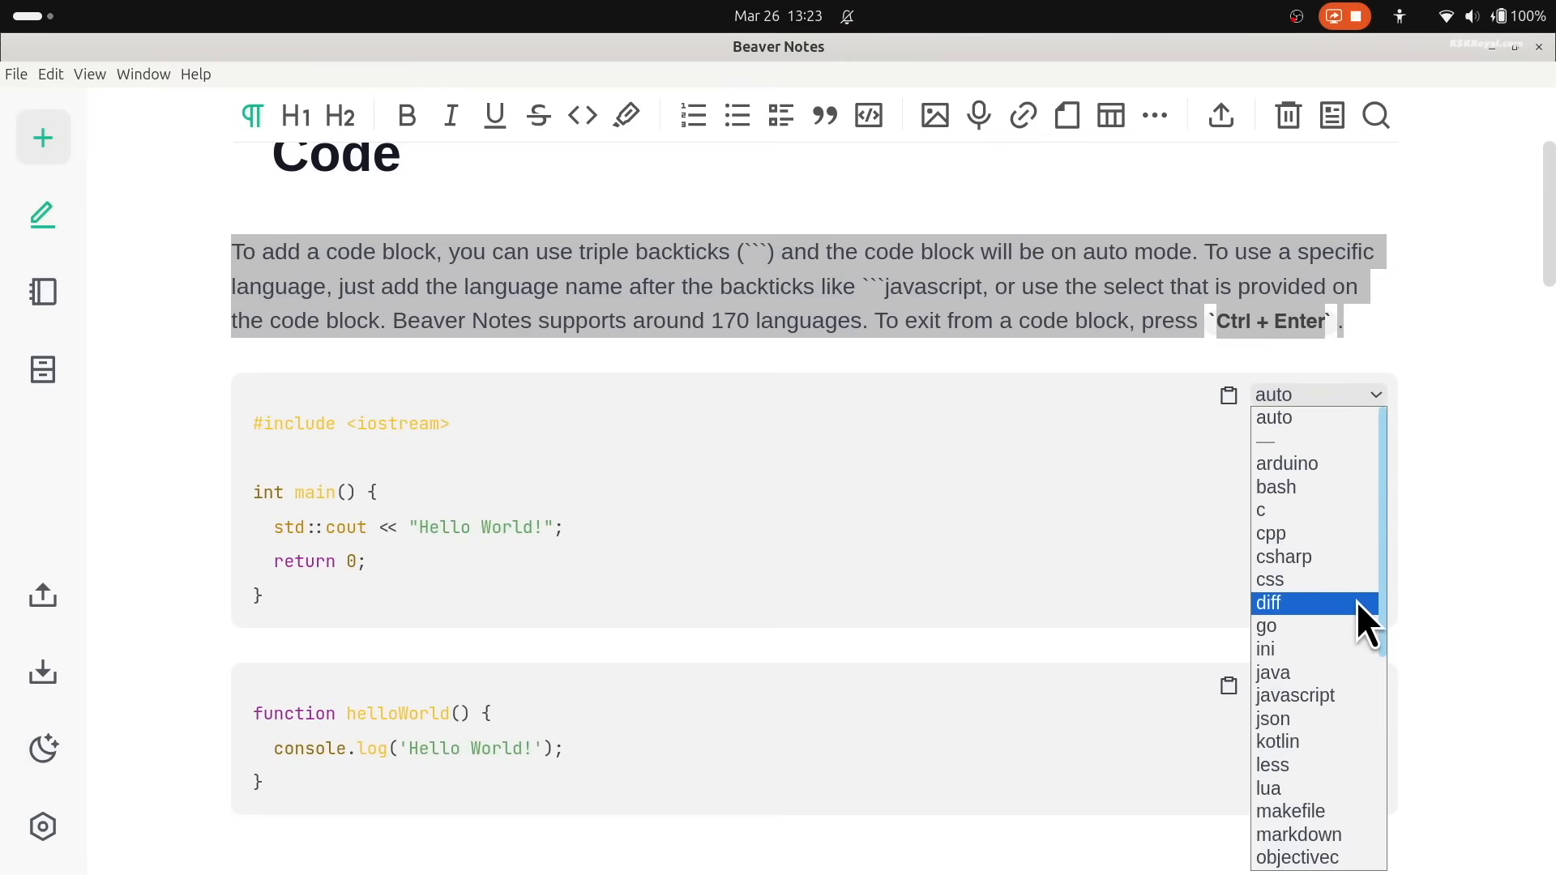
pyautogui.click(1271, 534)
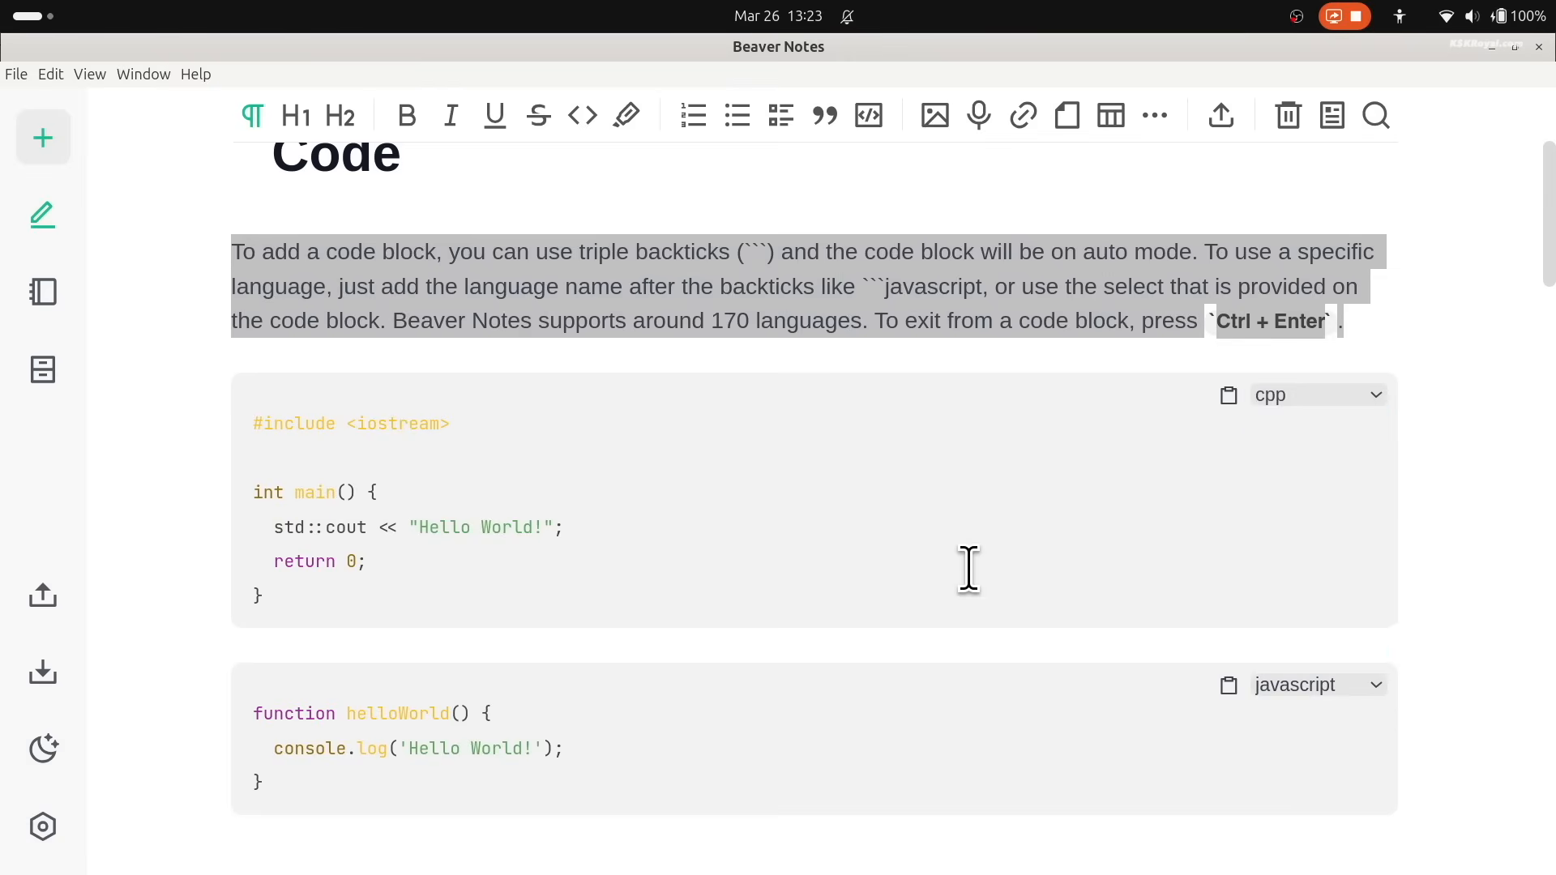
pyautogui.scroll(-3)
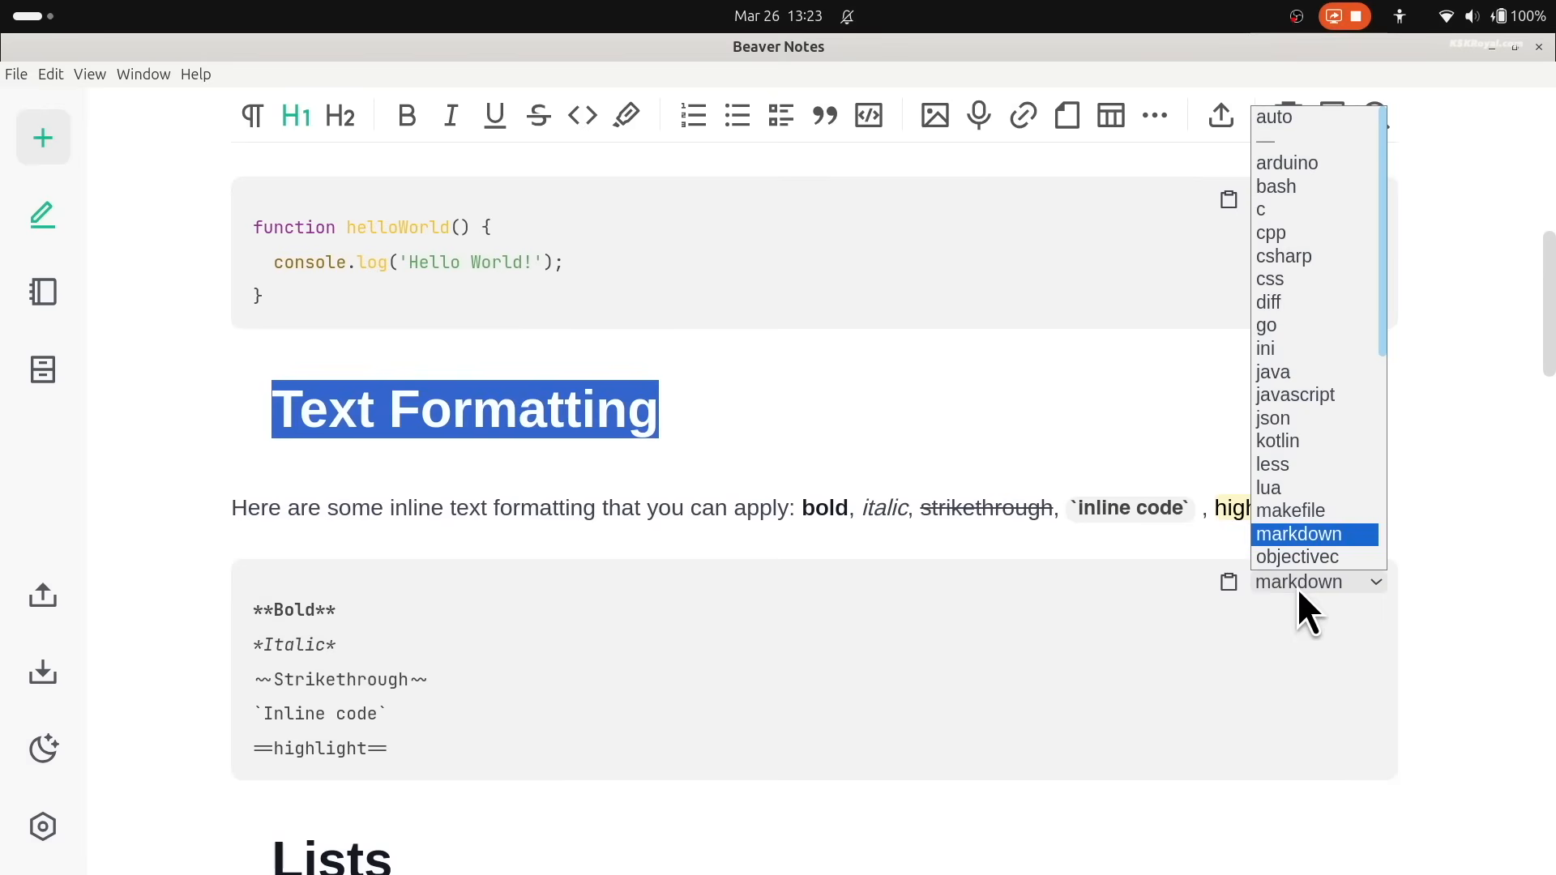
pyautogui.click(1297, 533)
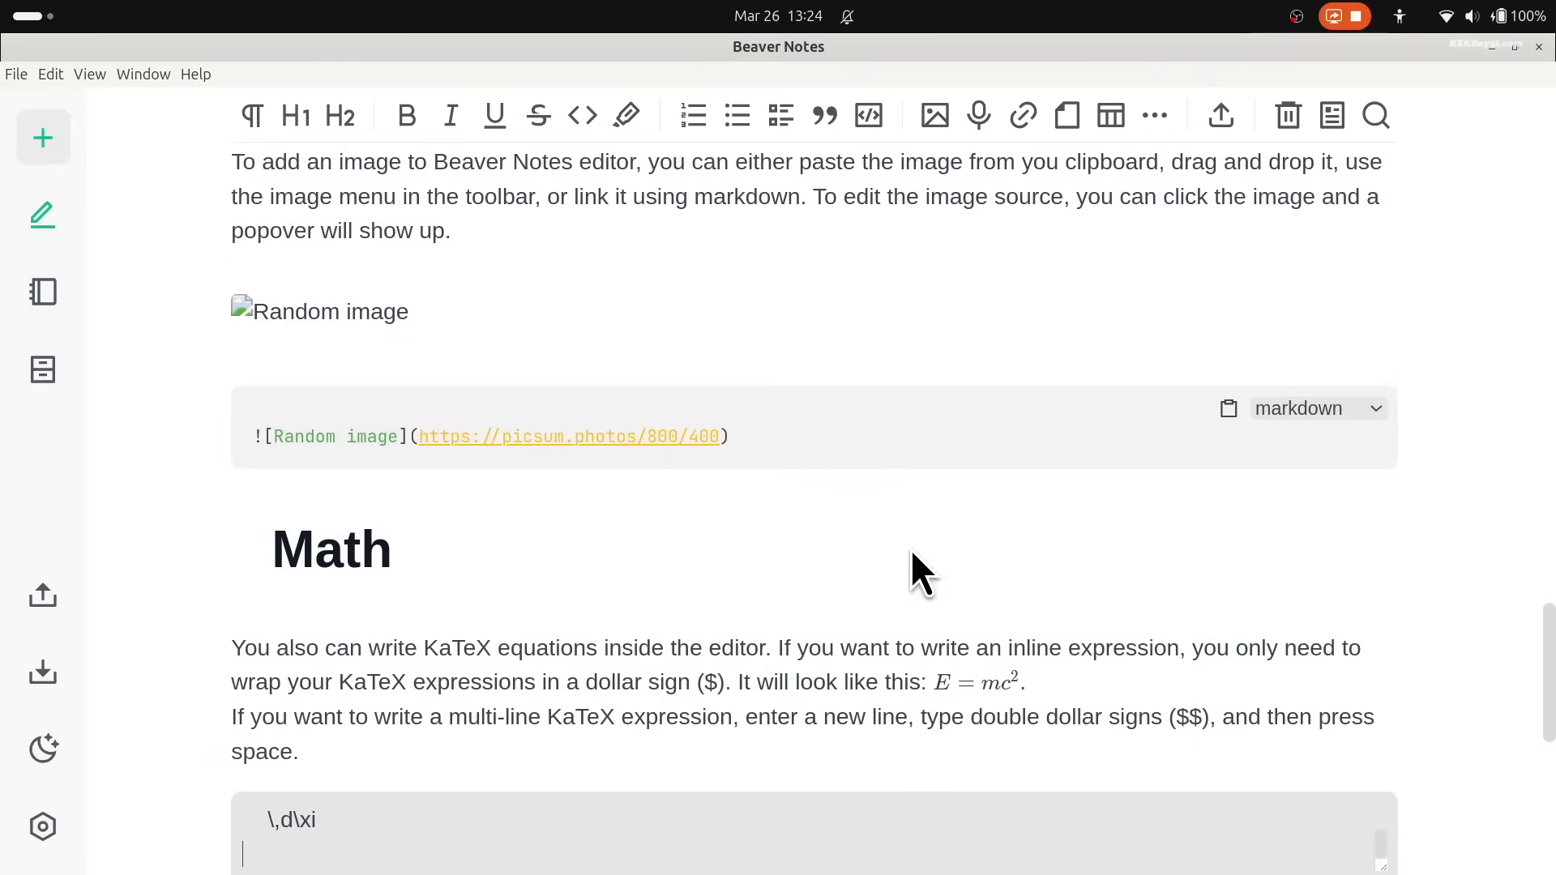
pyautogui.scroll(-3)
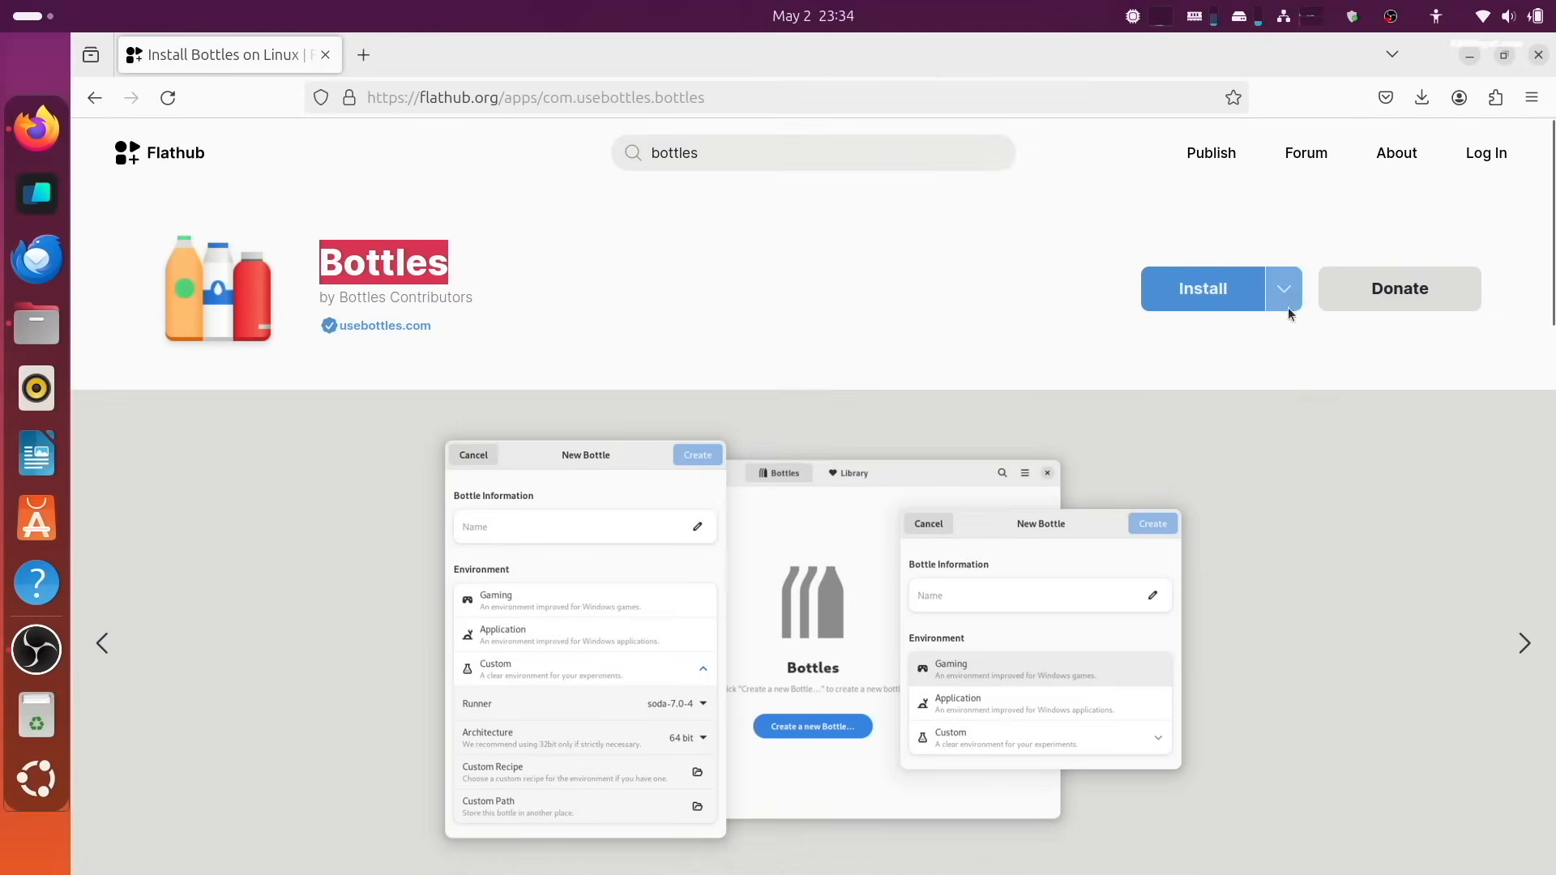
# Step: Show the Flathub command-line install option for Bottles to copy into Warp
pyautogui.click(1284, 289)
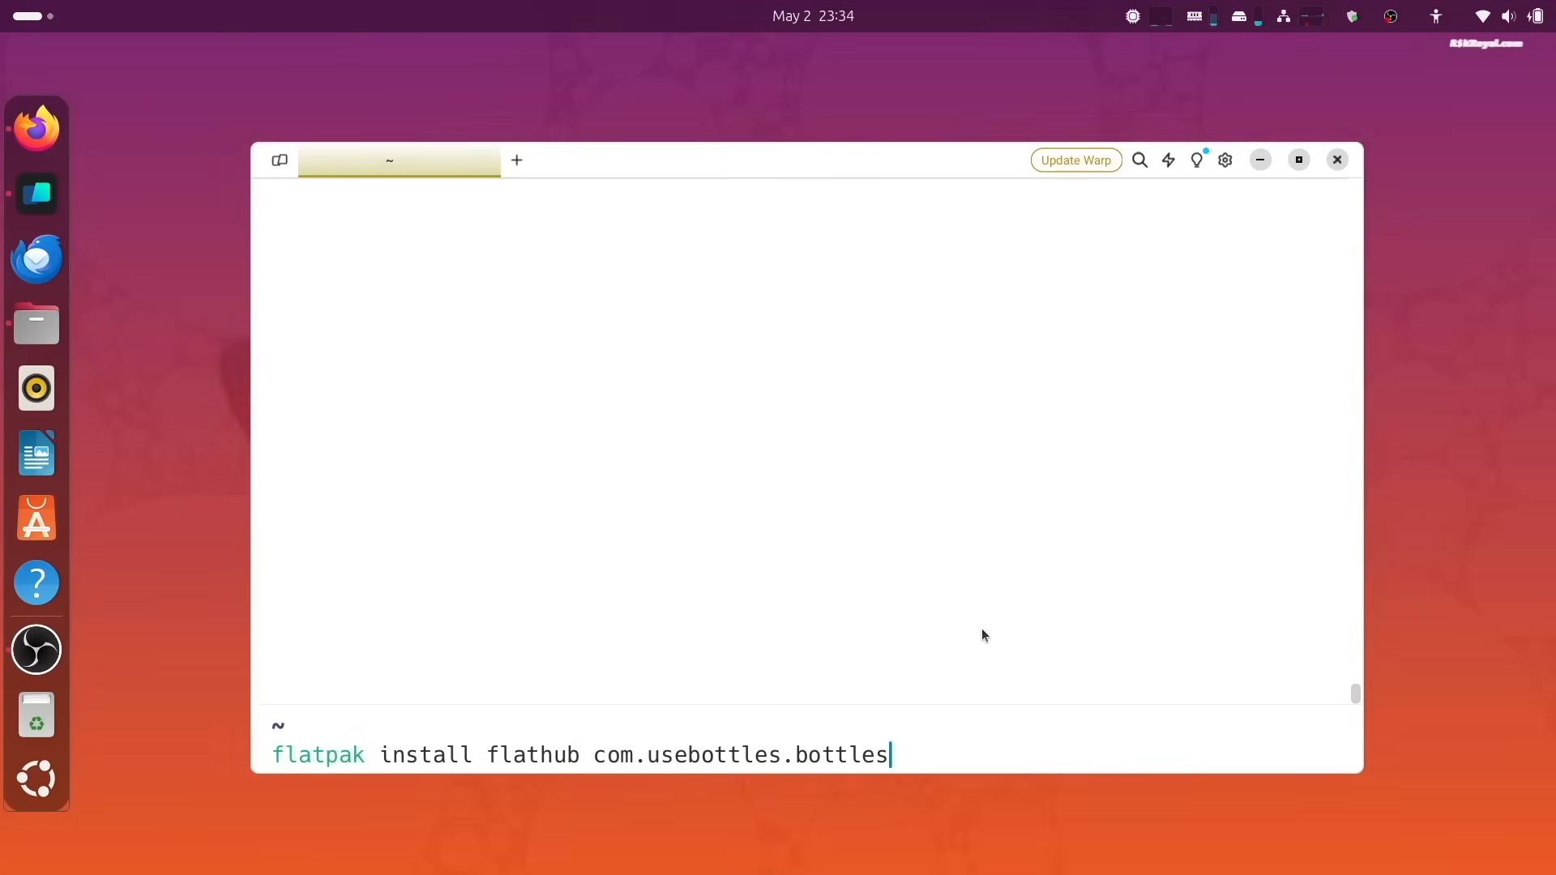
# Step: Run the flatpak install, then complete Bottles' welcome pages through to Start using Bottles
pyautogui.press('Return')
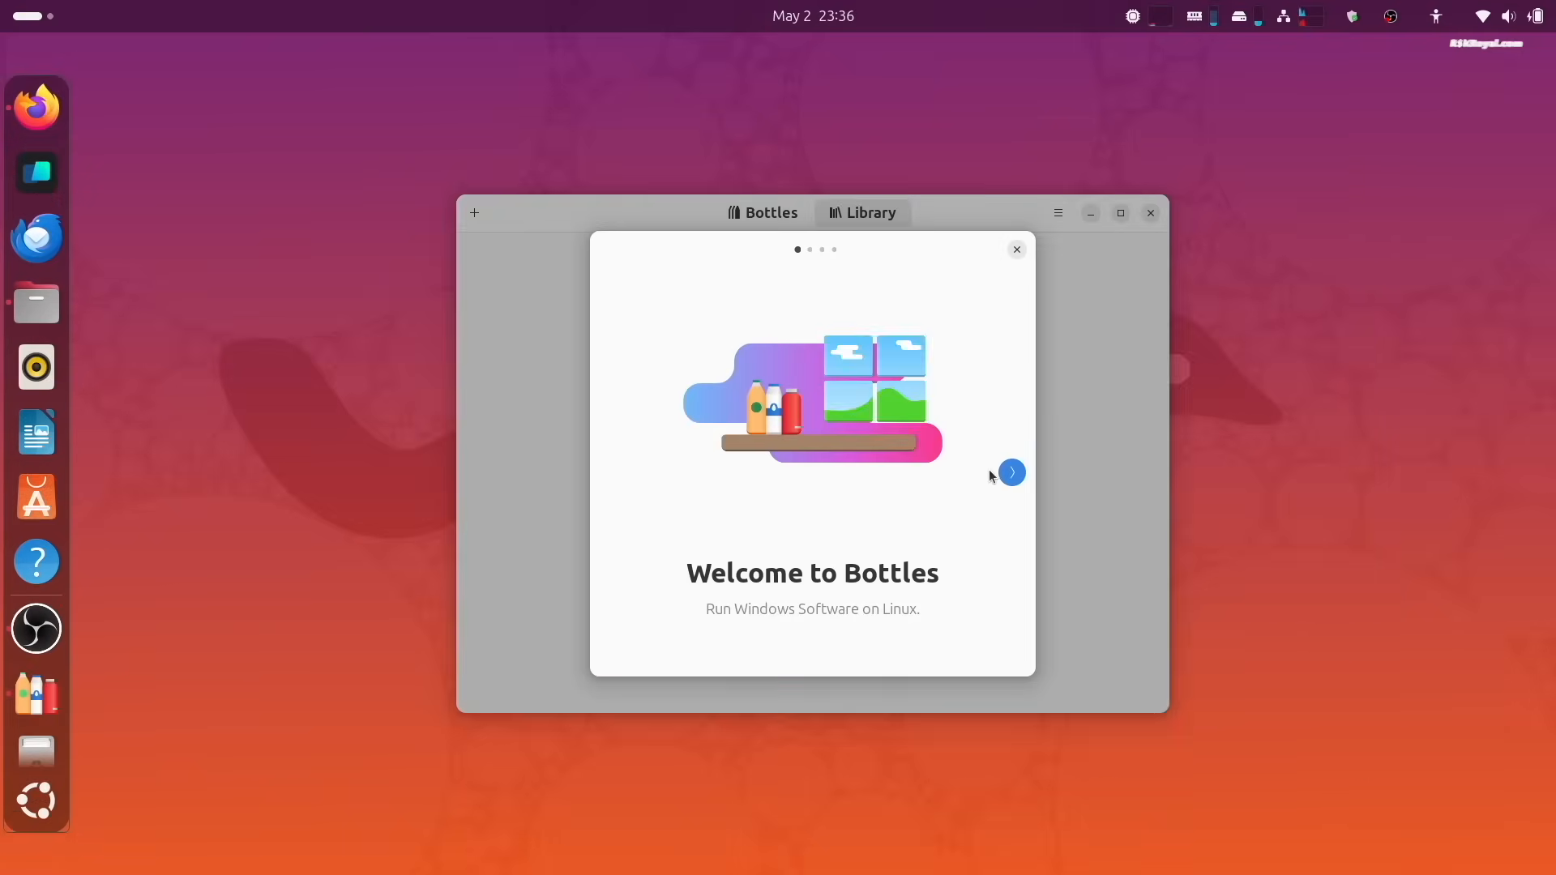
pyautogui.click(1010, 472)
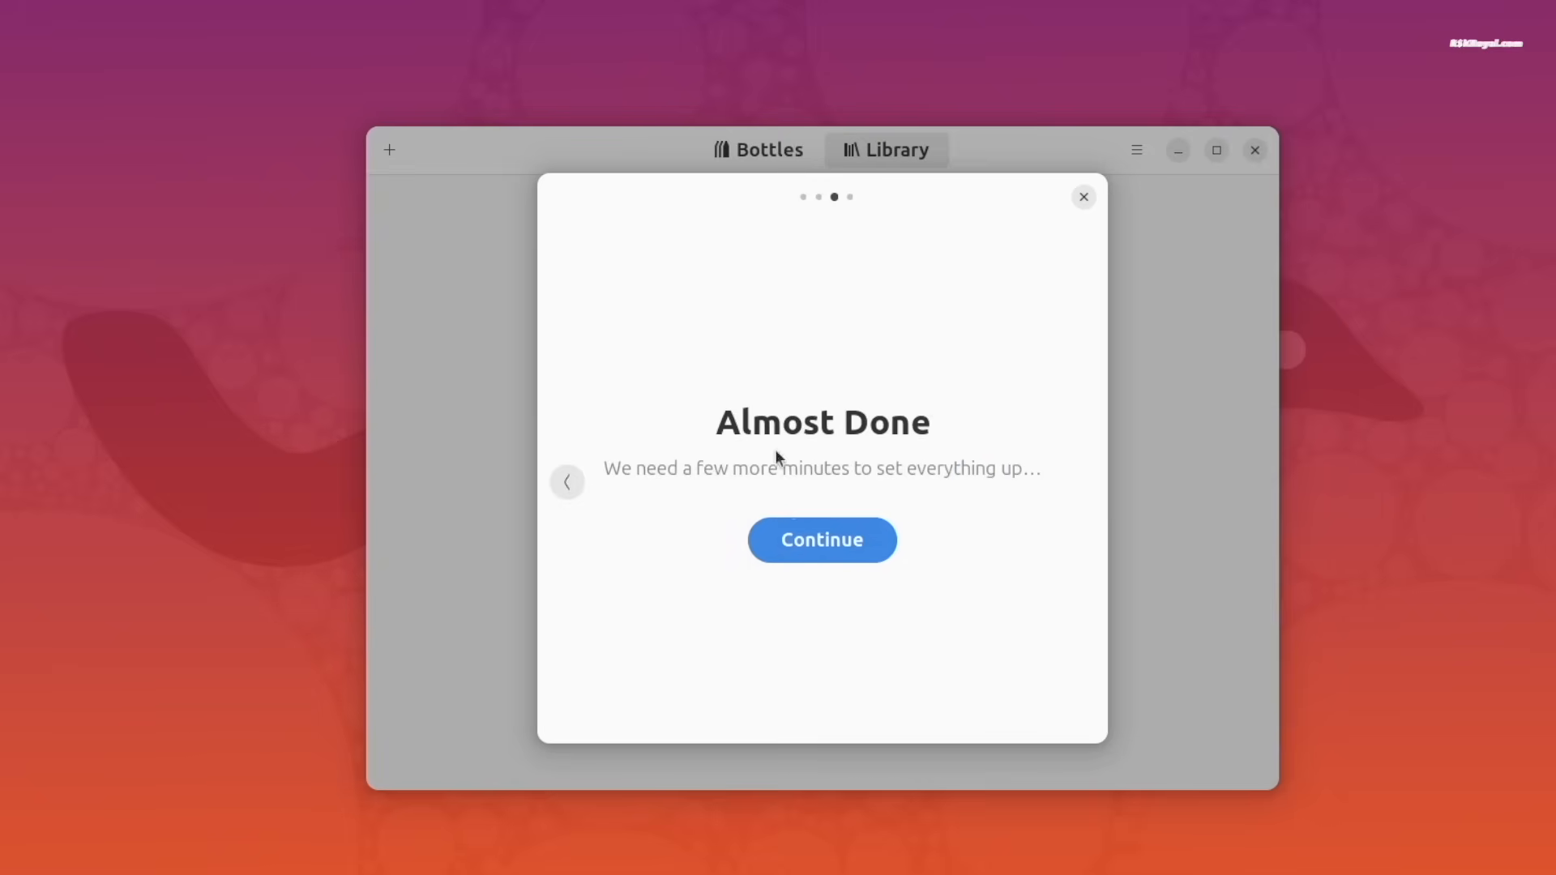
pyautogui.click(821, 540)
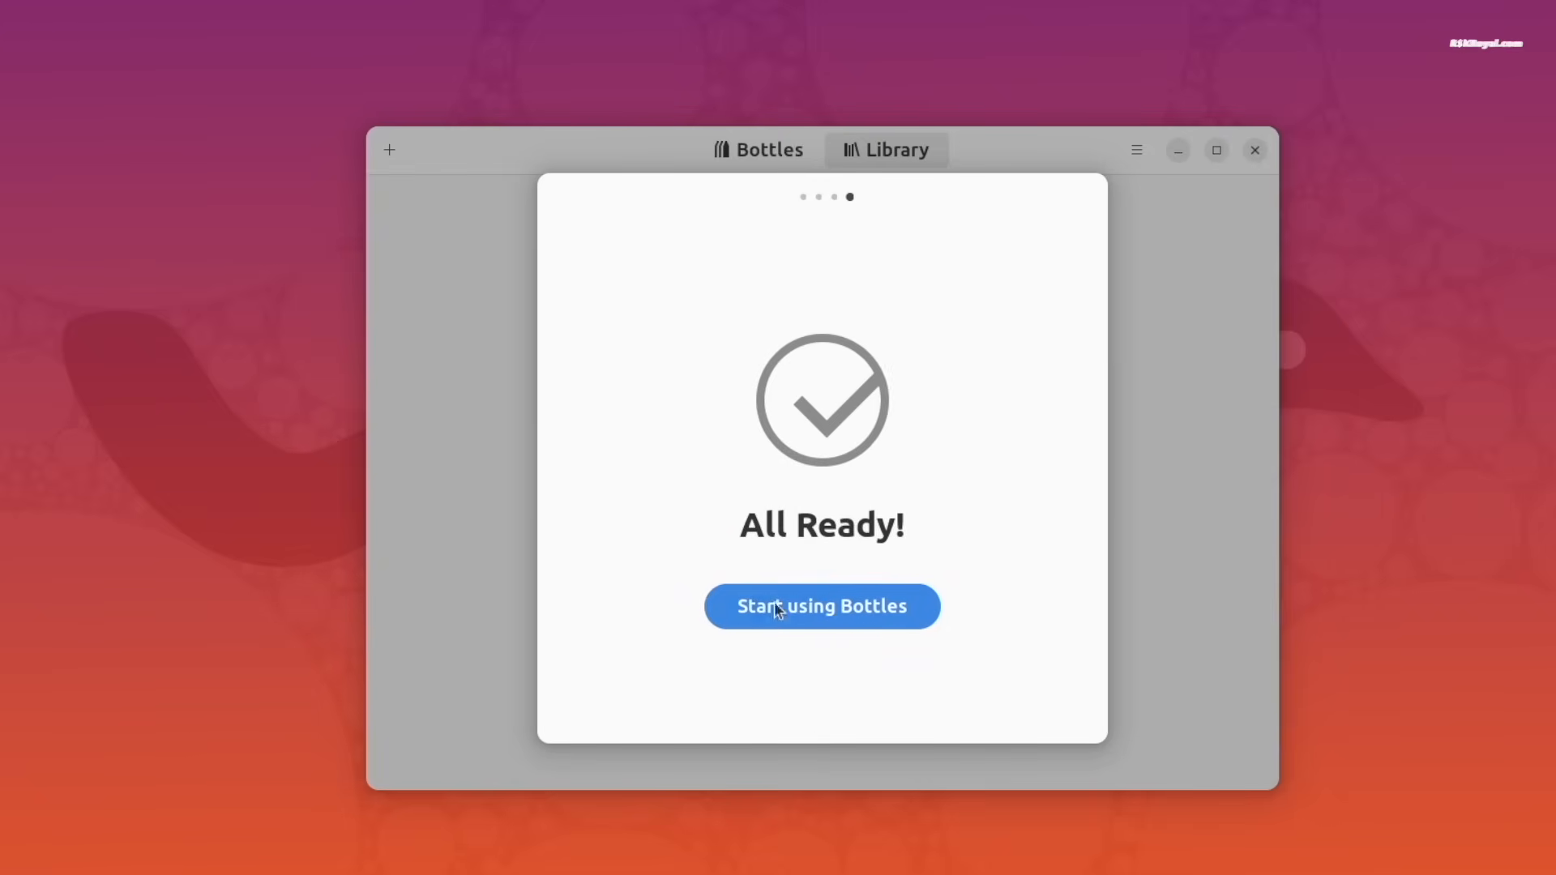
pyautogui.click(822, 606)
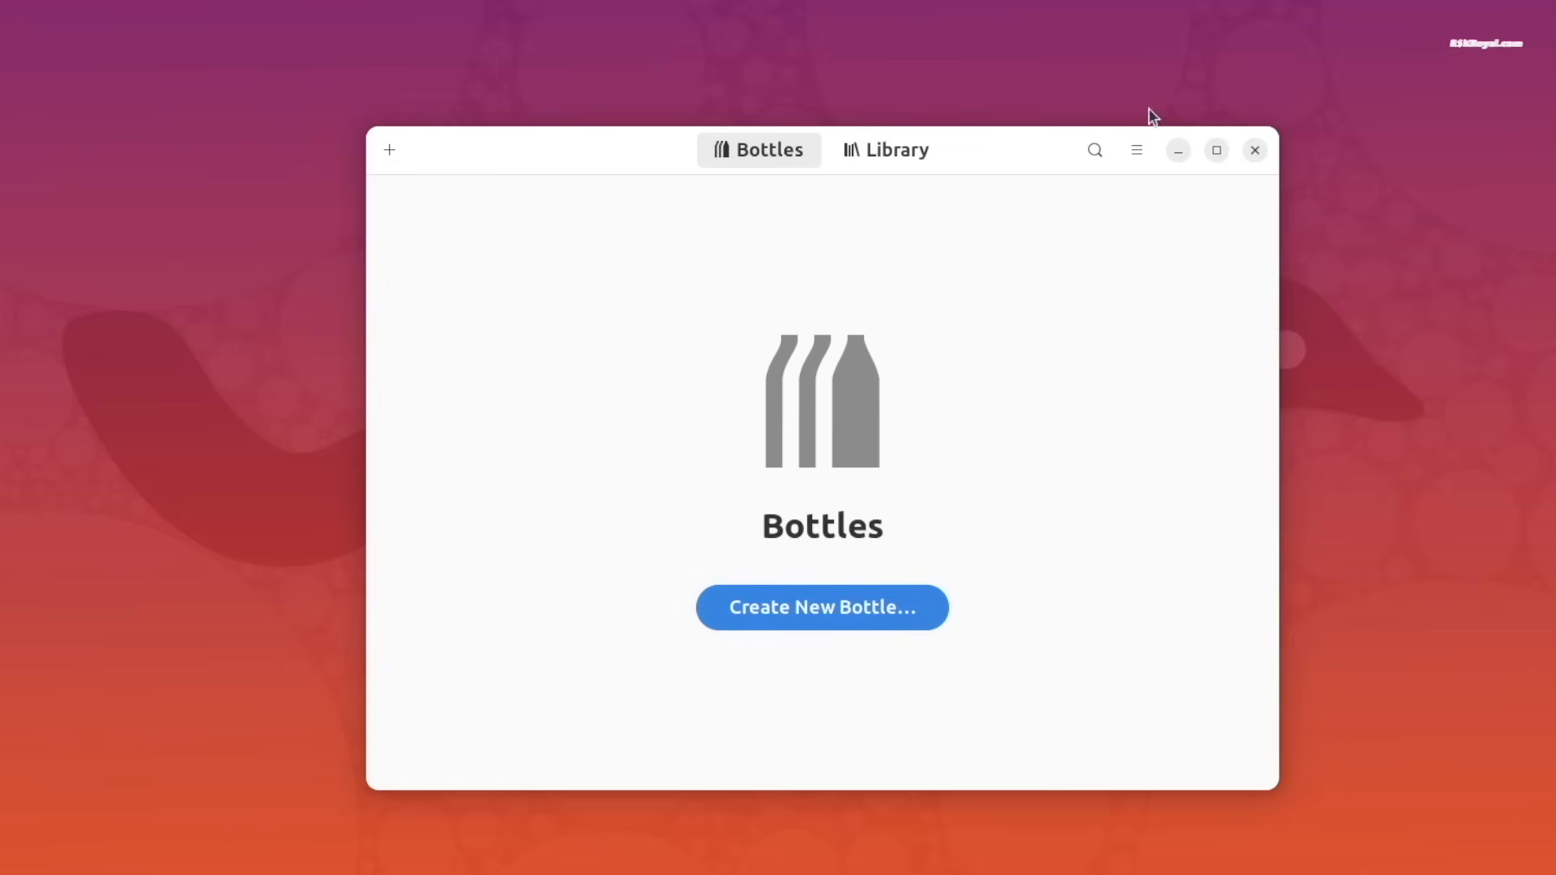
# Step: Start a new bottle and name it RunWindowsApps
pyautogui.click(820, 606)
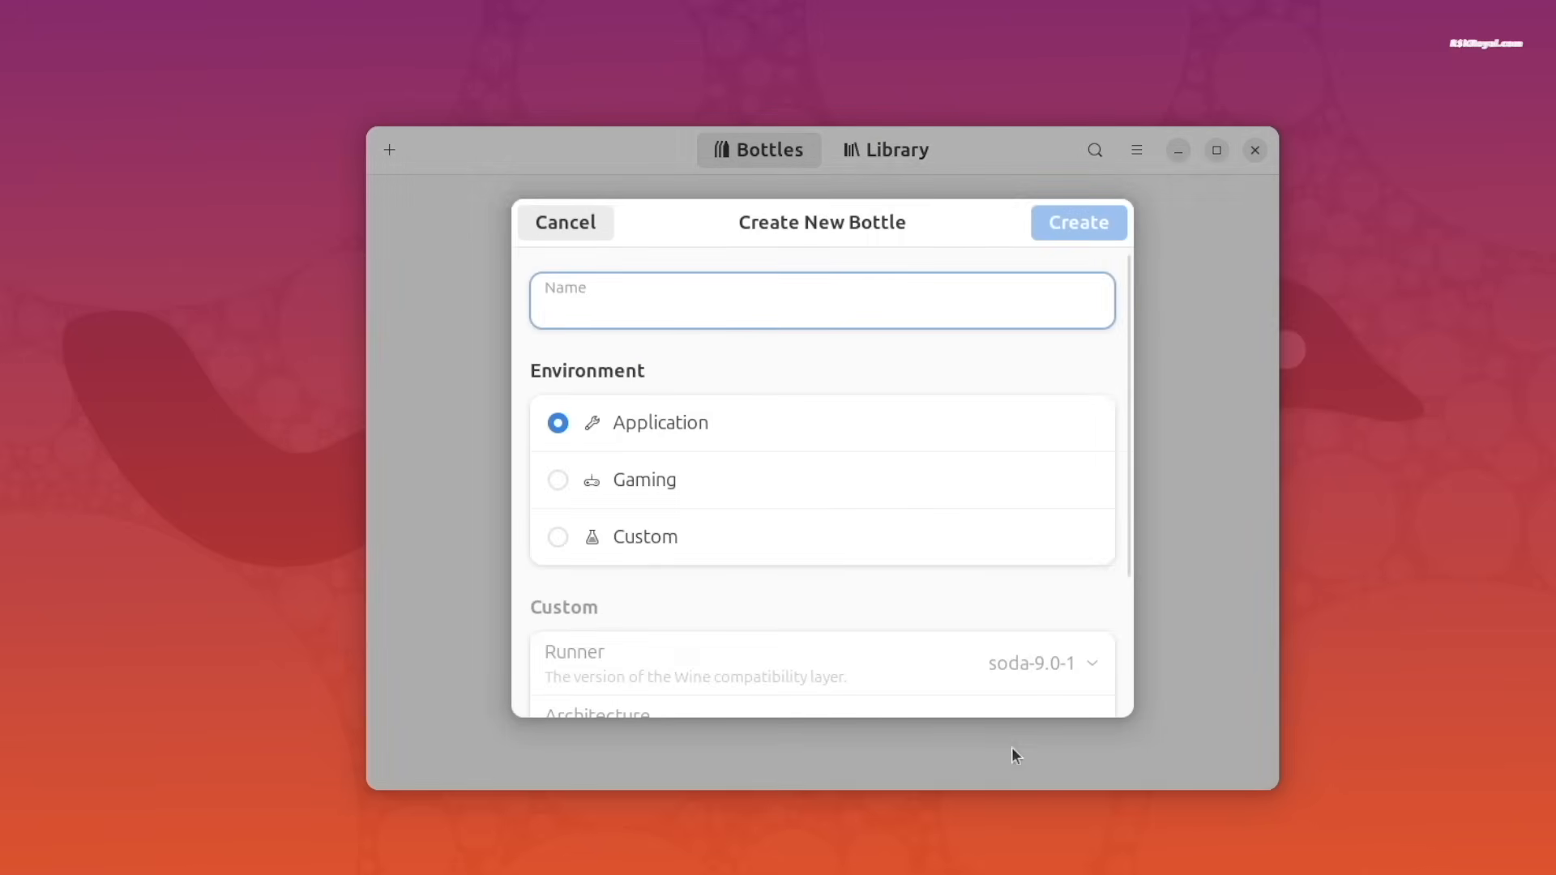
pyautogui.click(822, 310)
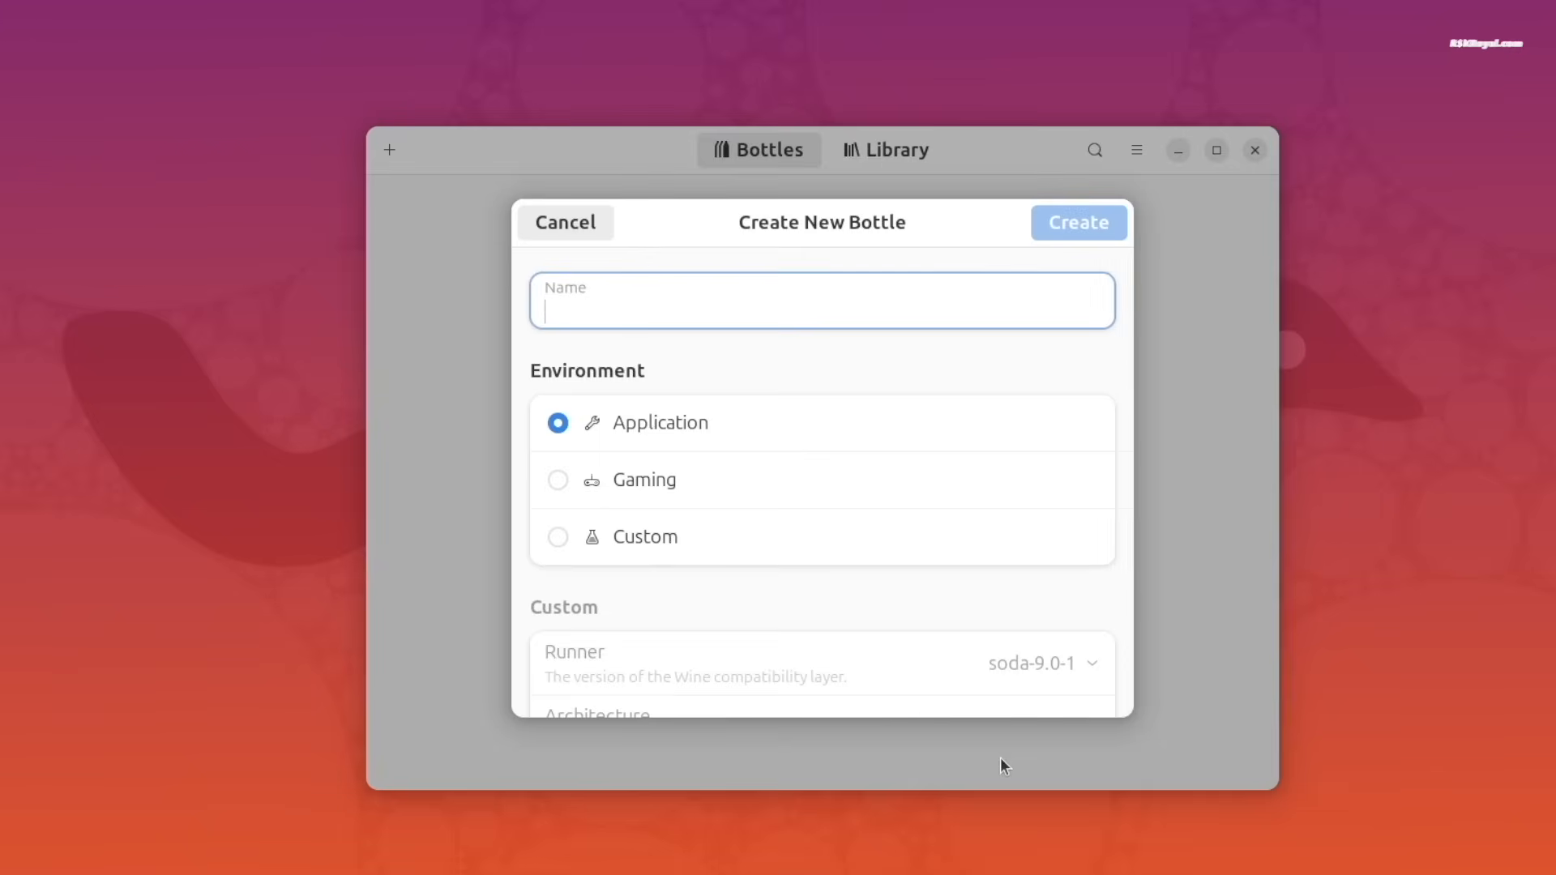
pyautogui.write('WindowsApps')
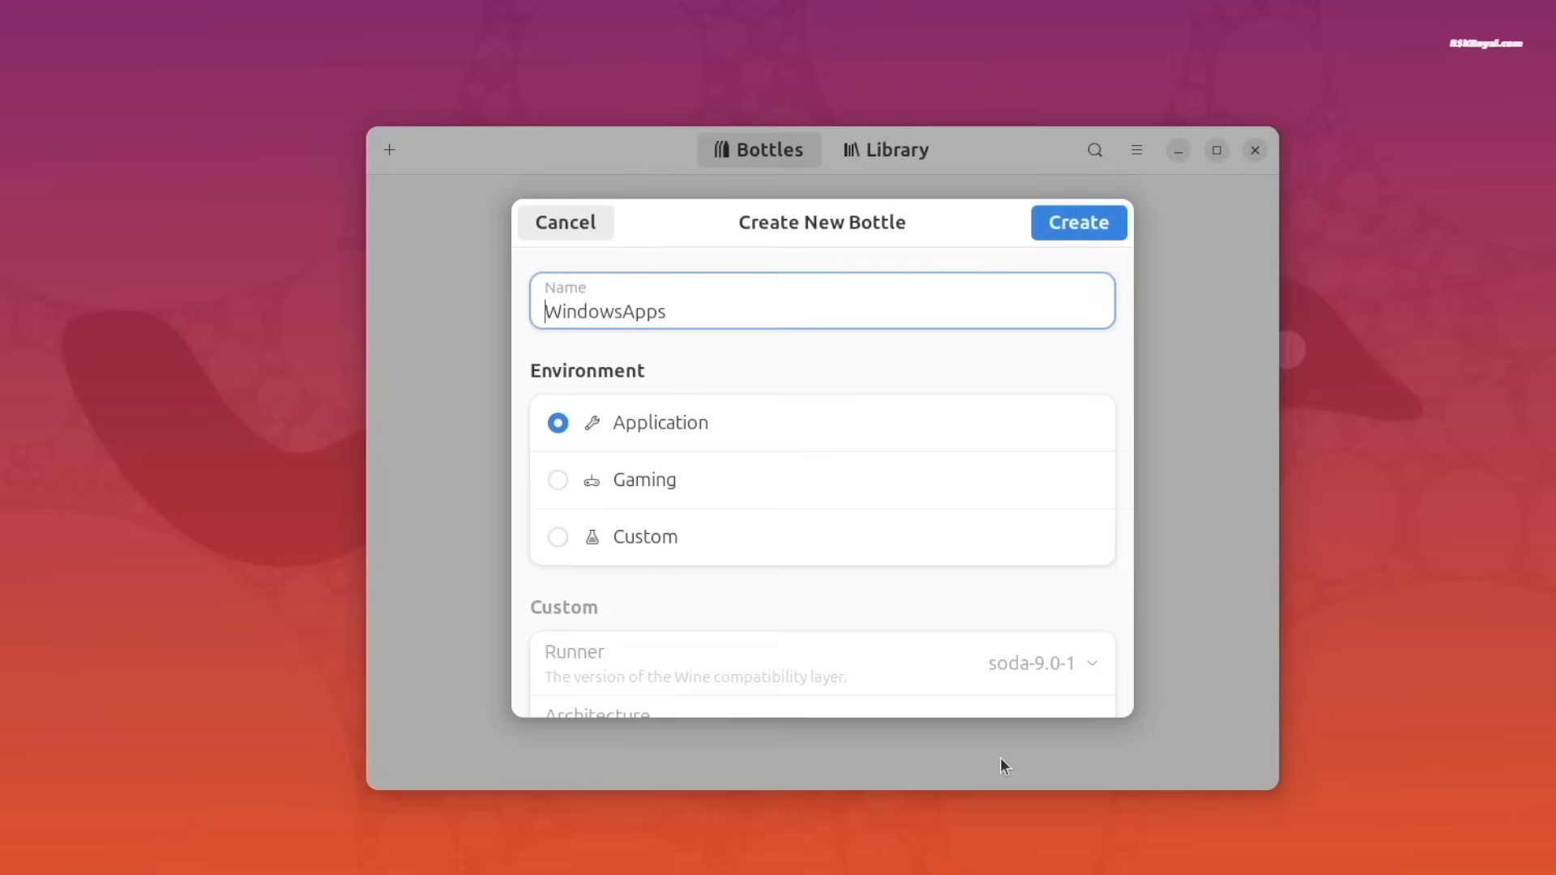
# Step: Try the Gaming and Custom environments, then settle back on Application
pyautogui.click(558, 480)
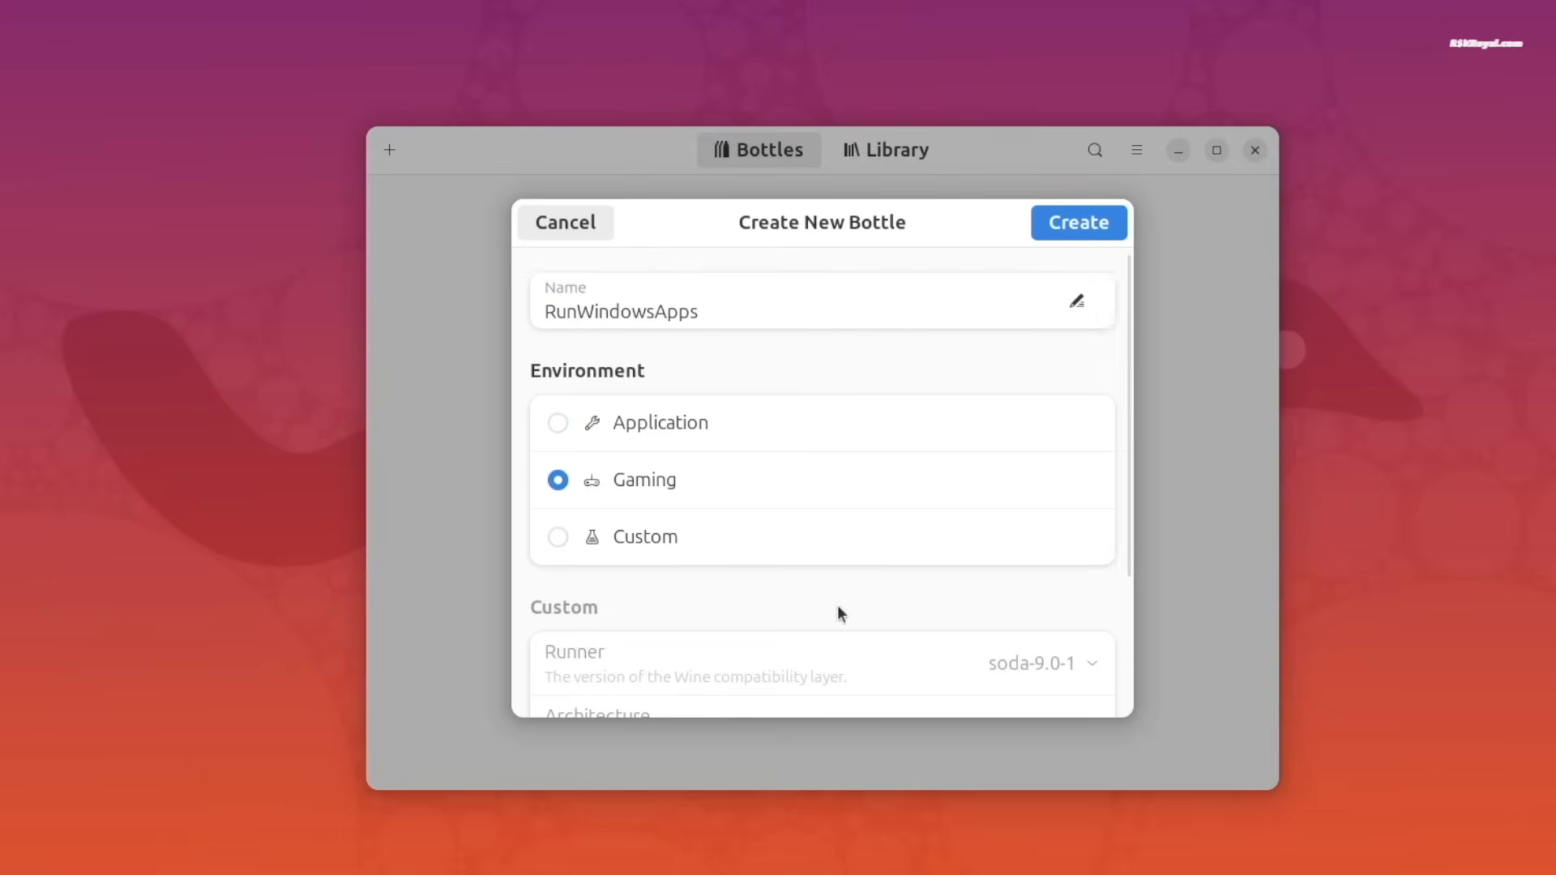
pyautogui.click(558, 537)
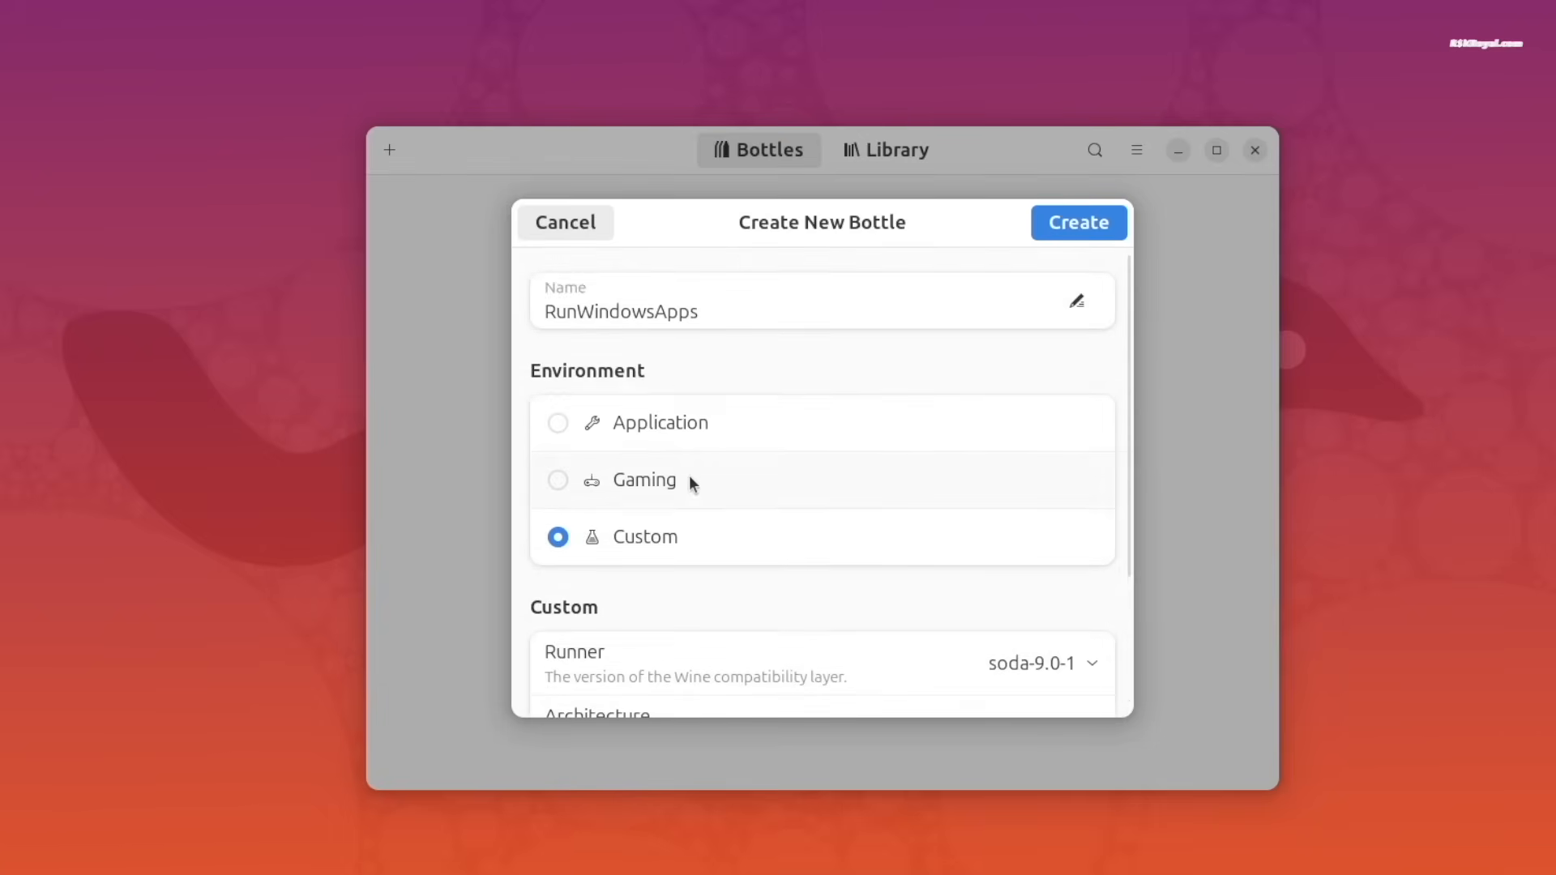
pyautogui.click(1078, 222)
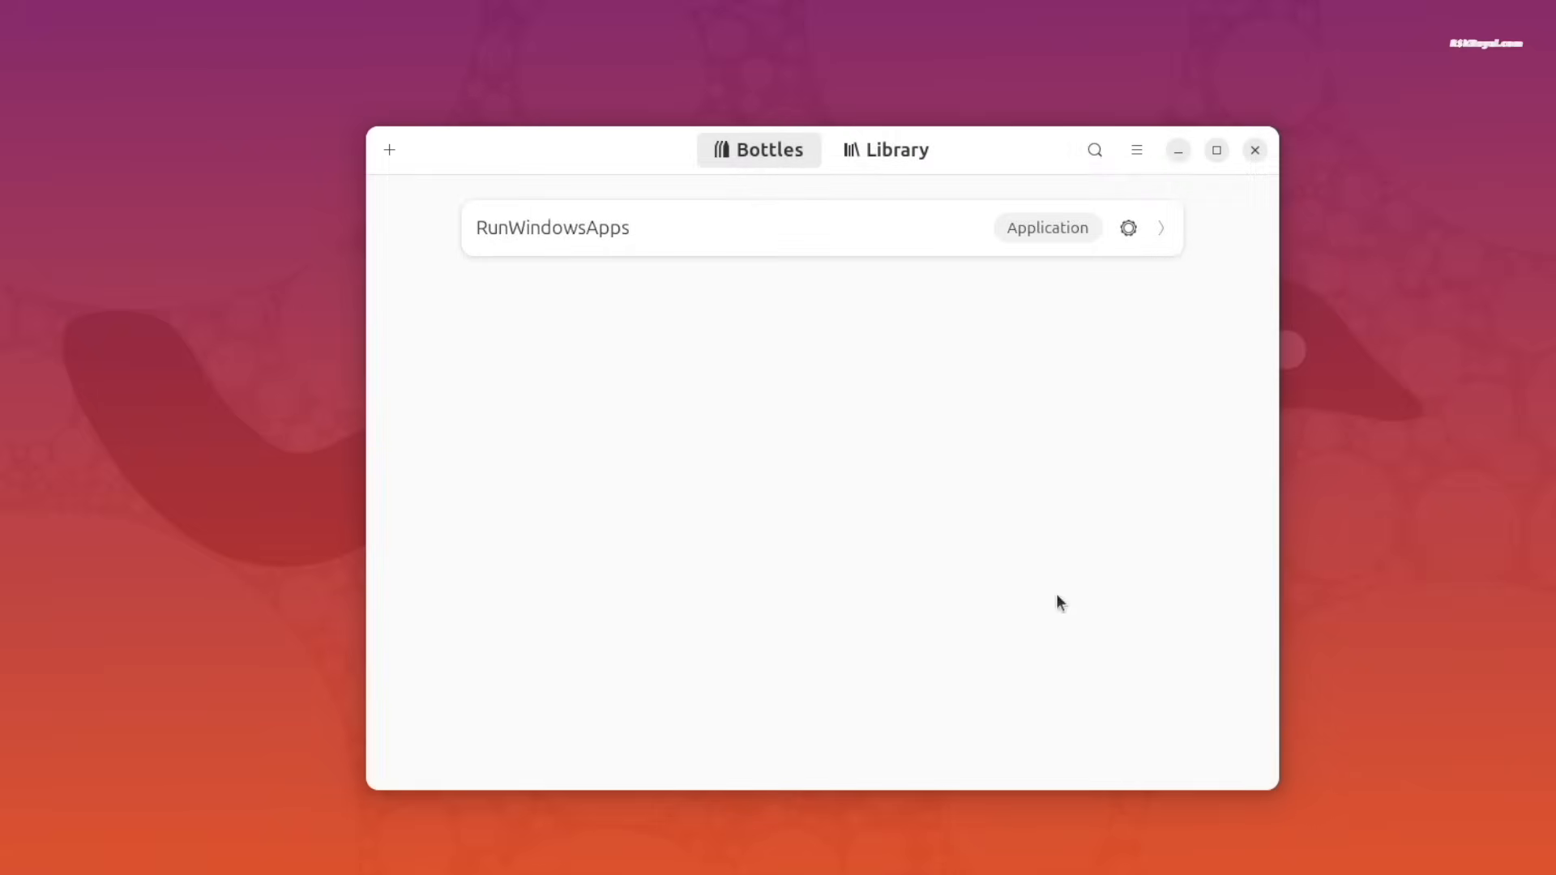
# Step: Inside the RunWindowsApps bottle, run npp.8.6.4.Installer.x64.exe from Downloads
pyautogui.click(551, 227)
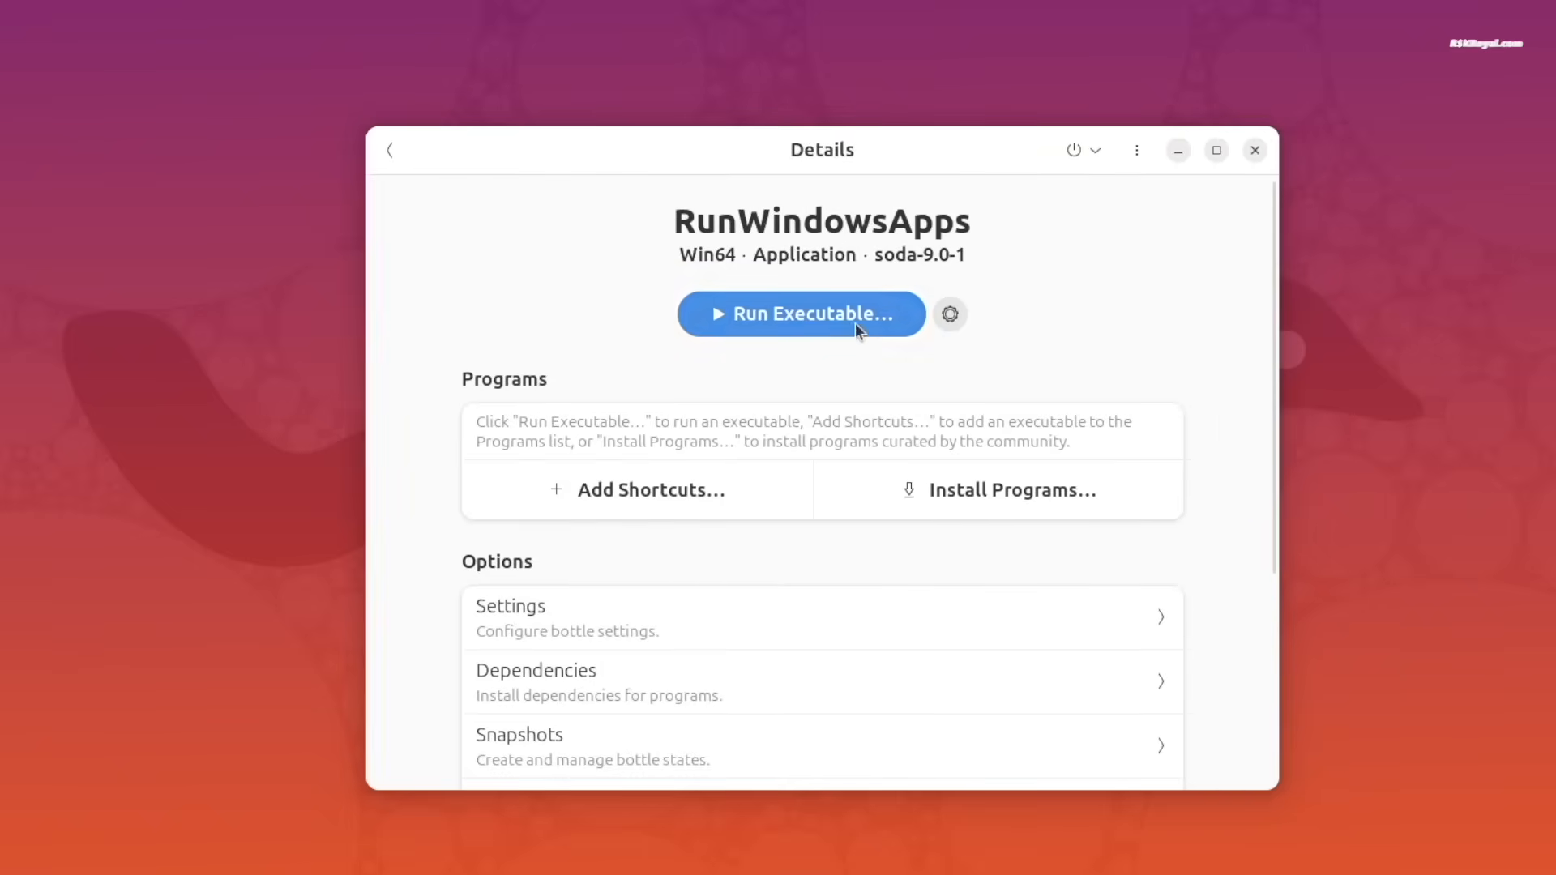
pyautogui.click(799, 313)
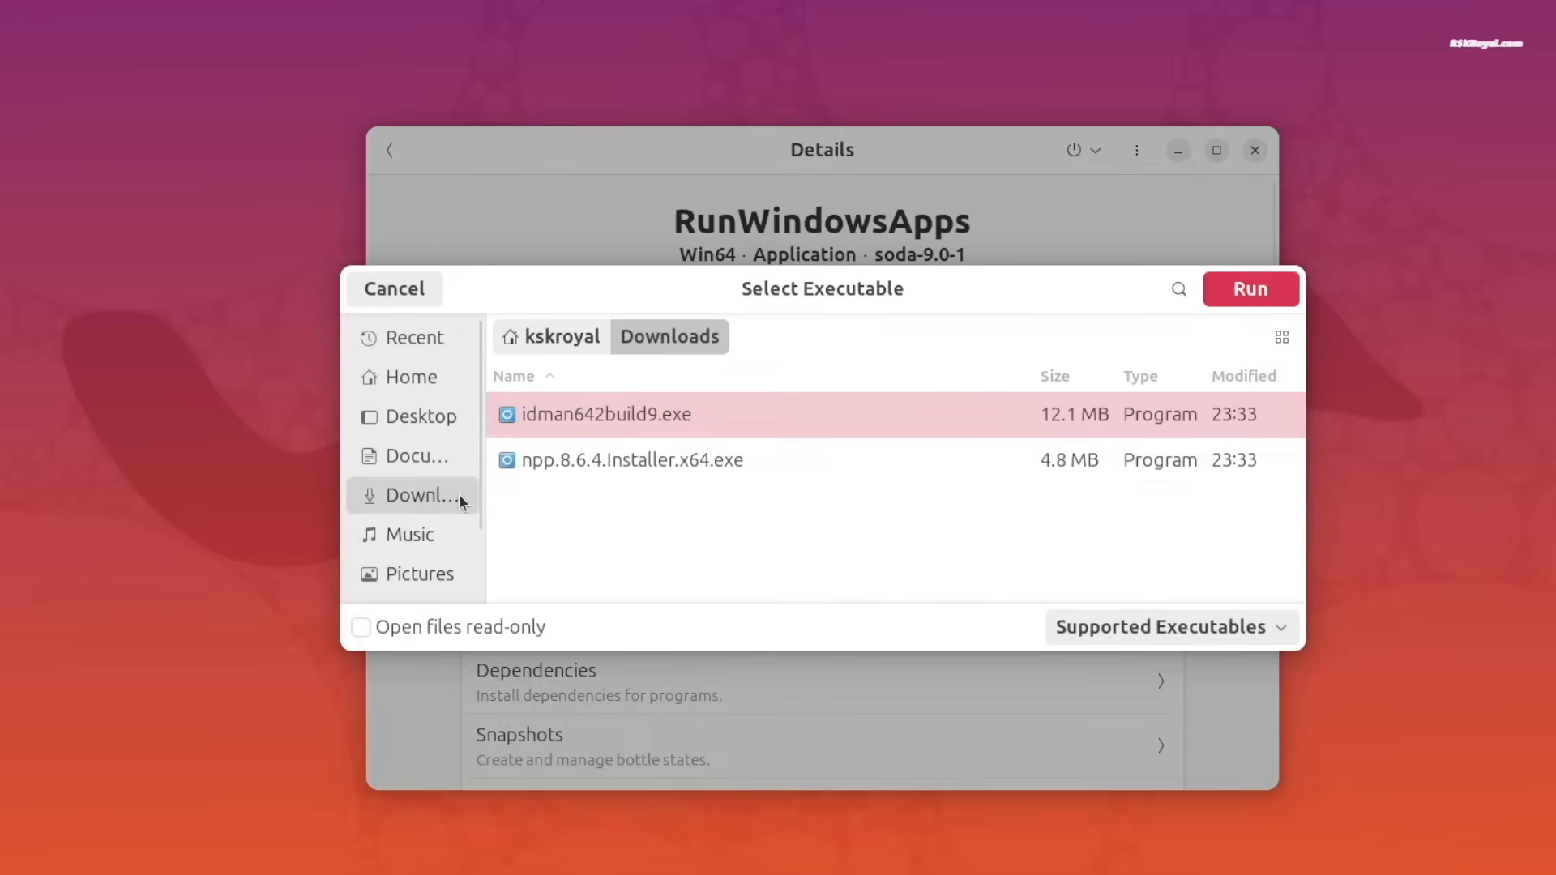
pyautogui.click(630, 459)
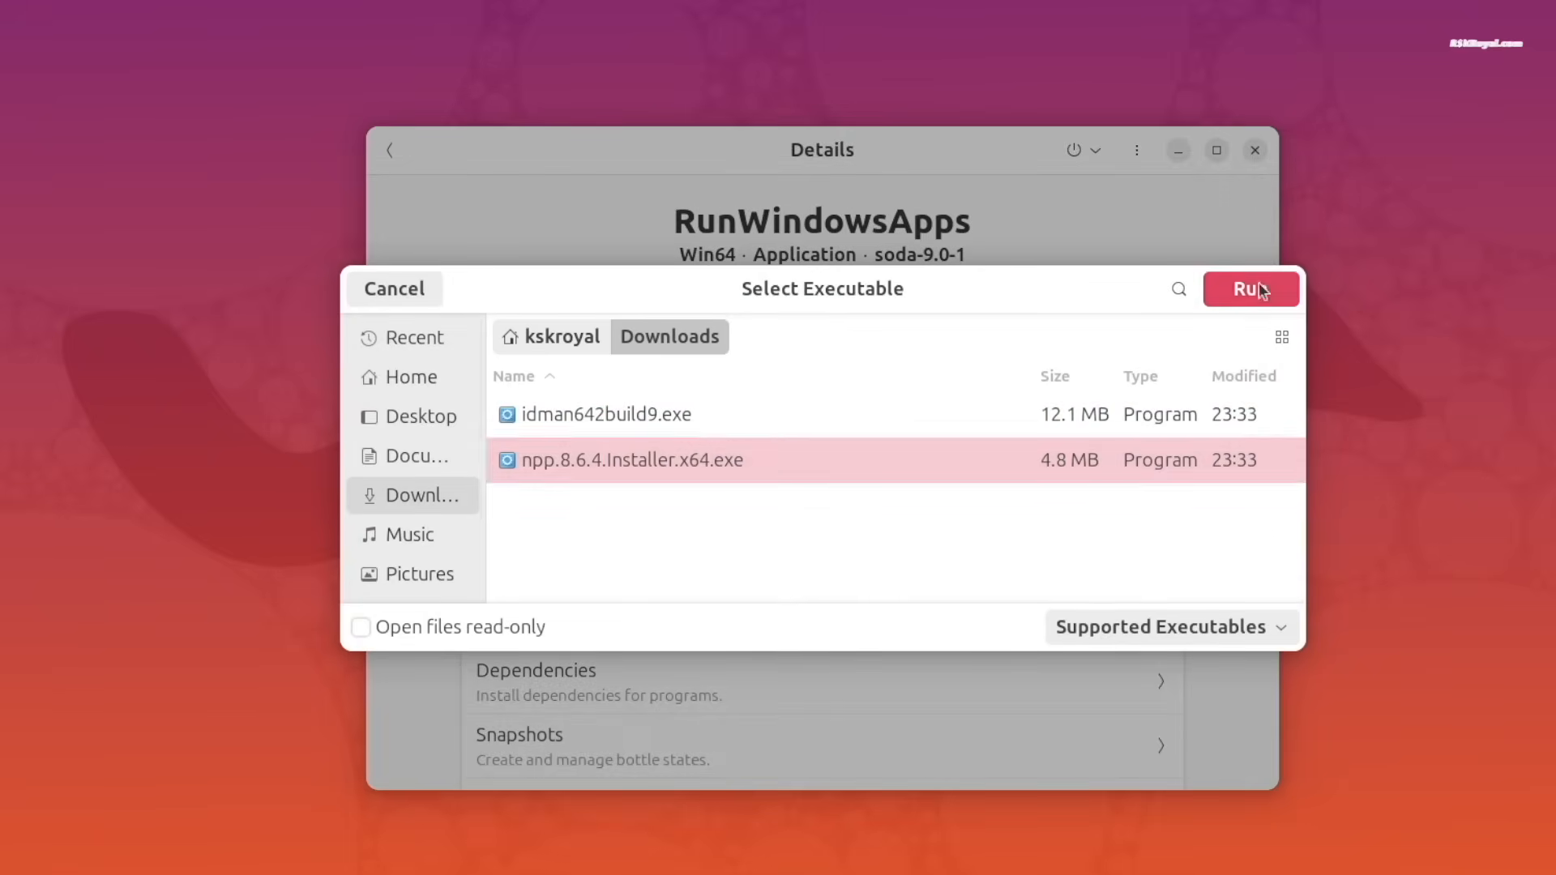
pyautogui.click(1250, 289)
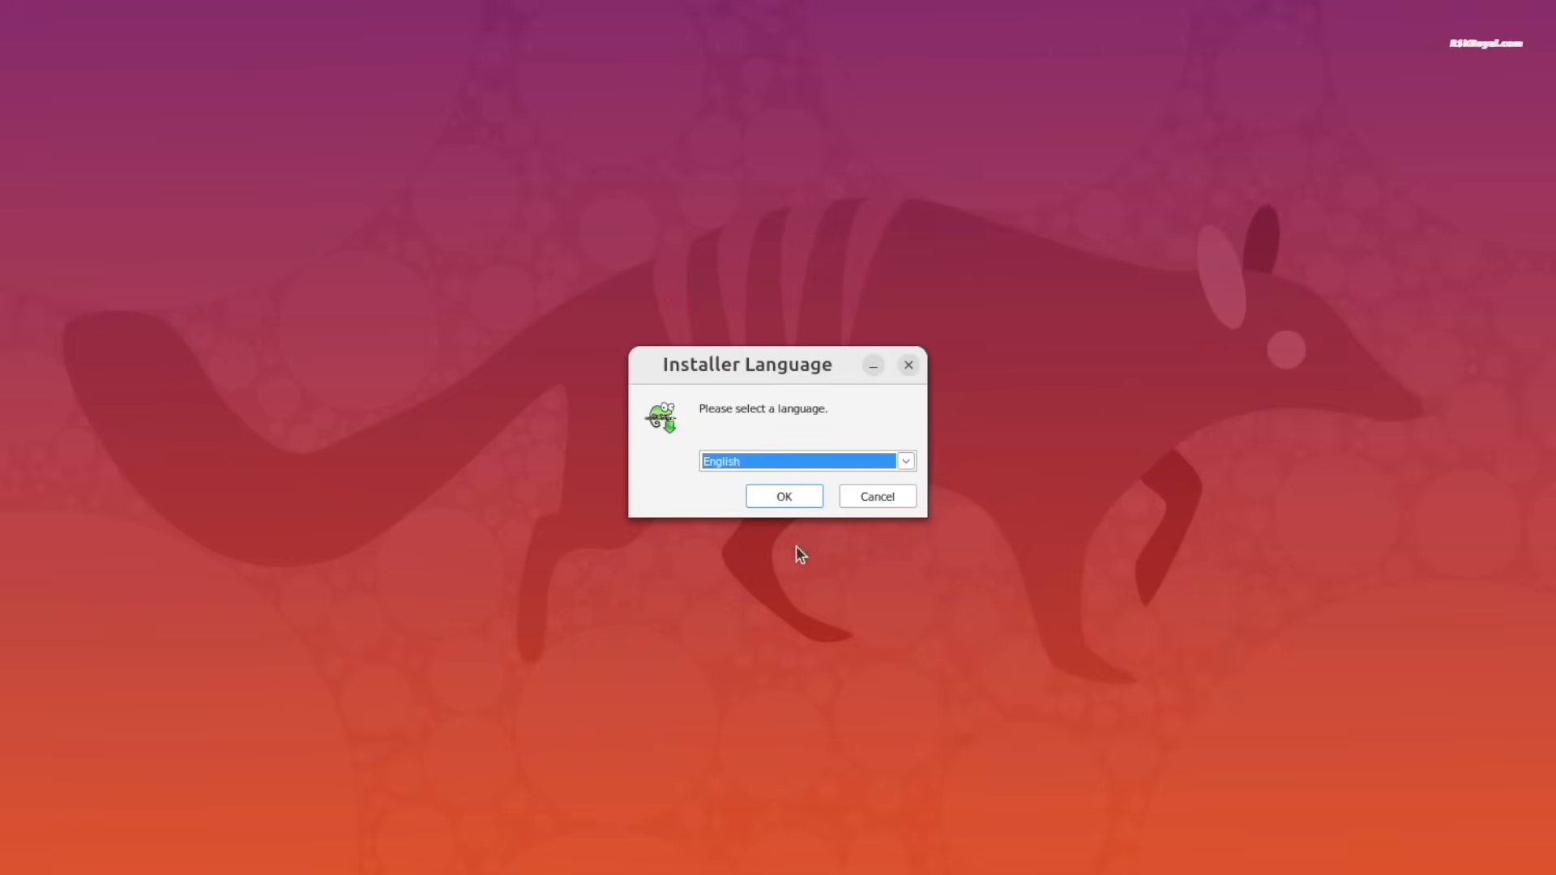
# Step: Accept English and the license, keep default components, install Notepad++ v8.6.4 and launch it
pyautogui.click(783, 496)
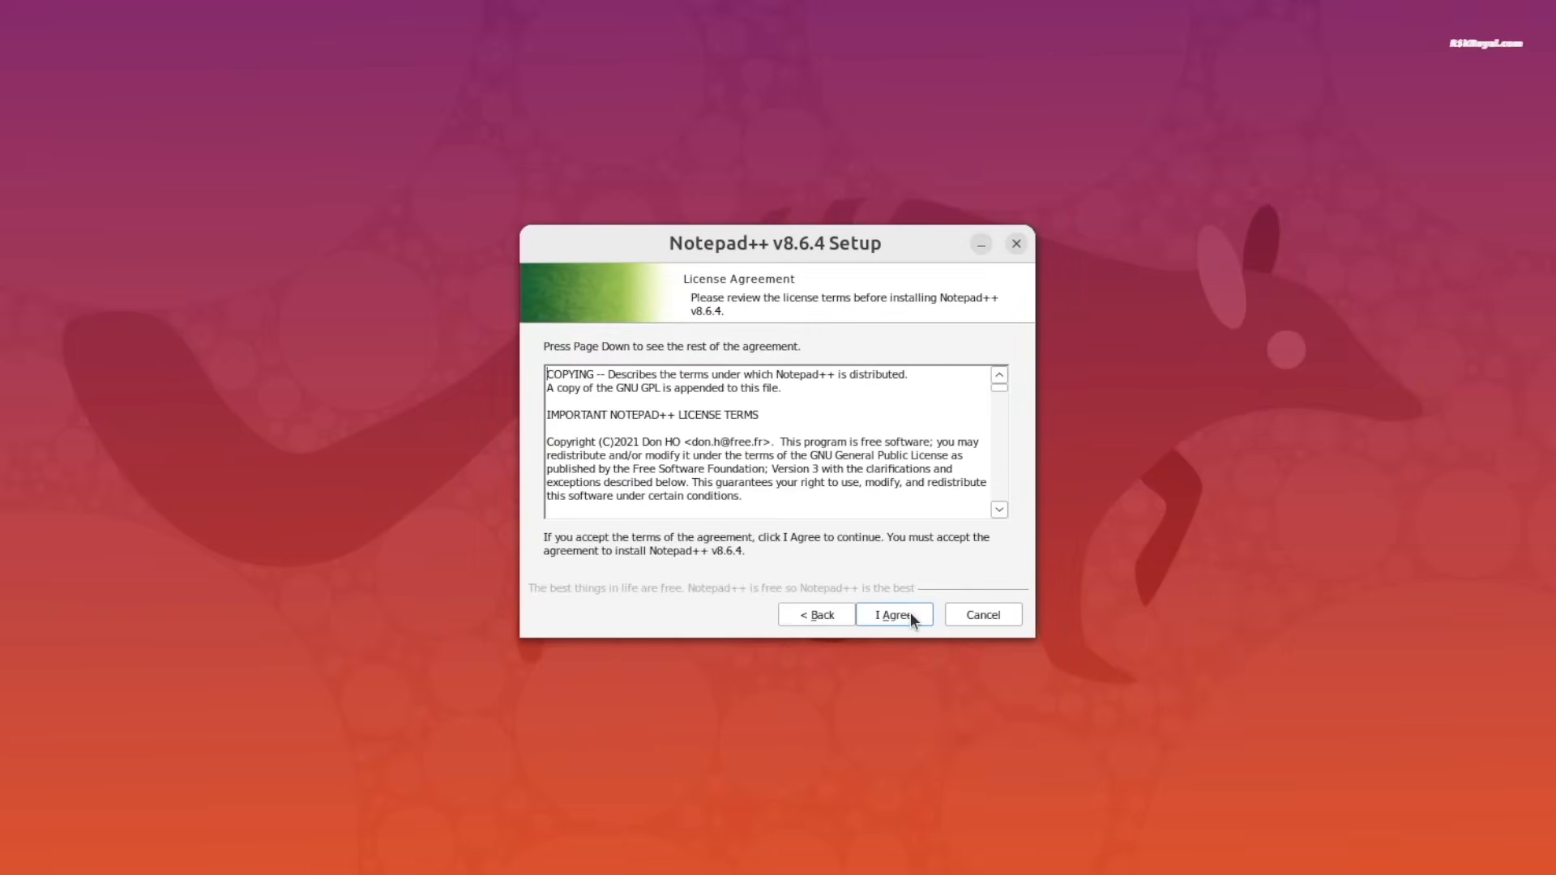
pyautogui.click(891, 615)
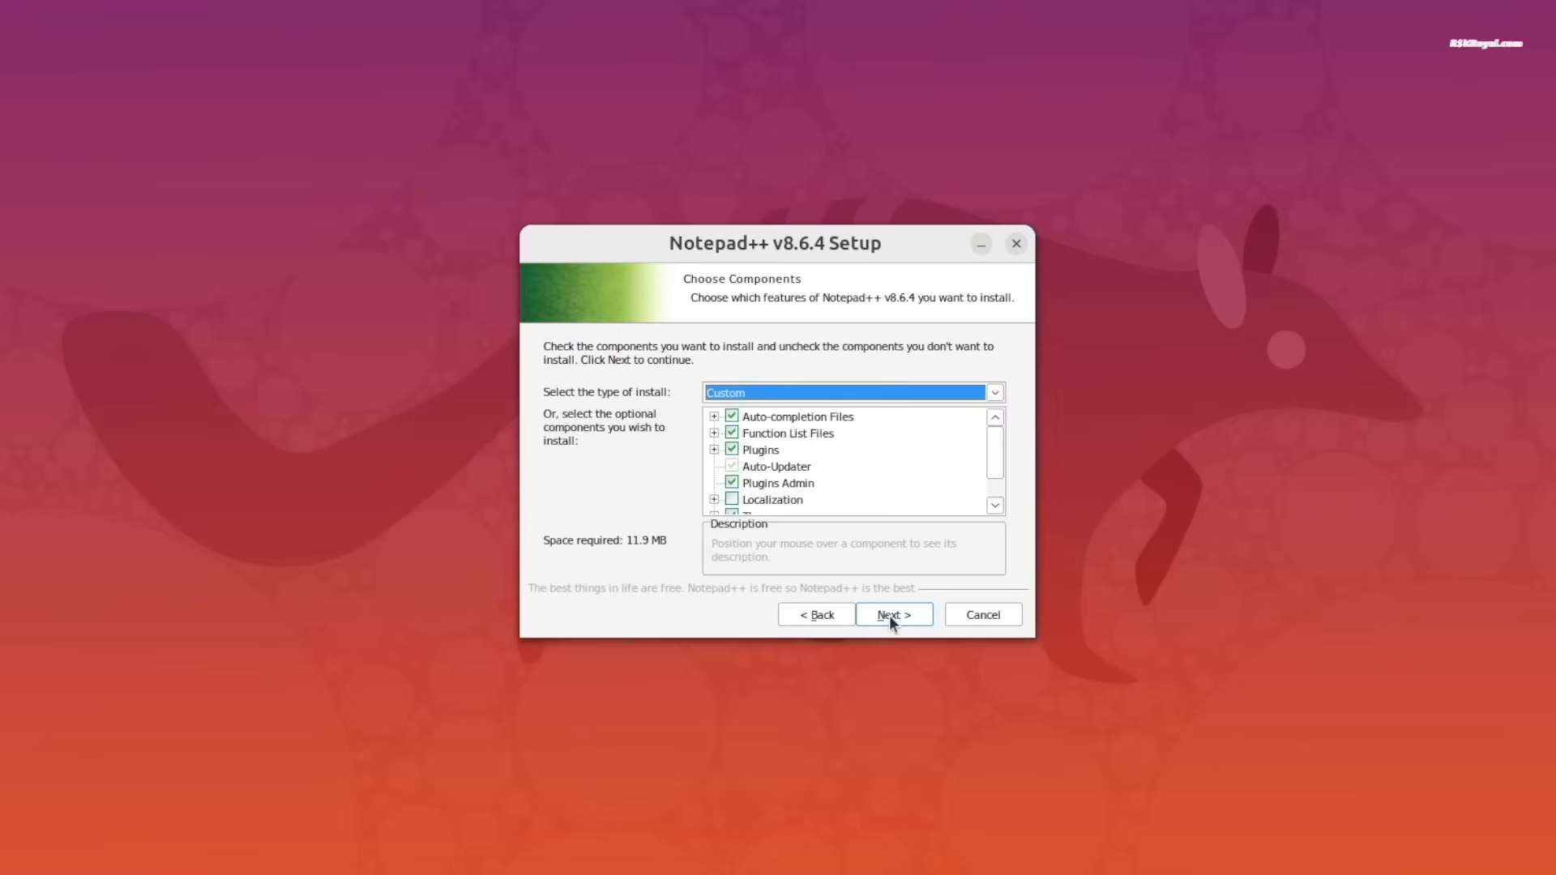
pyautogui.click(892, 614)
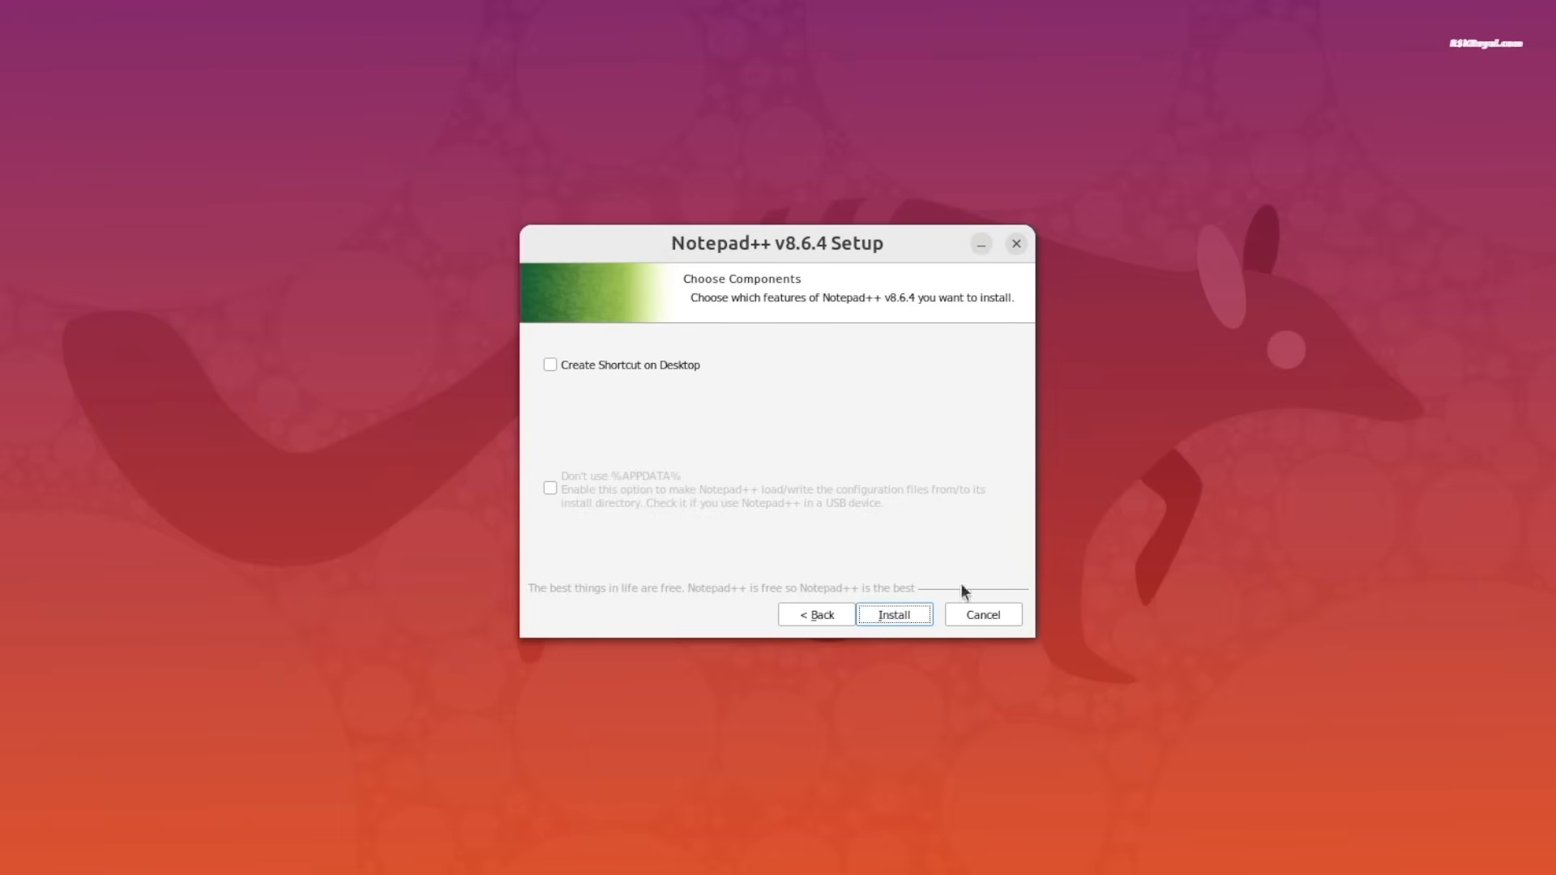
pyautogui.click(892, 615)
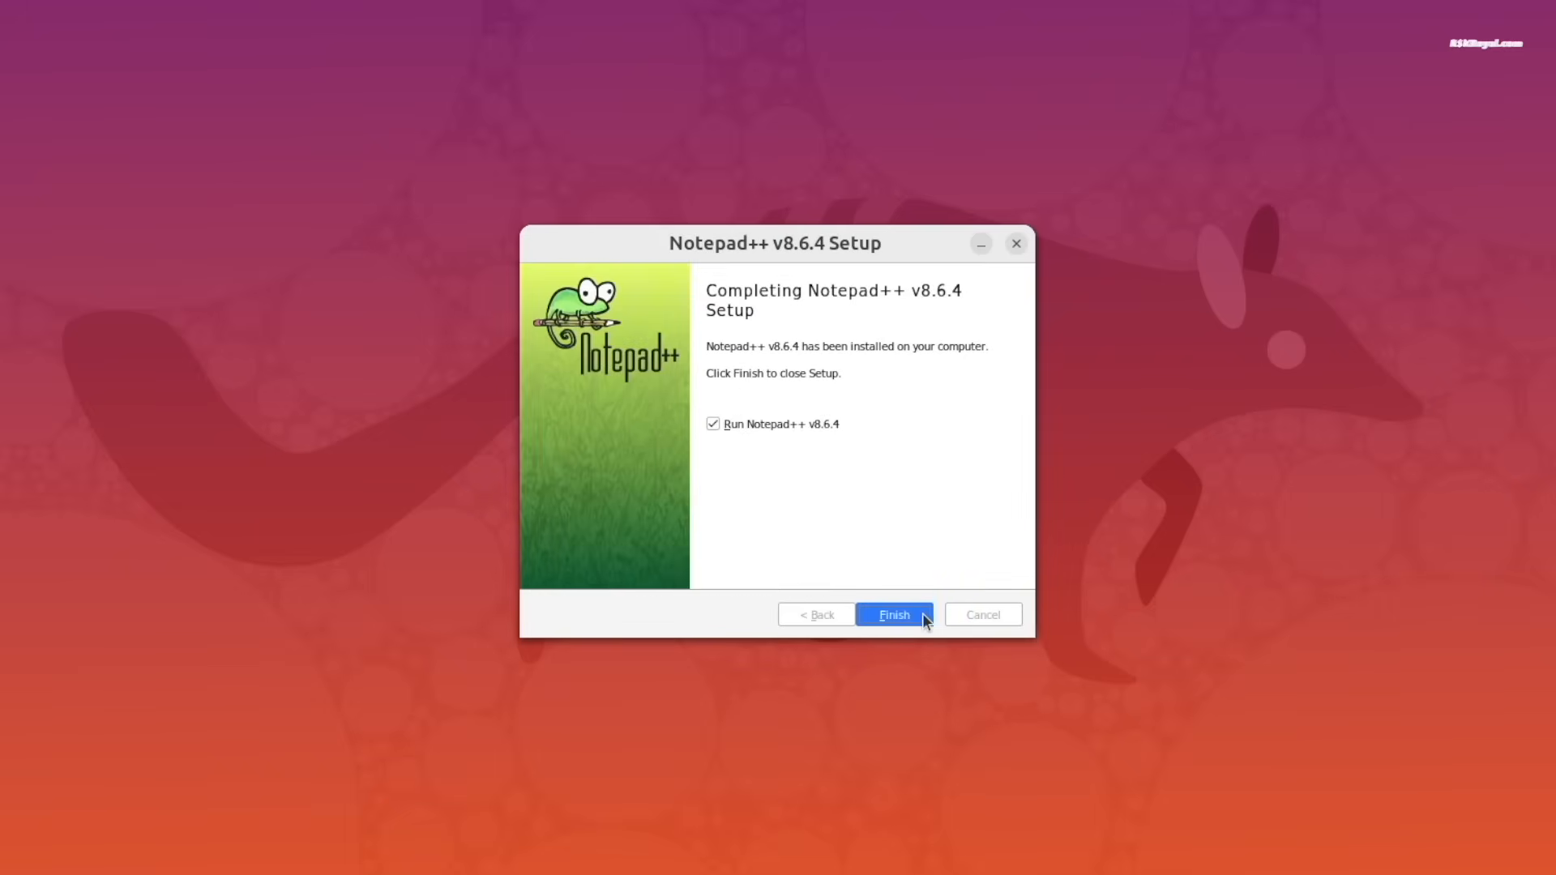
pyautogui.click(892, 615)
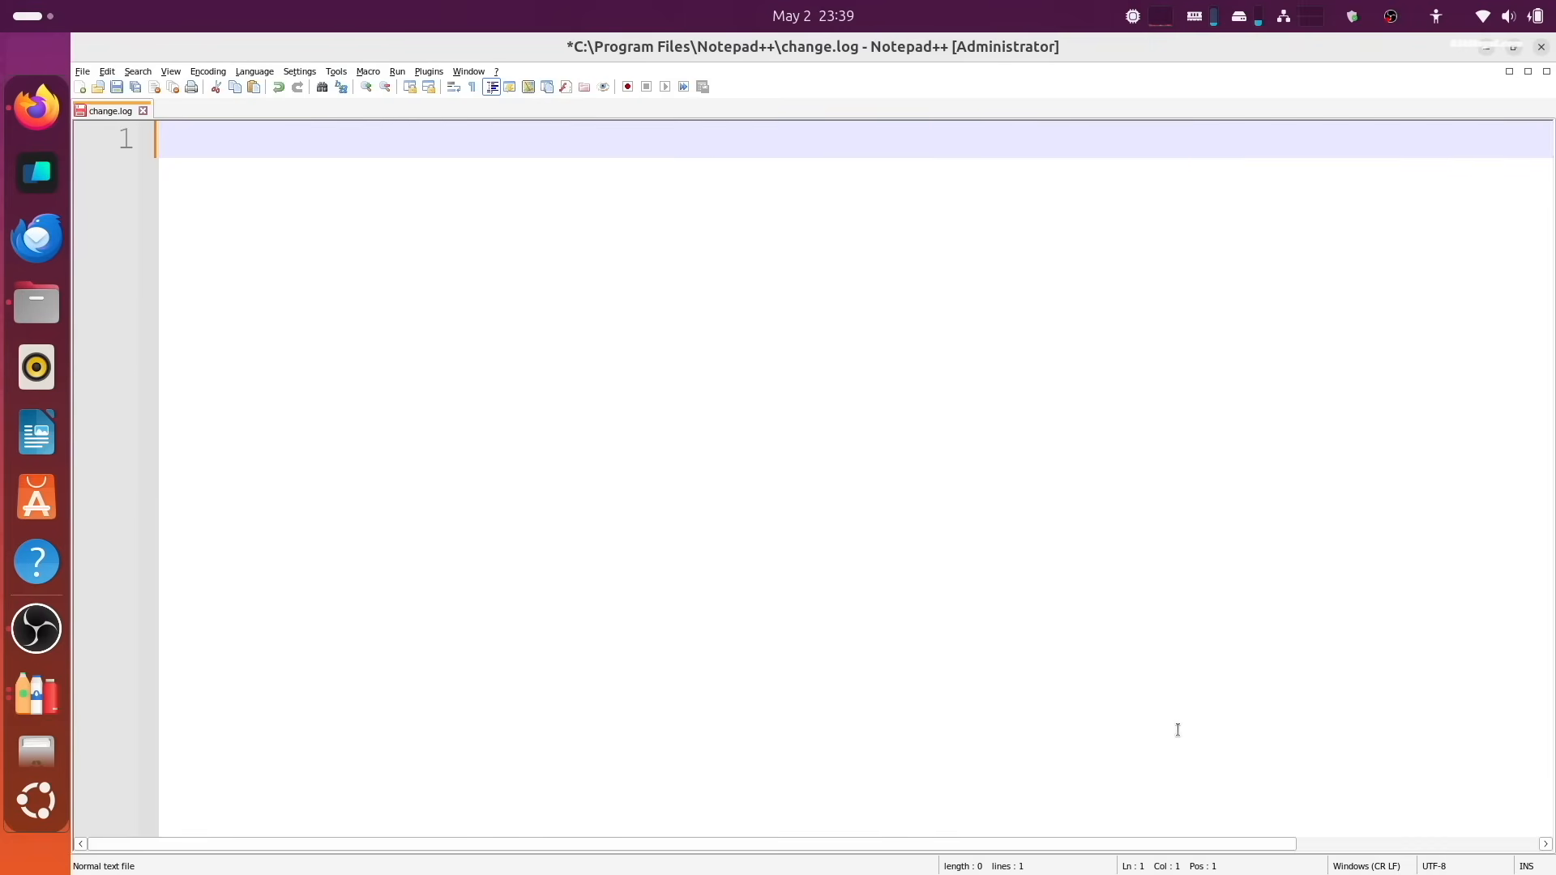
# Step: Type 'THis is NotePad++ A windows exclusv' on line 1 of change.log
pyautogui.write('THis is Note')
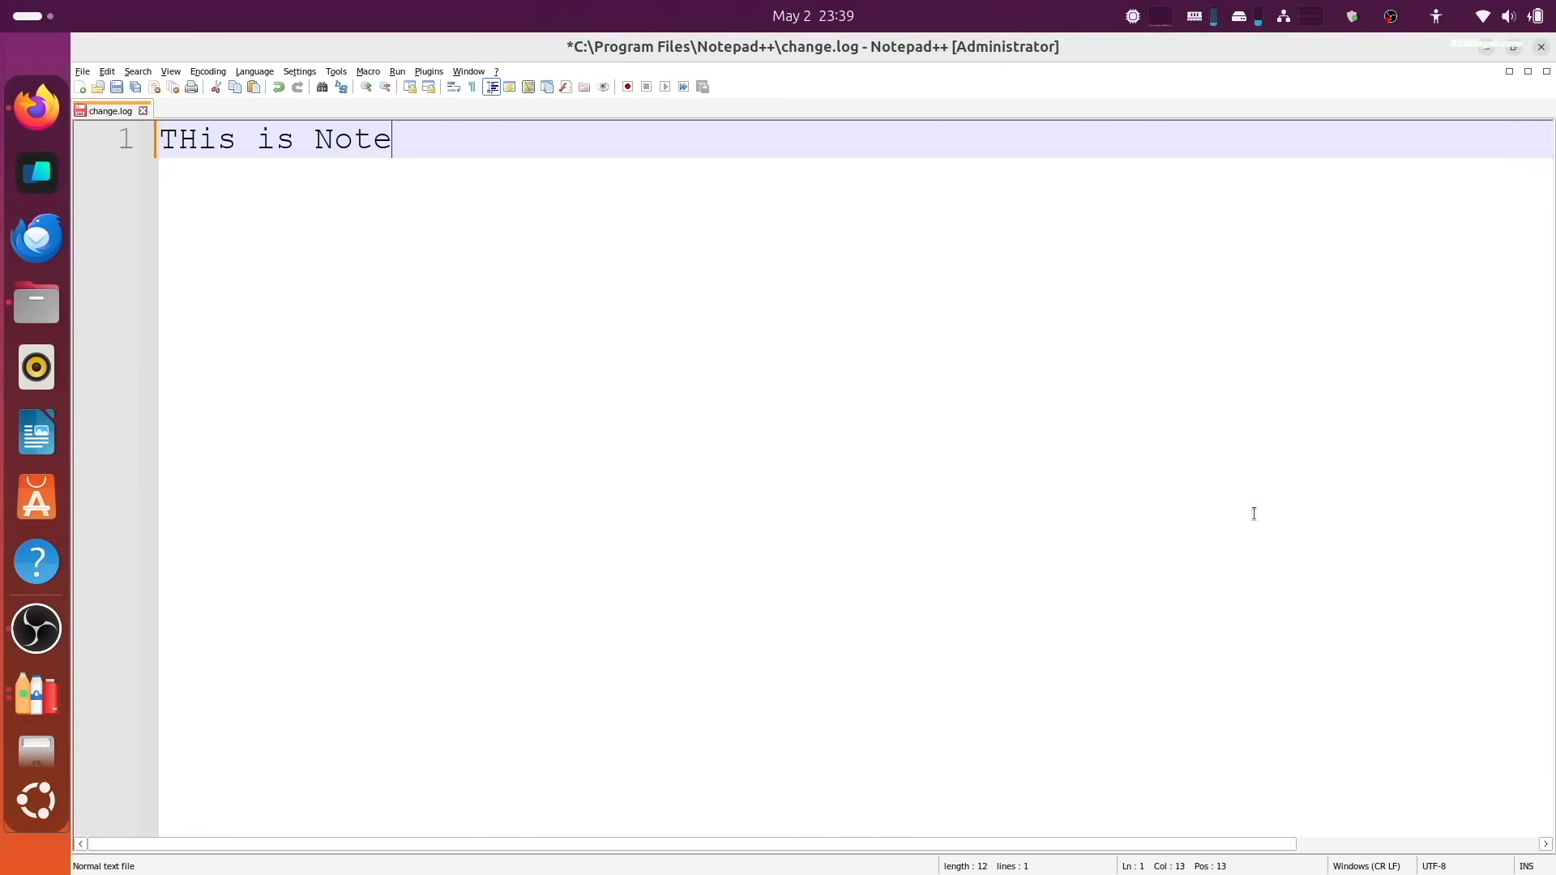
pyautogui.write('Pad++ A windows exclusv')
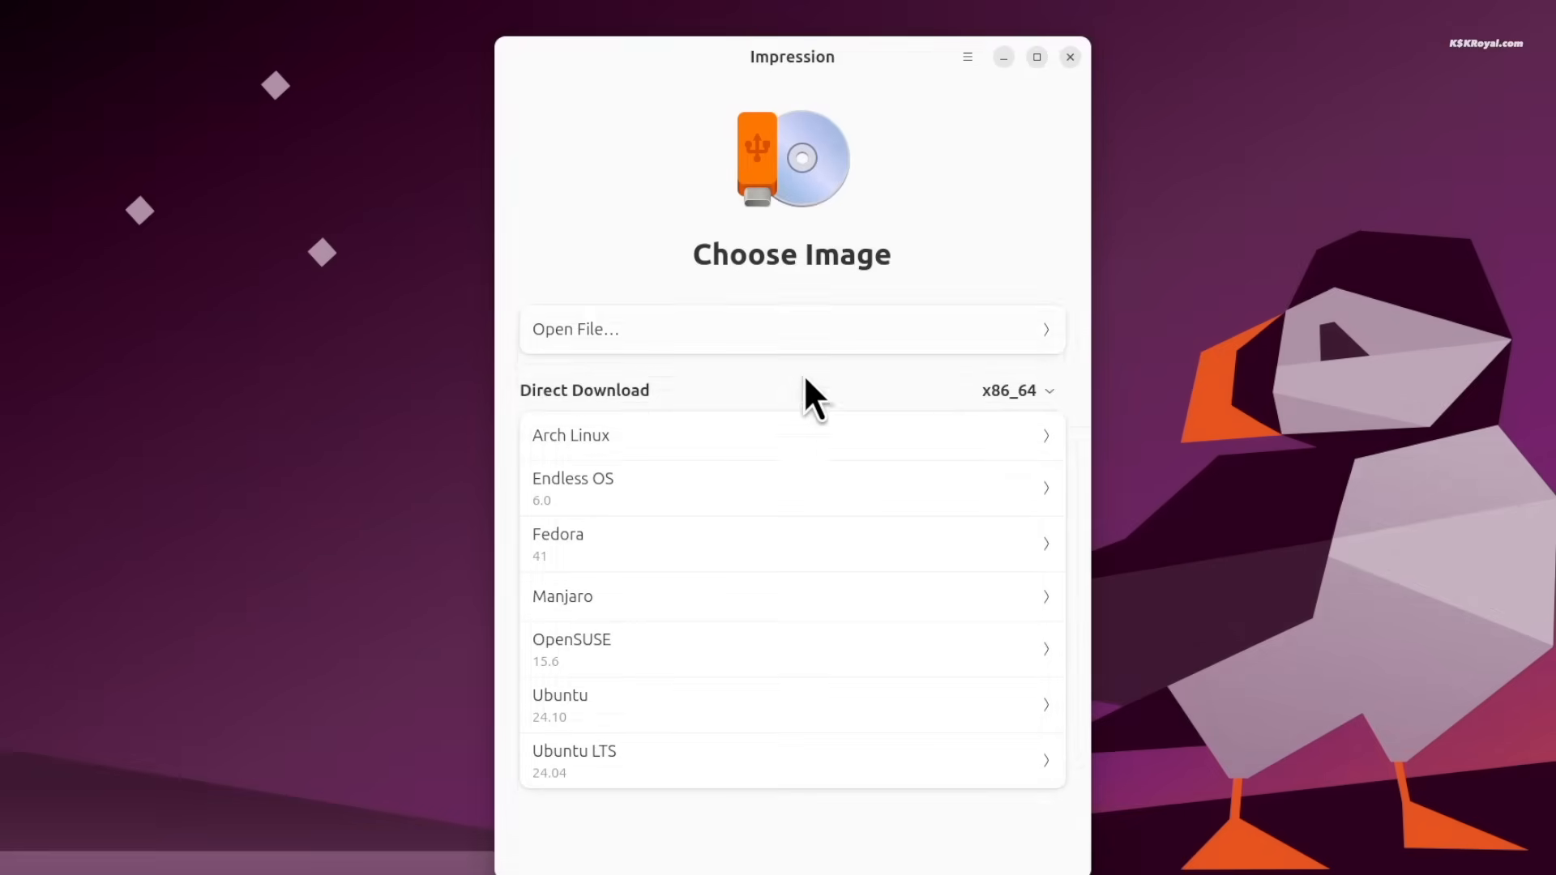
# Step: Keep the x86_64 architecture for the Ubuntu download, then go back to choose another image
pyautogui.click(1017, 391)
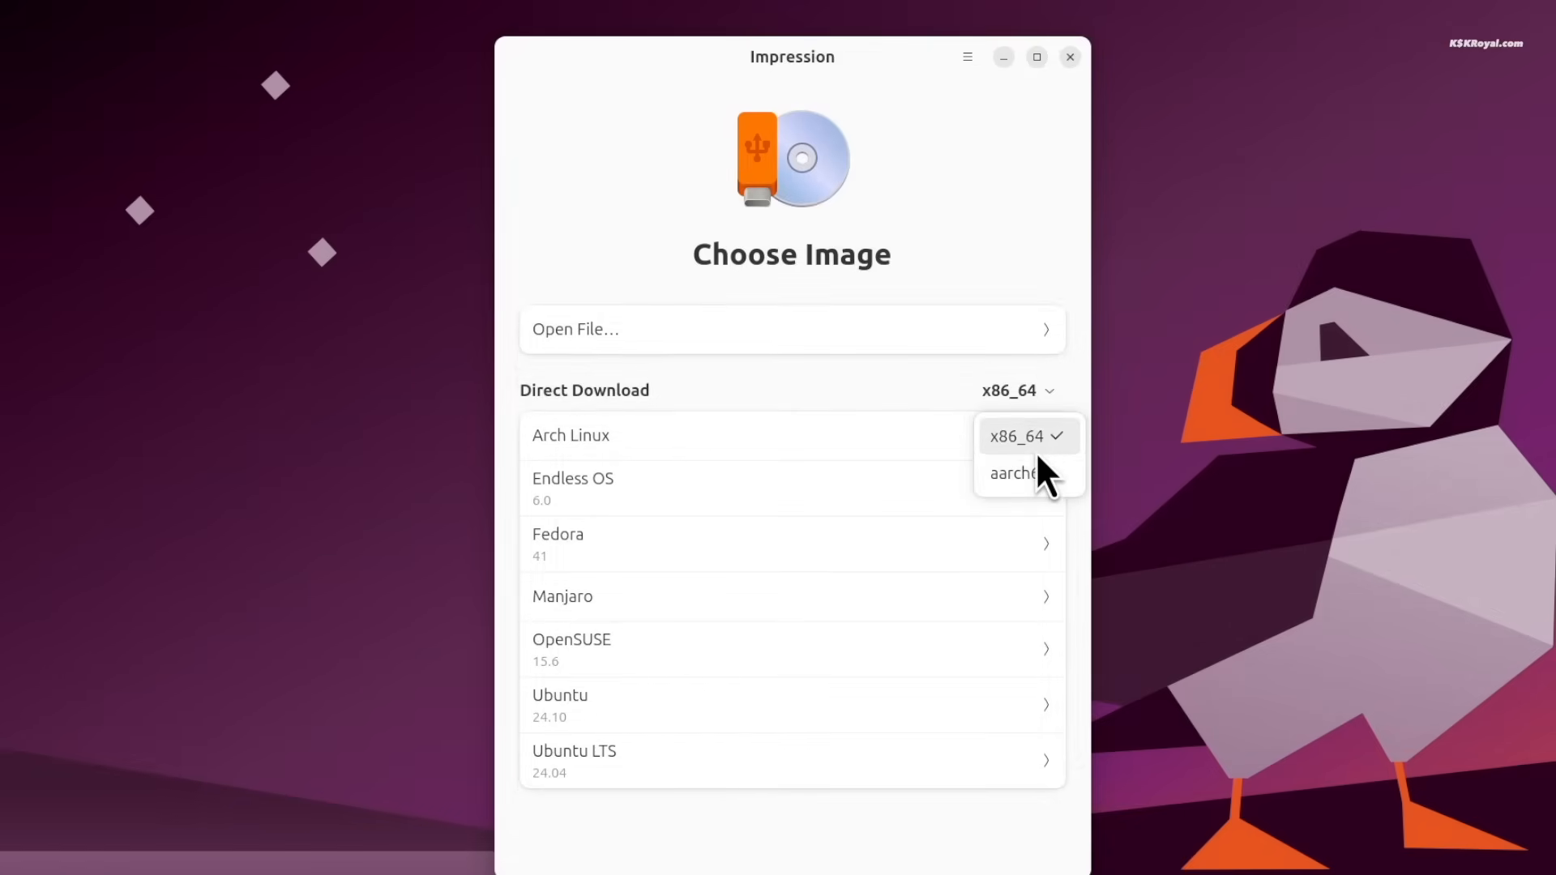
pyautogui.click(1015, 436)
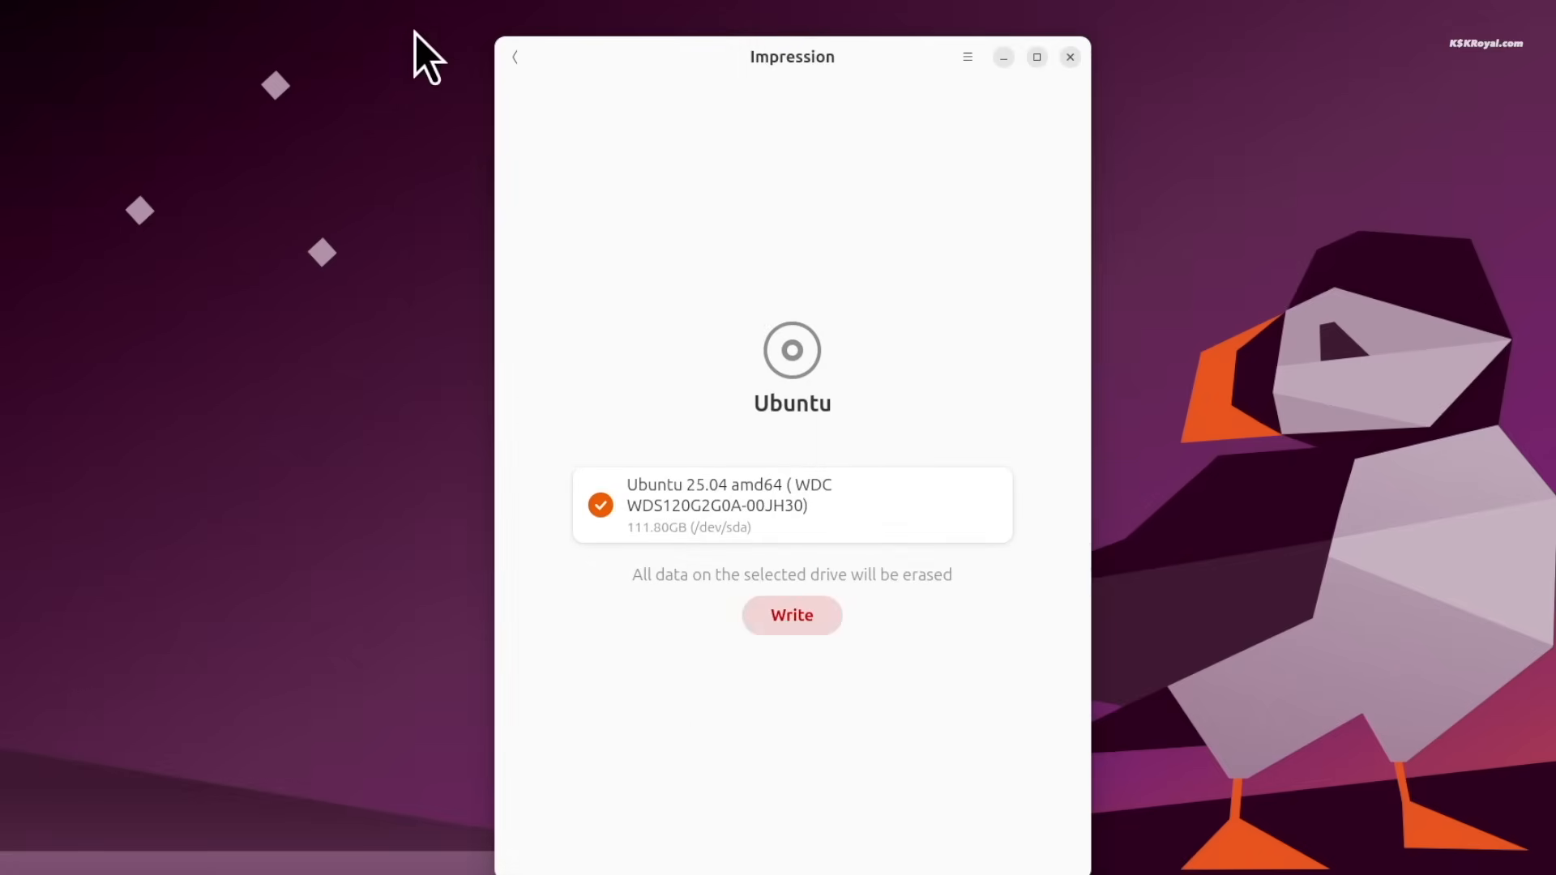
pyautogui.click(513, 57)
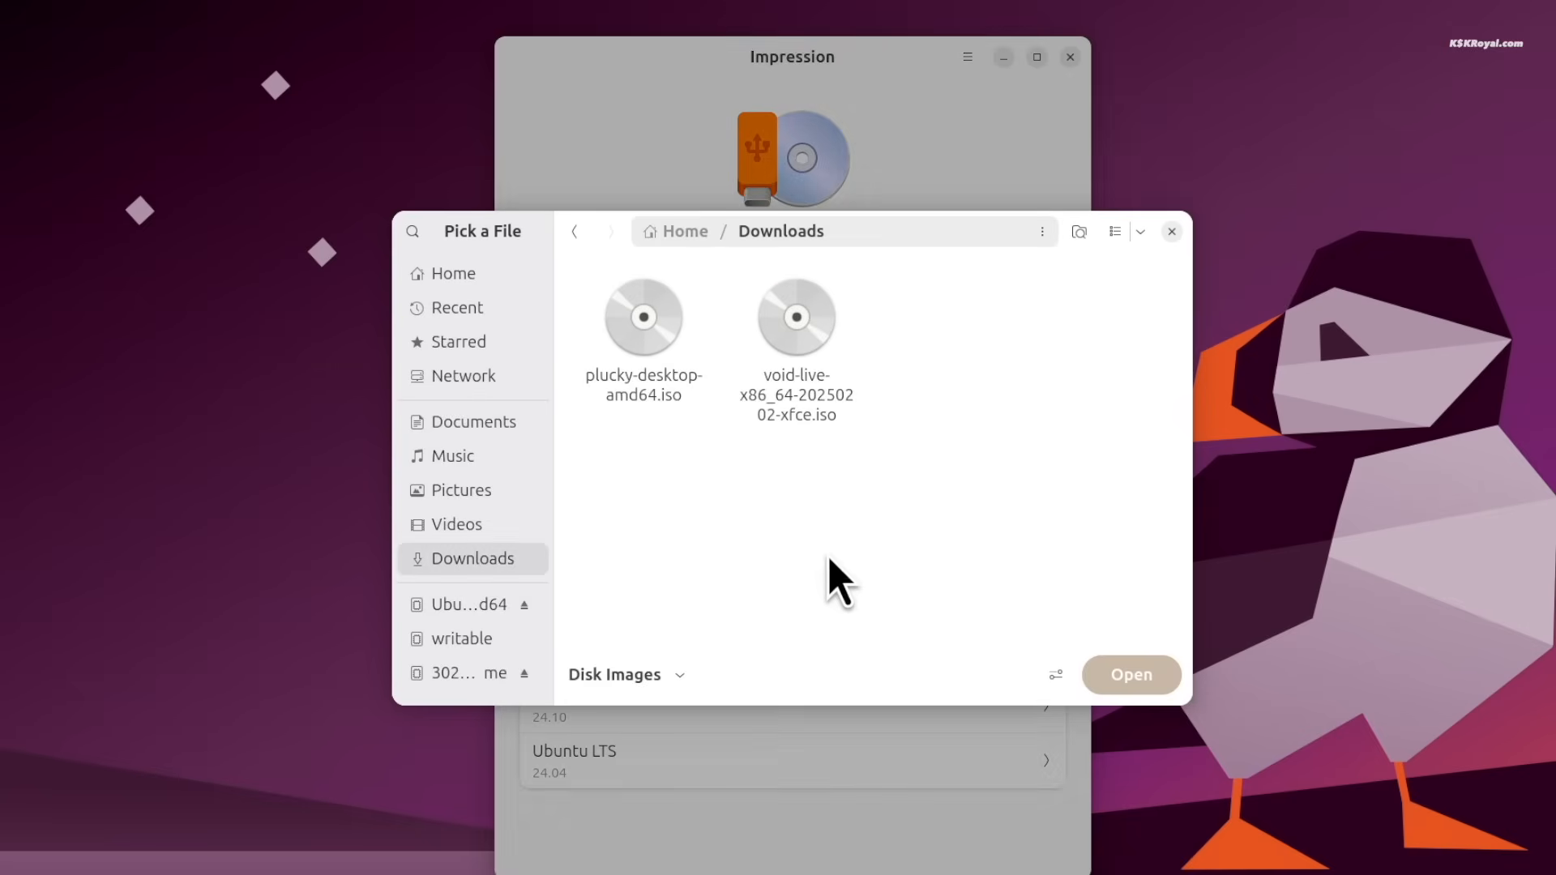
pyautogui.click(626, 675)
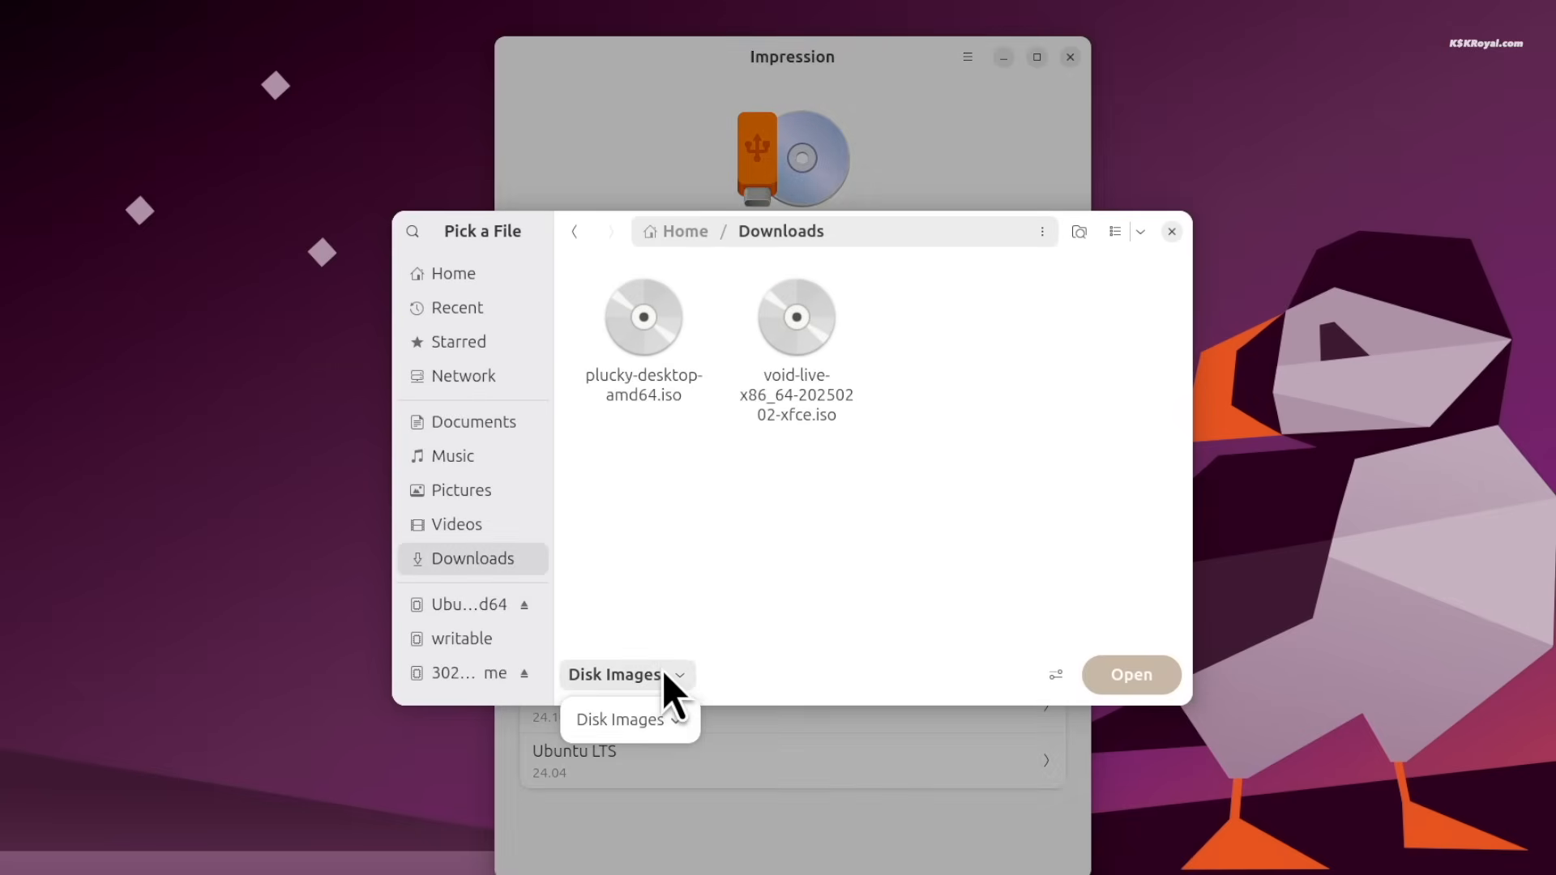
pyautogui.click(796, 318)
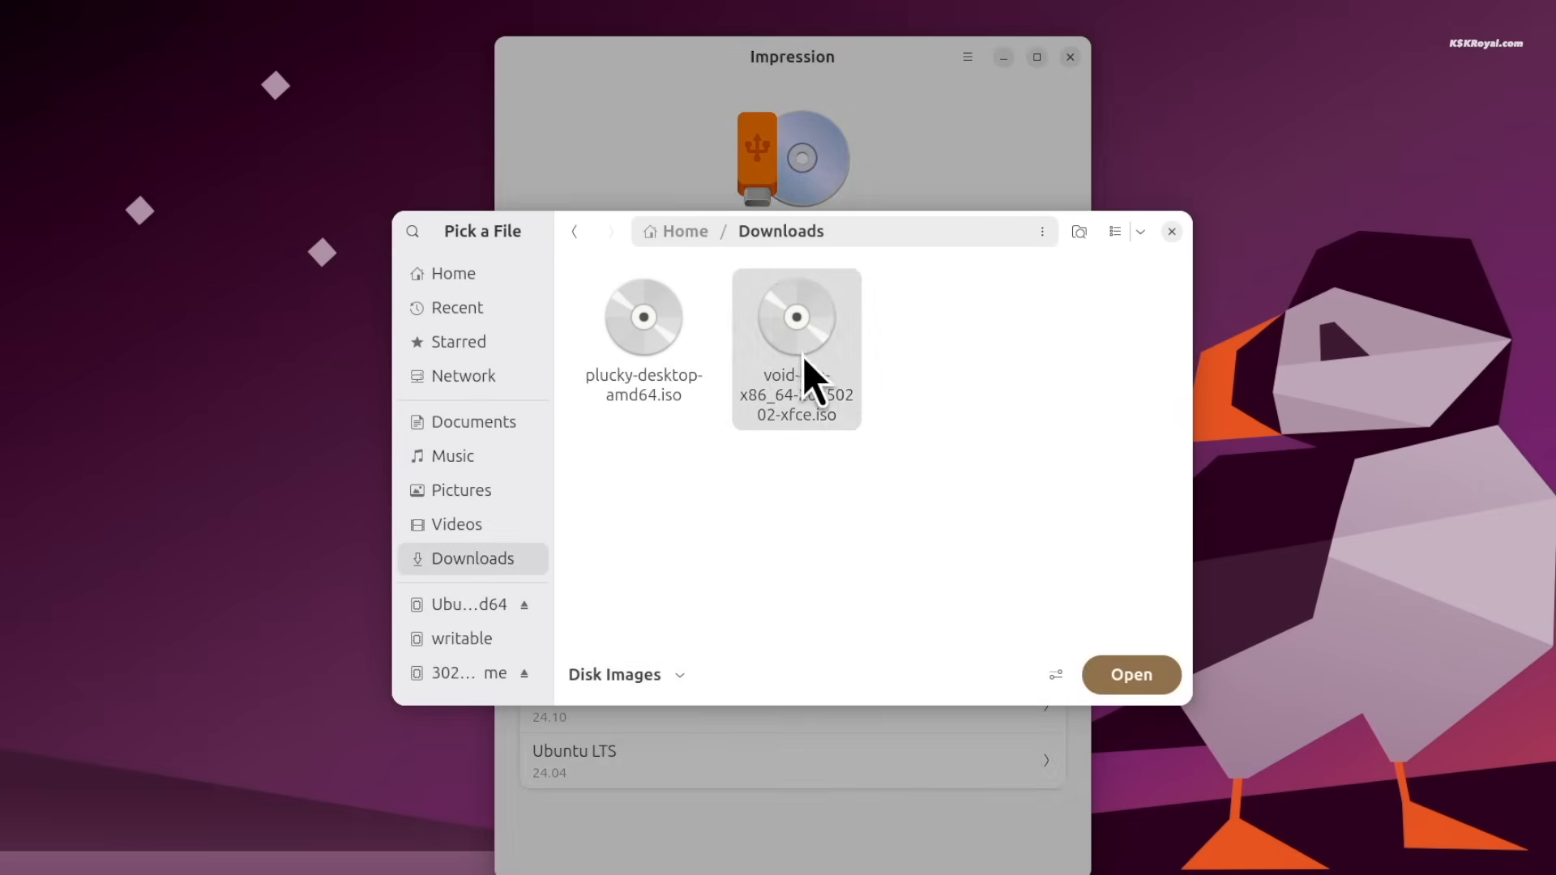
pyautogui.click(795, 318)
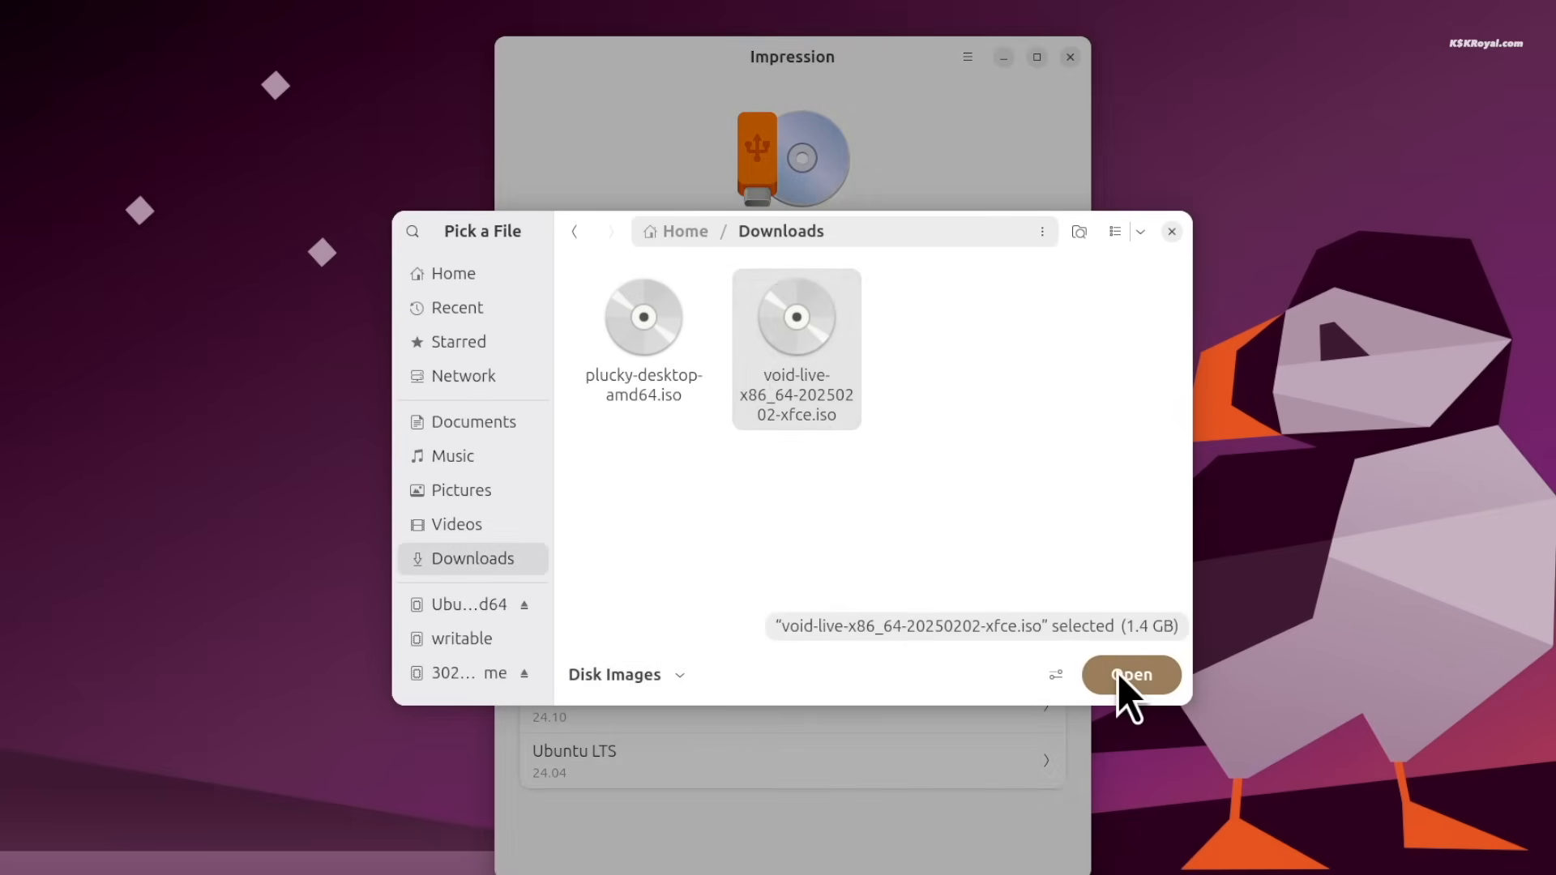
pyautogui.click(1130, 674)
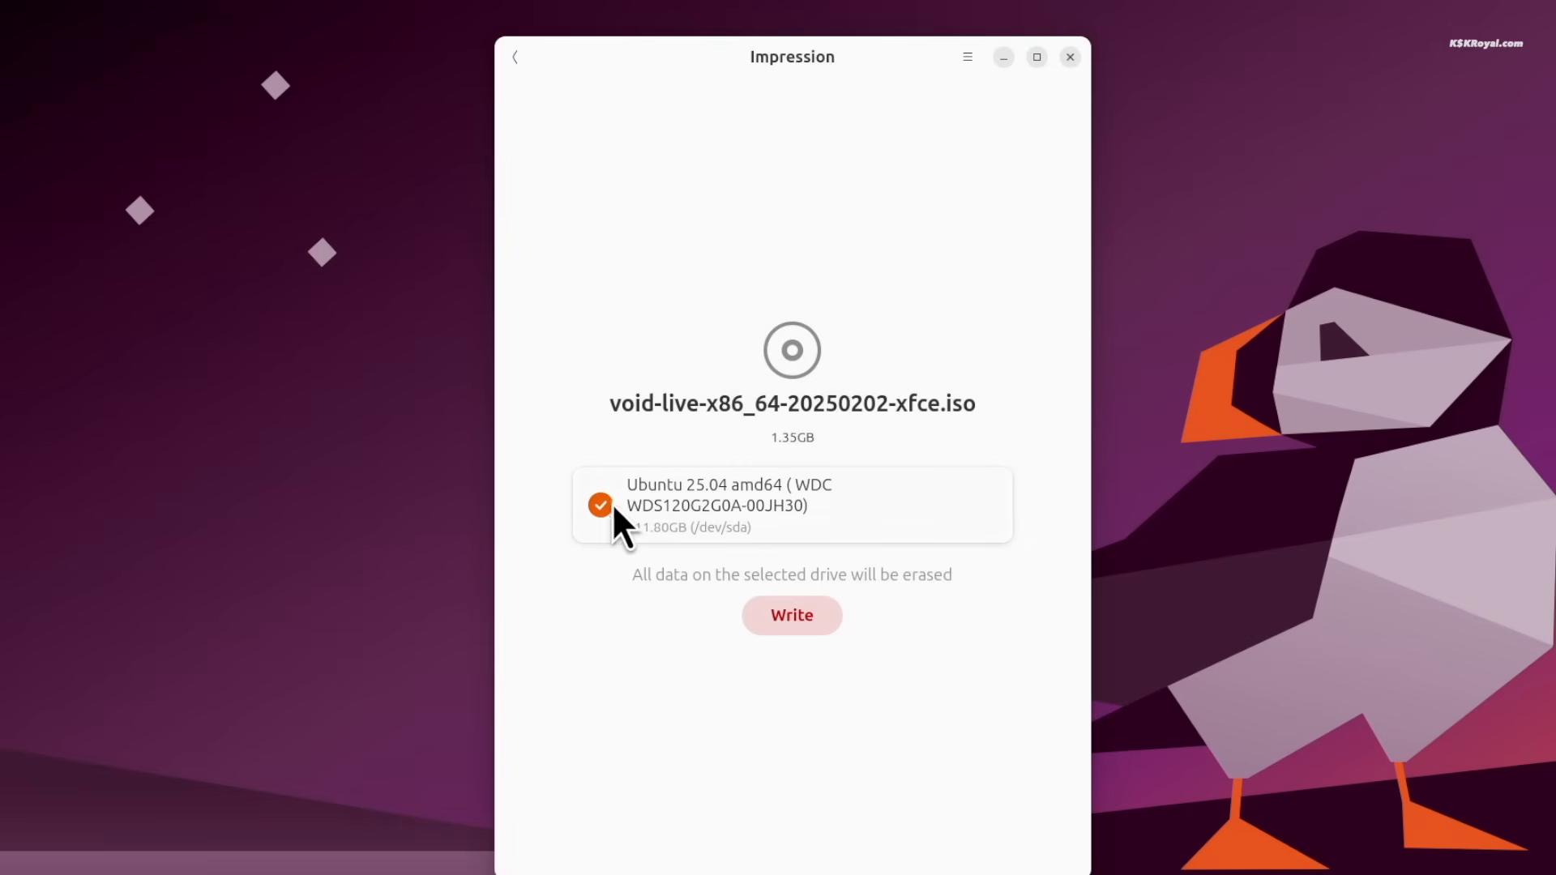
pyautogui.click(791, 616)
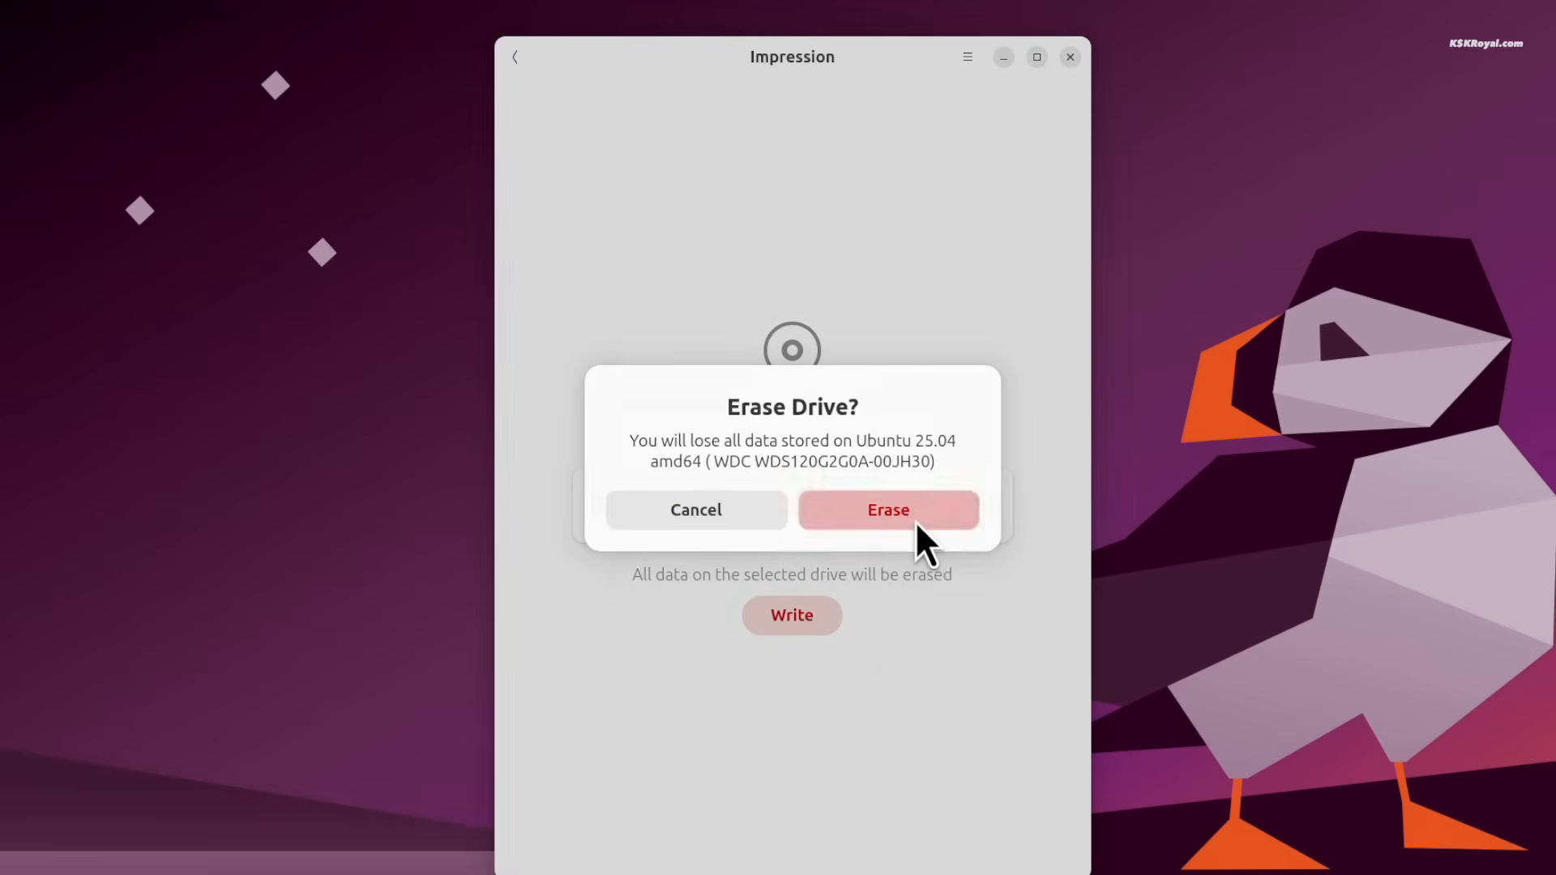
# Step: Confirm erasing the drive, authenticate, and close the completed-writing screen
pyautogui.click(887, 509)
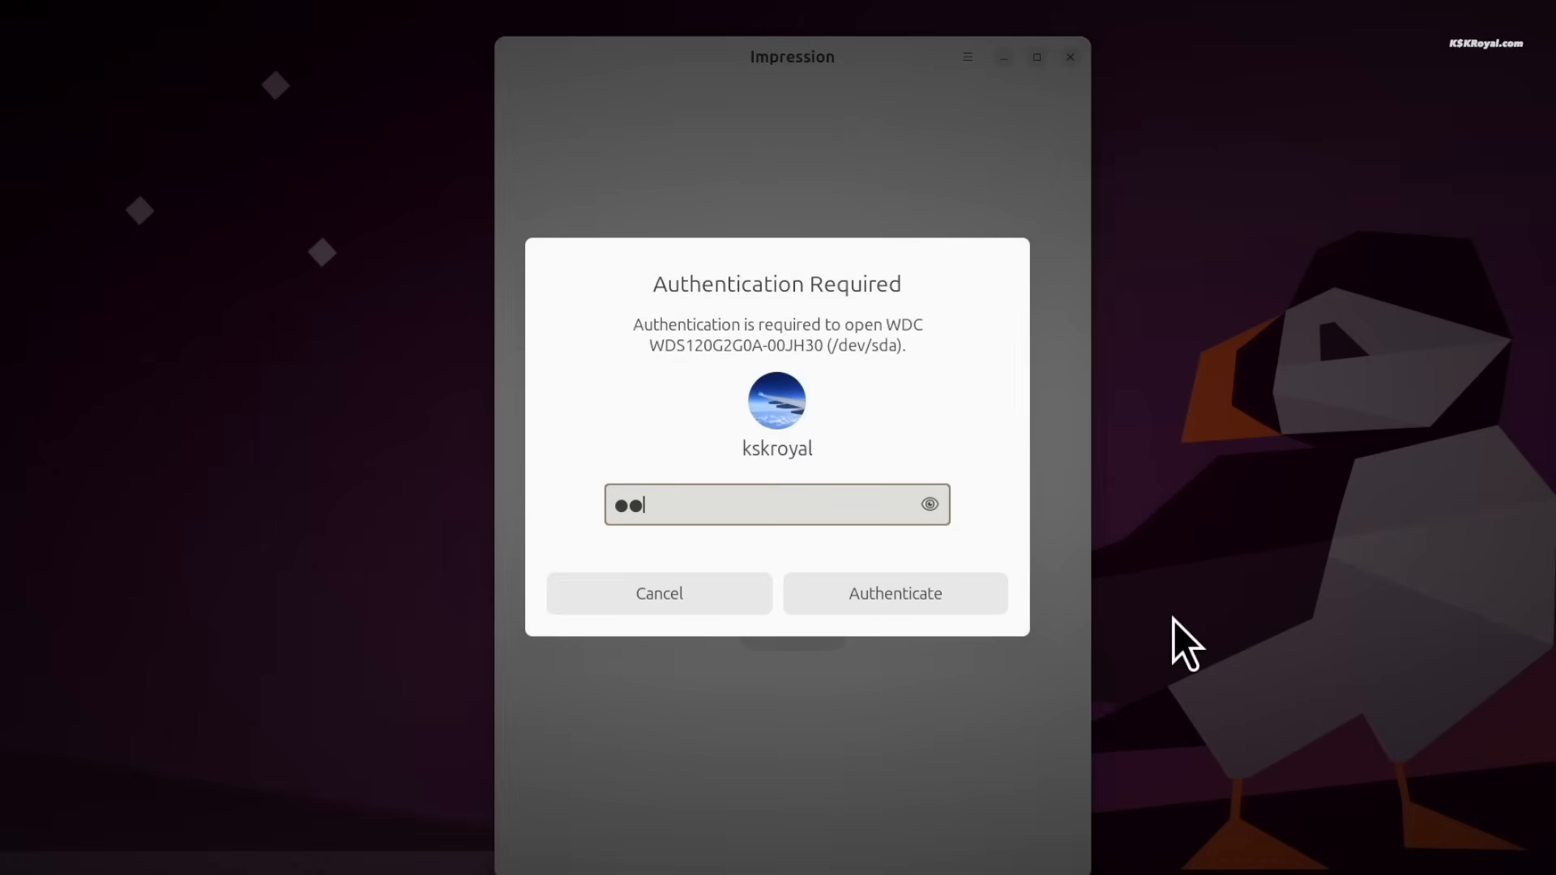
pyautogui.click(893, 594)
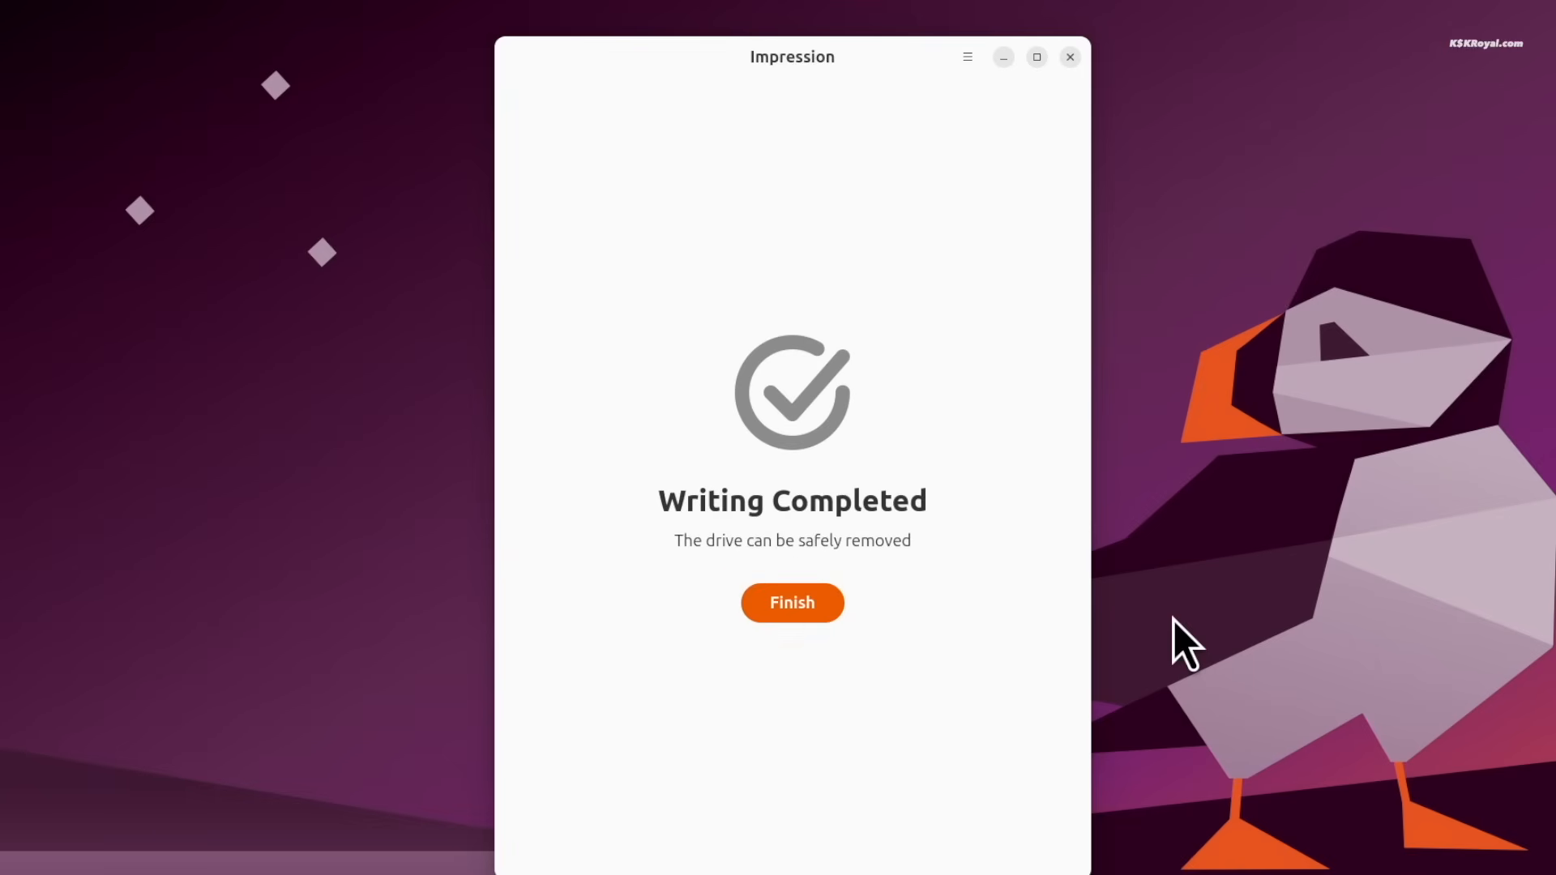
pyautogui.click(791, 603)
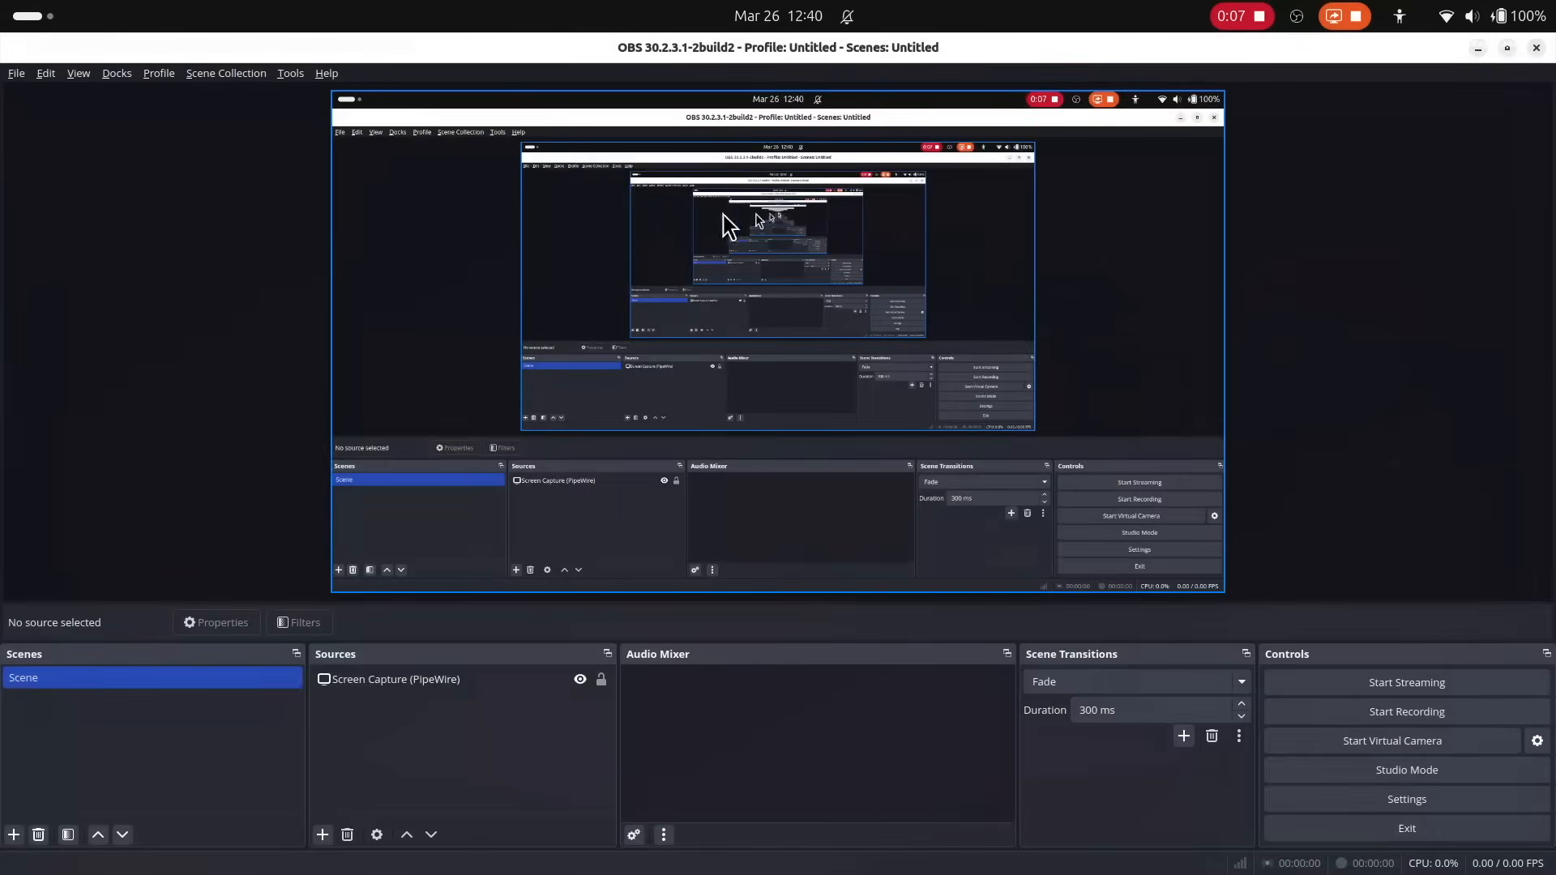
# Step: Bring up OBS Settings on the Output page with the recording encoder choices
pyautogui.click(1405, 712)
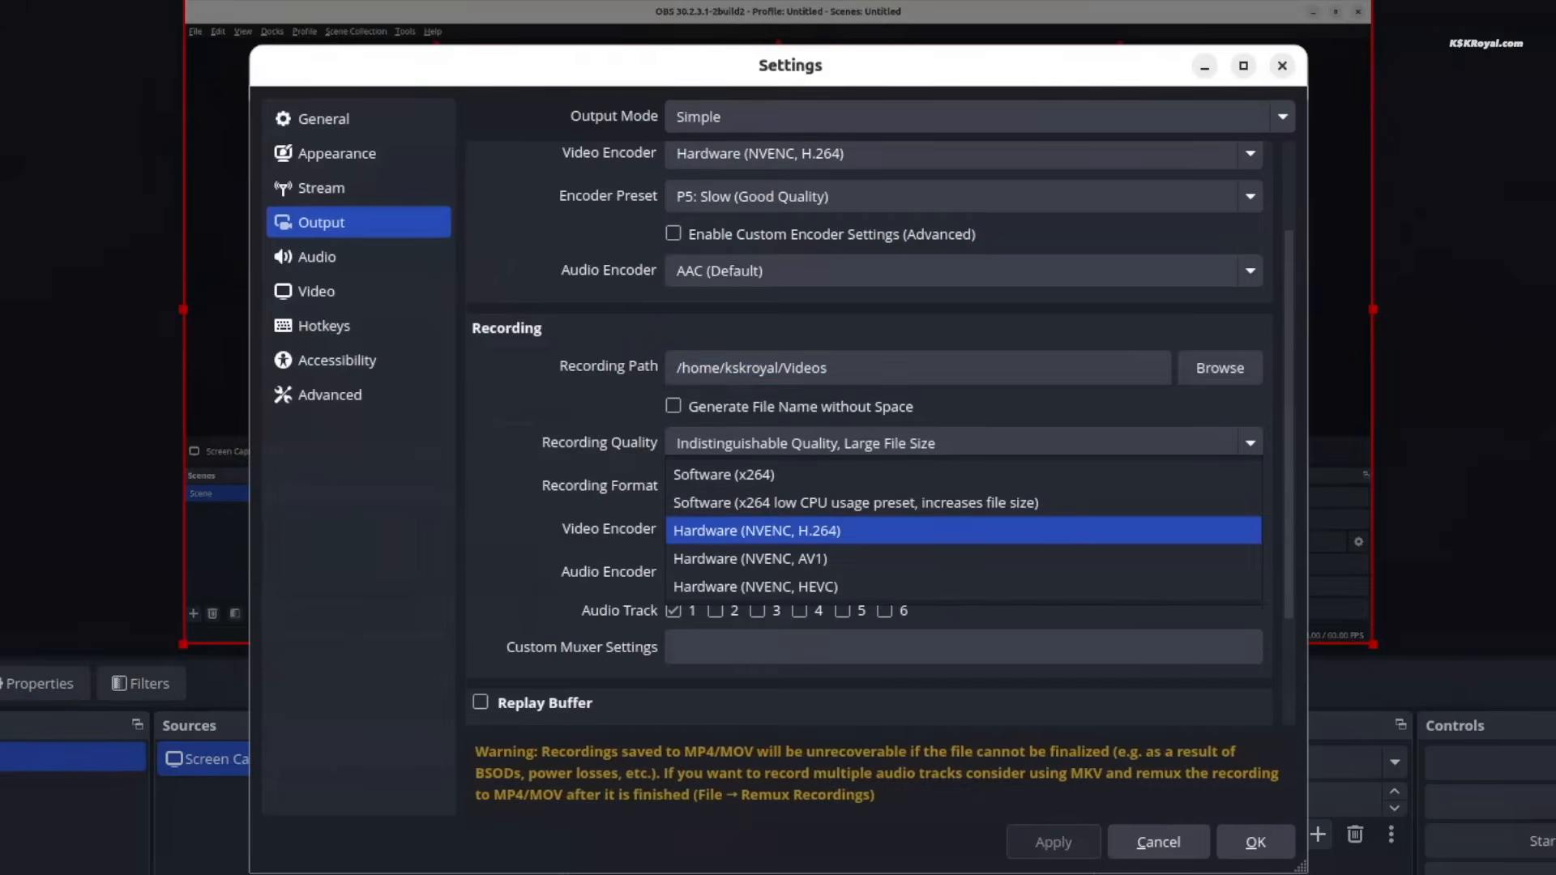
# Step: Choose a recording video encoder, set Desktop Audio to Default and close Settings
pyautogui.click(318, 256)
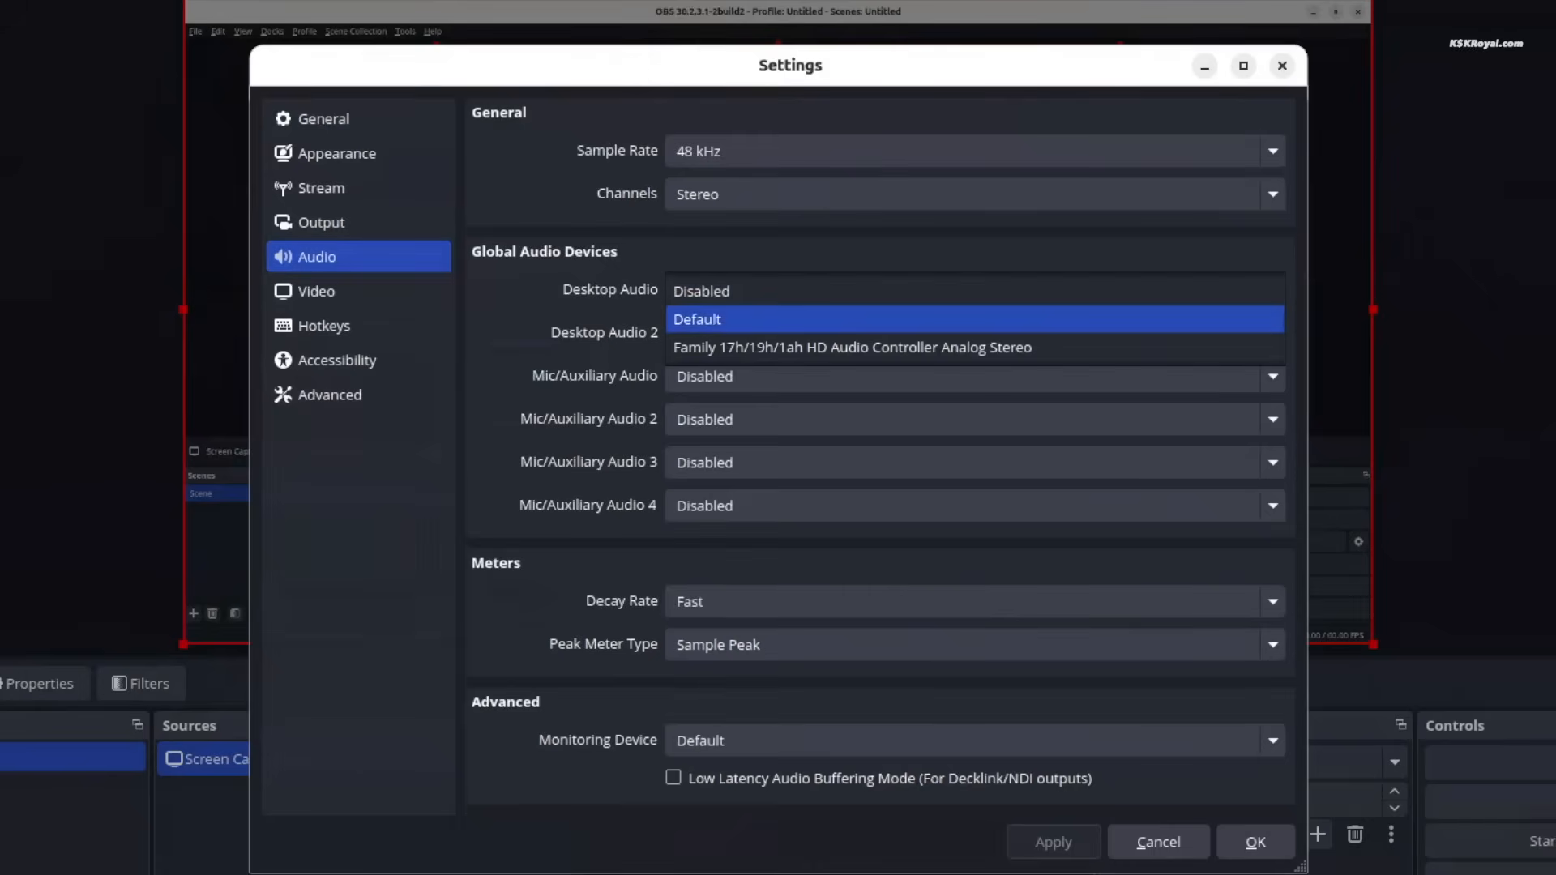
pyautogui.click(697, 319)
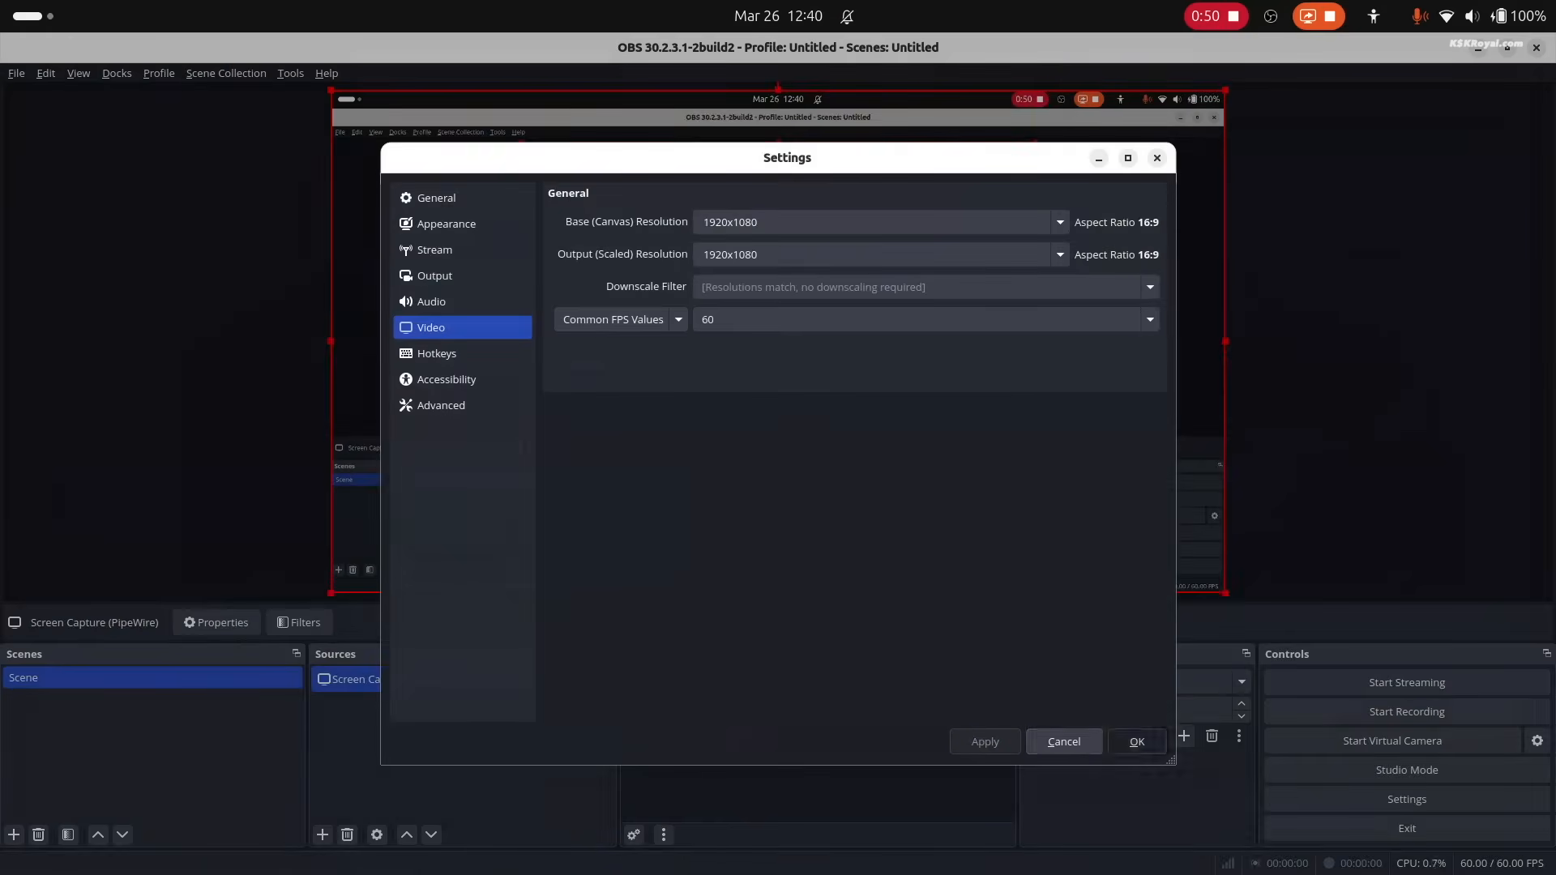
pyautogui.click(1134, 741)
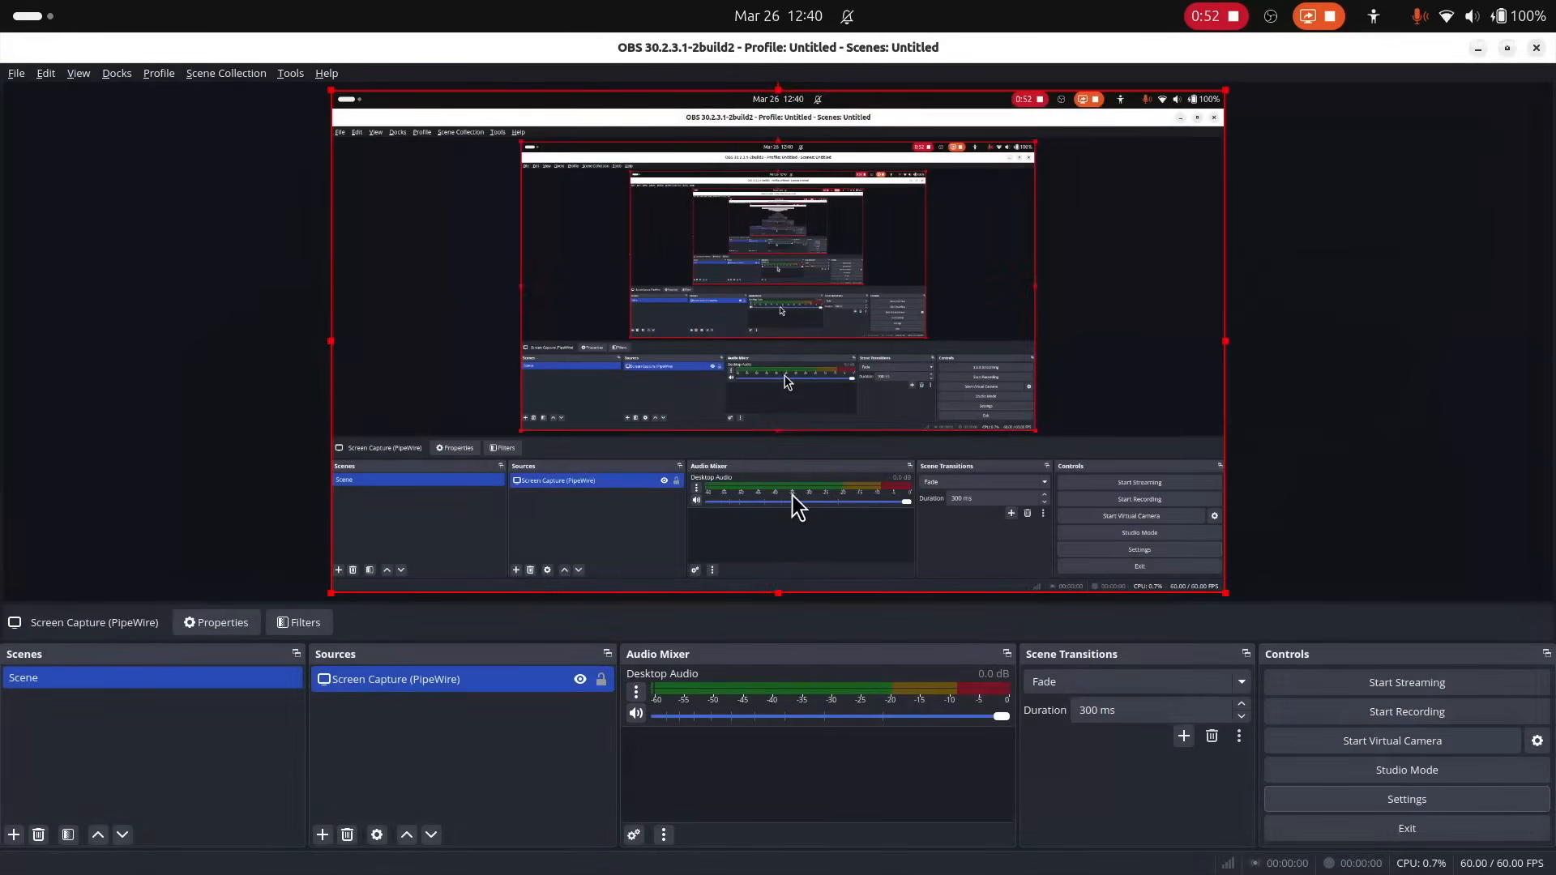
pyautogui.moveTo(543, 538)
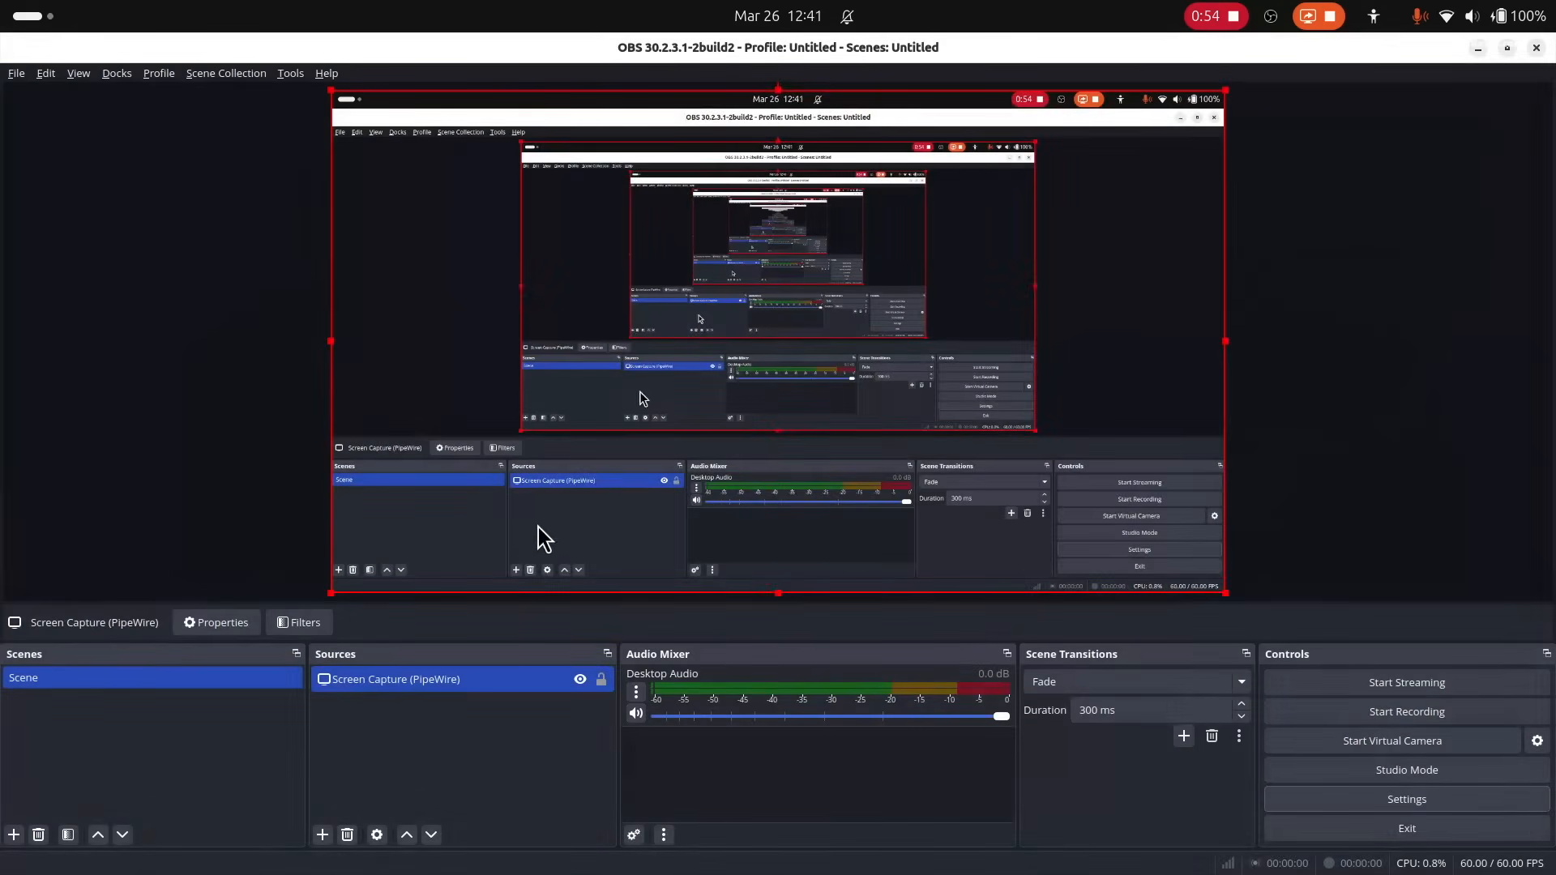
pyautogui.click(321, 834)
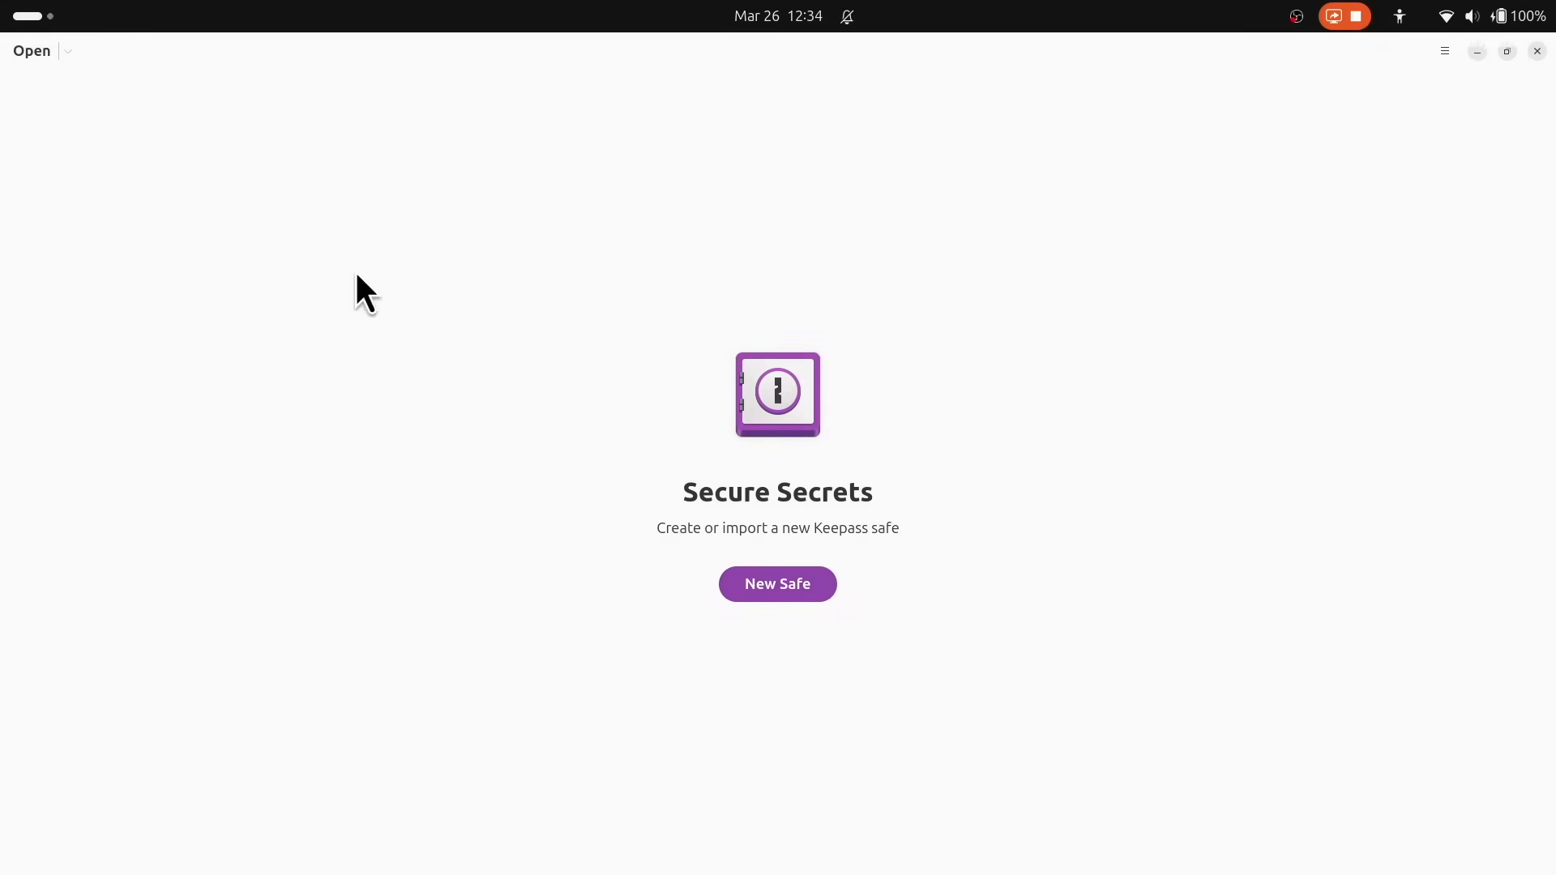
# Step: Cancel the Open picker, then begin a New Safe named MyKeys in Documents
pyautogui.click(777, 583)
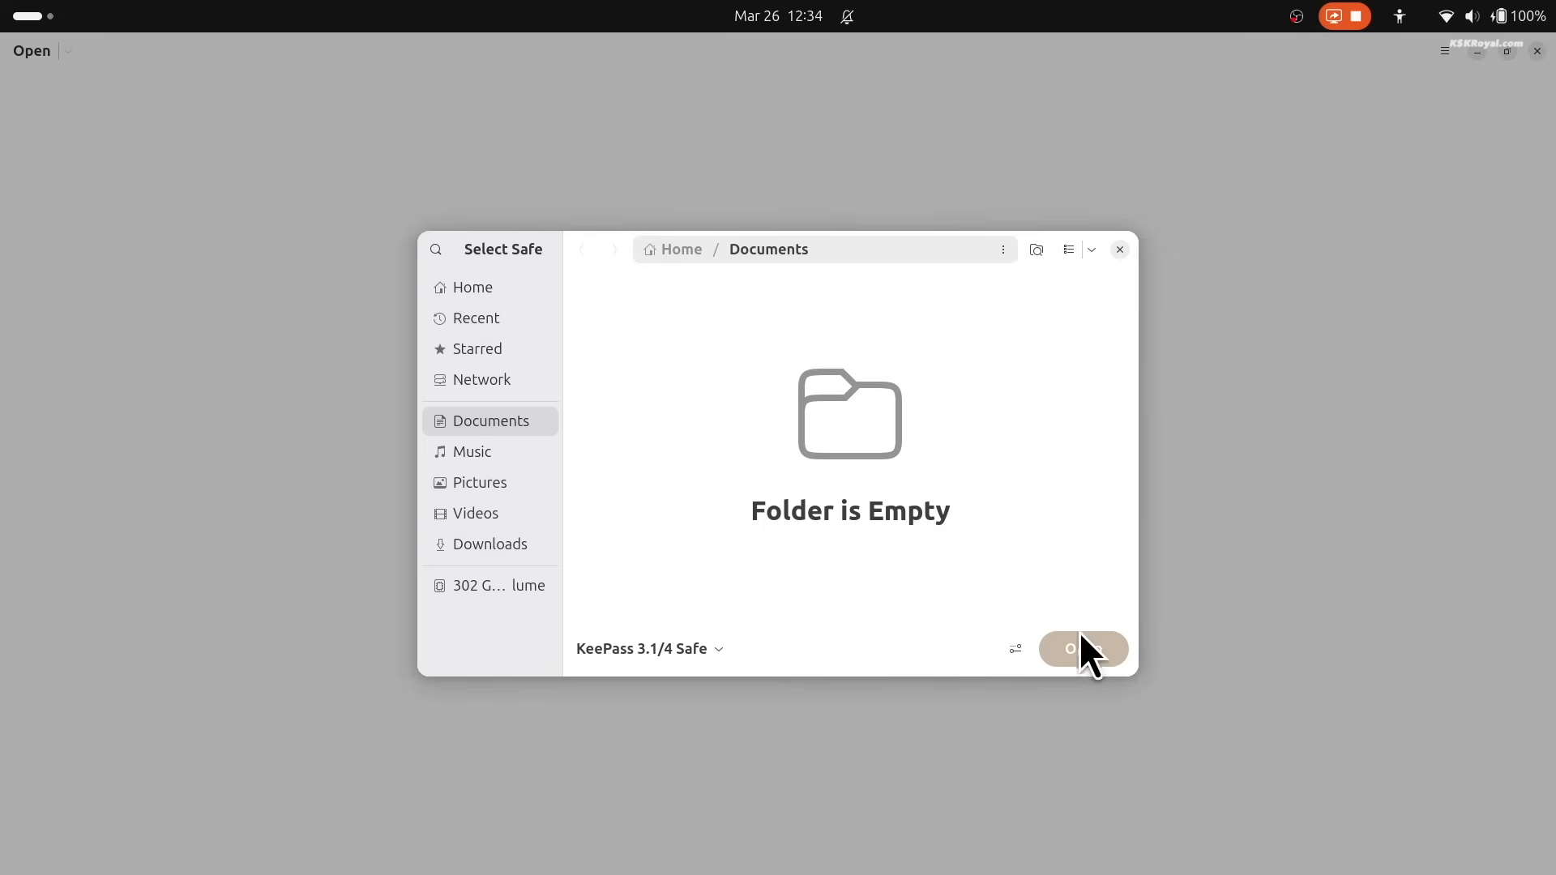
pyautogui.click(644, 649)
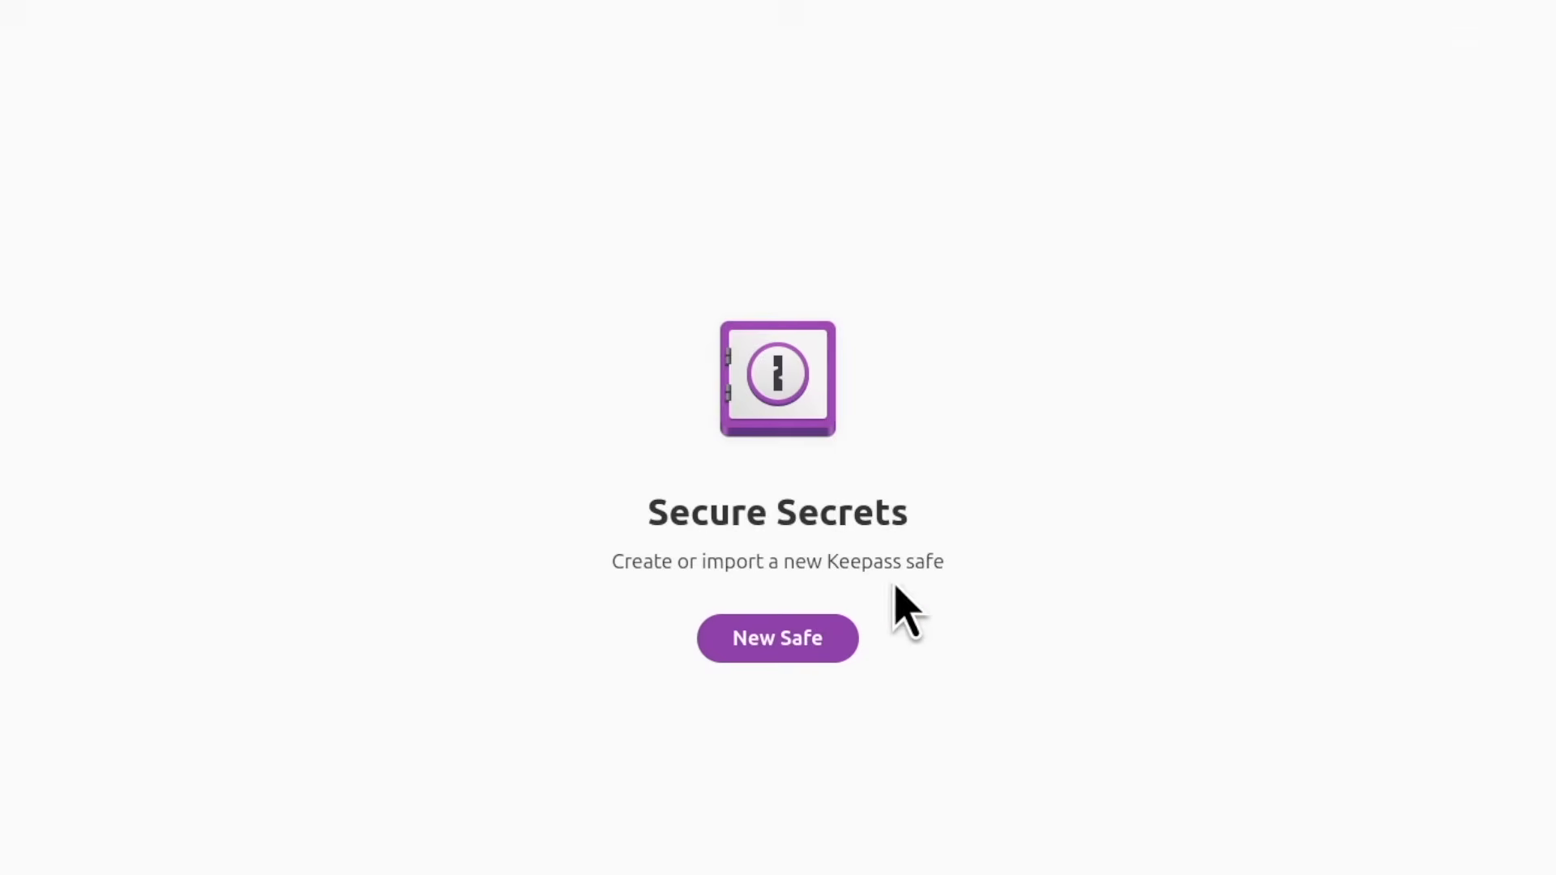
pyautogui.click(777, 639)
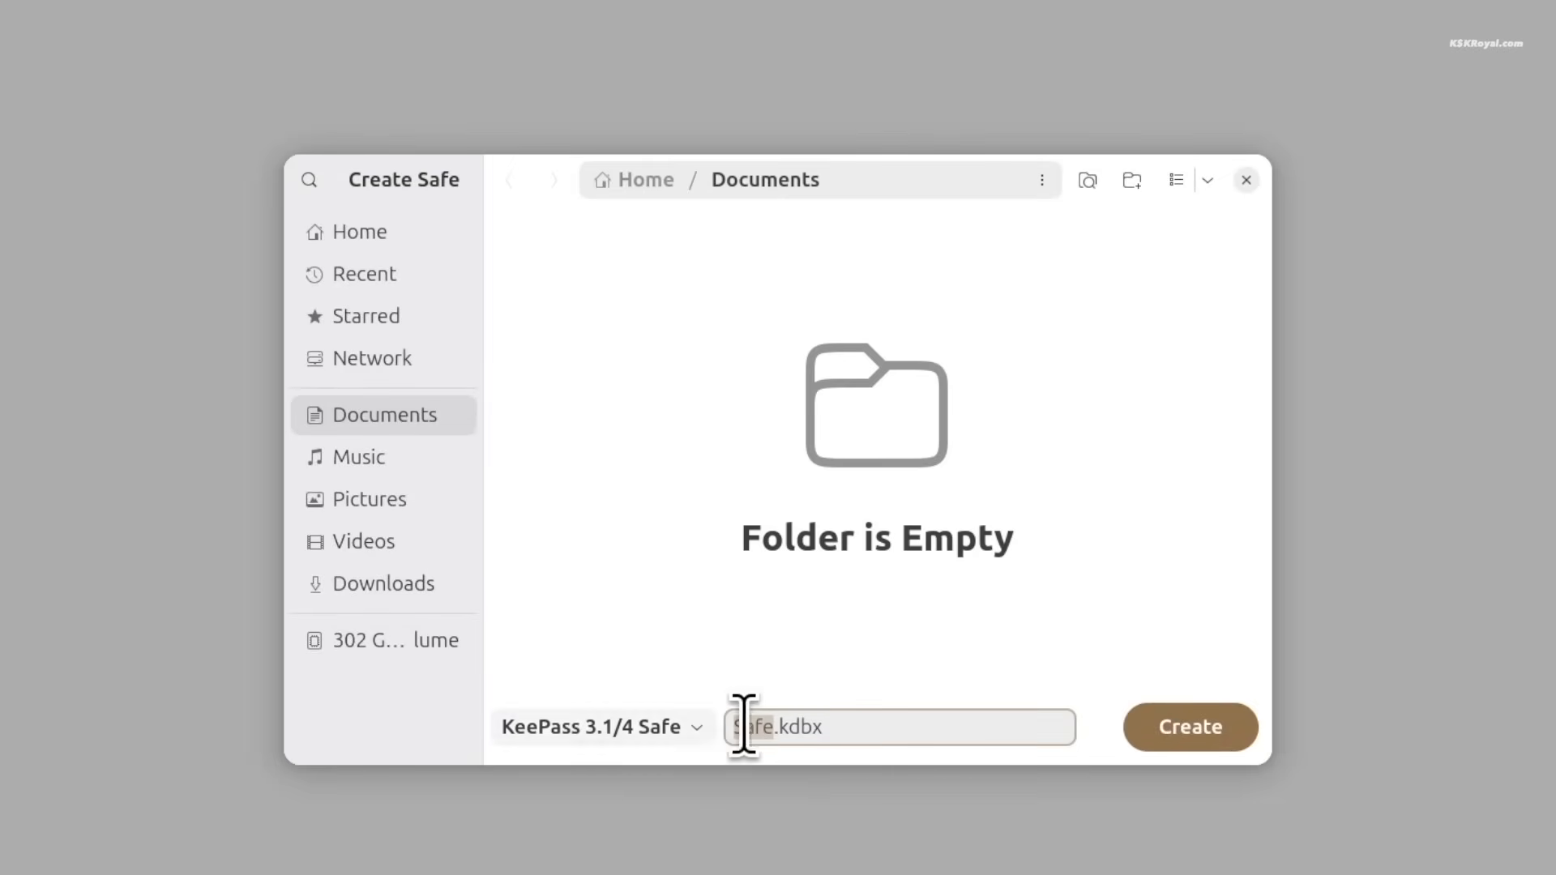
pyautogui.write('MyKeys')
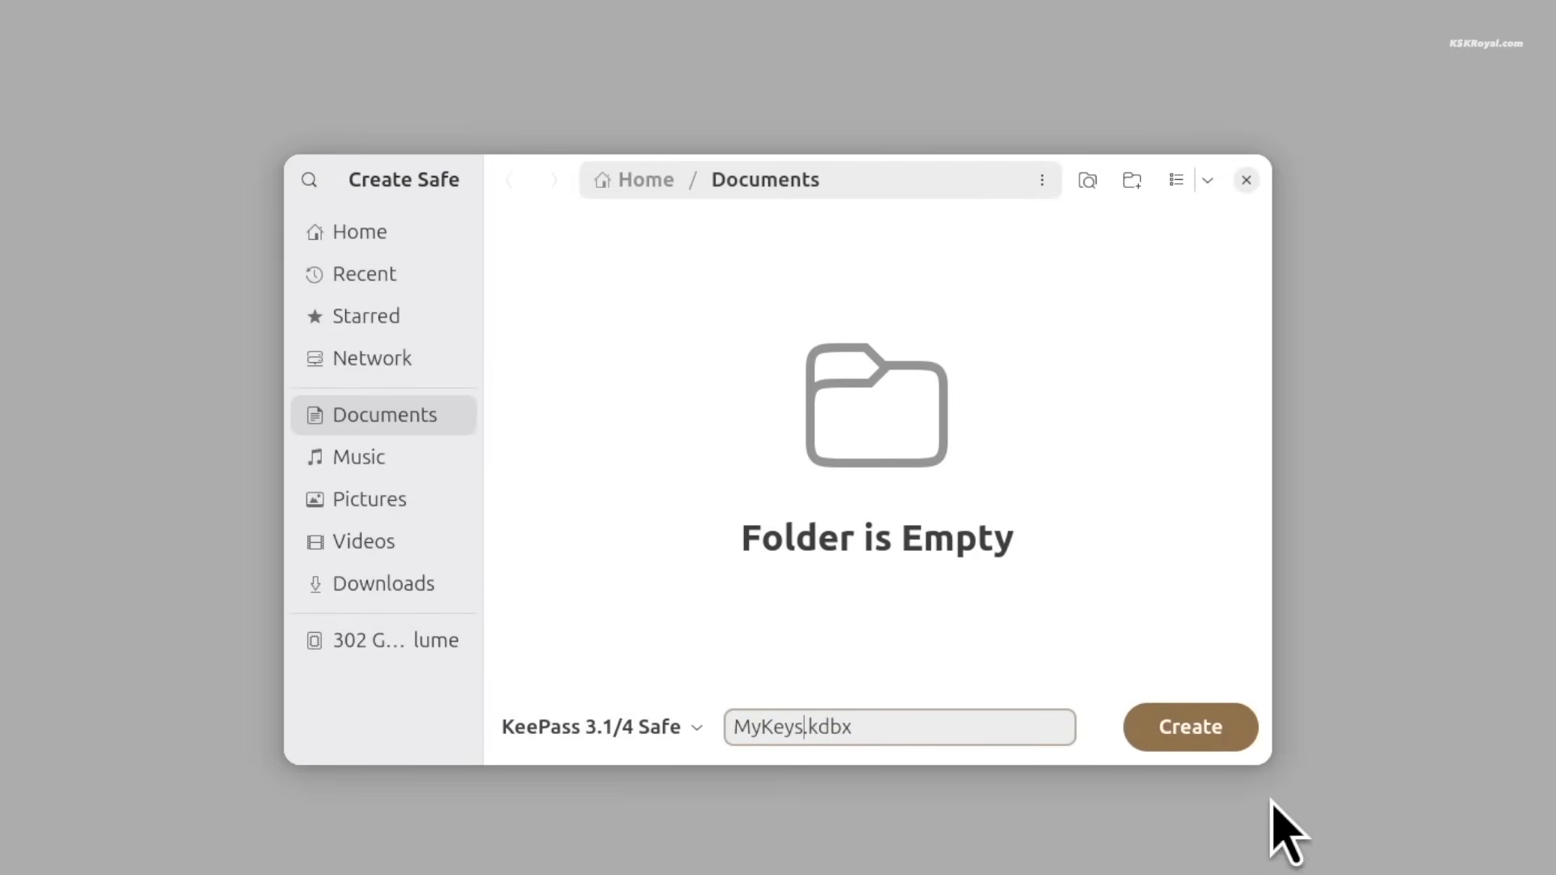
# Step: Create MyKeys.kdbx with a password, then open and unlock it to its empty group
pyautogui.click(1188, 726)
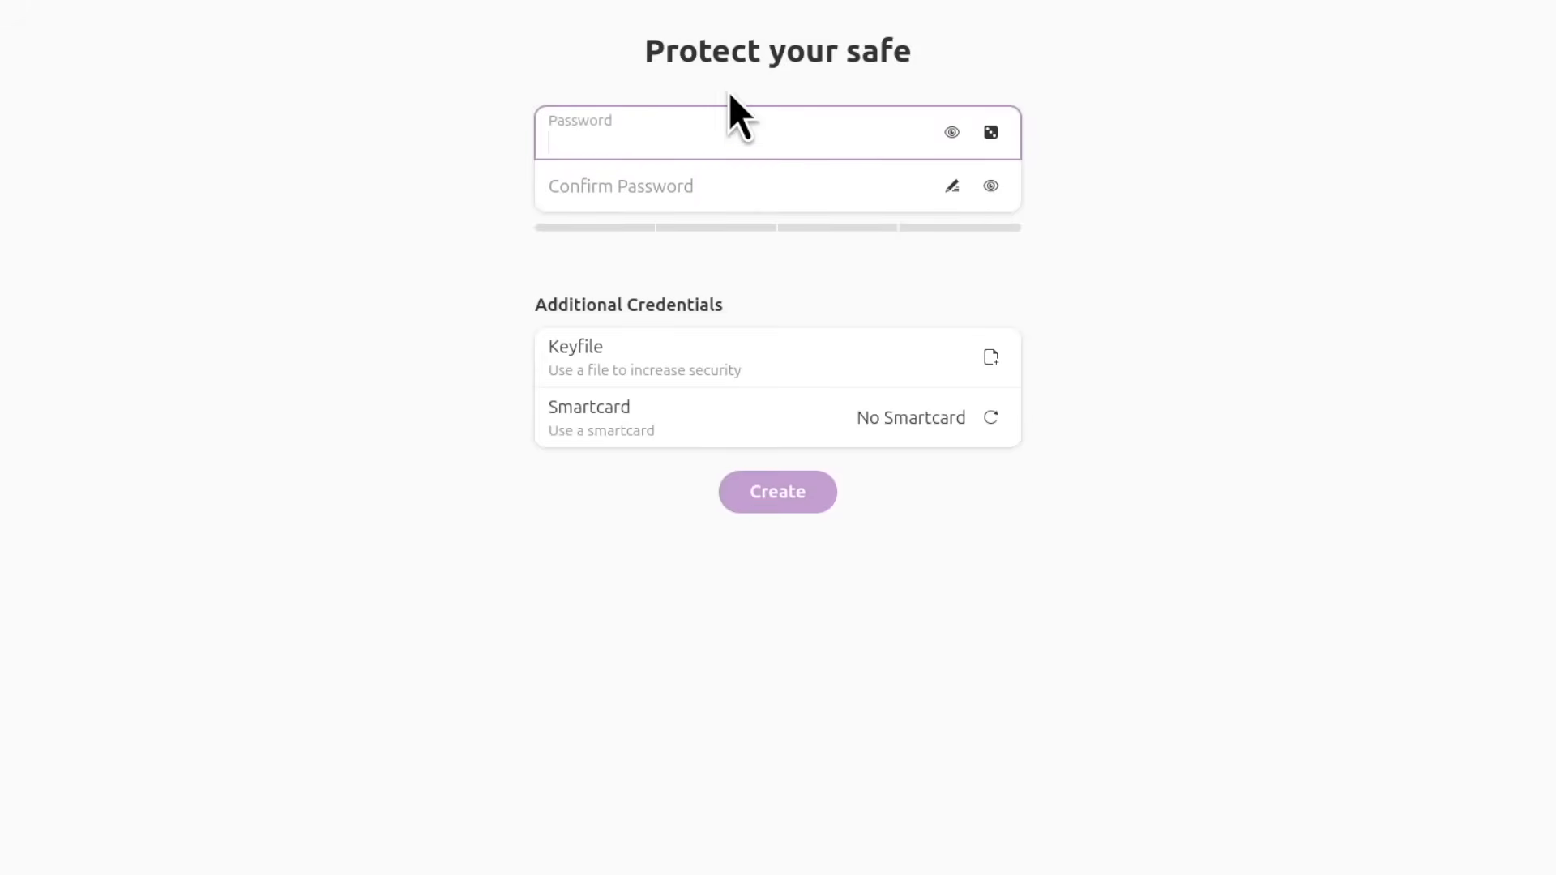
pyautogui.write('••')
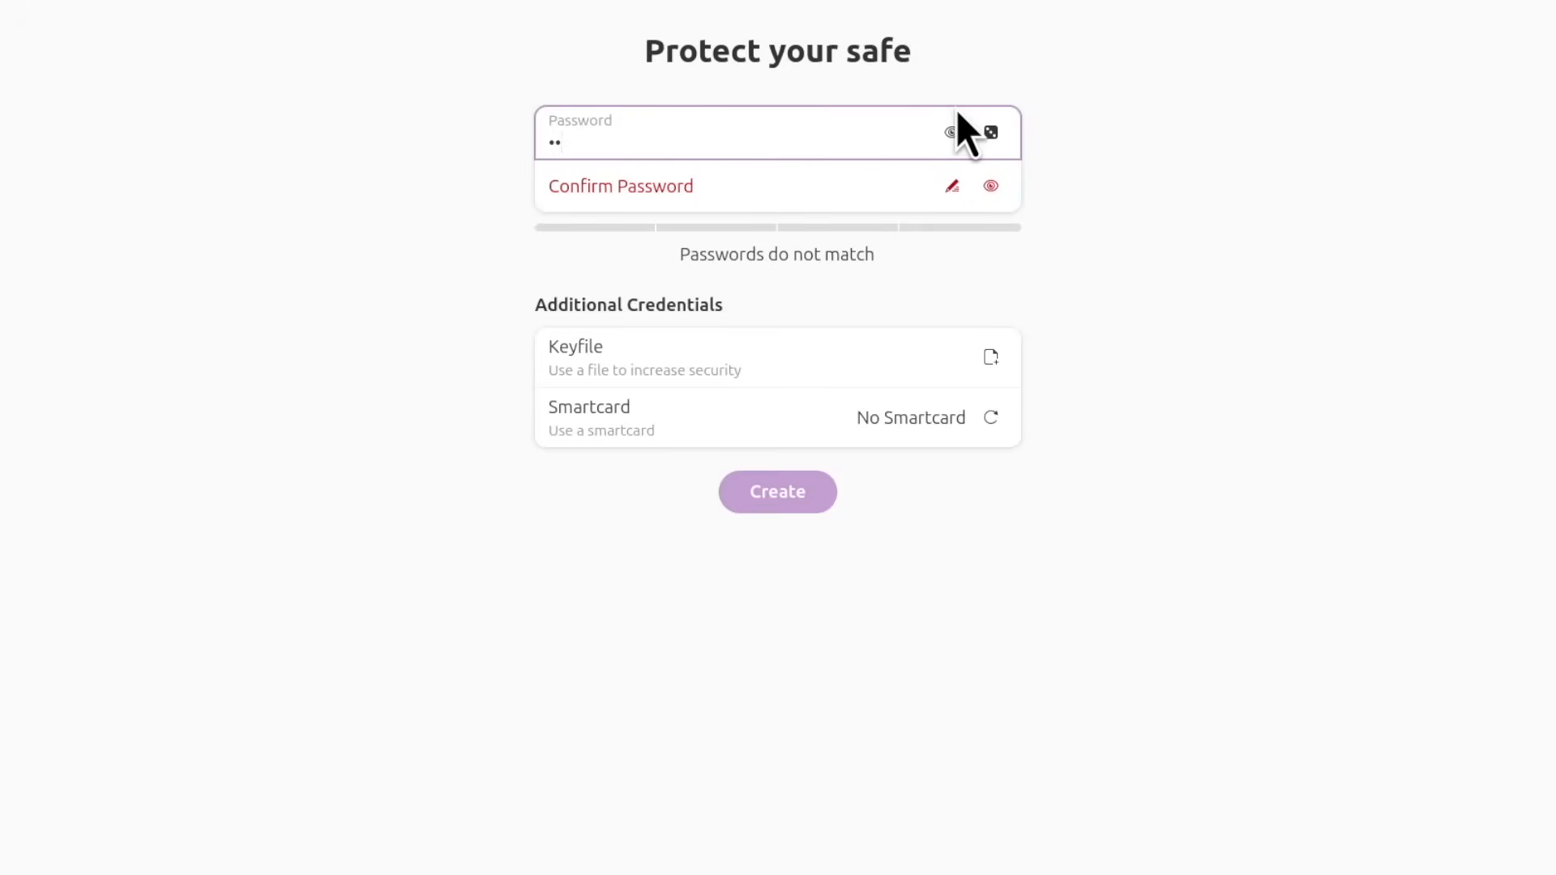
pyautogui.click(777, 492)
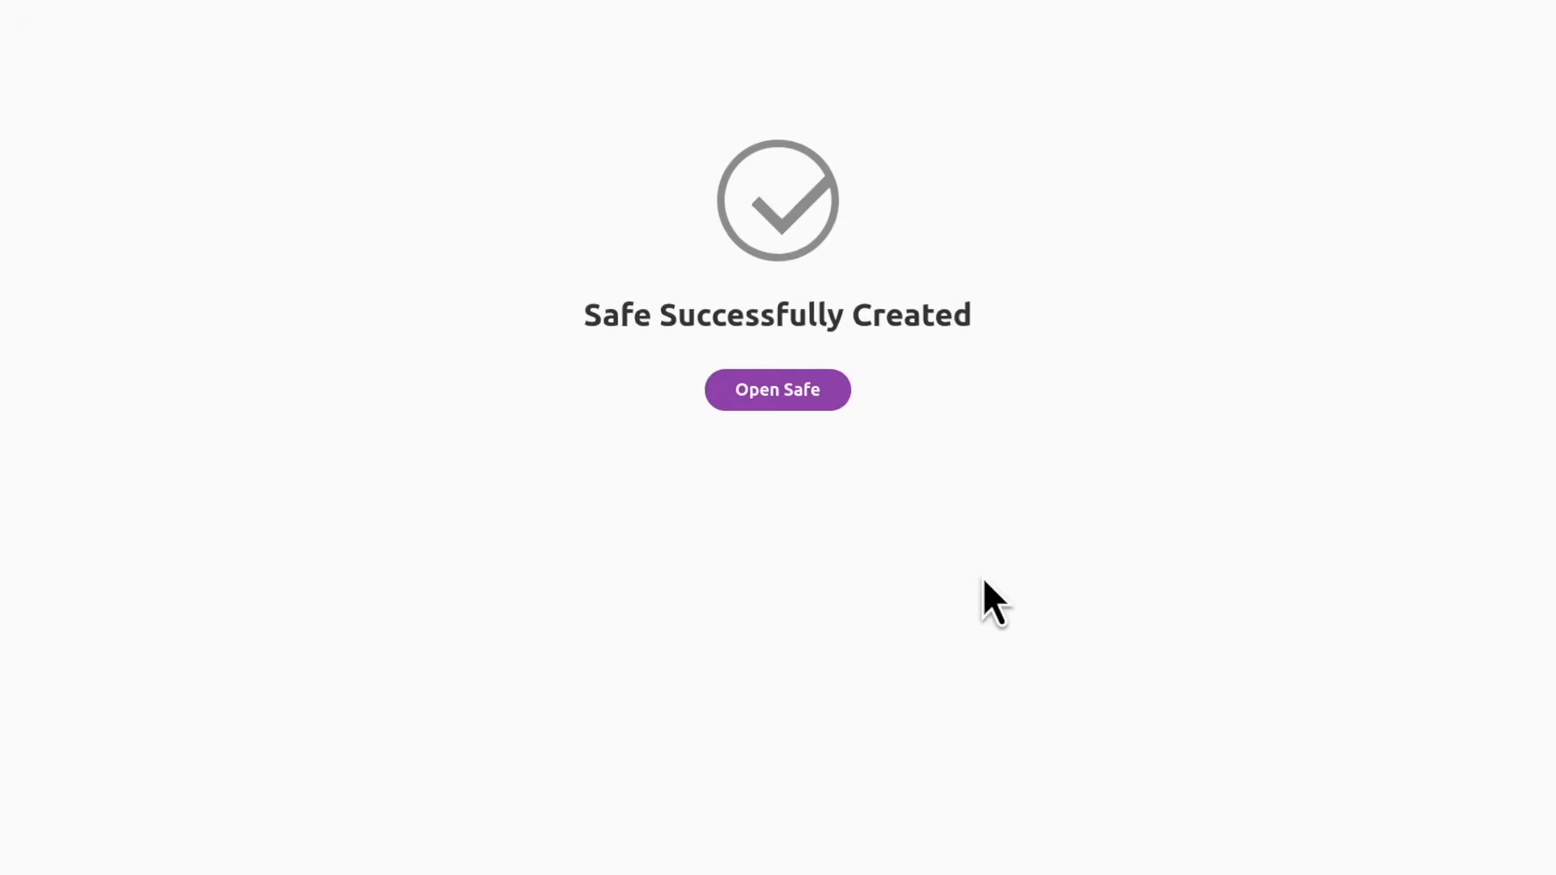
pyautogui.click(777, 389)
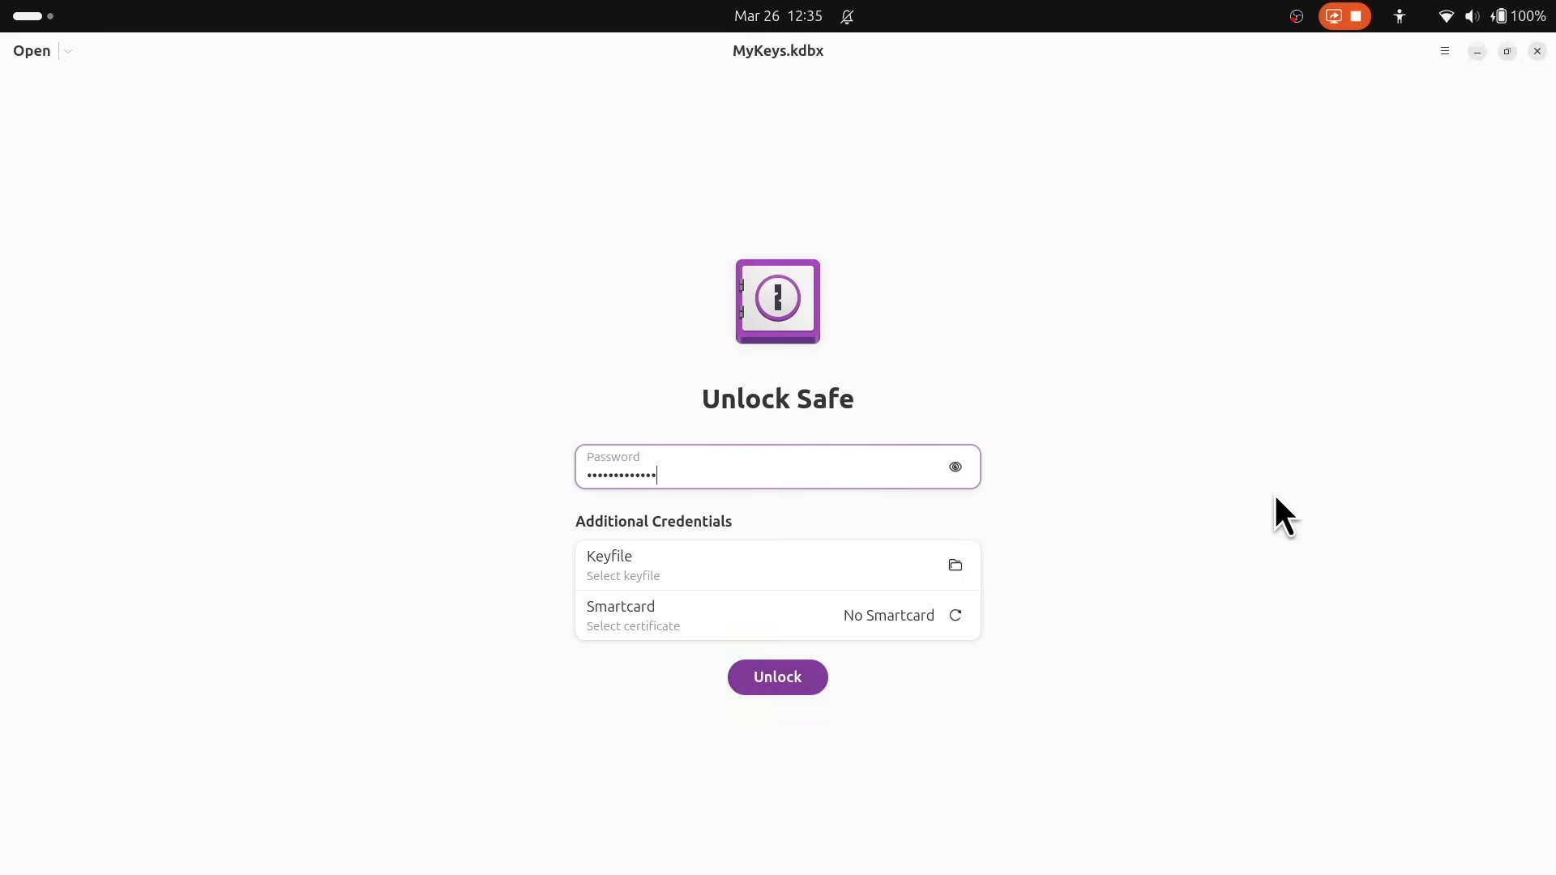
pyautogui.click(776, 678)
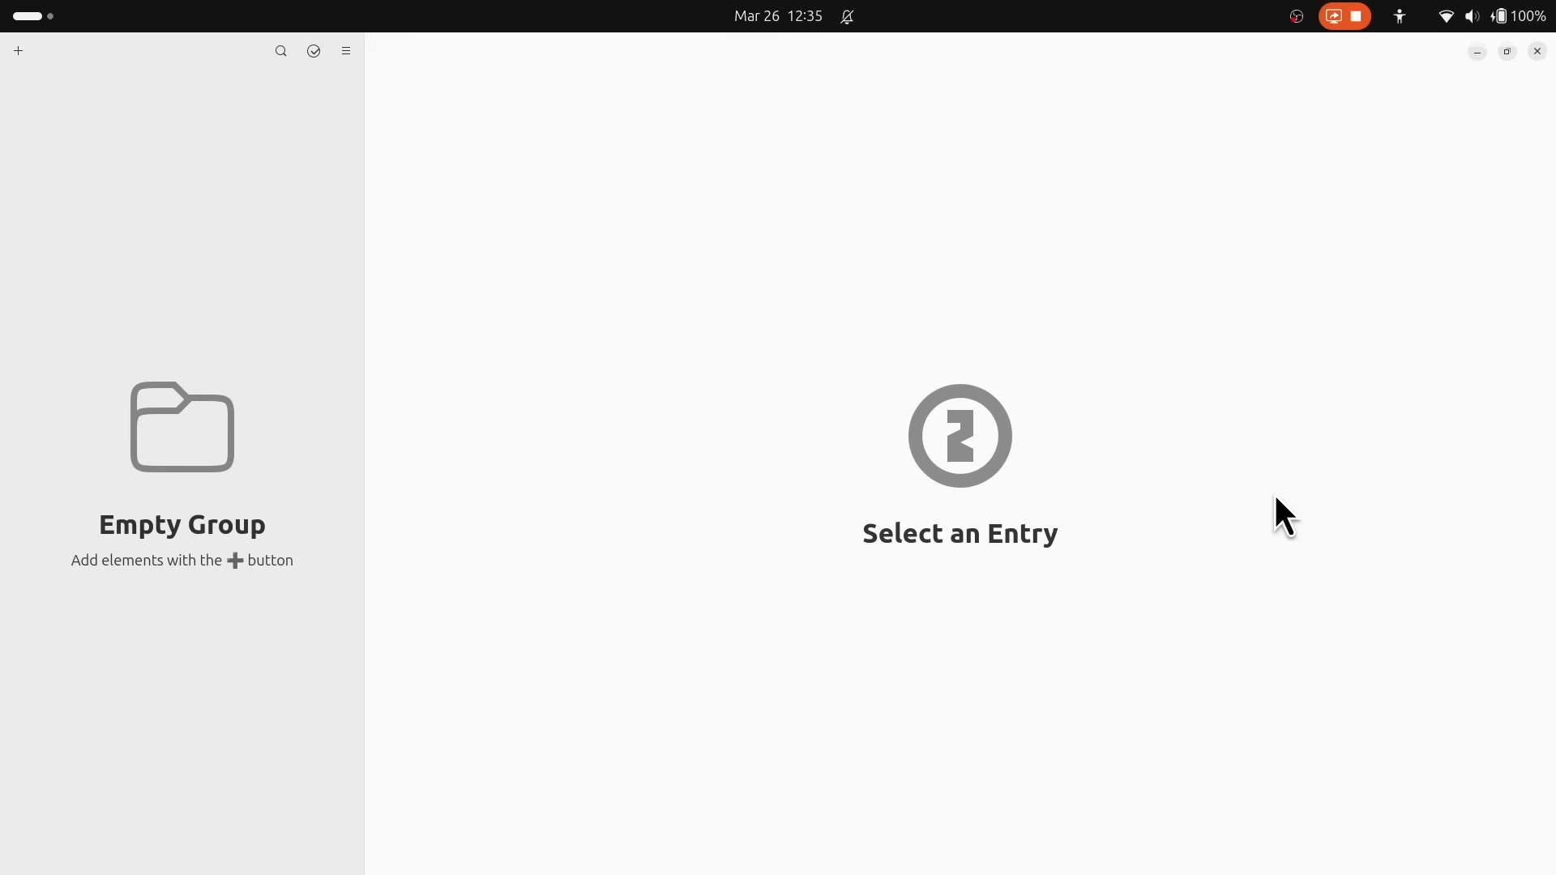
pyautogui.click(17, 50)
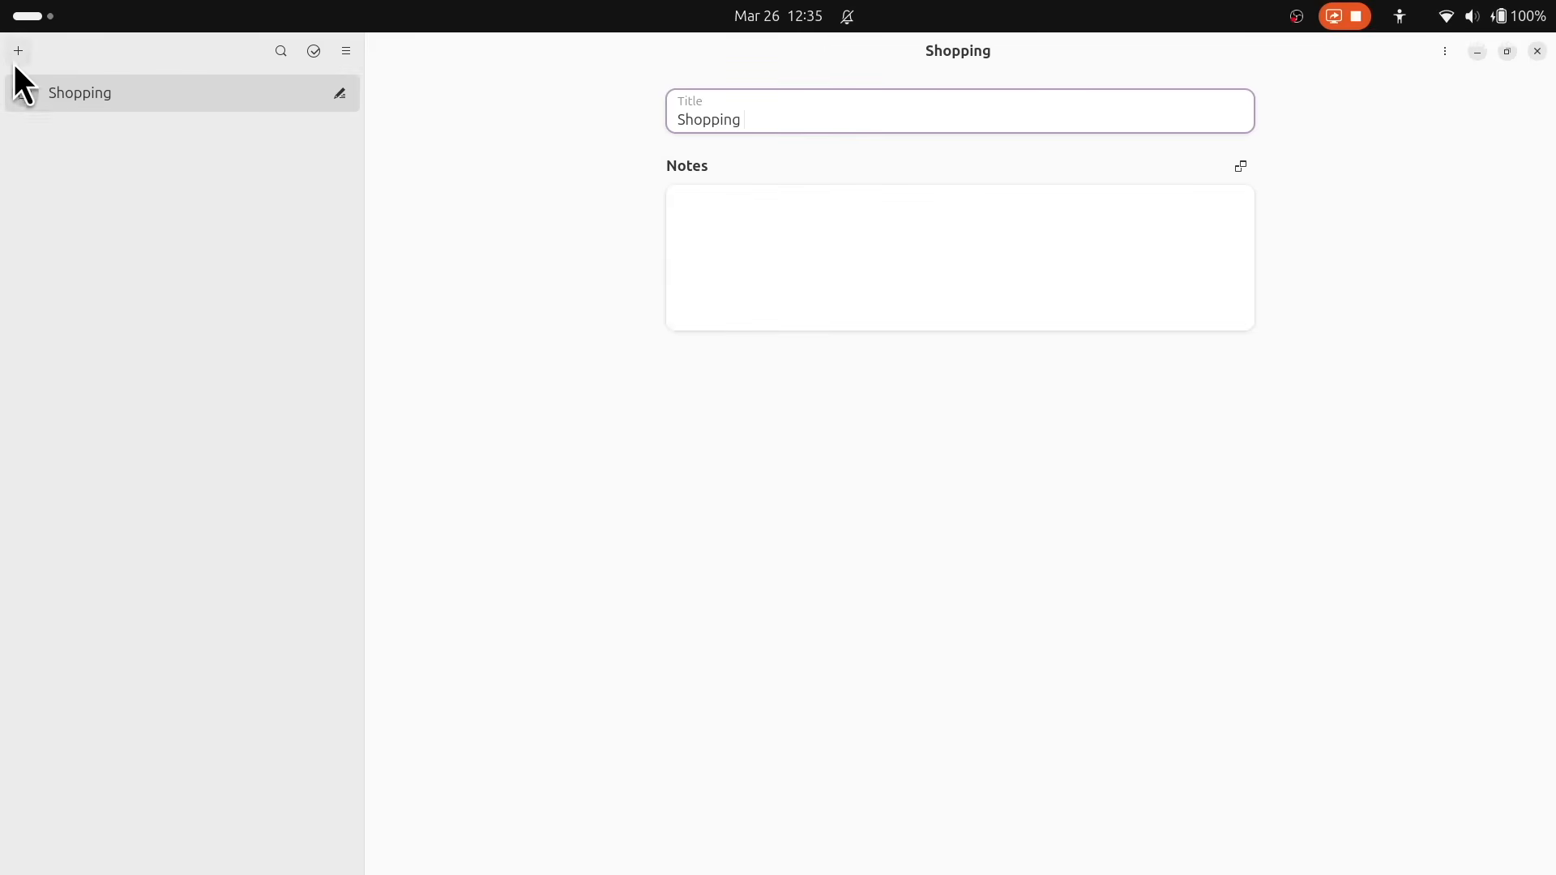
pyautogui.click(18, 51)
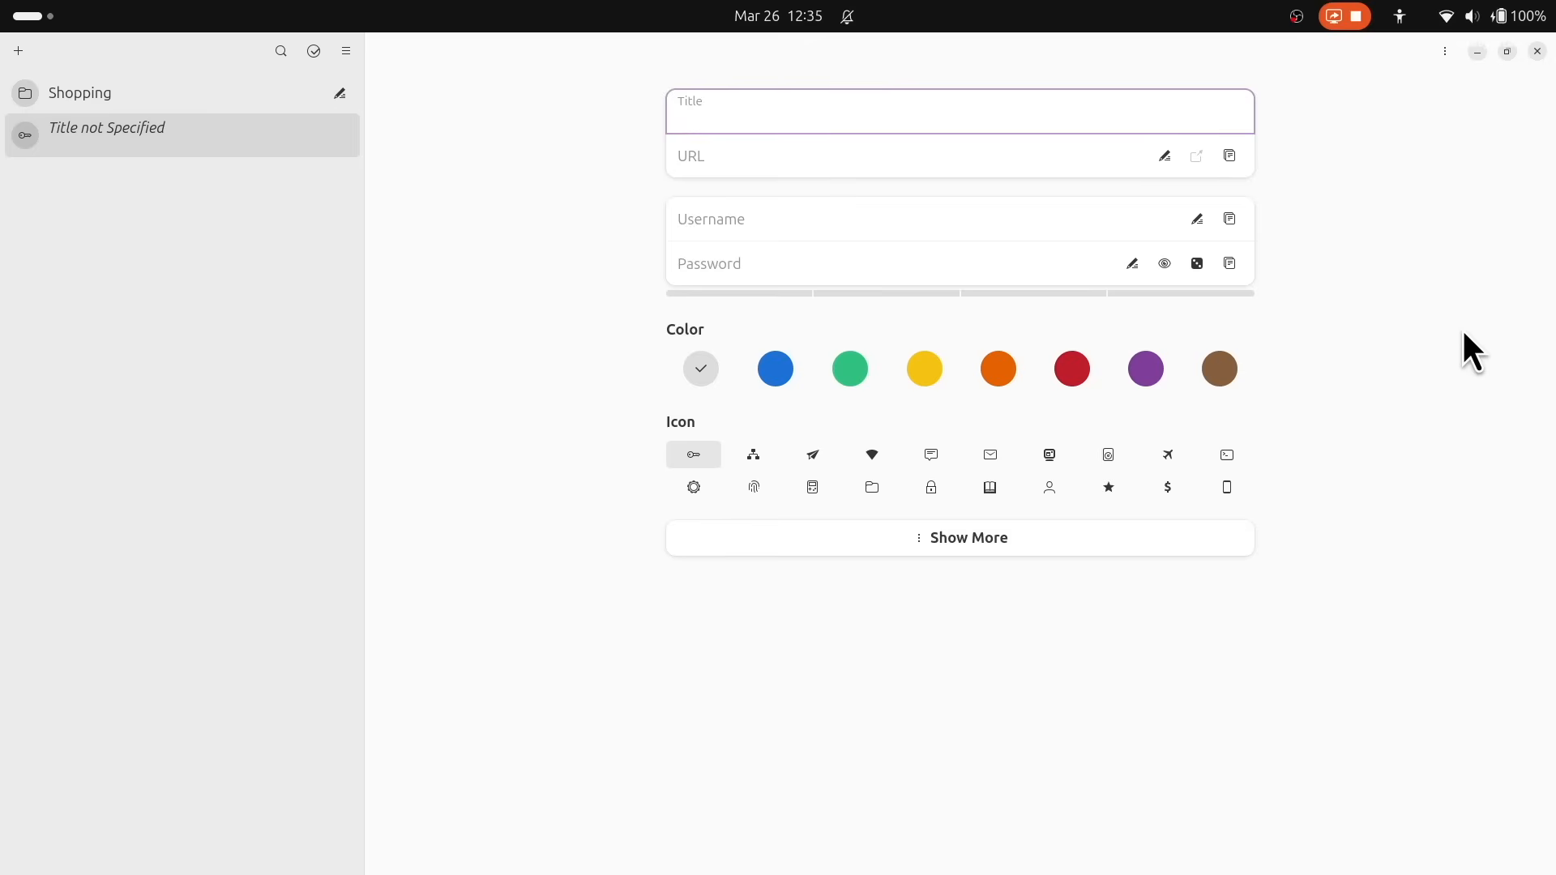
pyautogui.write('www.example.com')
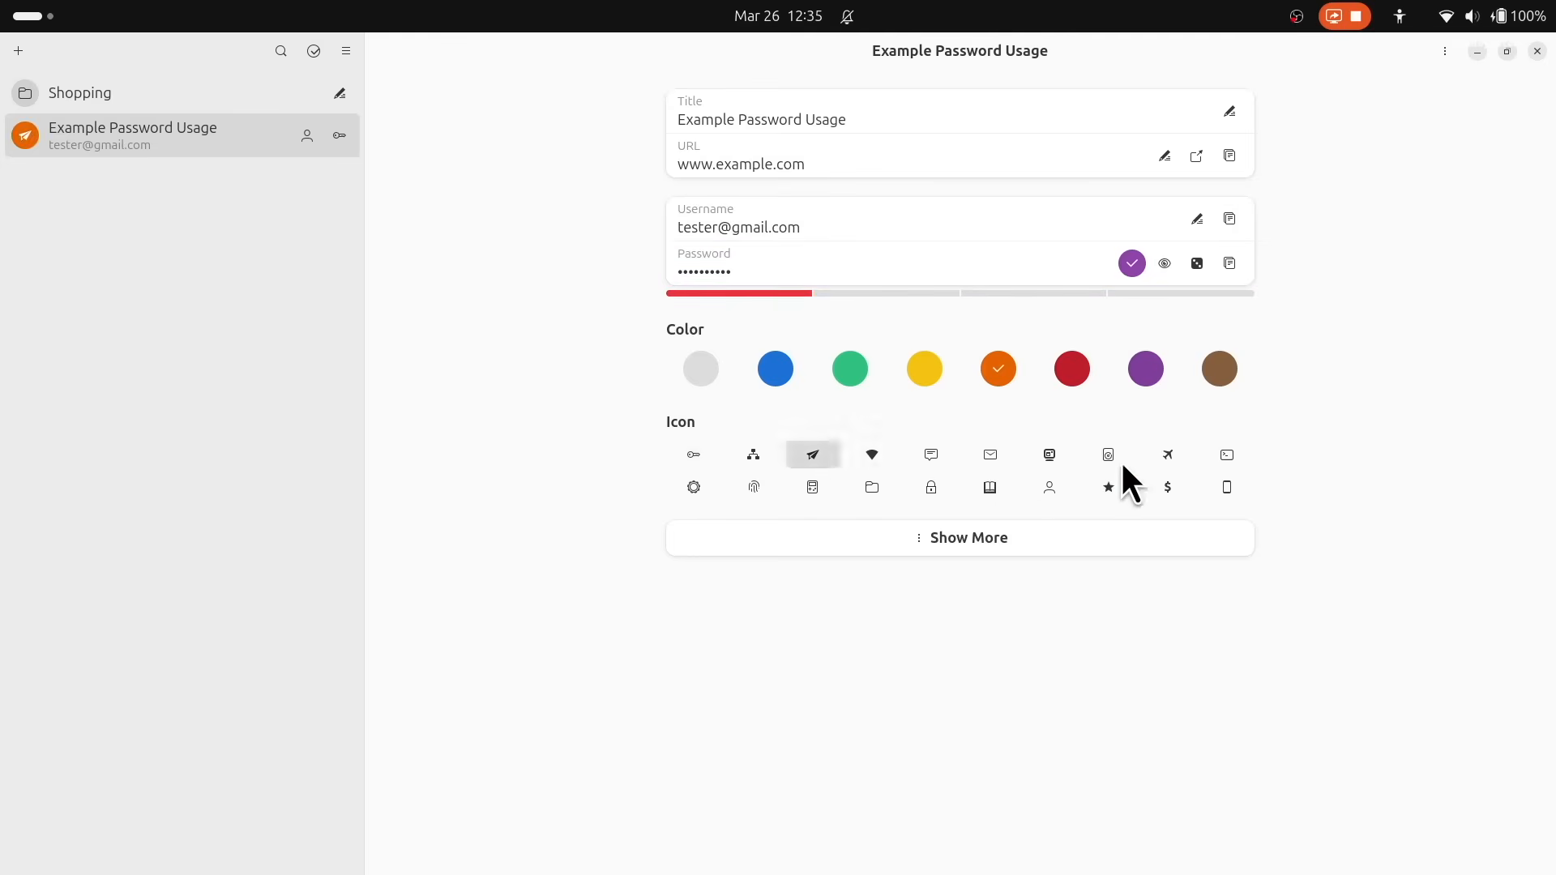
pyautogui.scroll(-3)
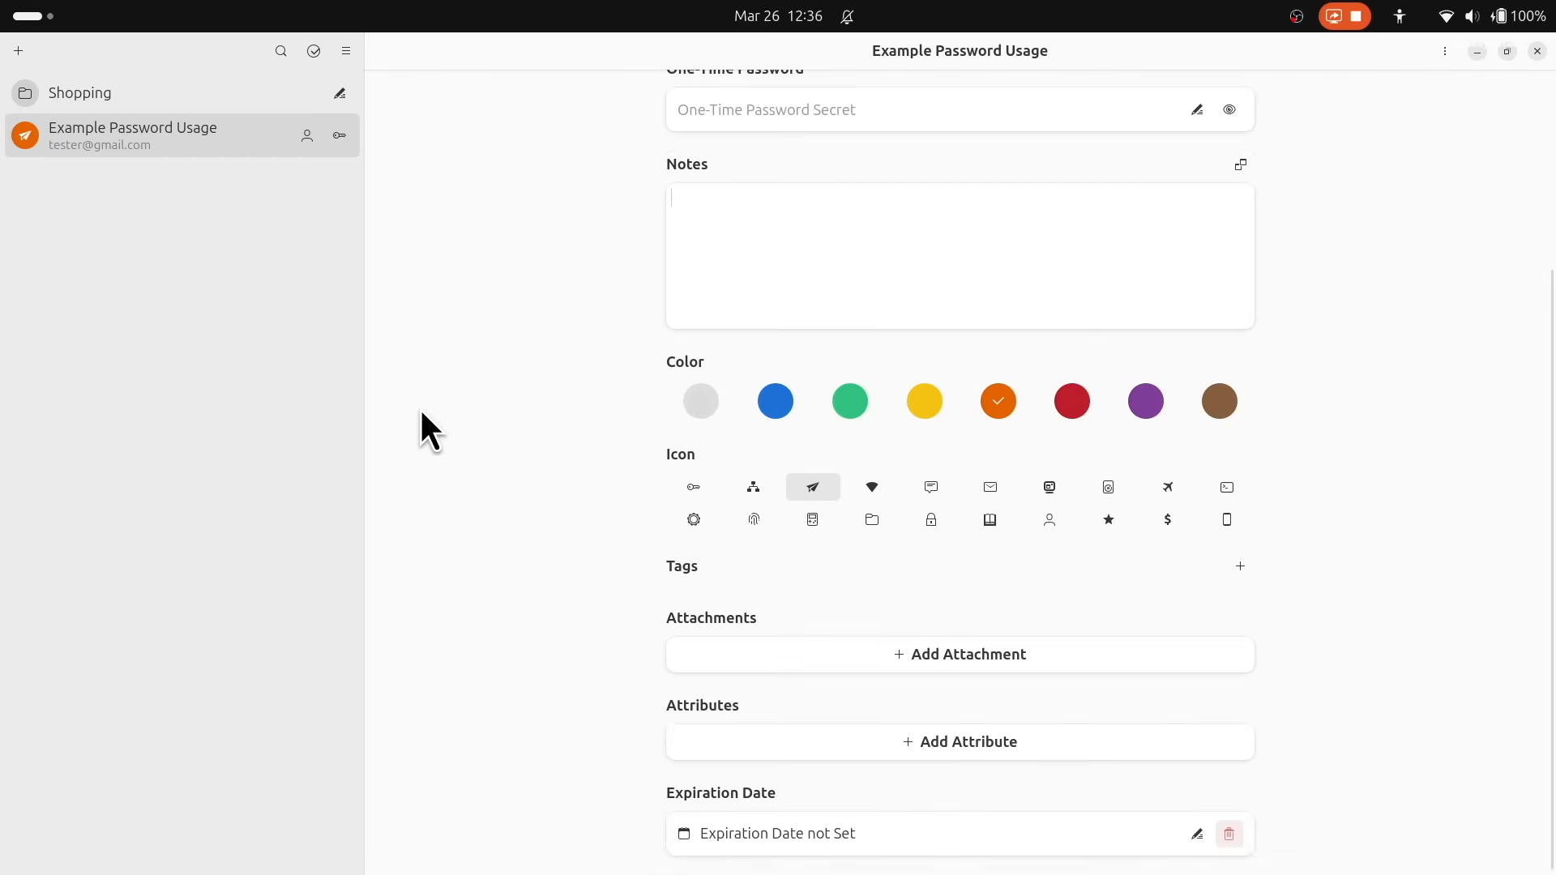
# Step: Start another new entry and begin filling it with 'apple'
pyautogui.click(18, 50)
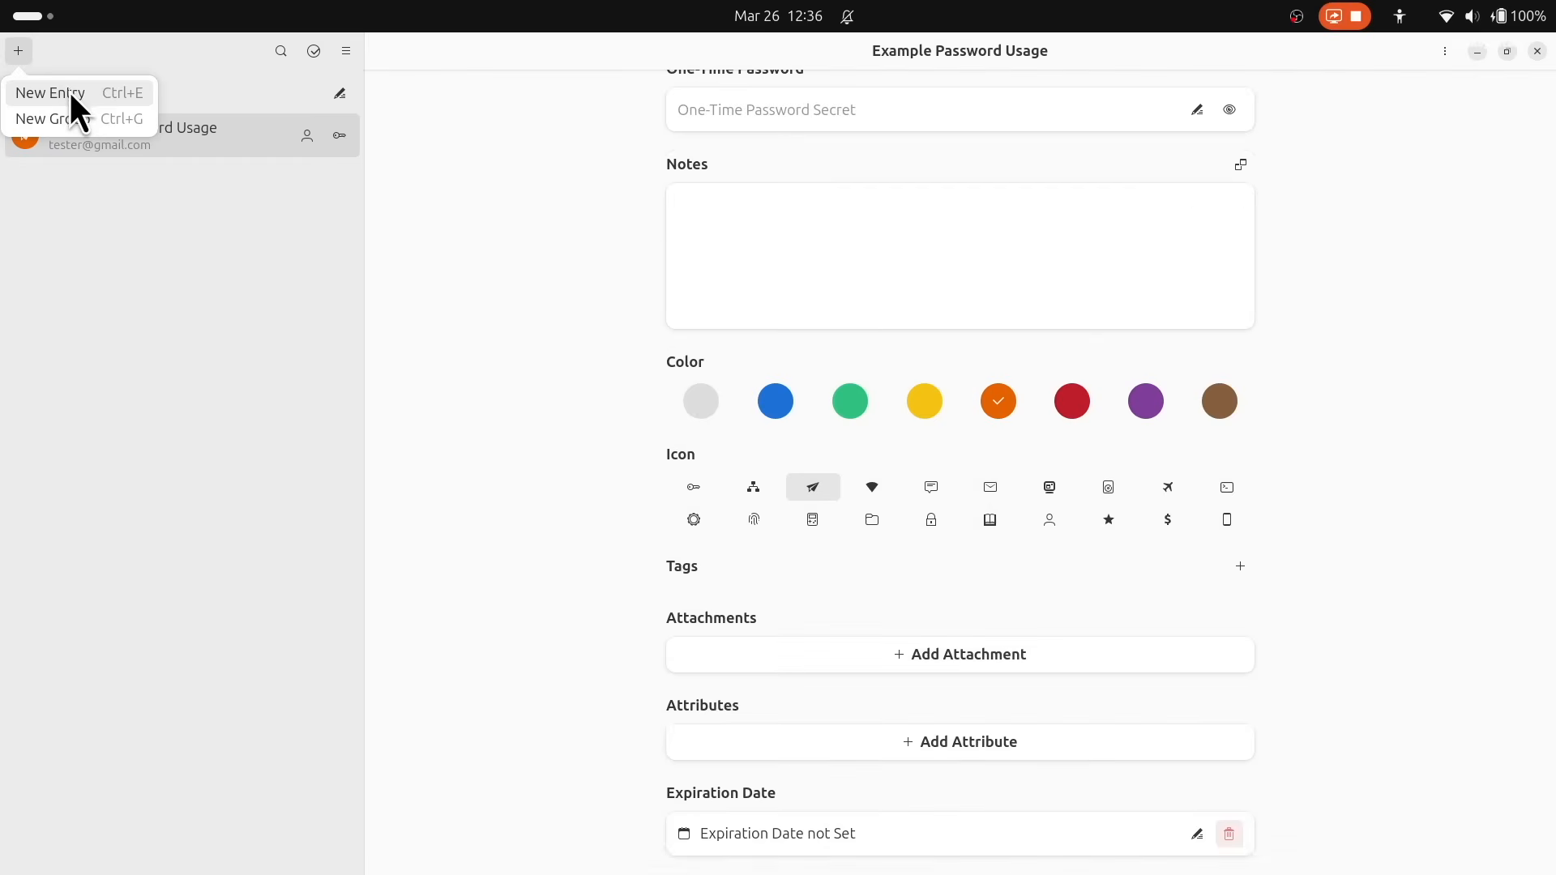
pyautogui.click(51, 92)
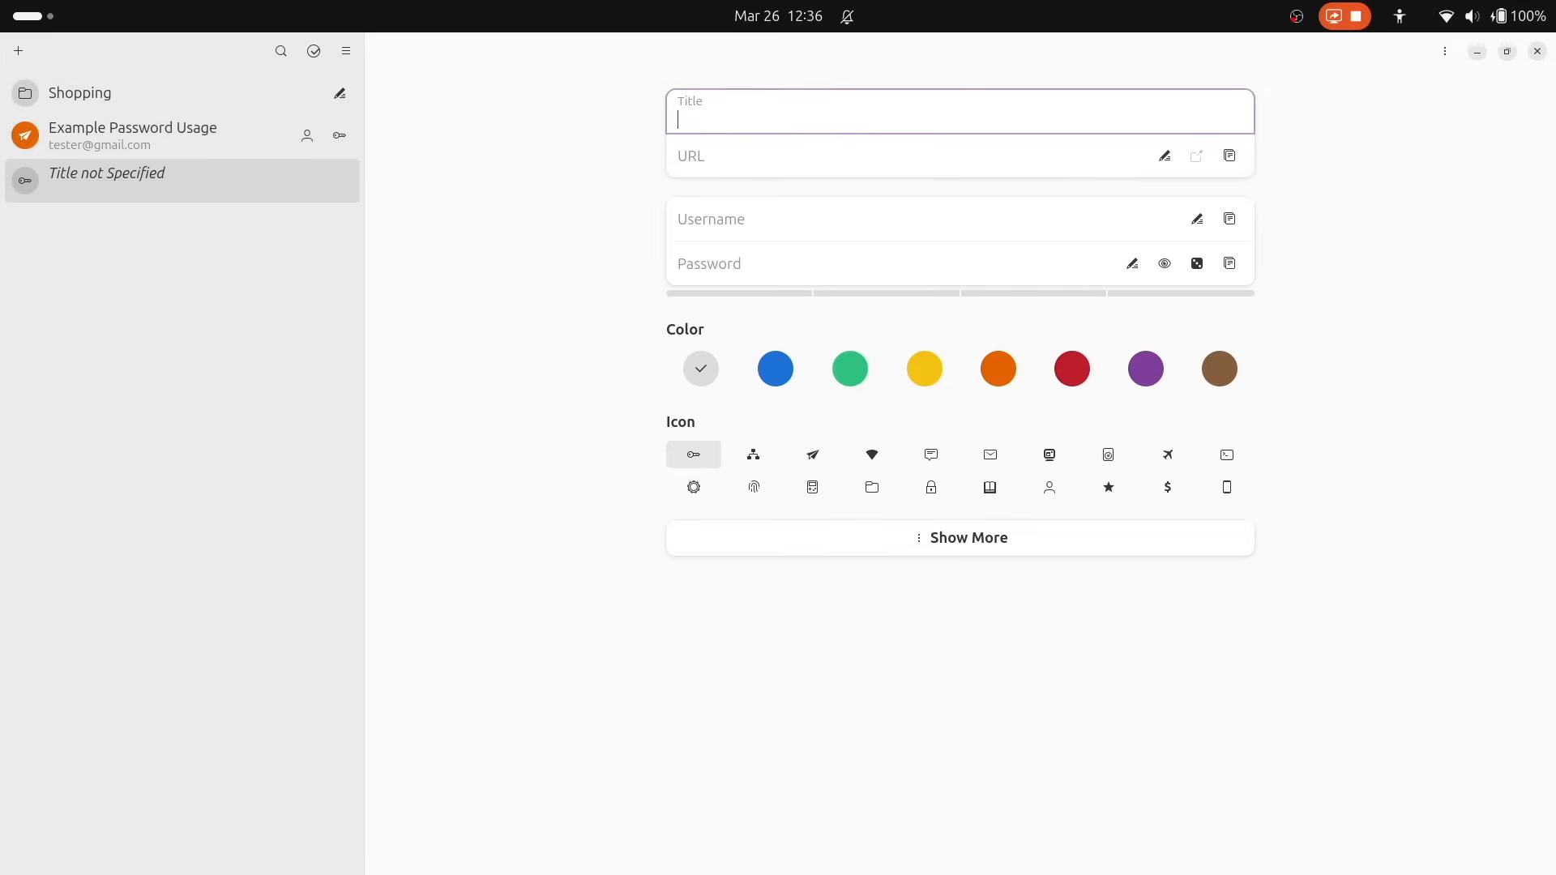
pyautogui.write('apple')
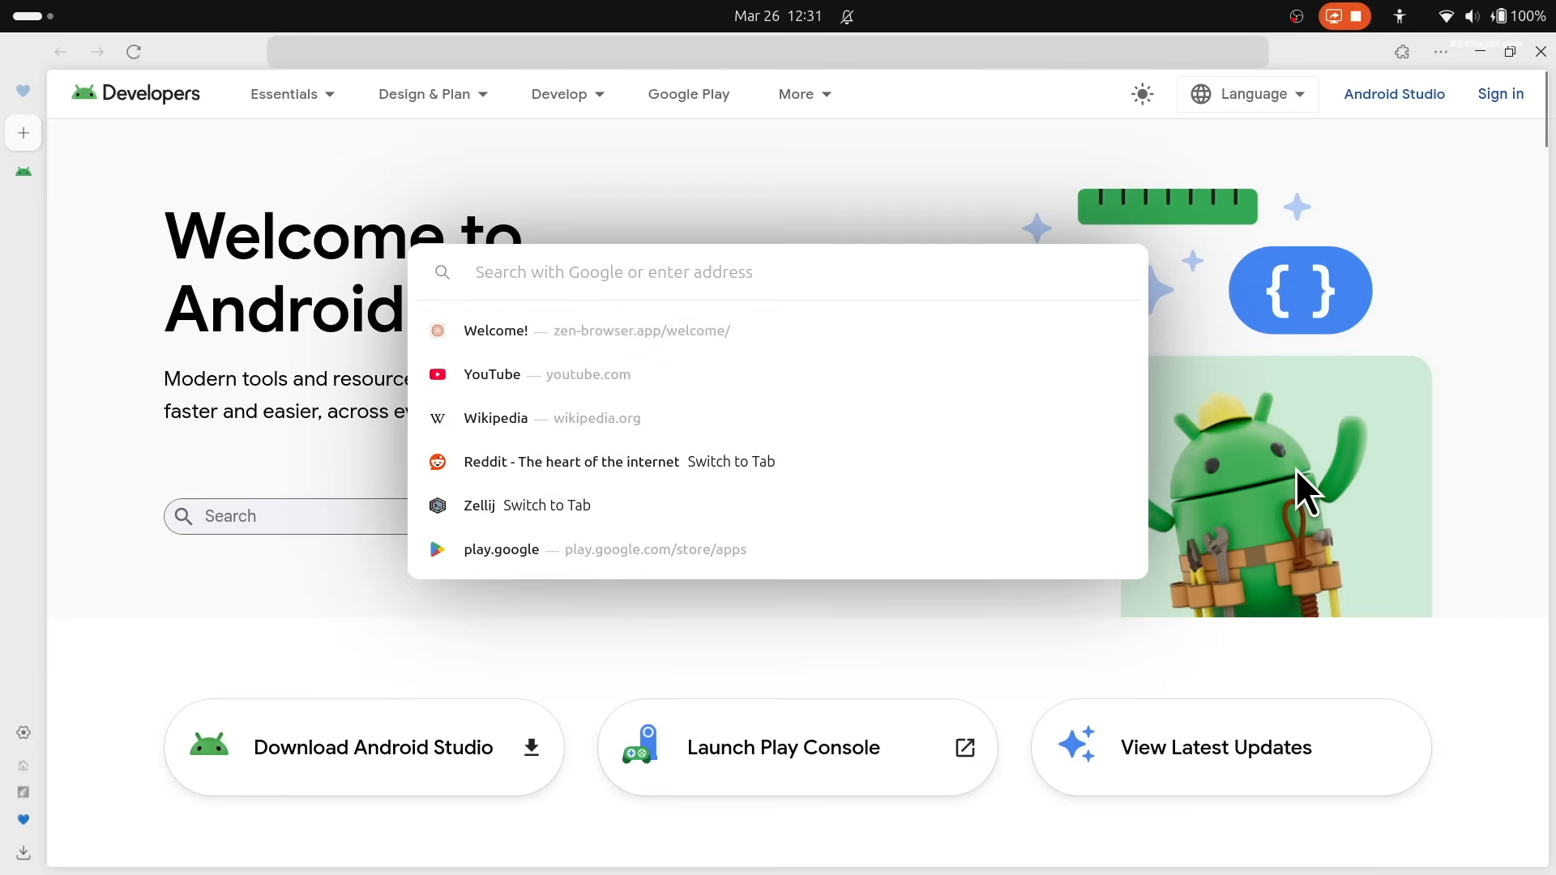
# Step: Load python.org, then switch between the Android Developers and Python downloads tabs
pyautogui.write('python.org')
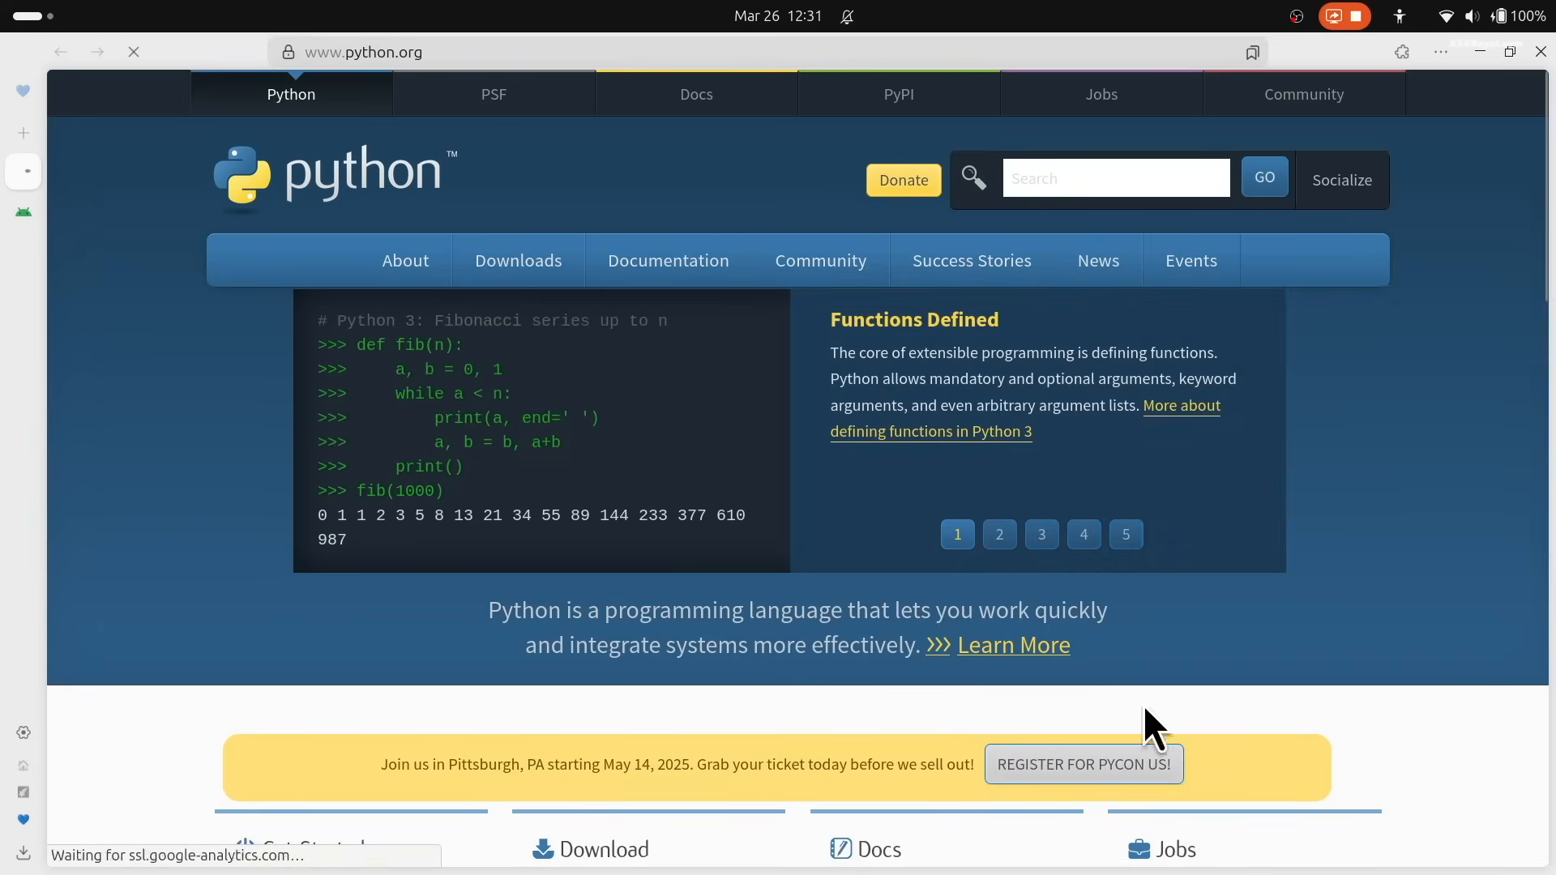
pyautogui.click(519, 260)
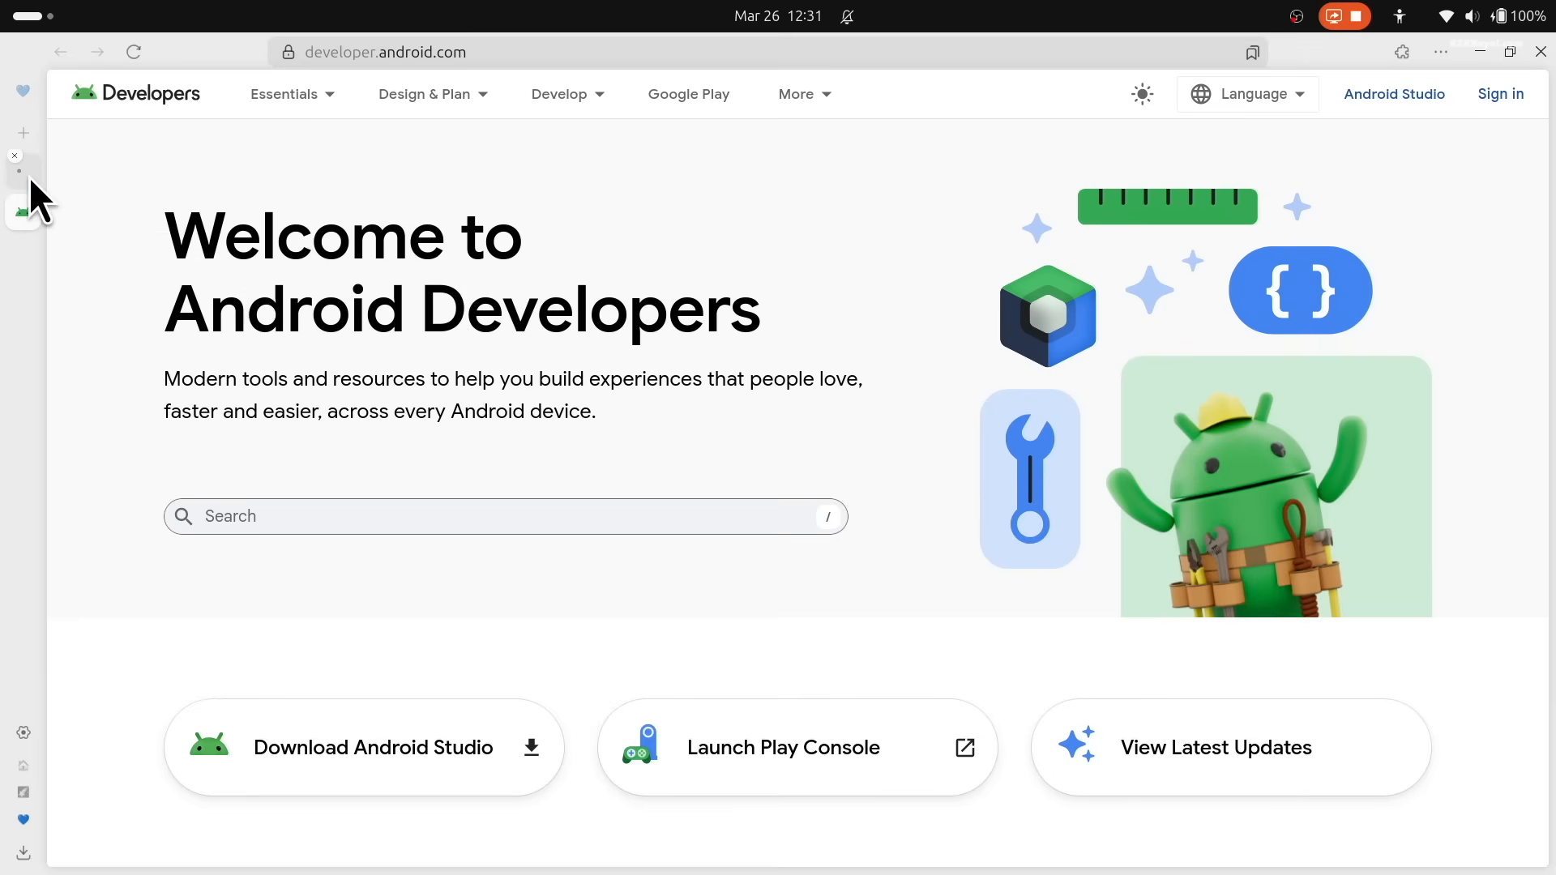
pyautogui.click(22, 170)
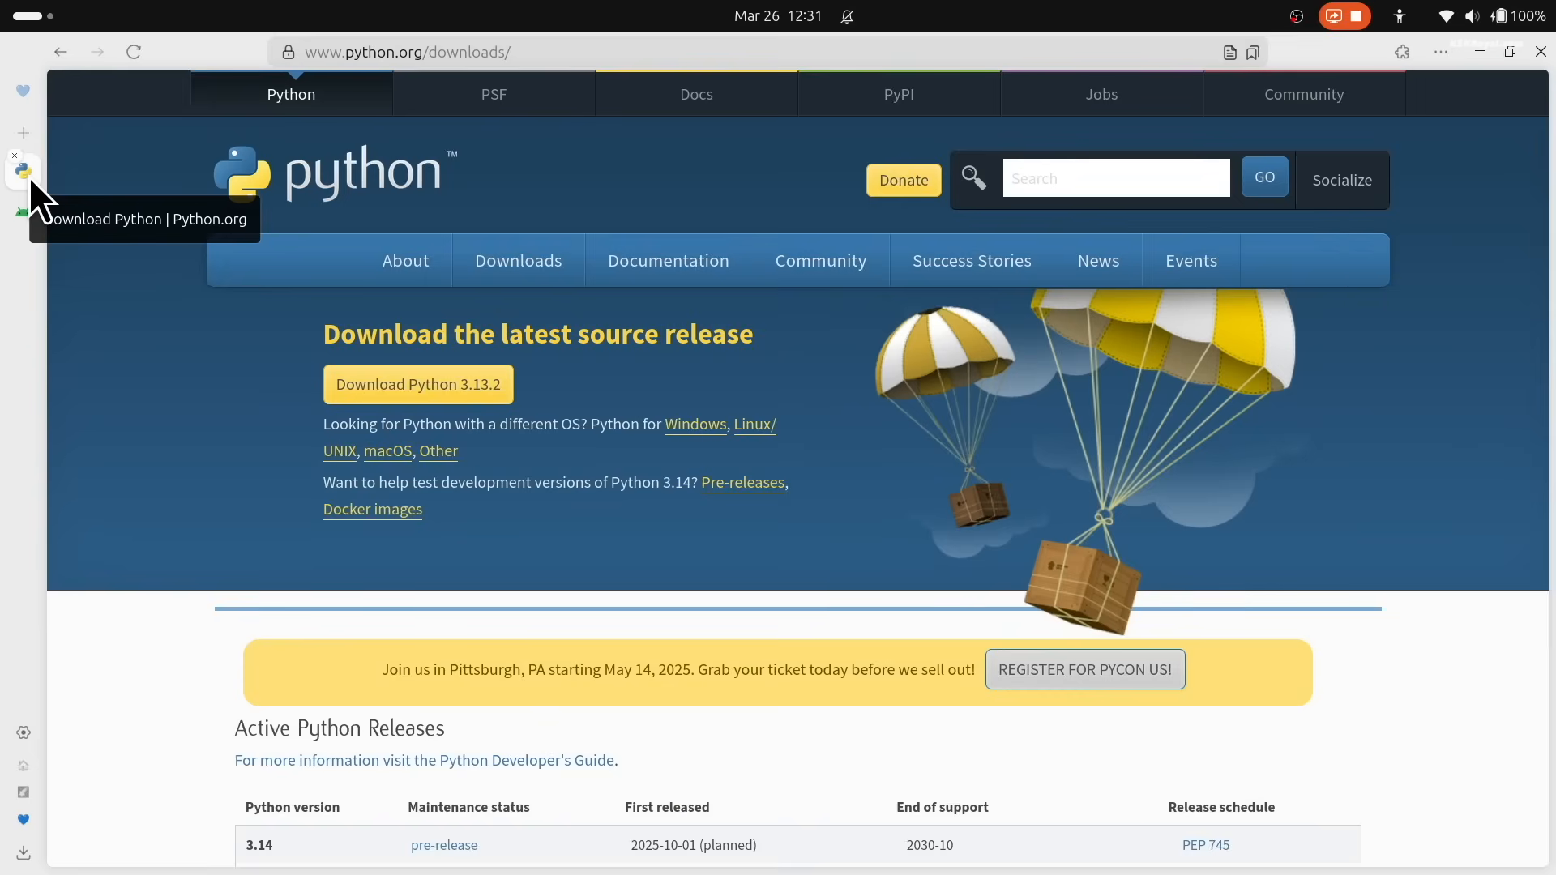
pyautogui.moveTo(466, 536)
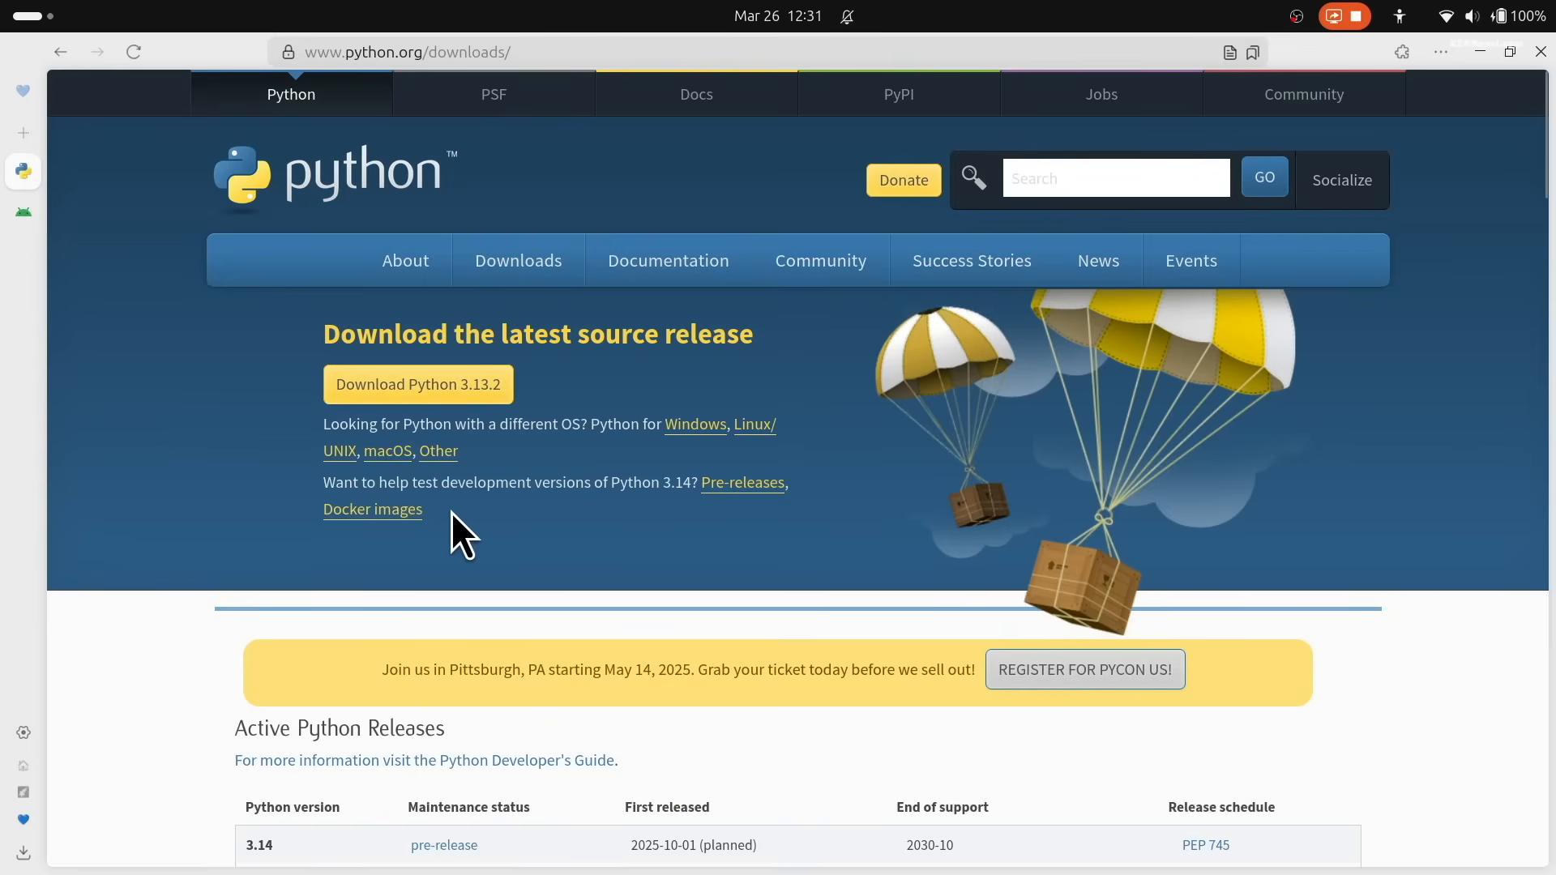
pyautogui.moveTo(127, 743)
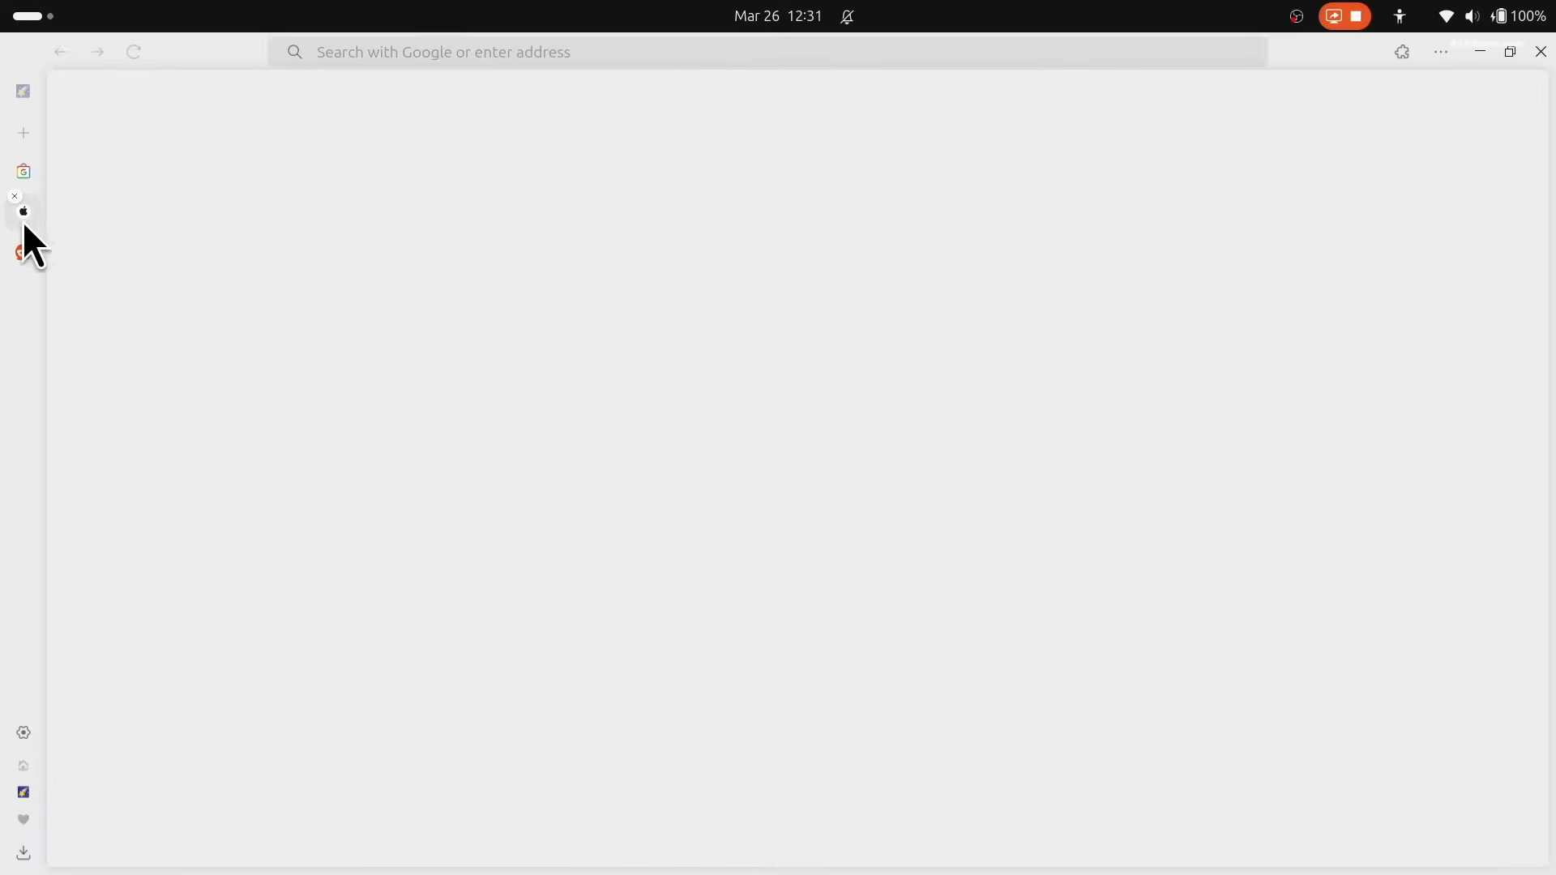
# Step: From the workspaces list, create a new workspace named Testing alongside Home, Shop and Dev
pyautogui.click(23, 170)
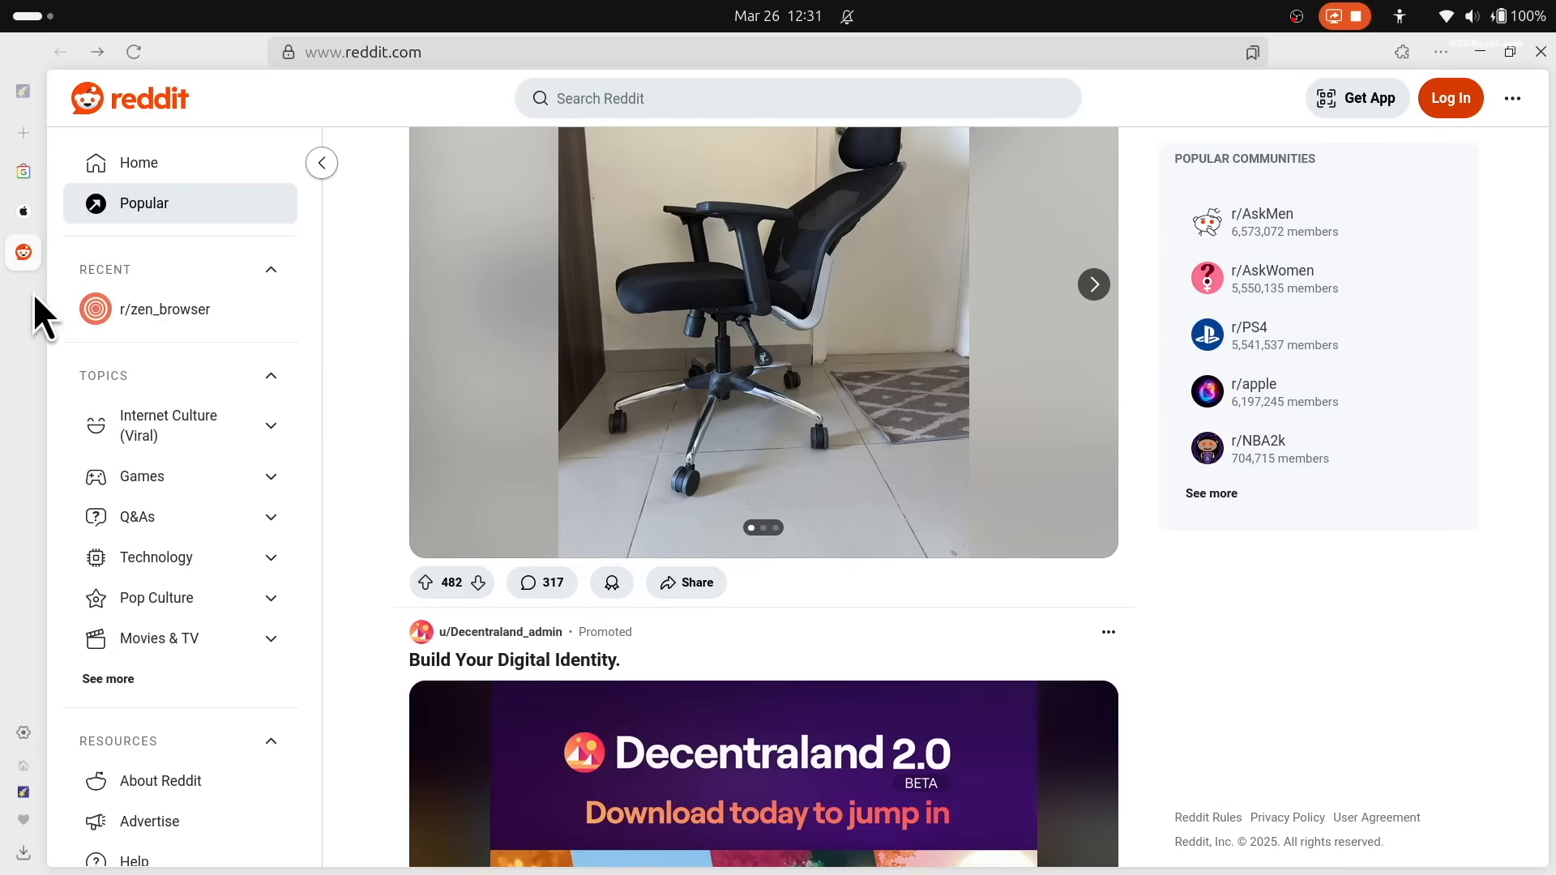
pyautogui.click(22, 310)
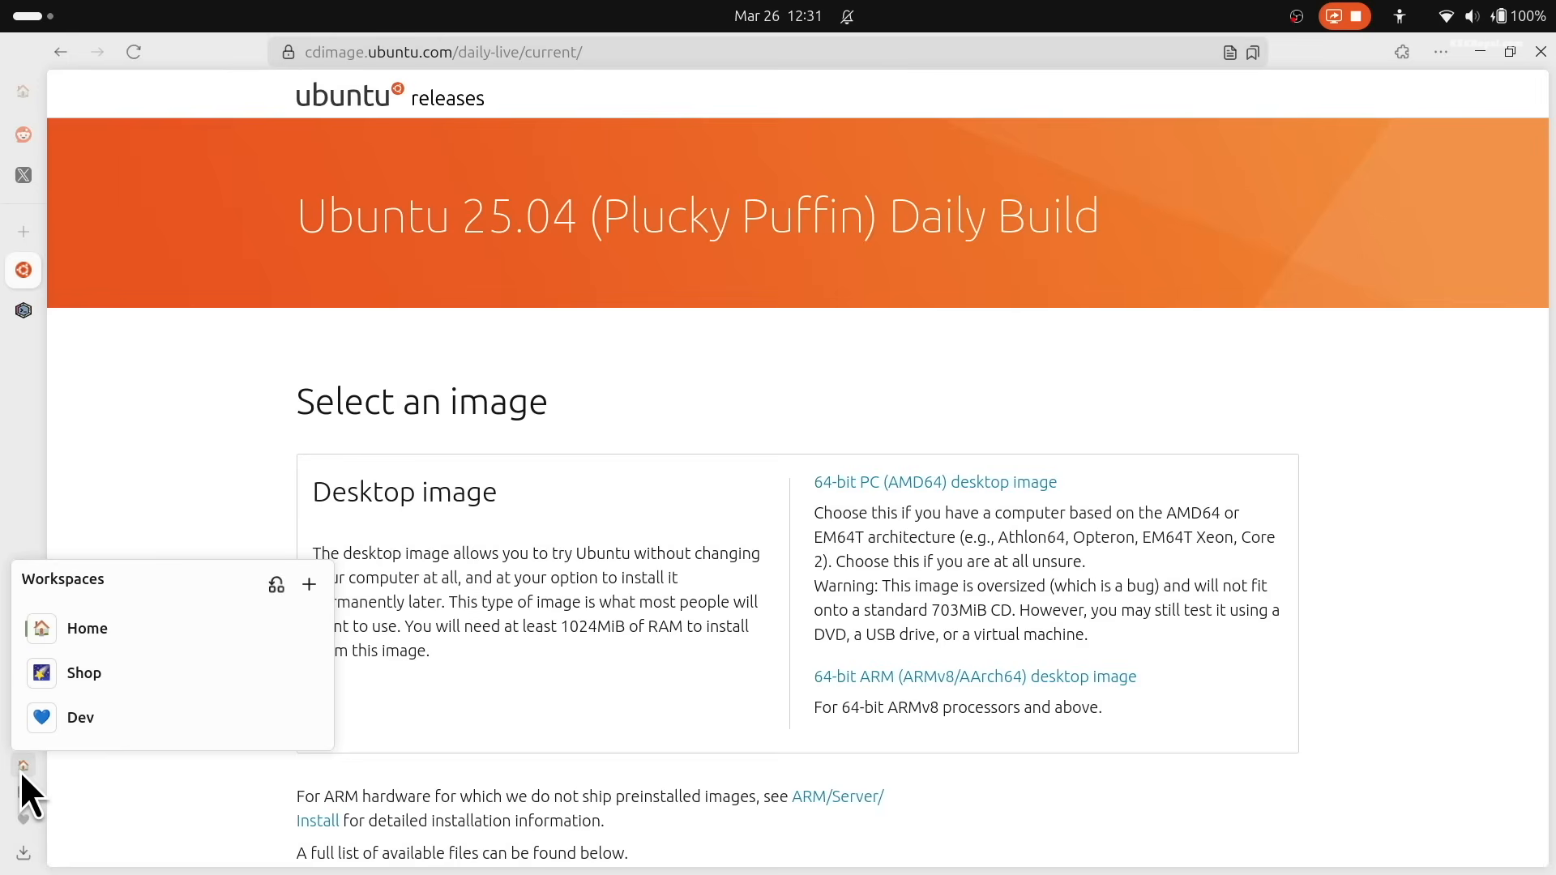
pyautogui.moveTo(61, 605)
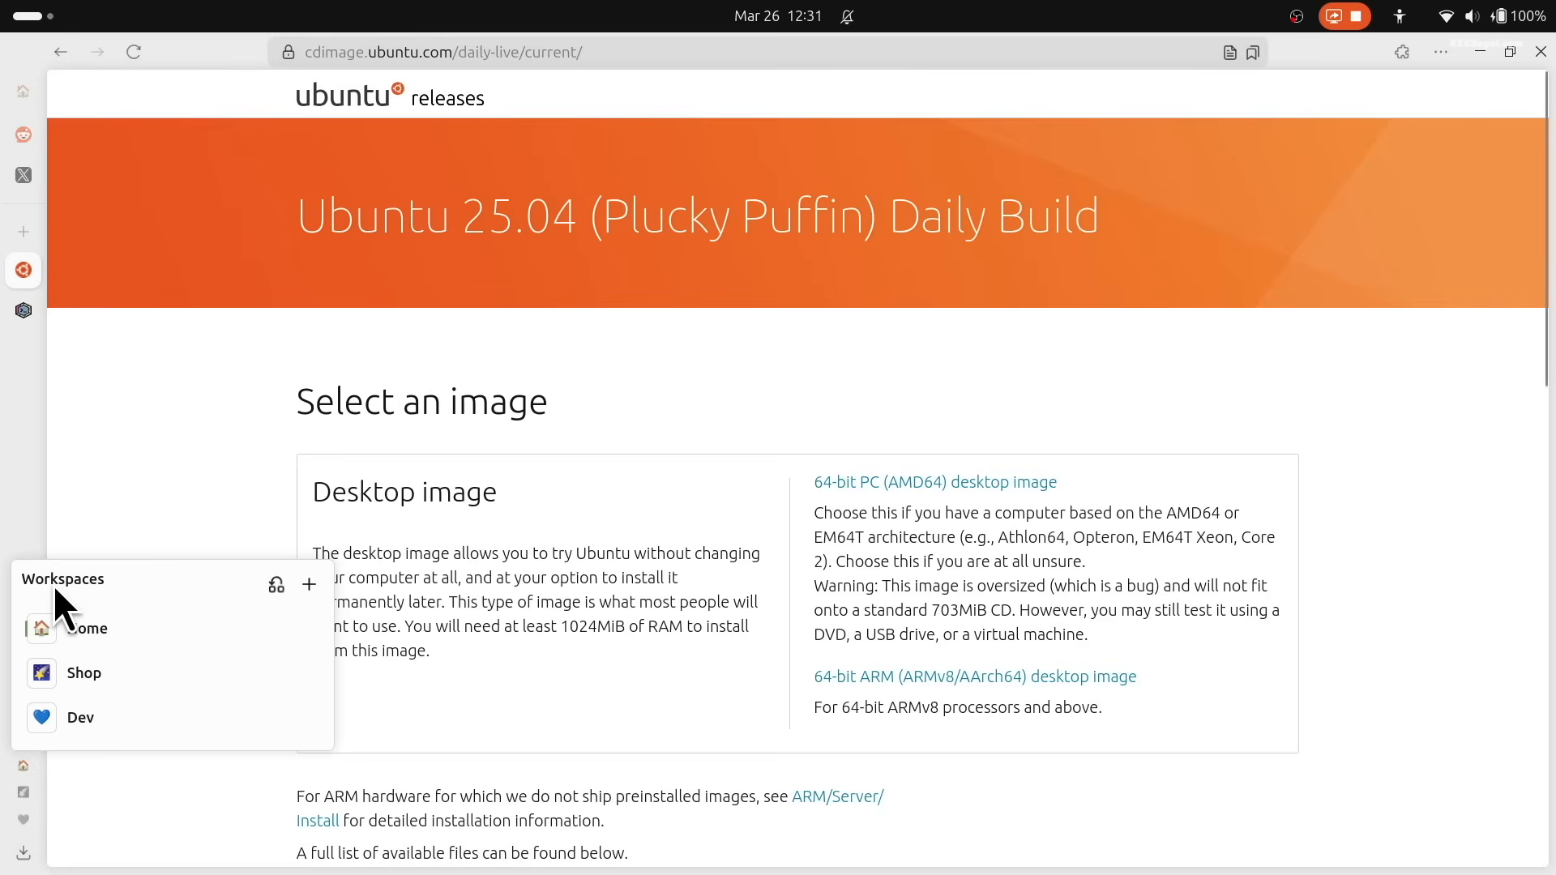
pyautogui.click(308, 585)
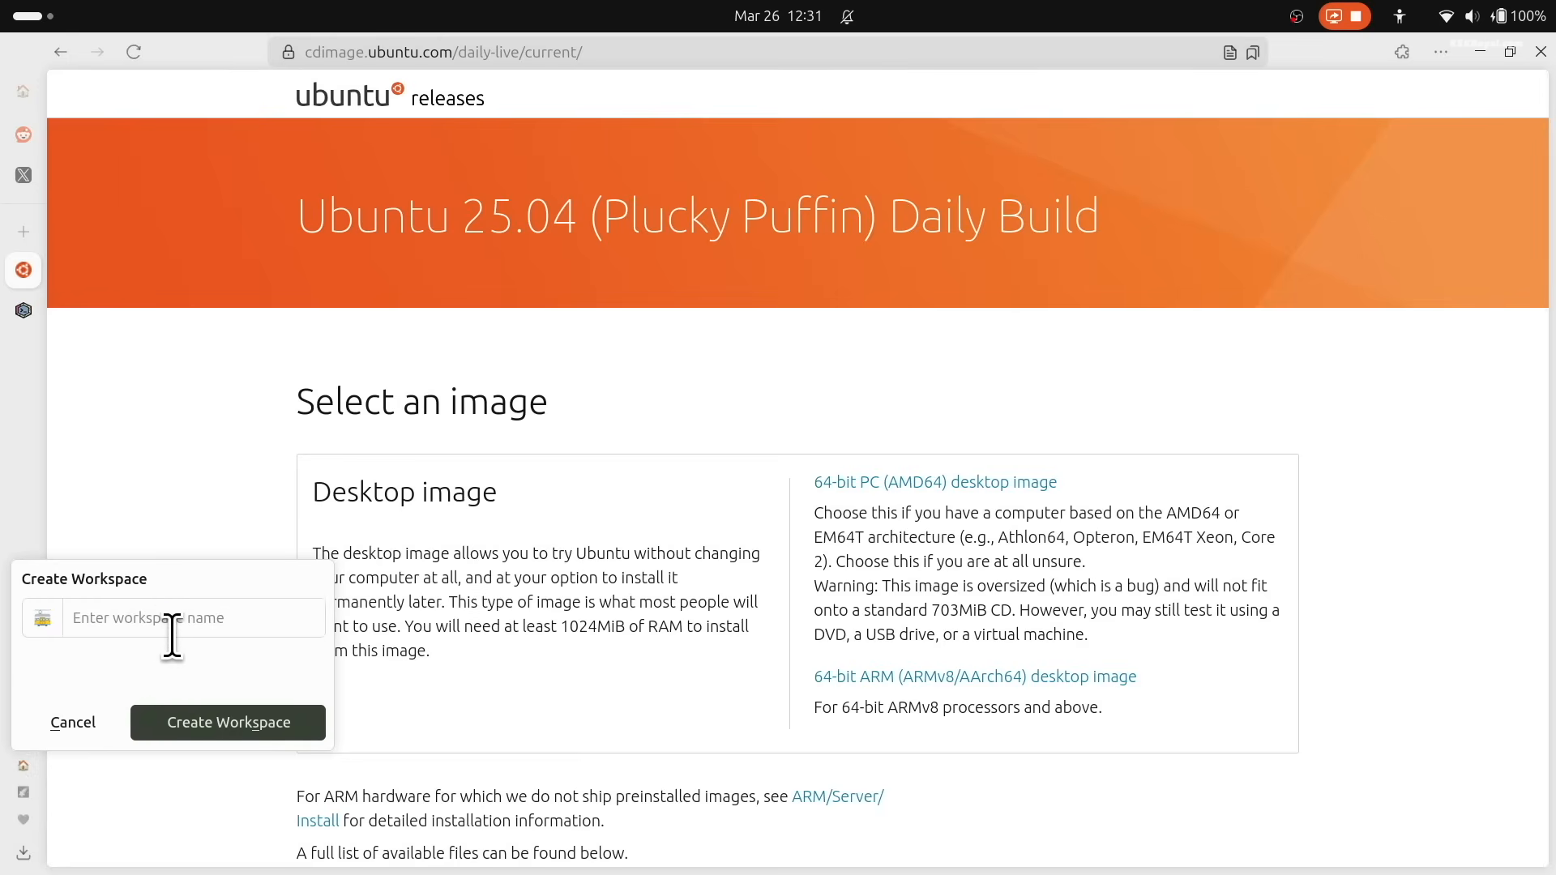
pyautogui.write('Testing')
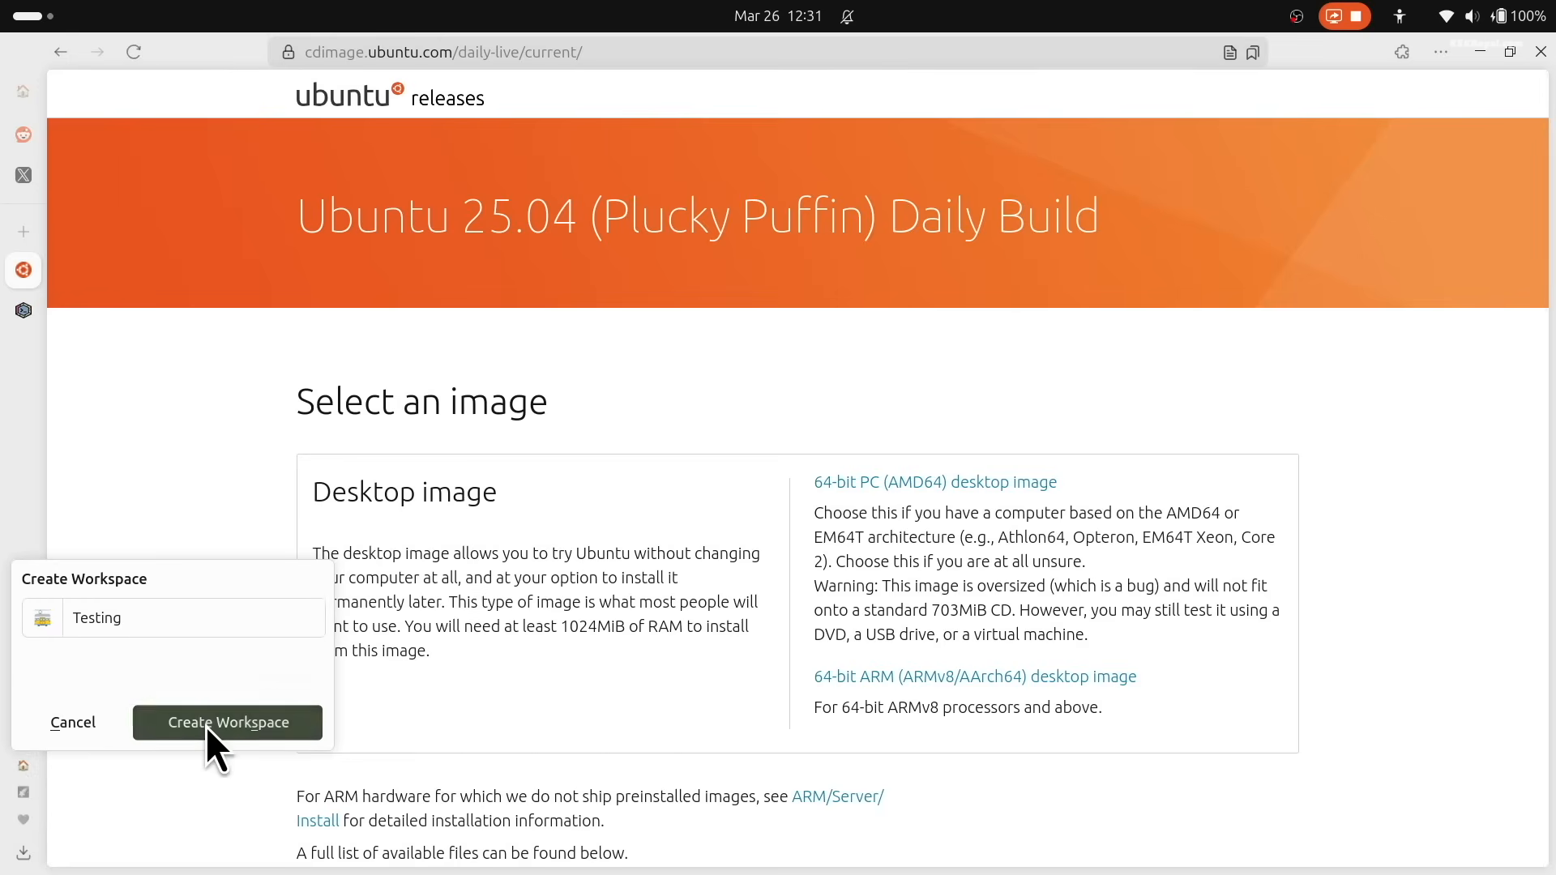
pyautogui.click(227, 722)
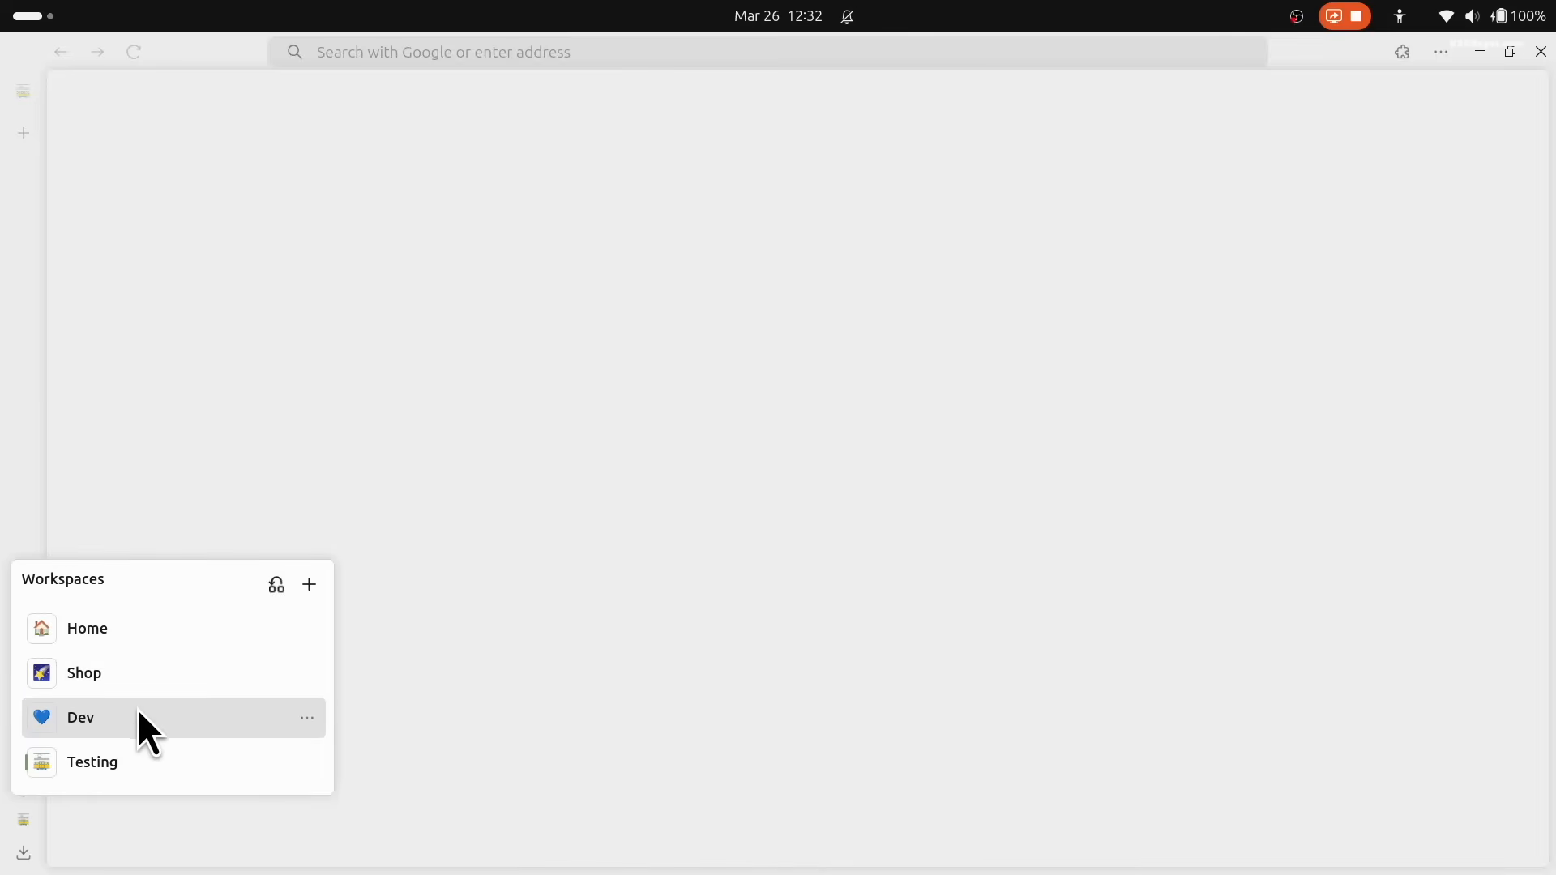
# Step: In the Shop workspace, put the Pixel 9a page in split view with the iPhone 16 specs tab
pyautogui.click(79, 718)
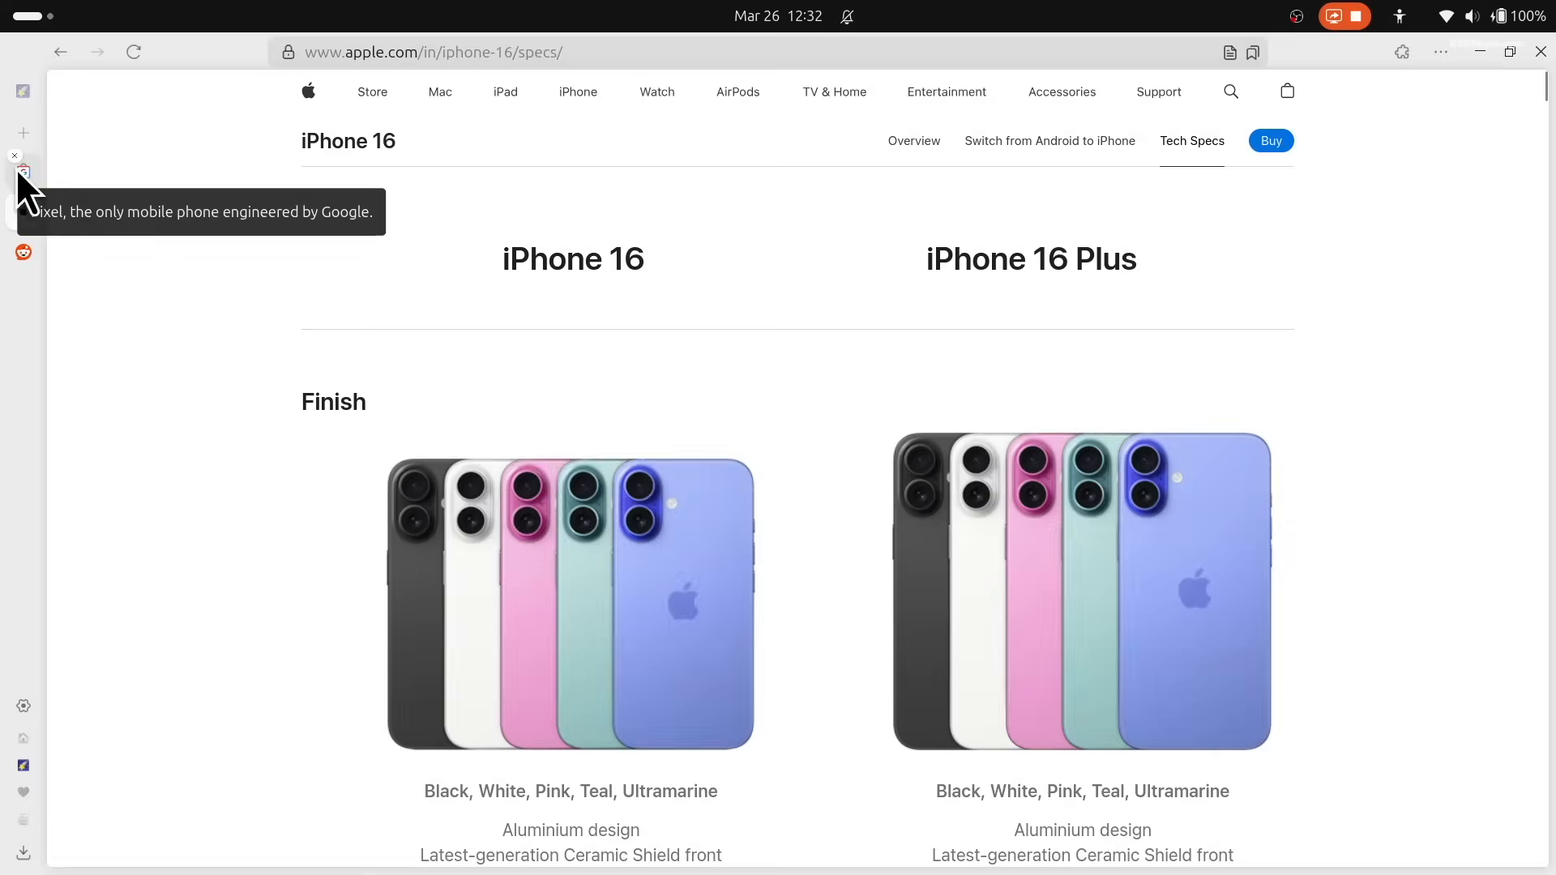
pyautogui.click(23, 170)
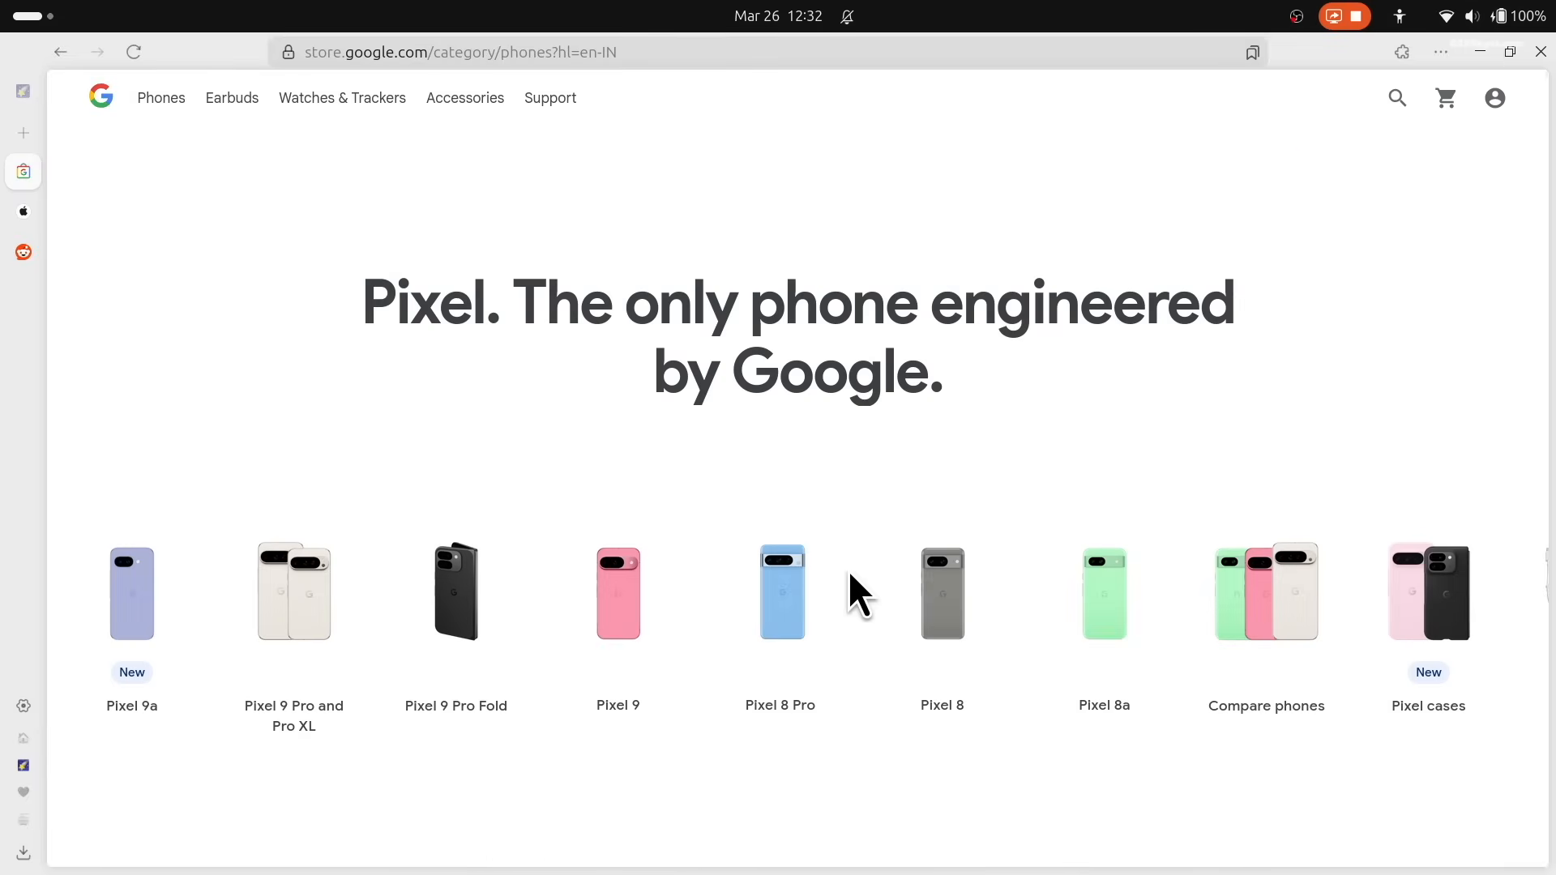
pyautogui.click(131, 593)
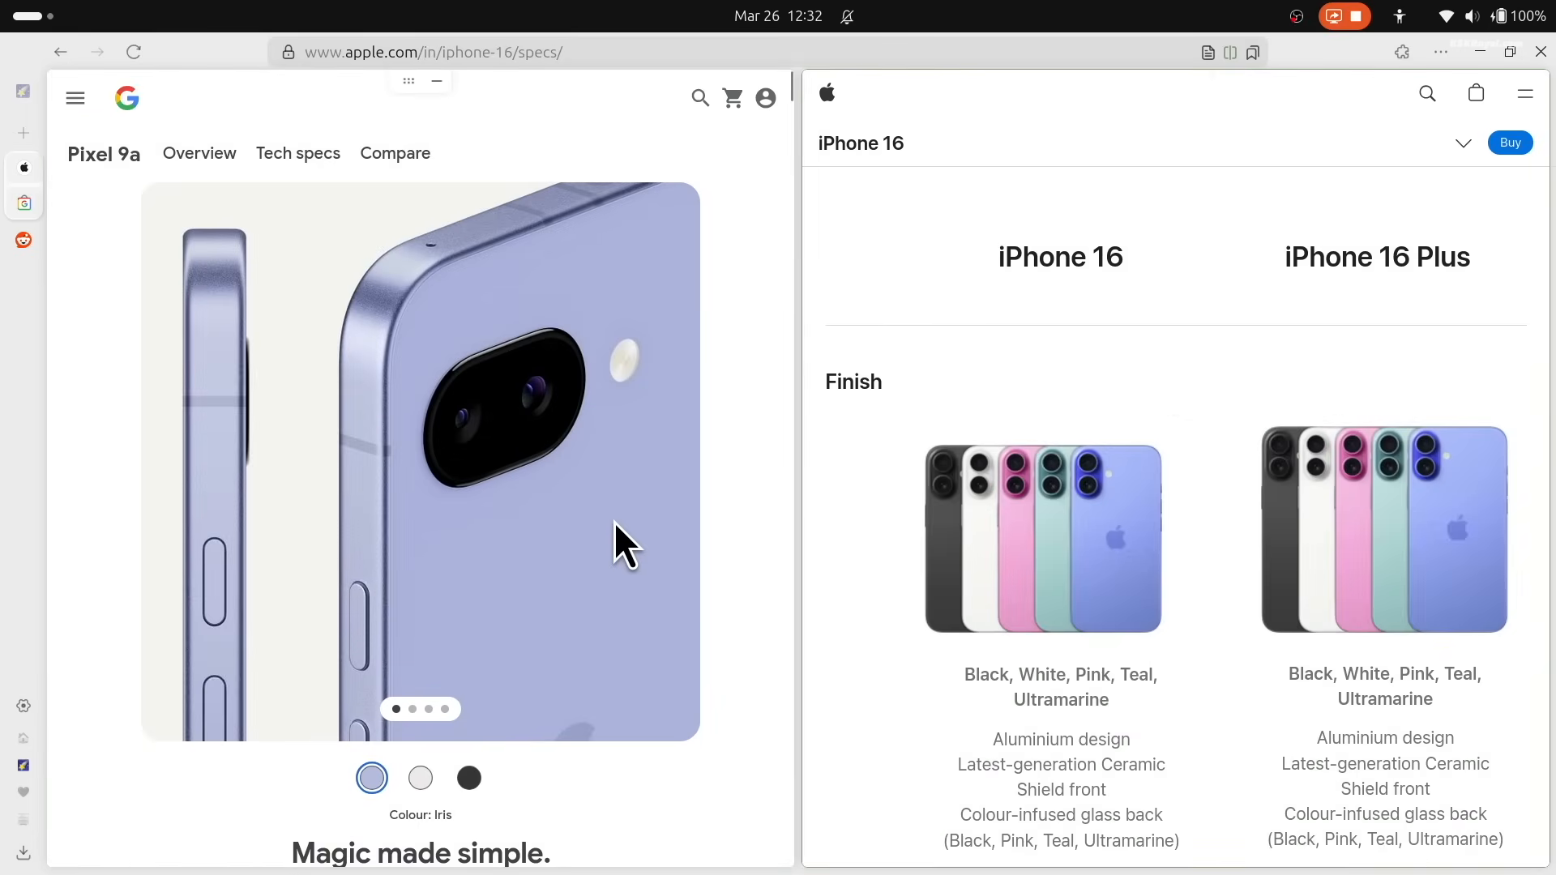
pyautogui.click(298, 152)
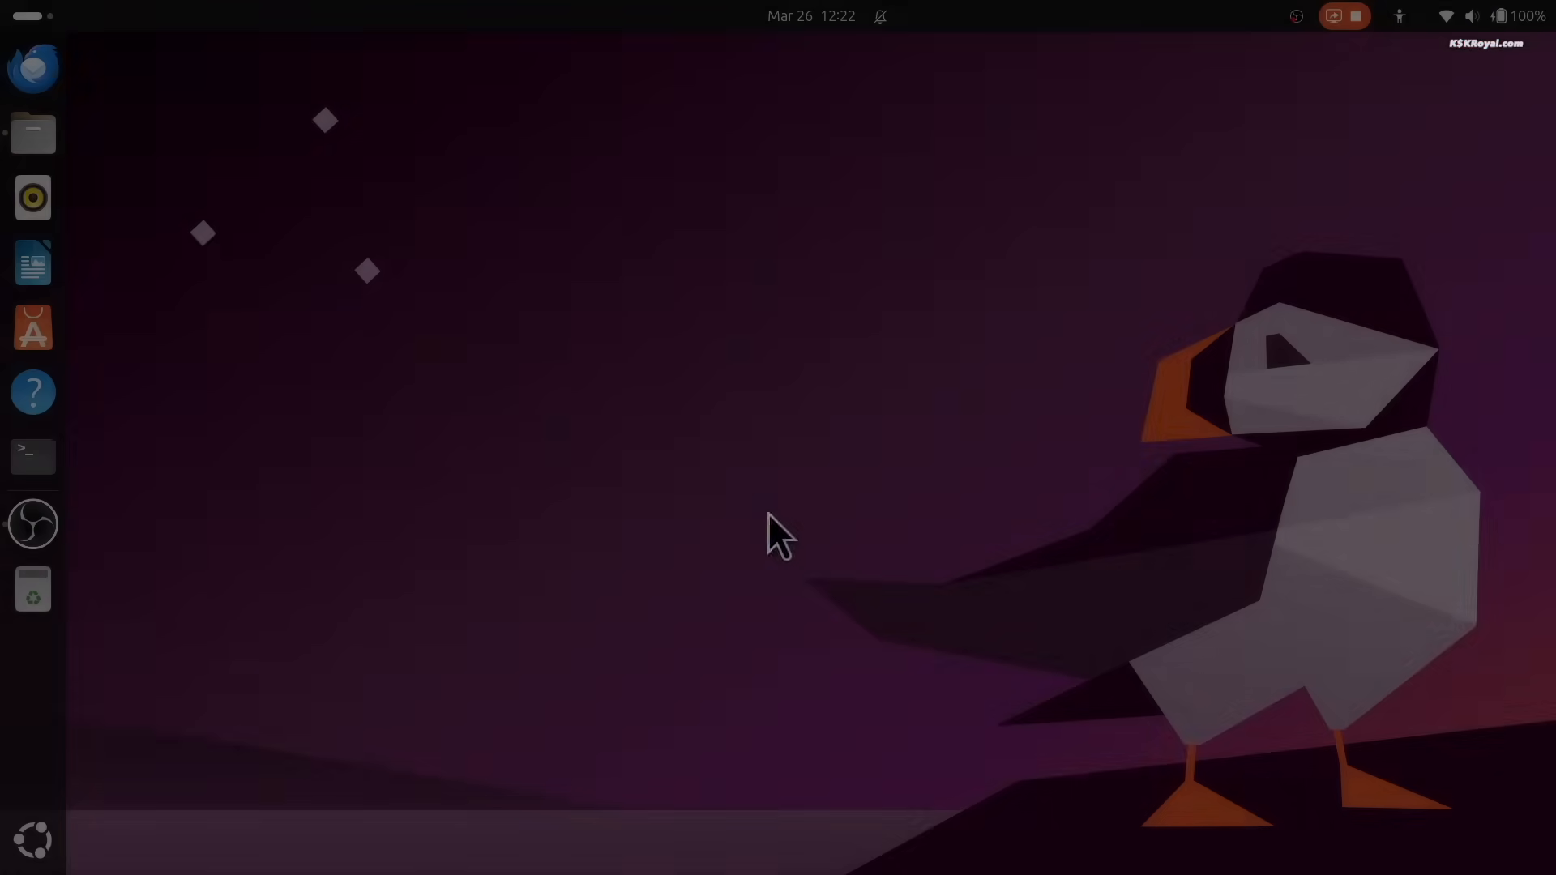
# Step: Launch ONLYOFFICE and create a new blank document, spreadsheet, presentation and PDF form
pyautogui.click(32, 589)
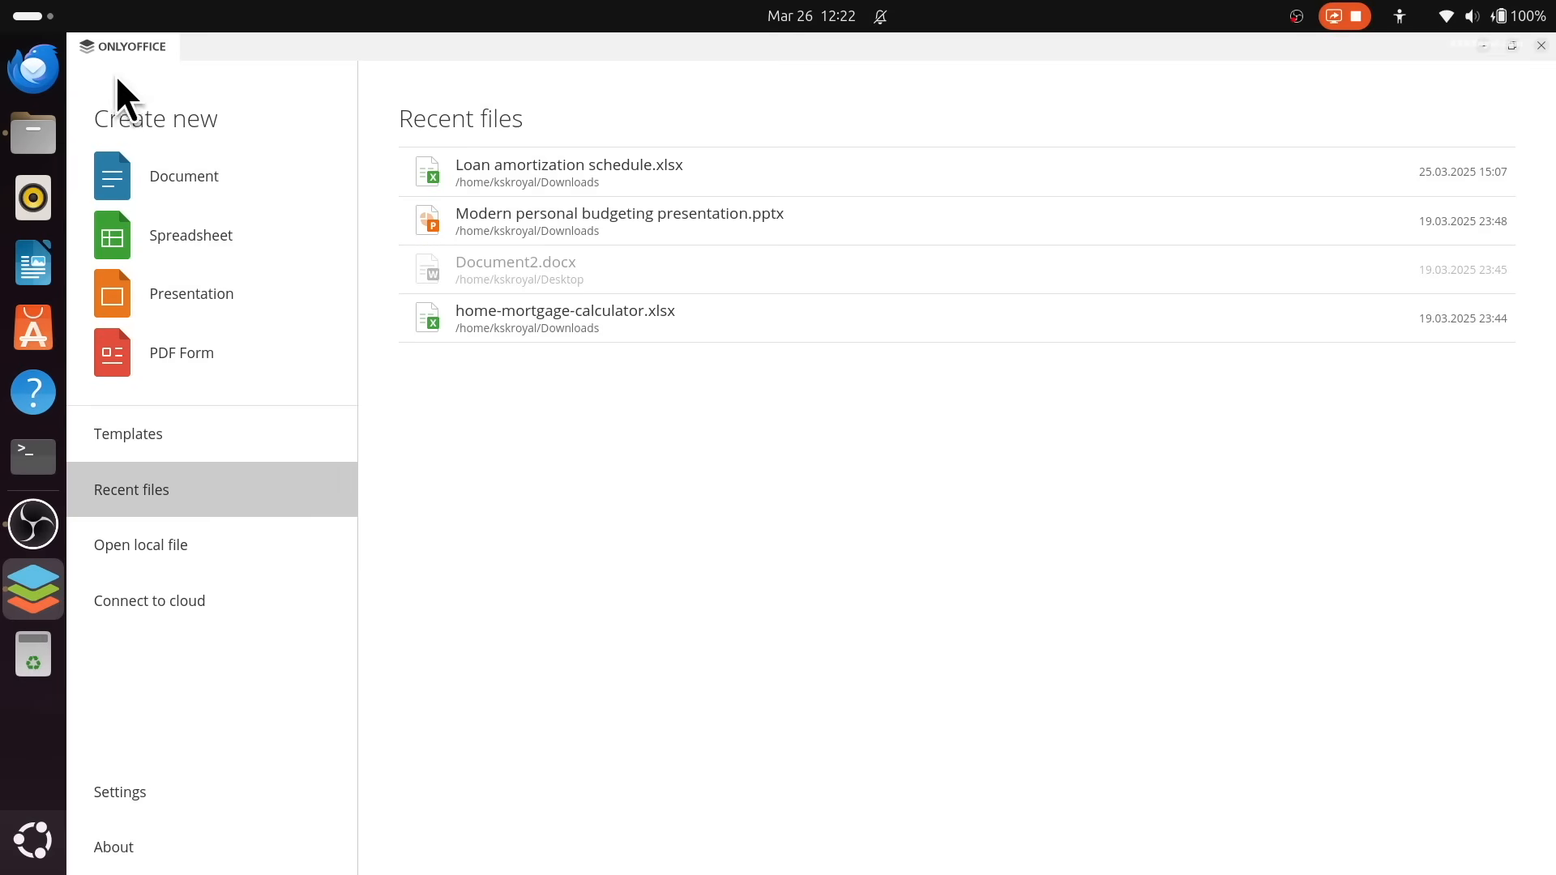
pyautogui.moveTo(927, 655)
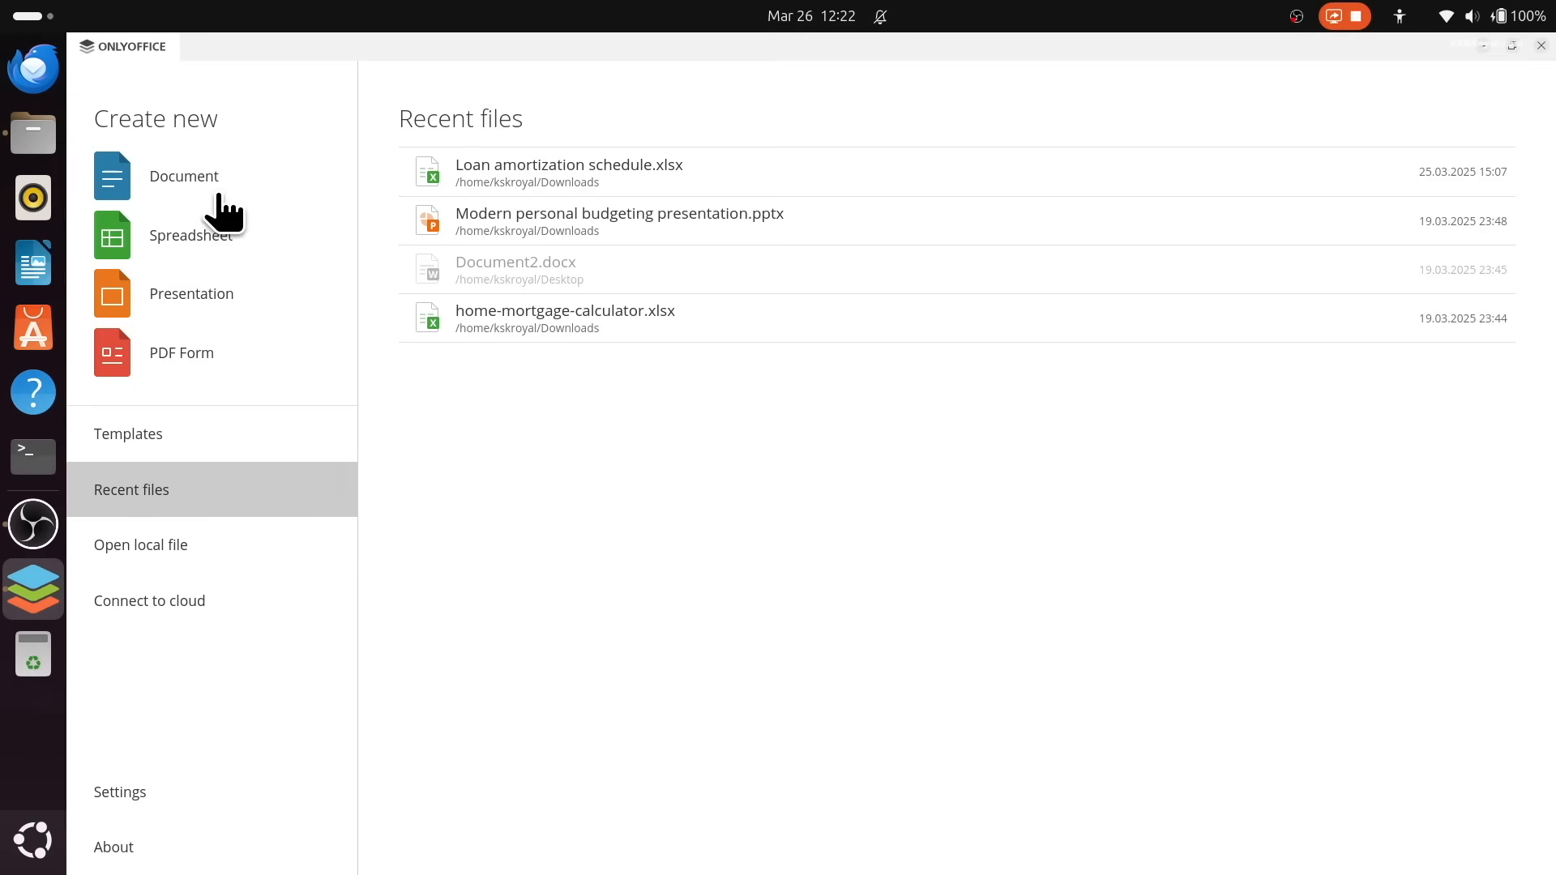
pyautogui.click(183, 175)
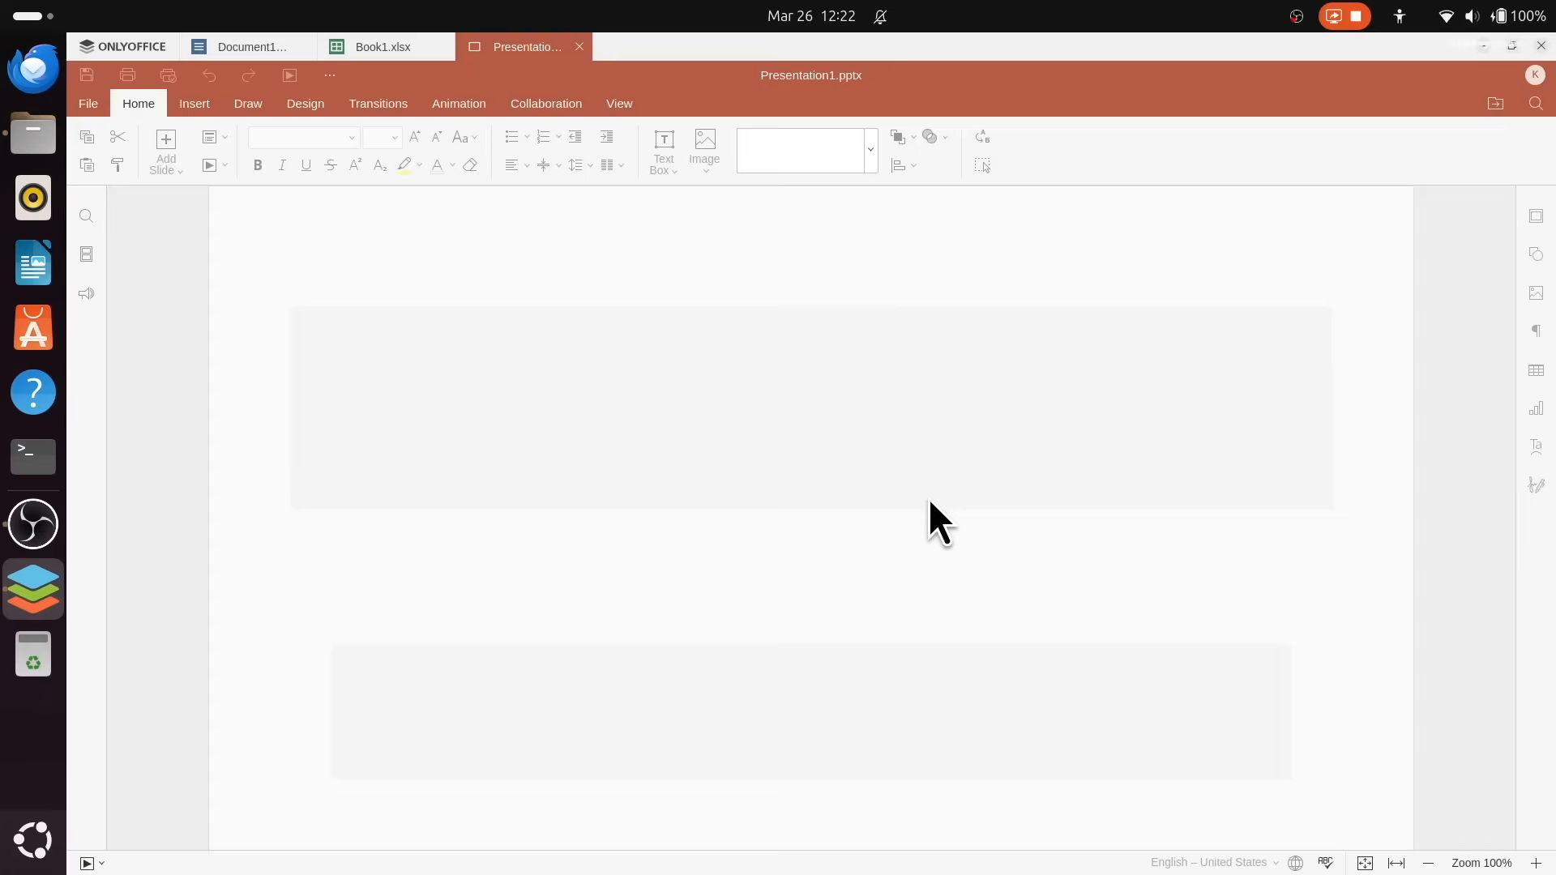
pyautogui.click(665, 47)
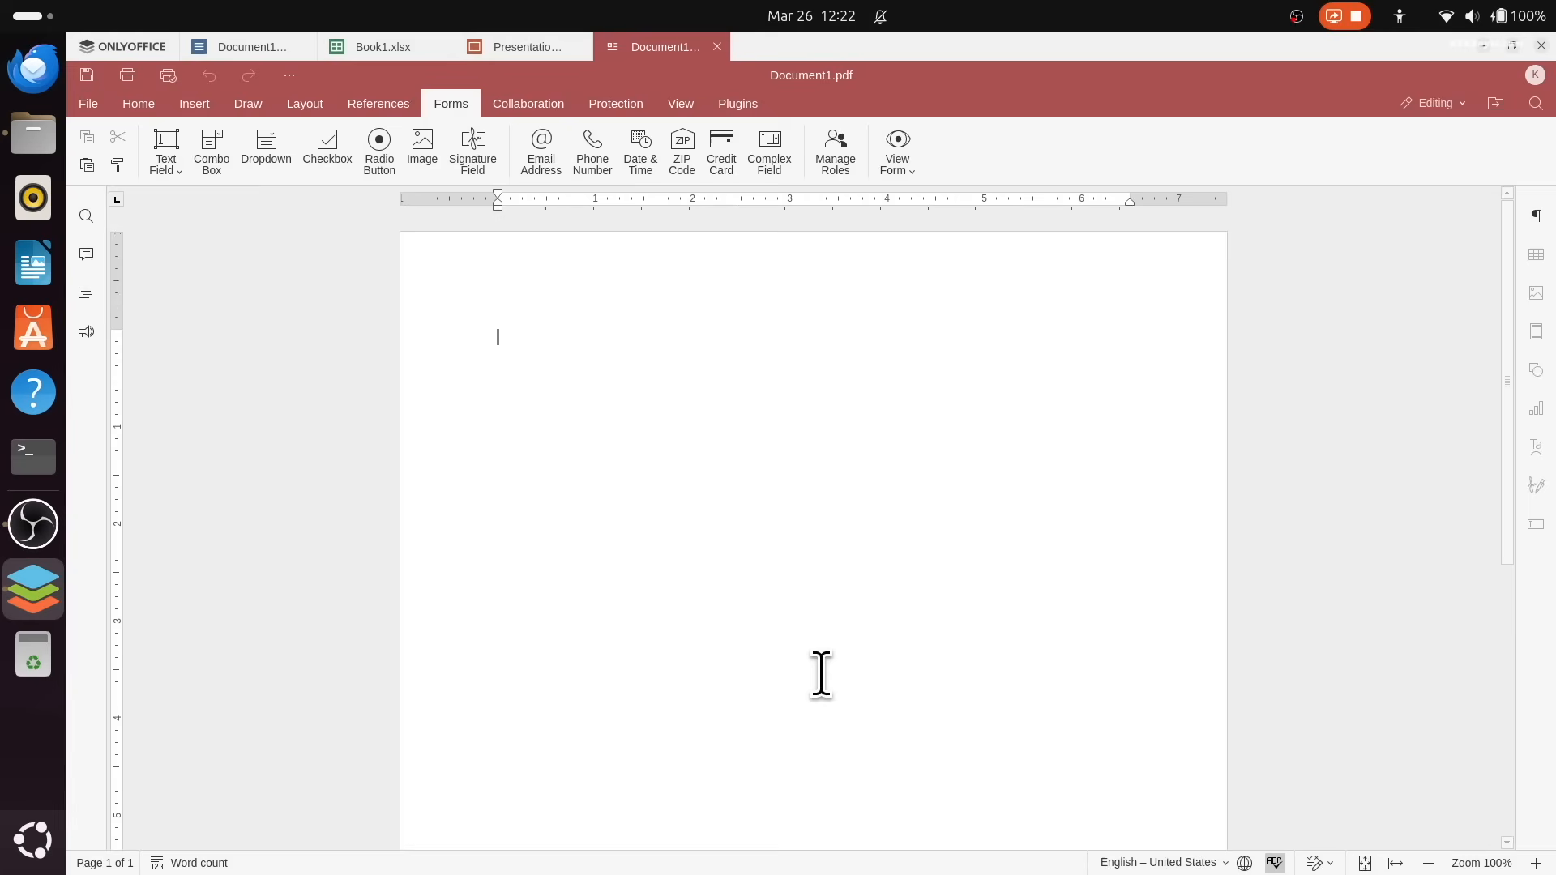
# Step: Open the budgeting presentation and Loan amortization schedule with ONLYOFFICE via Open With
pyautogui.rightClick(536, 184)
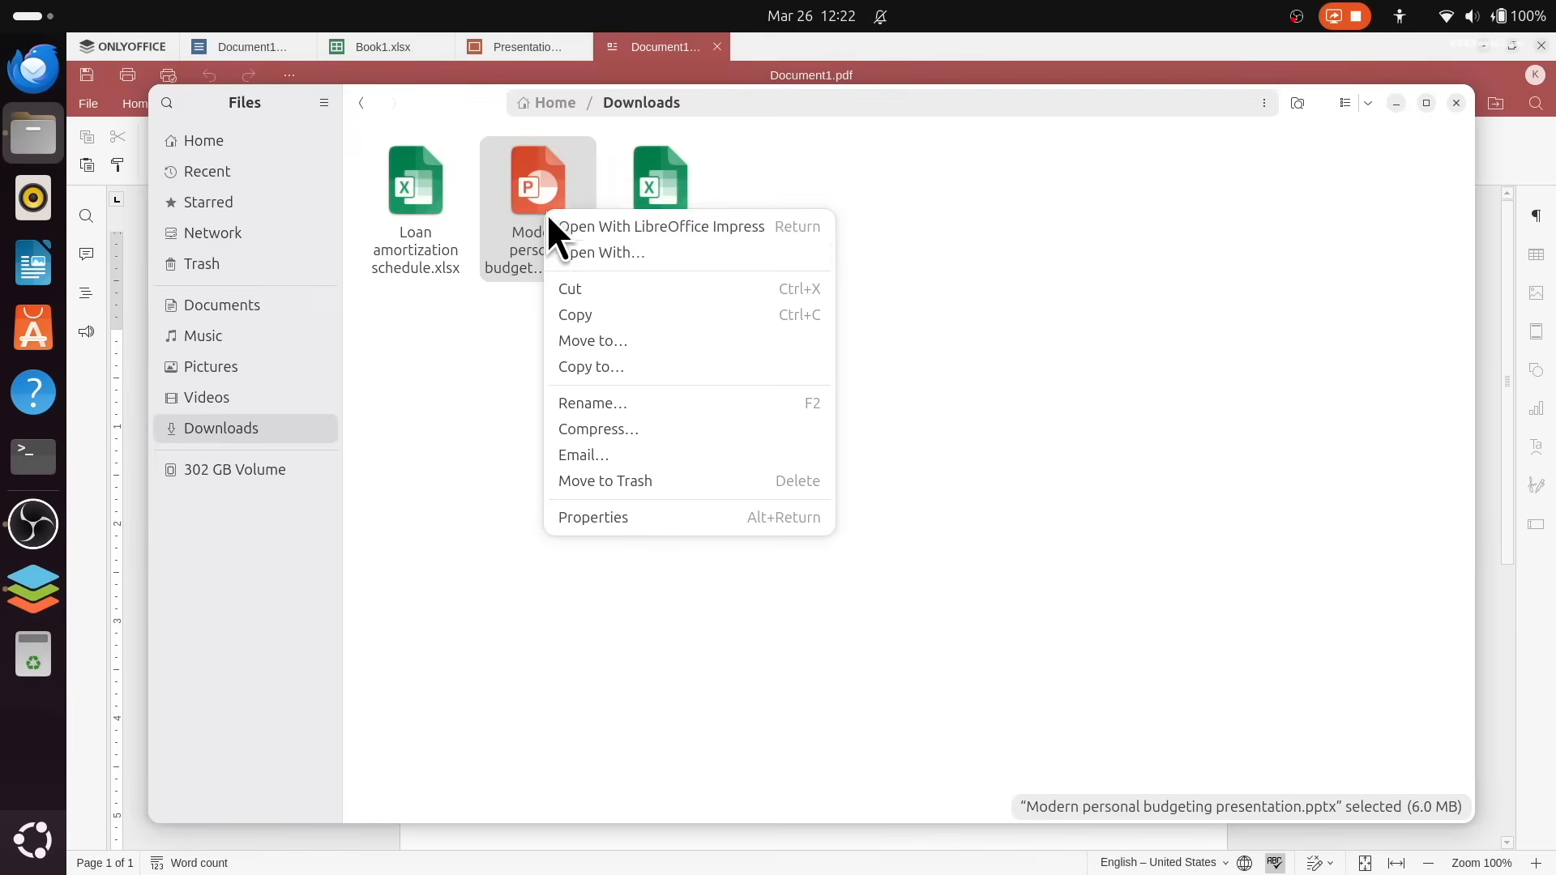
pyautogui.click(603, 253)
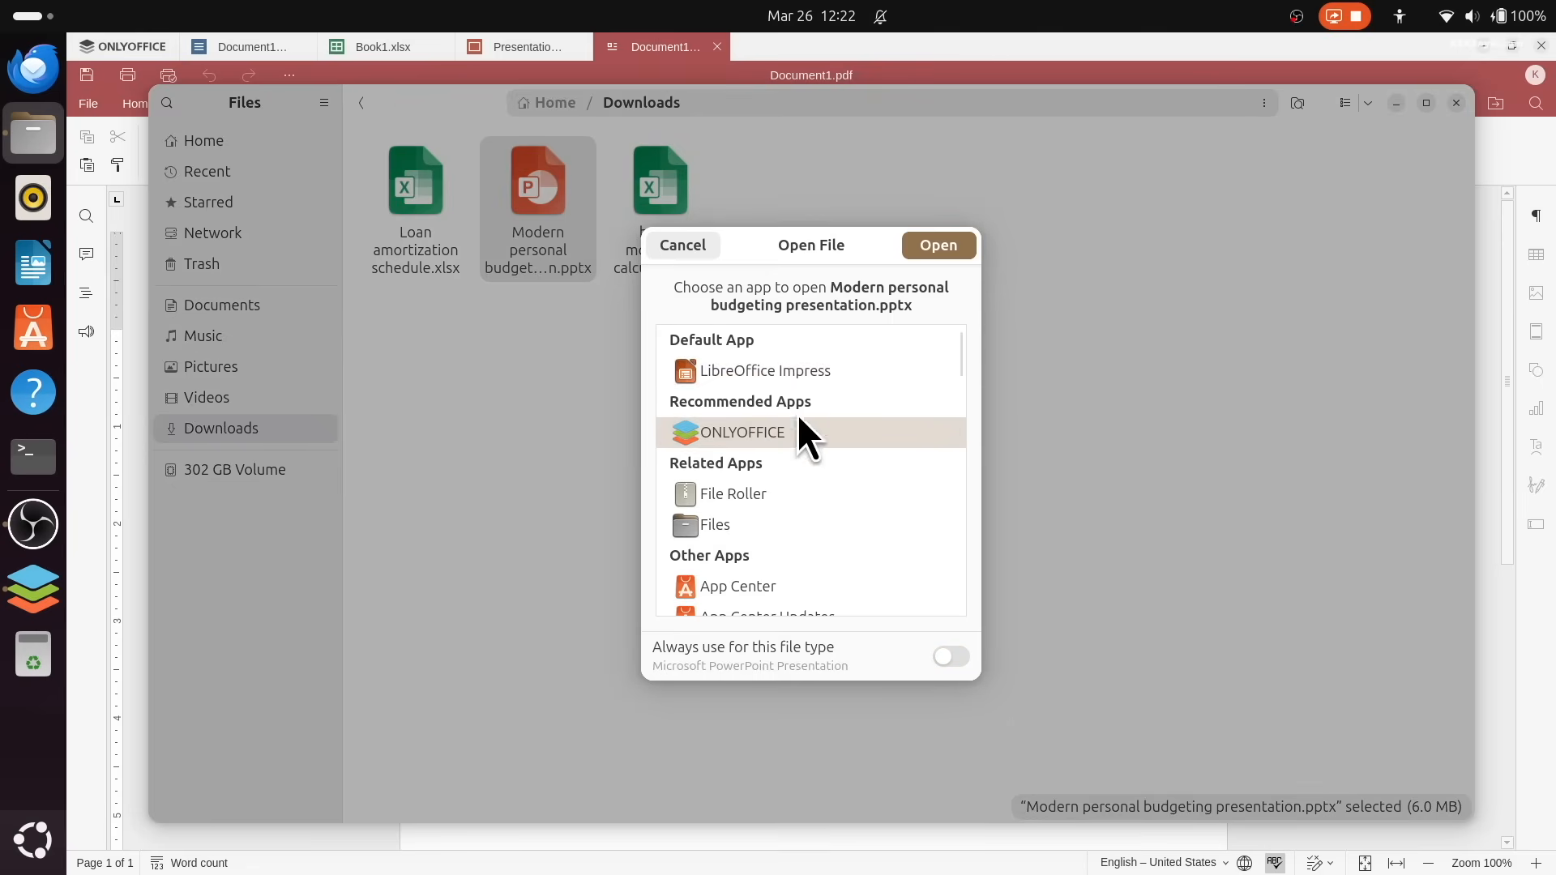
pyautogui.click(936, 244)
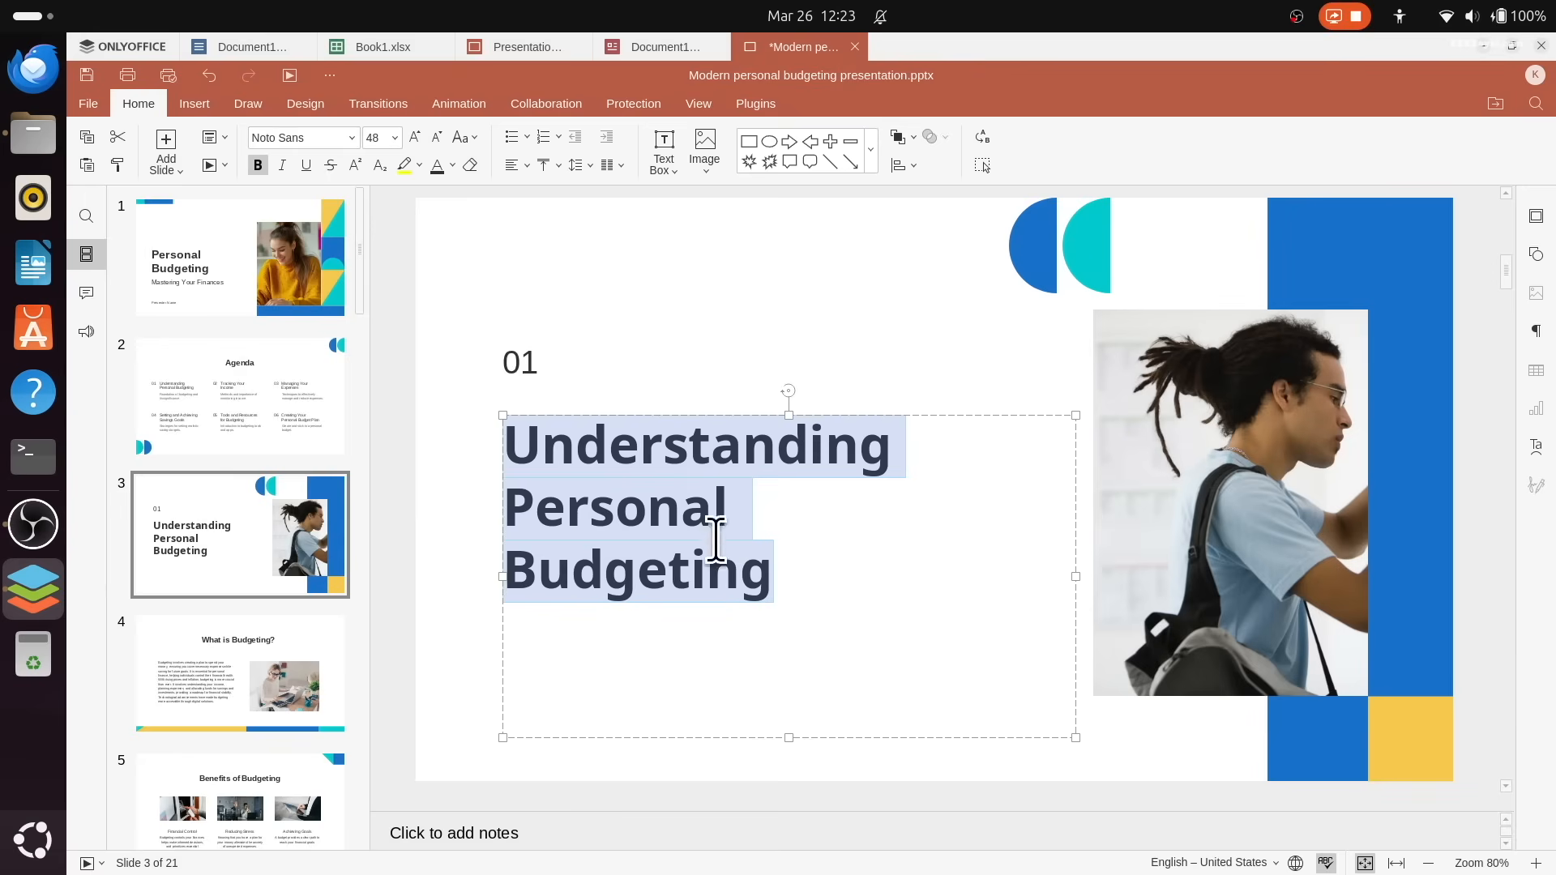
pyautogui.moveTo(1010, 537)
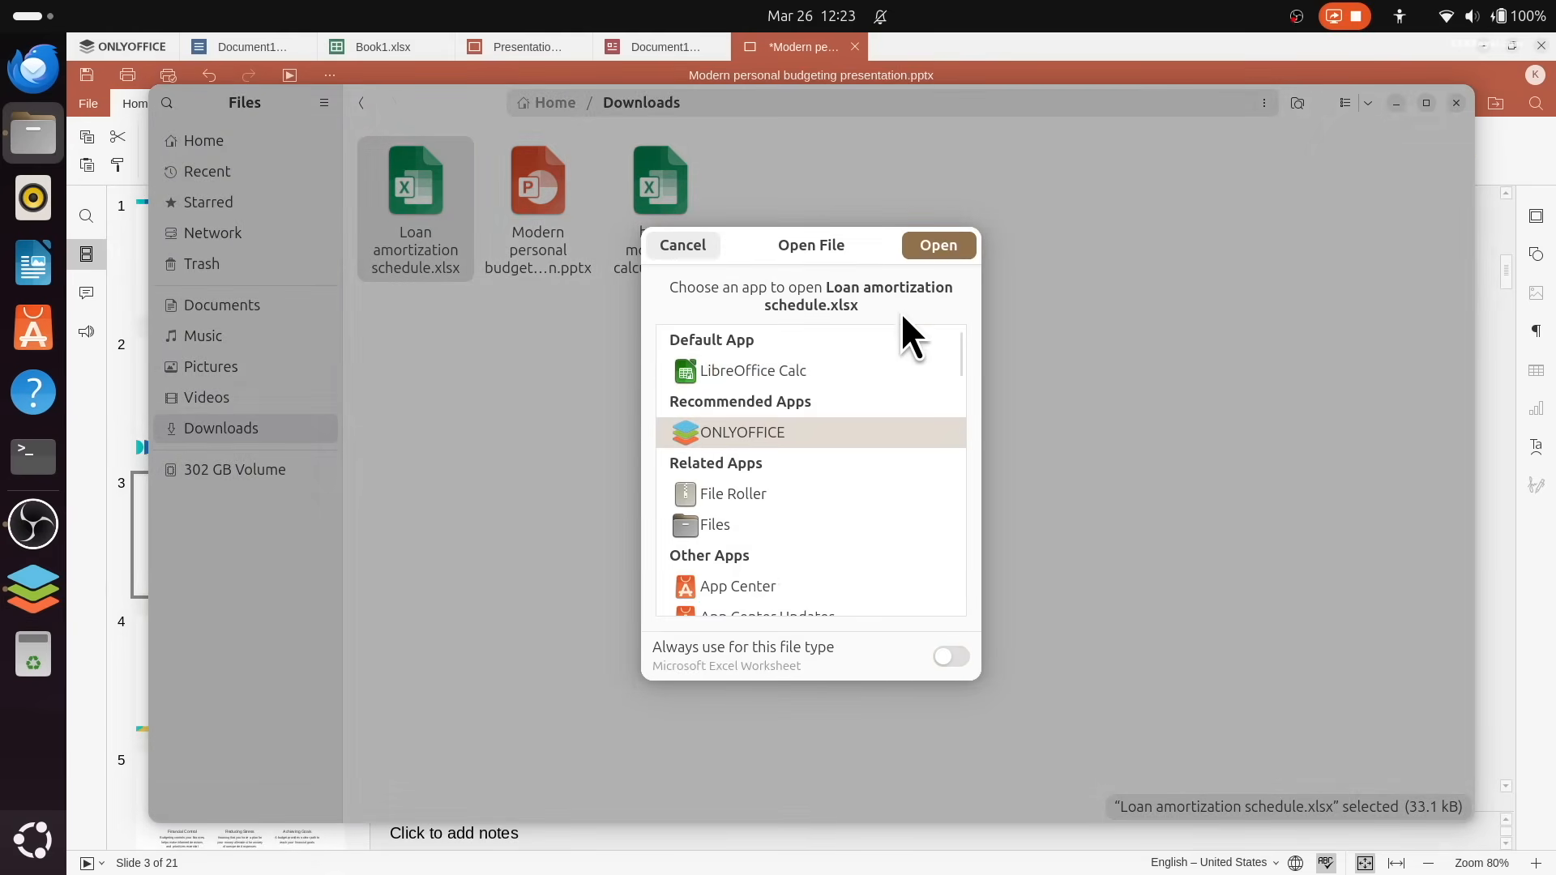
pyautogui.click(937, 245)
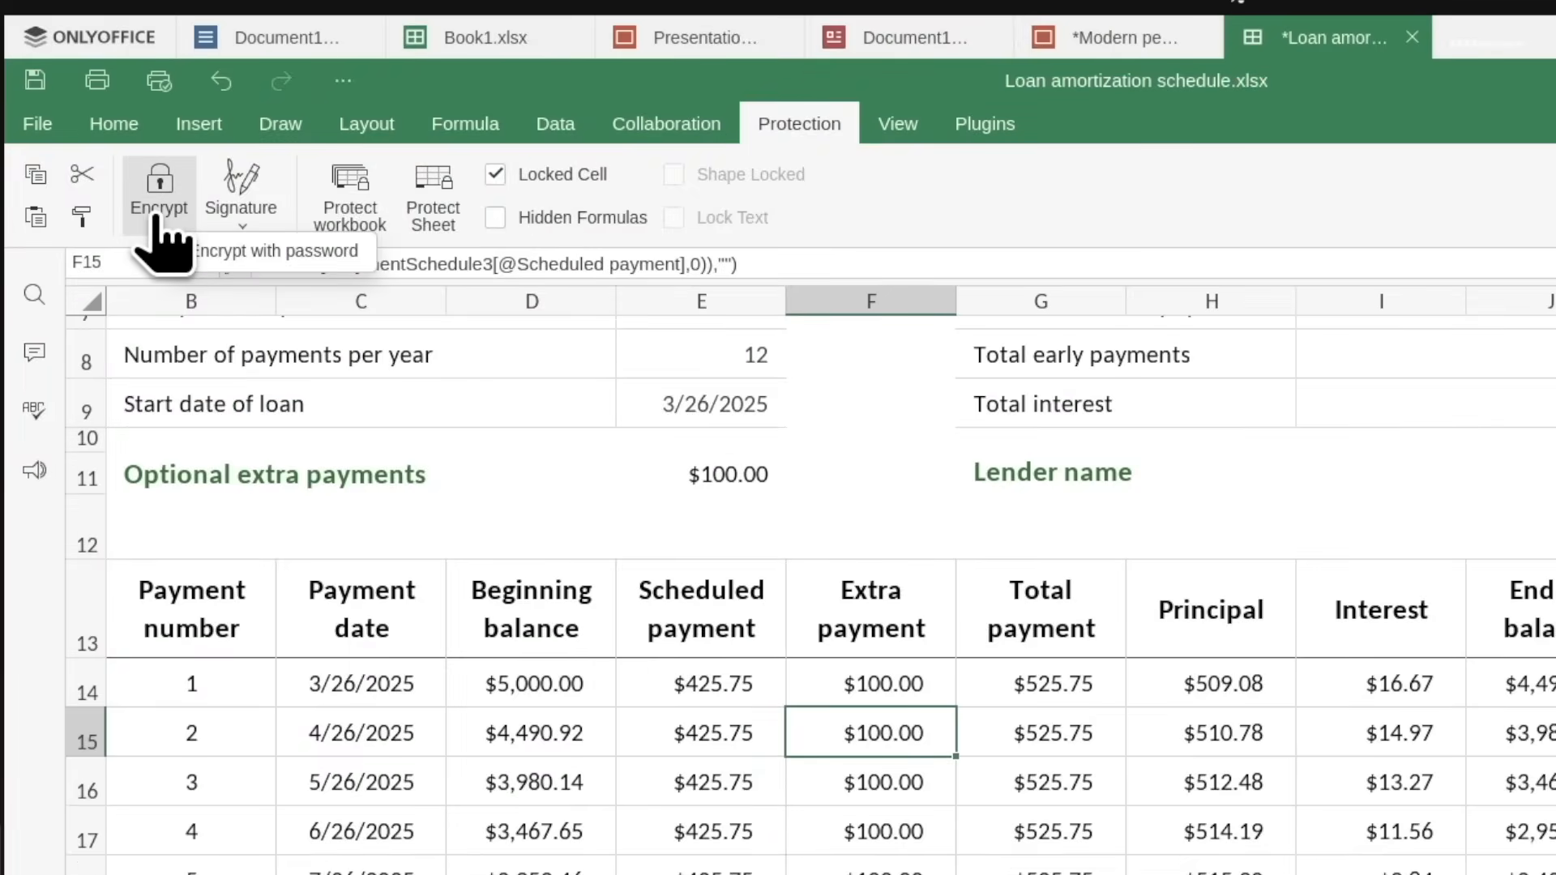
# Step: Encrypt the Loan amortization schedule workbook with a password entered and repeated
pyautogui.click(159, 193)
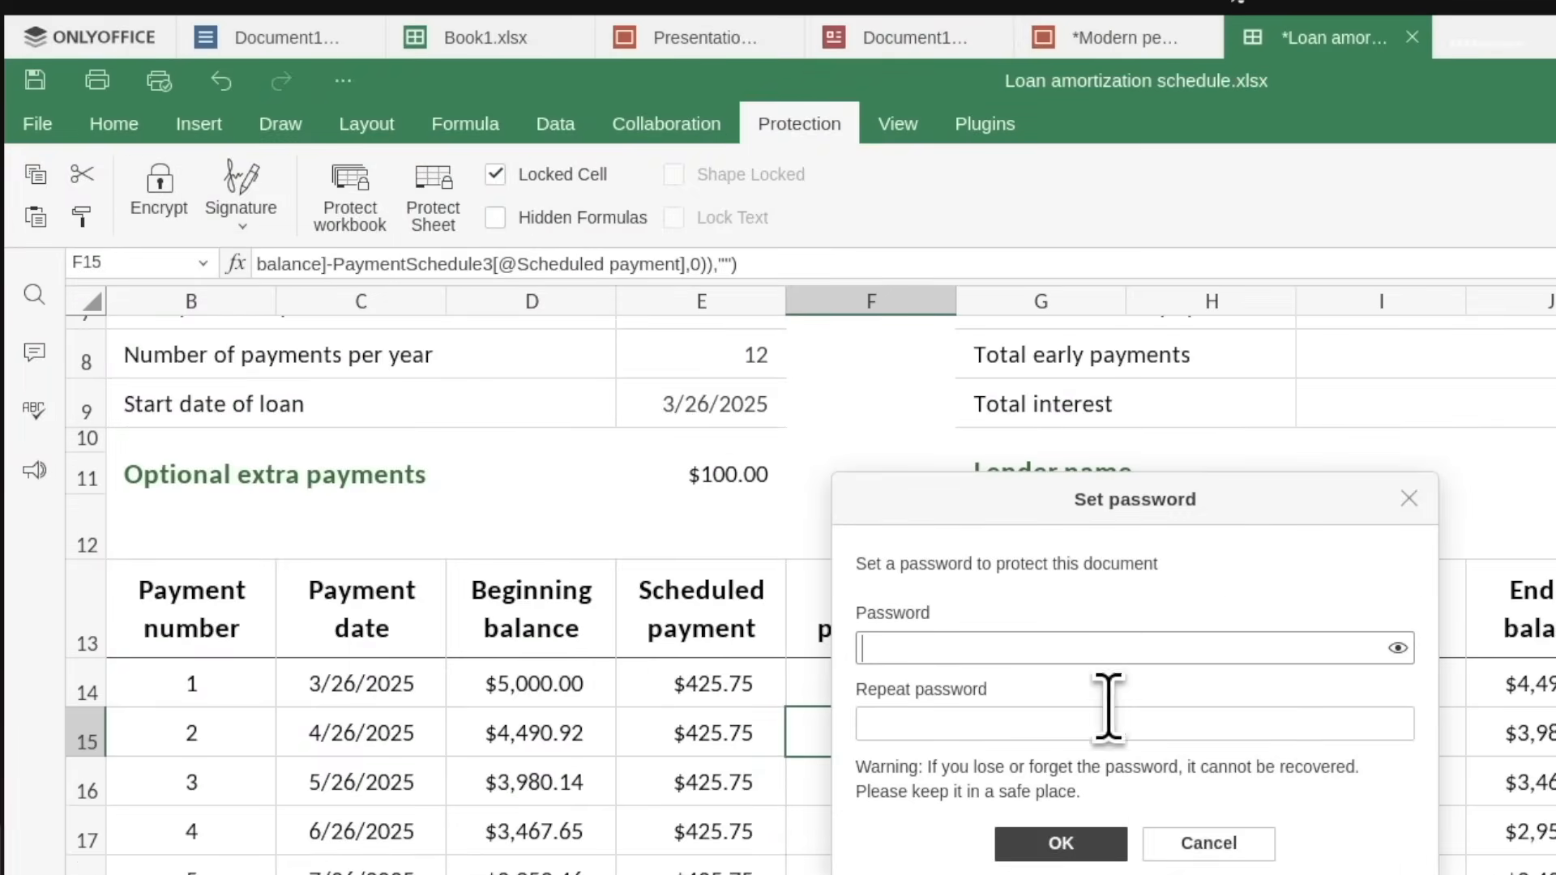
pyautogui.write('•••')
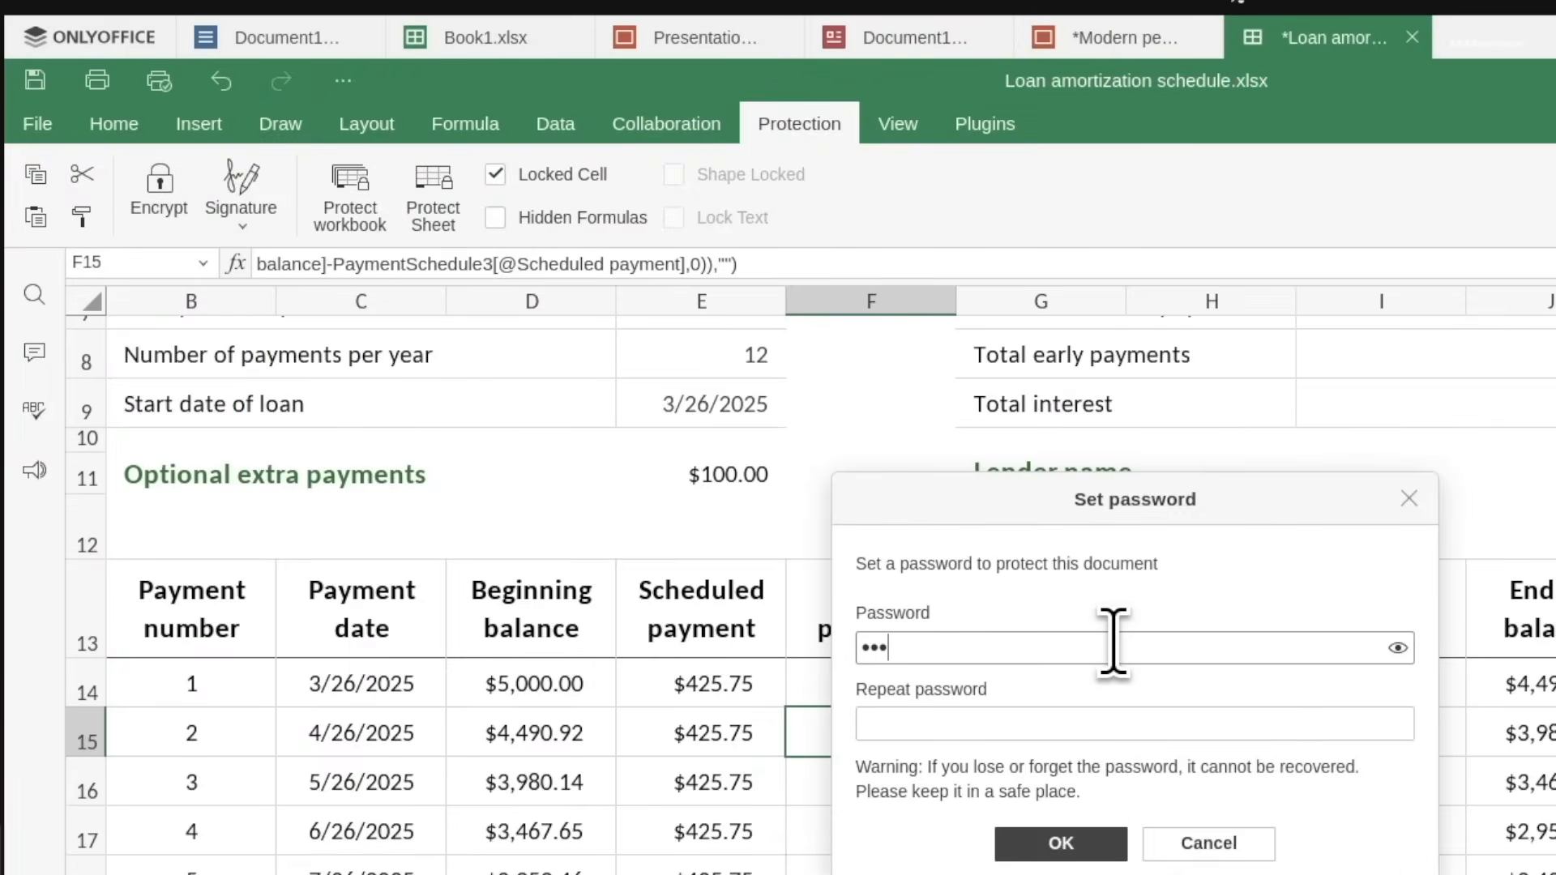
pyautogui.write('••••')
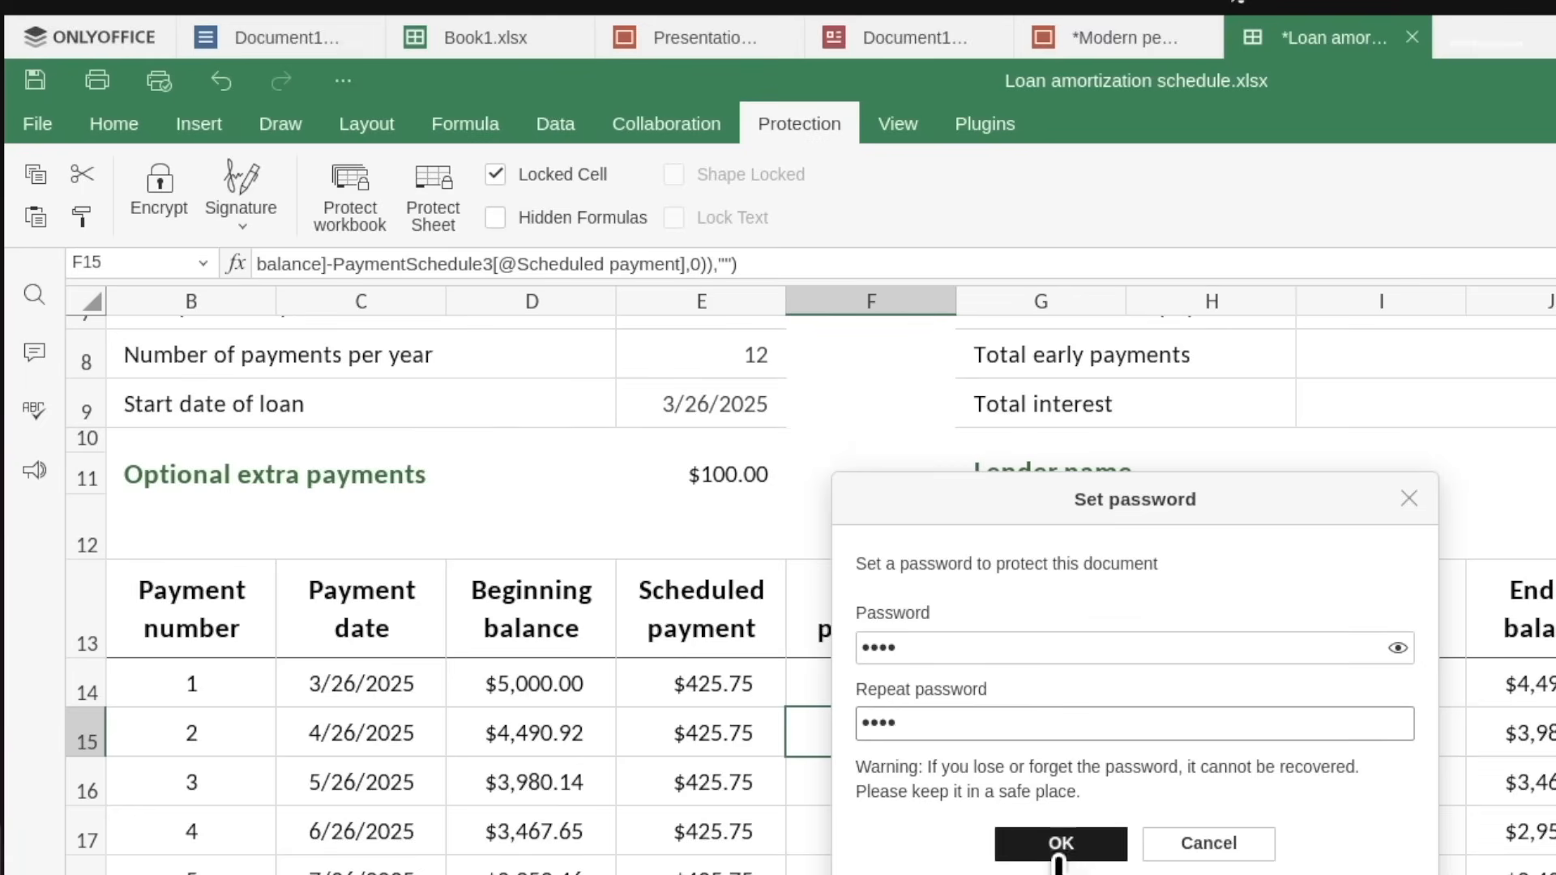
pyautogui.click(1059, 843)
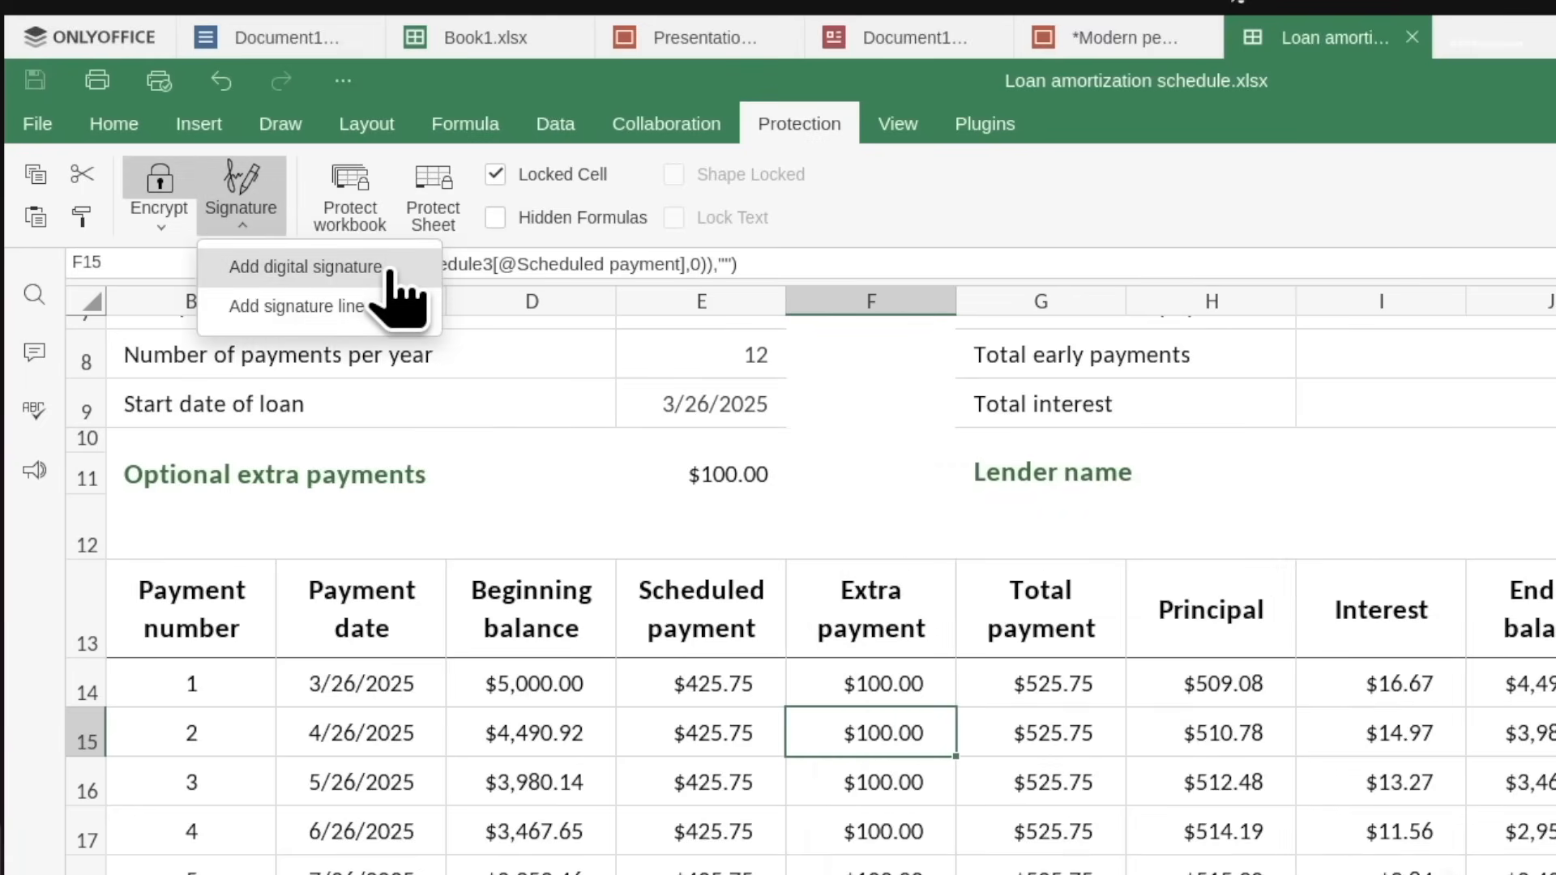
# Step: Add a digital signature and choose Select to pick the signing certificate
pyautogui.click(306, 268)
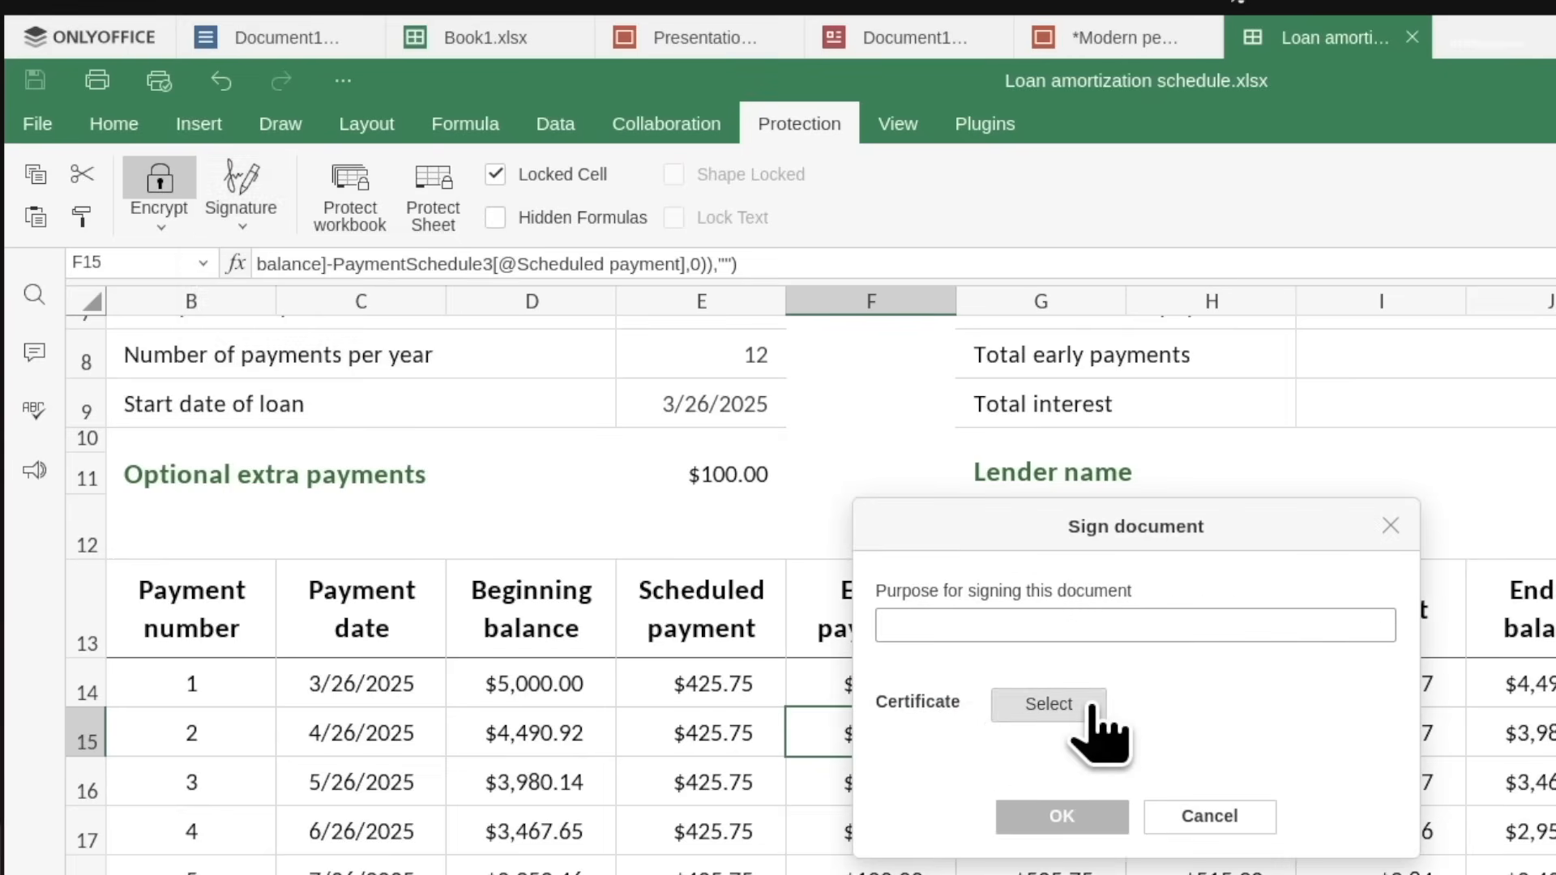
pyautogui.click(1048, 704)
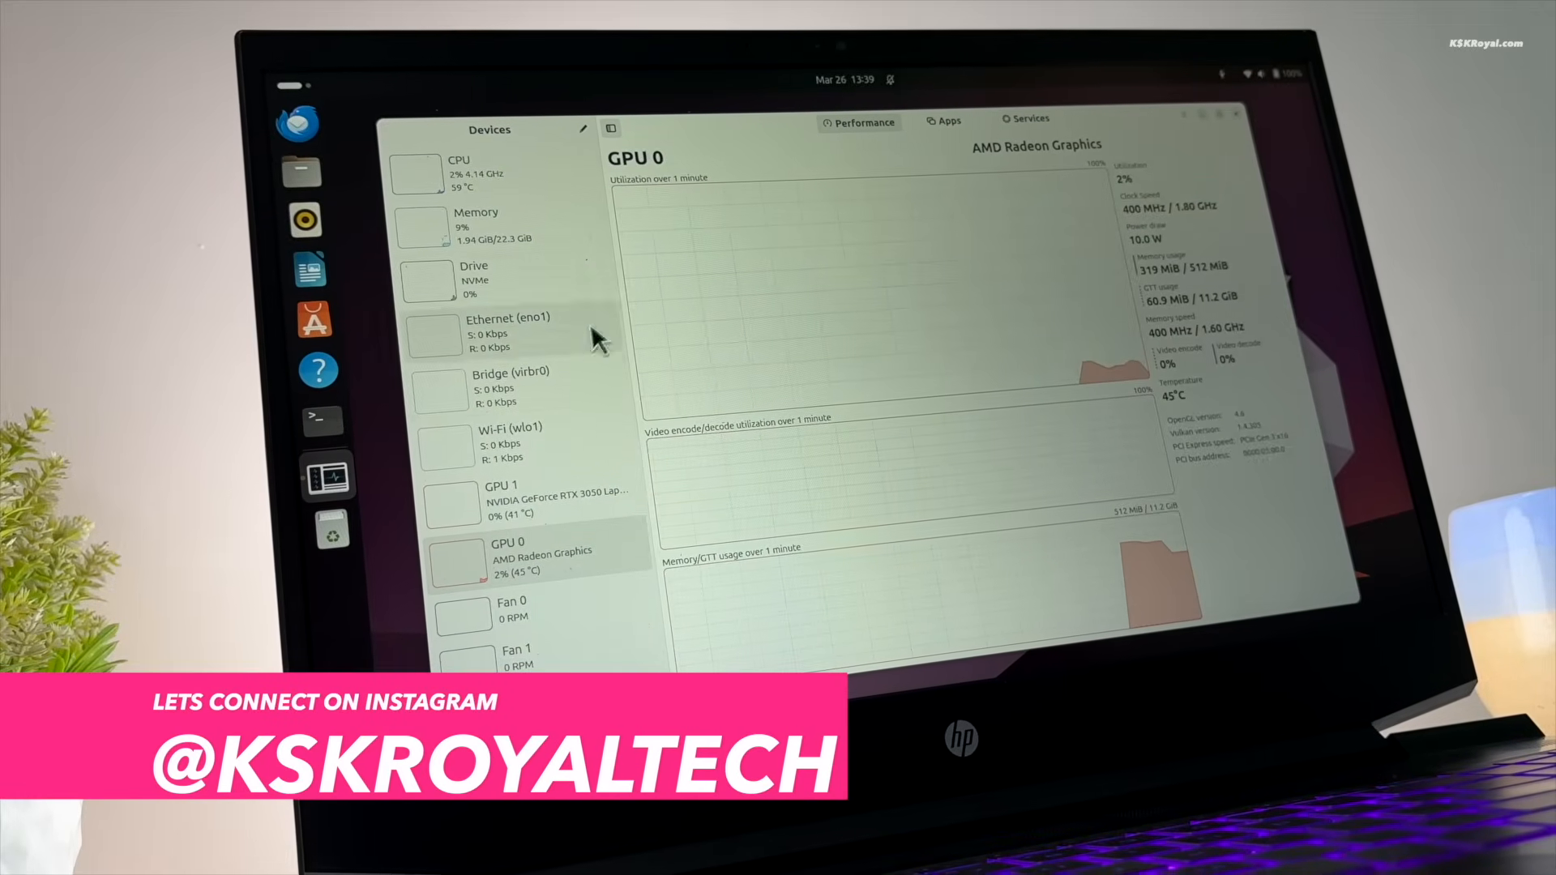
# Step: Show GPU 1, the NVIDIA GeForce RTX 3050 Laptop GPU, on the Performance page
pyautogui.click(536, 501)
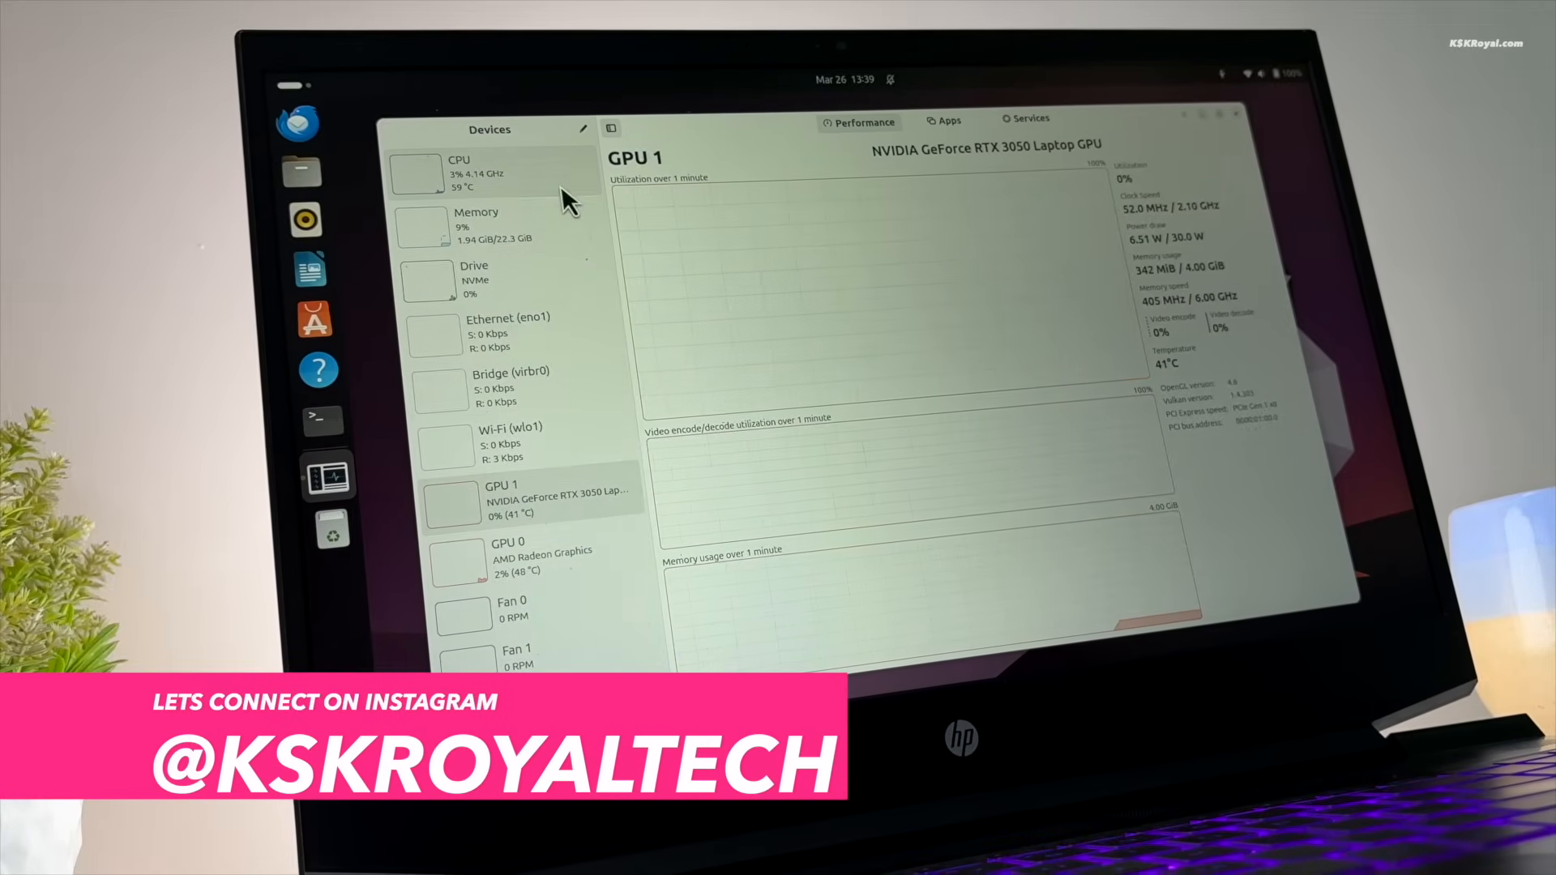